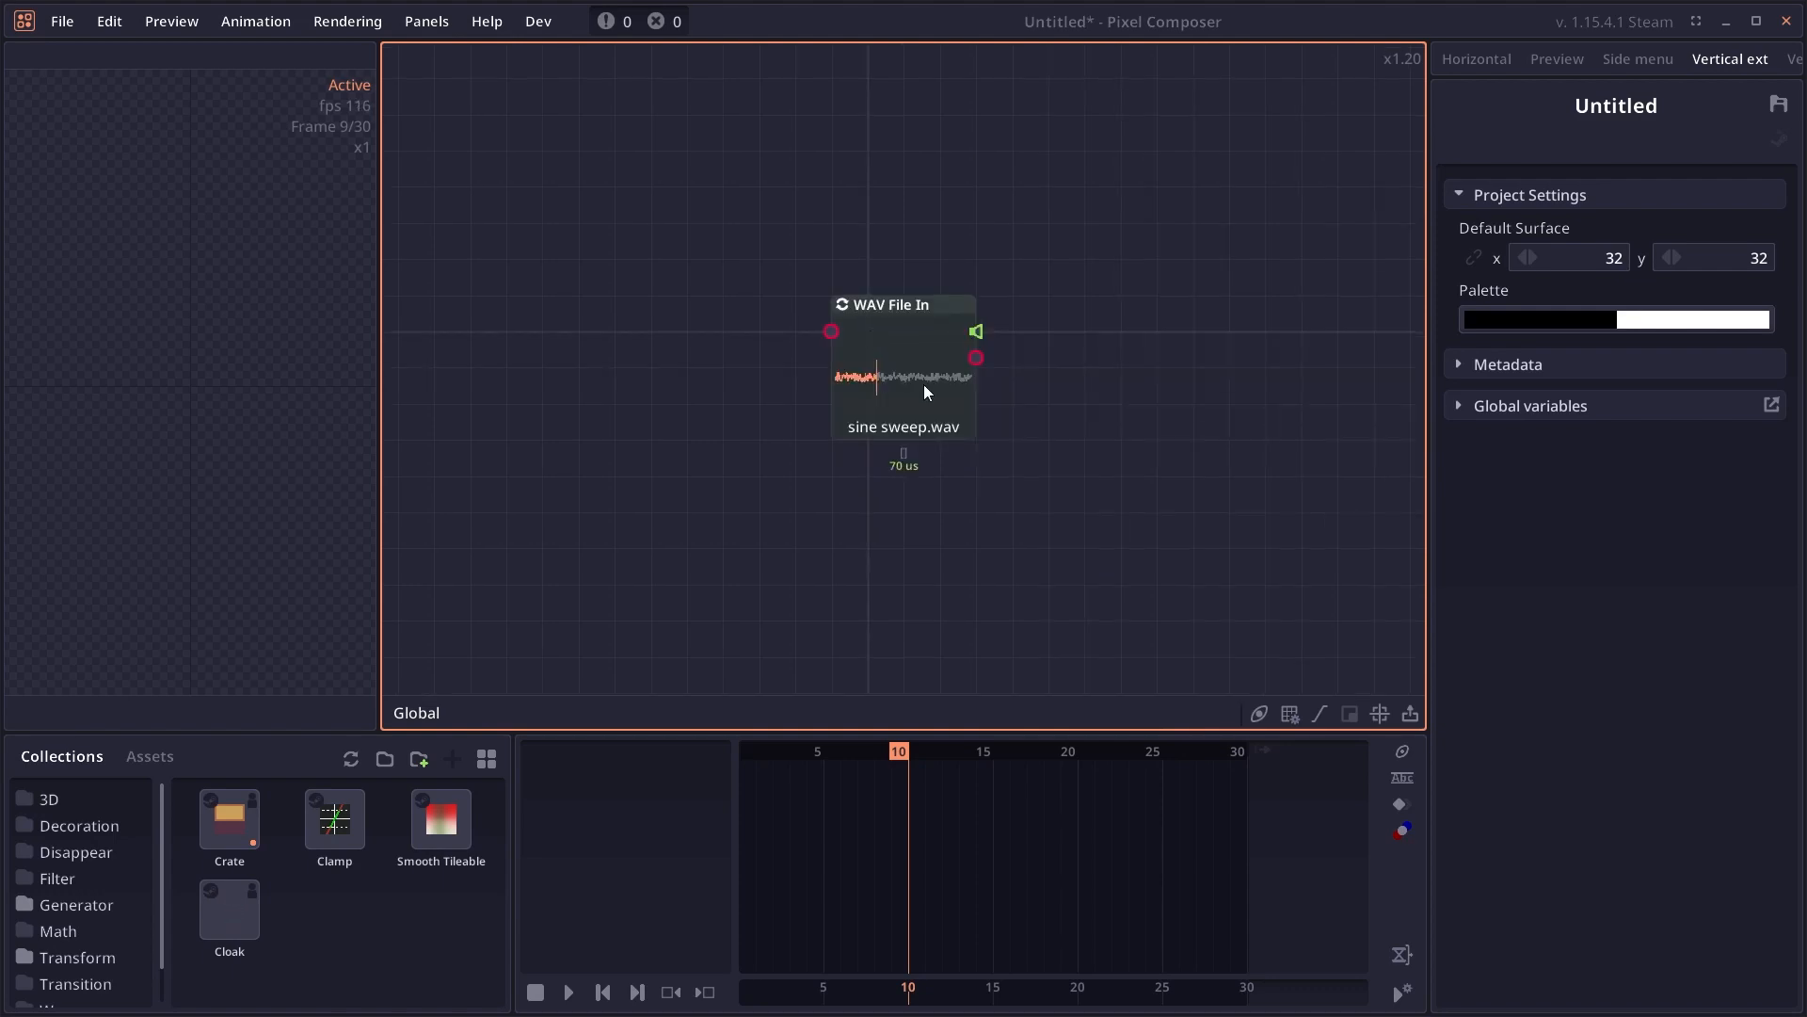
# - Select the WAV File In node for sine sweep.wav and preview the audio from the first frame
pyautogui.click(902, 380)
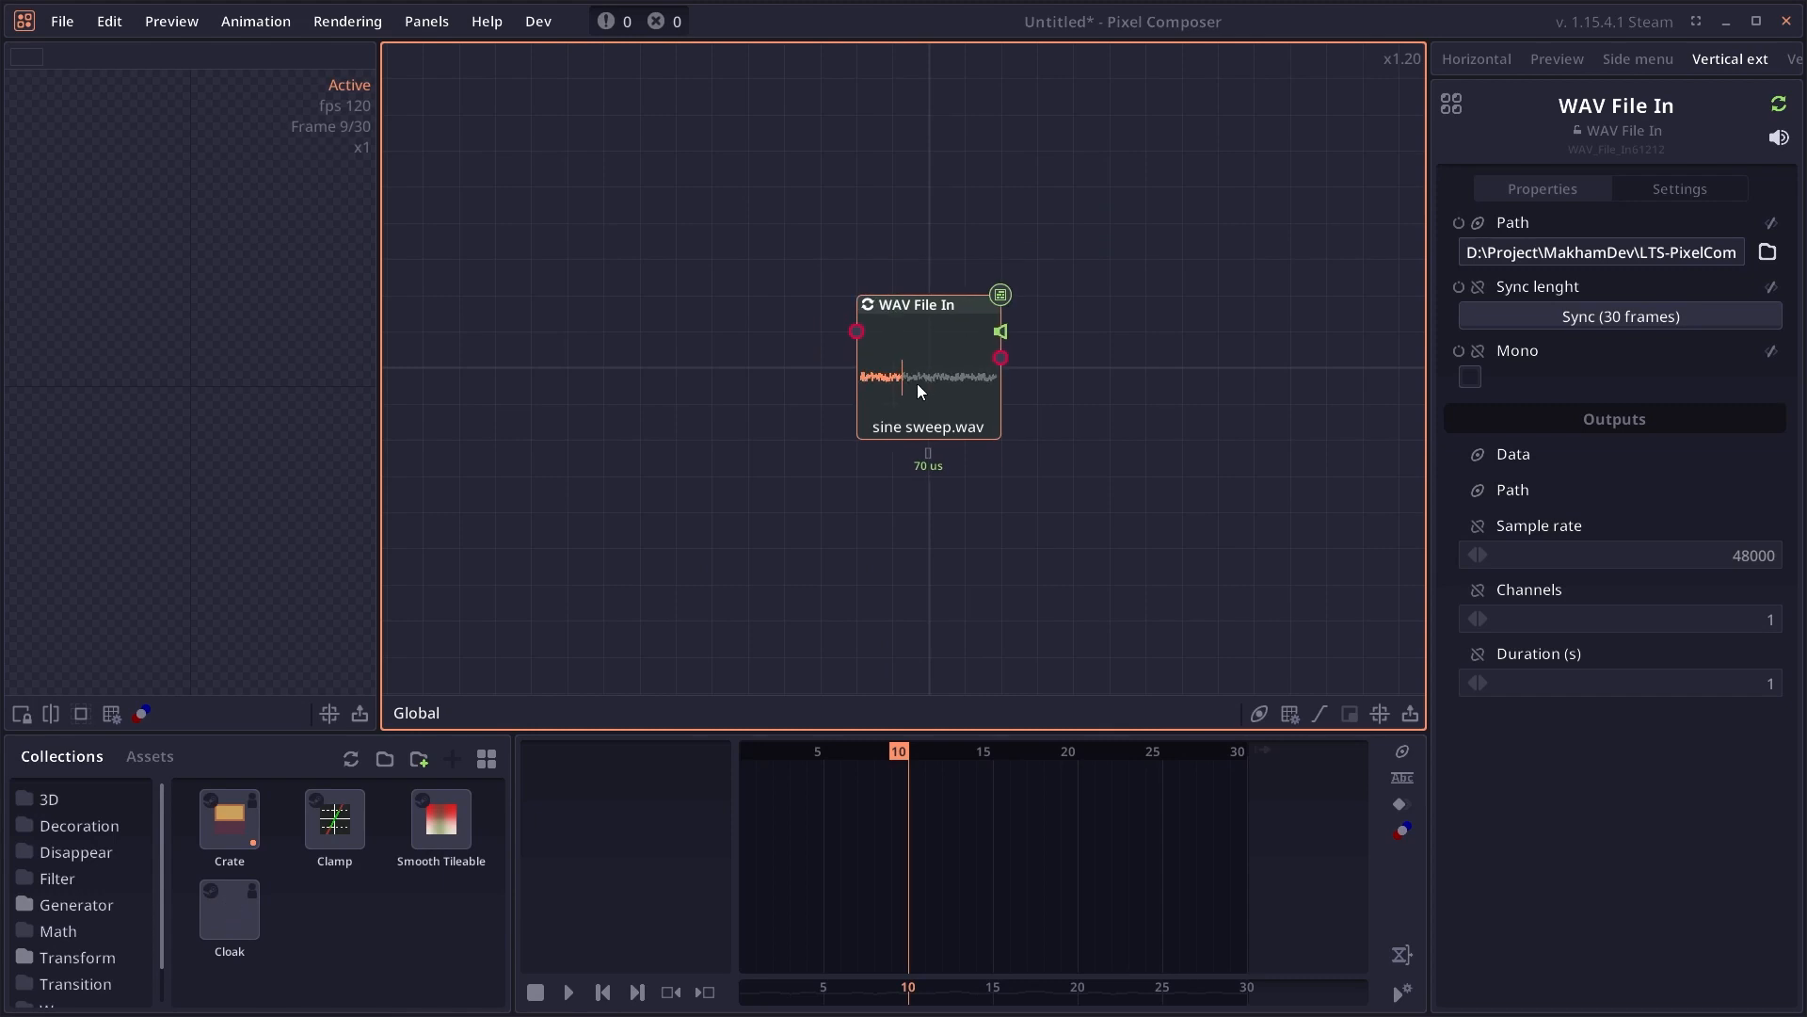
pyautogui.click(532, 992)
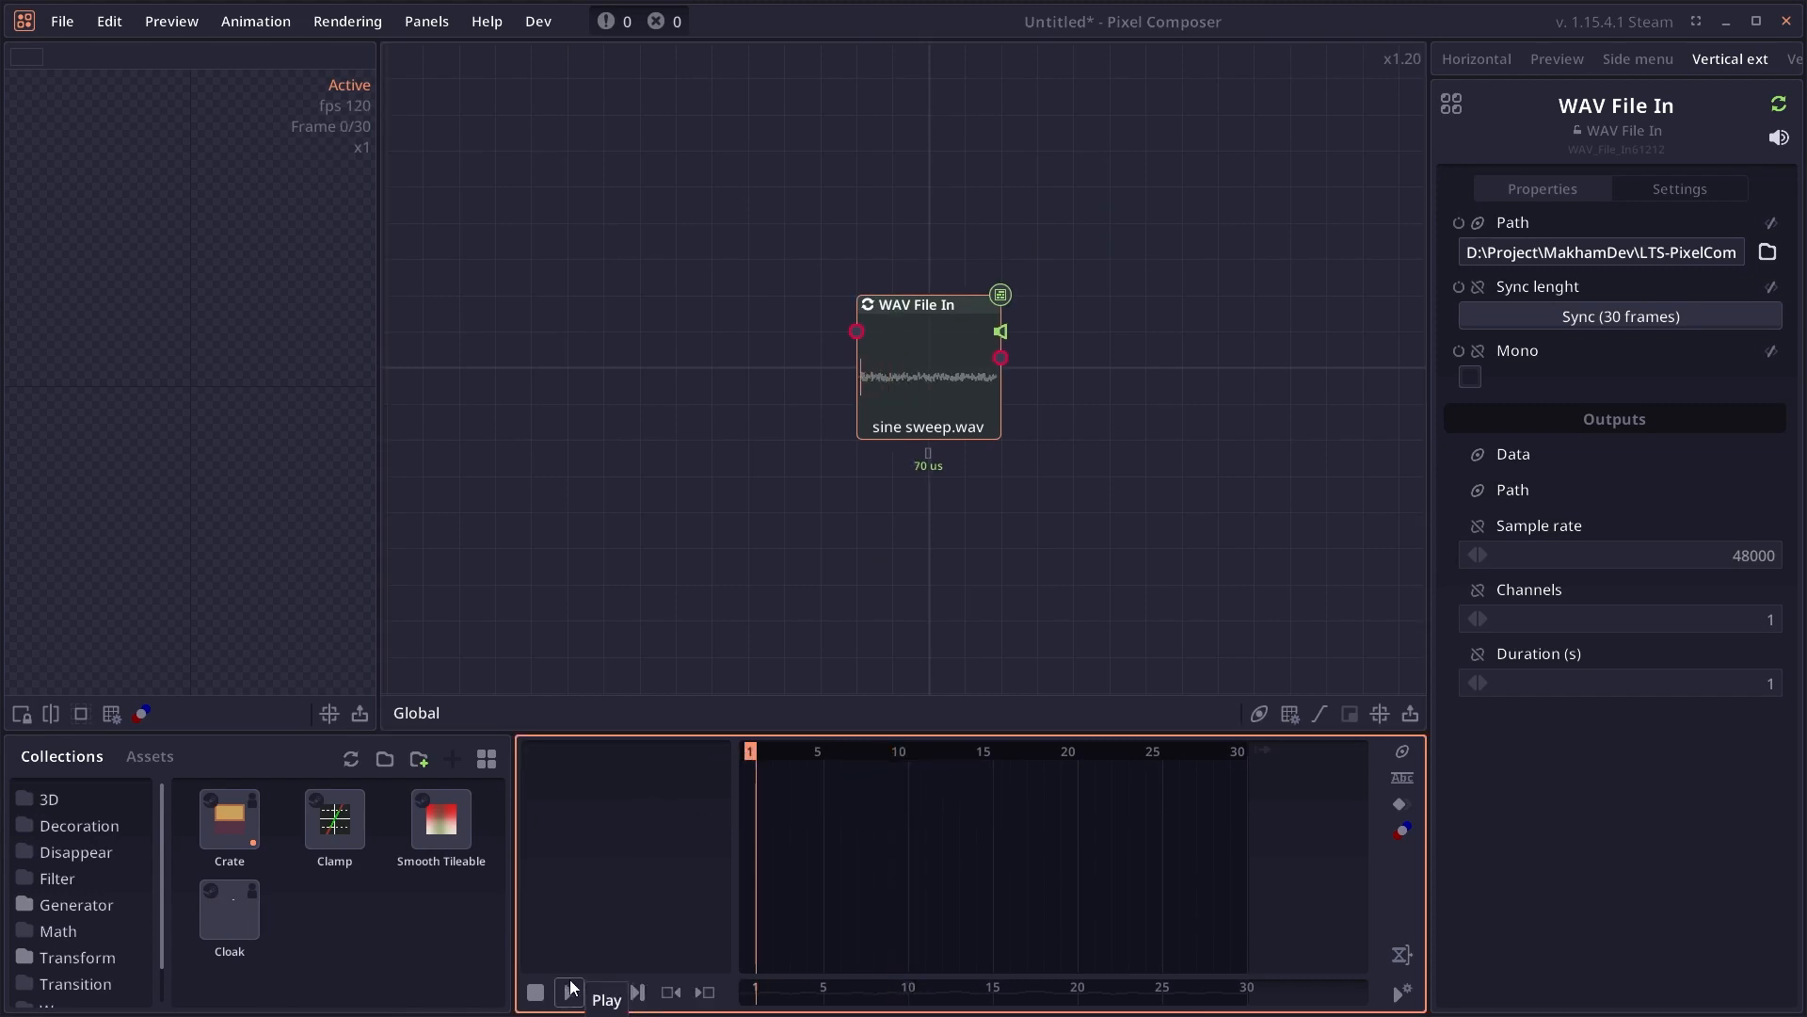
pyautogui.click(569, 992)
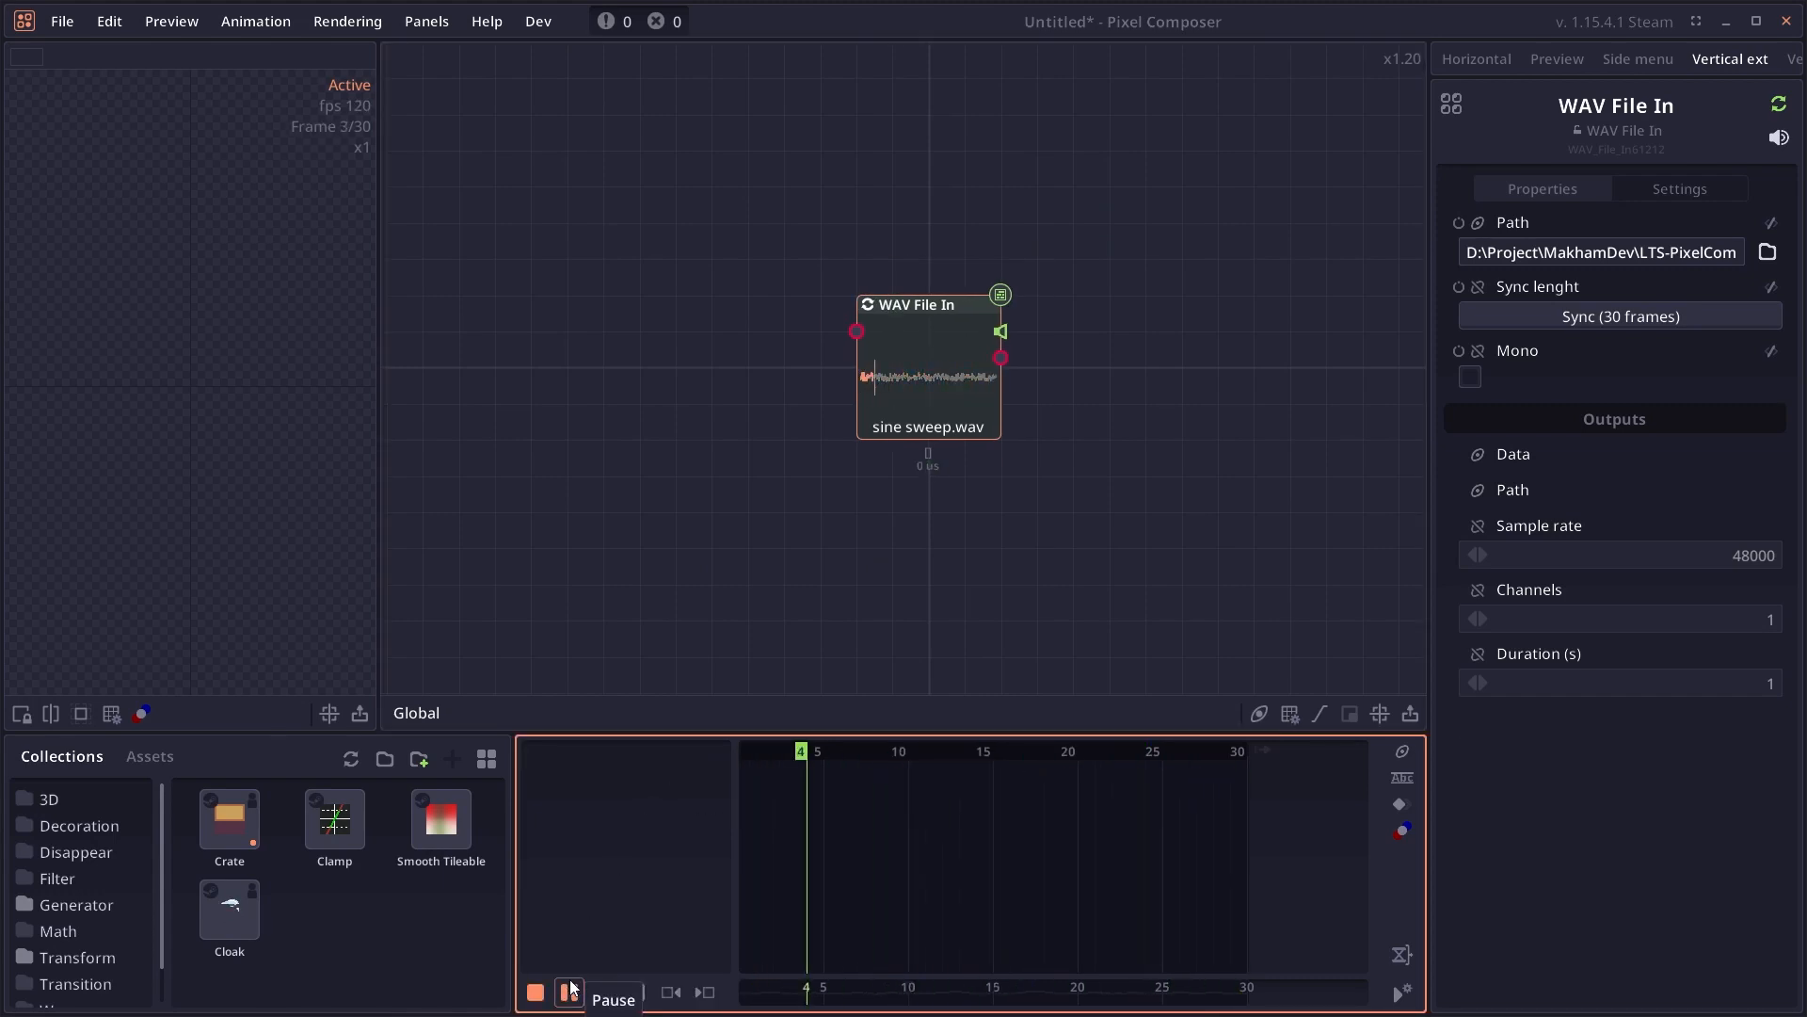
pyautogui.click(566, 992)
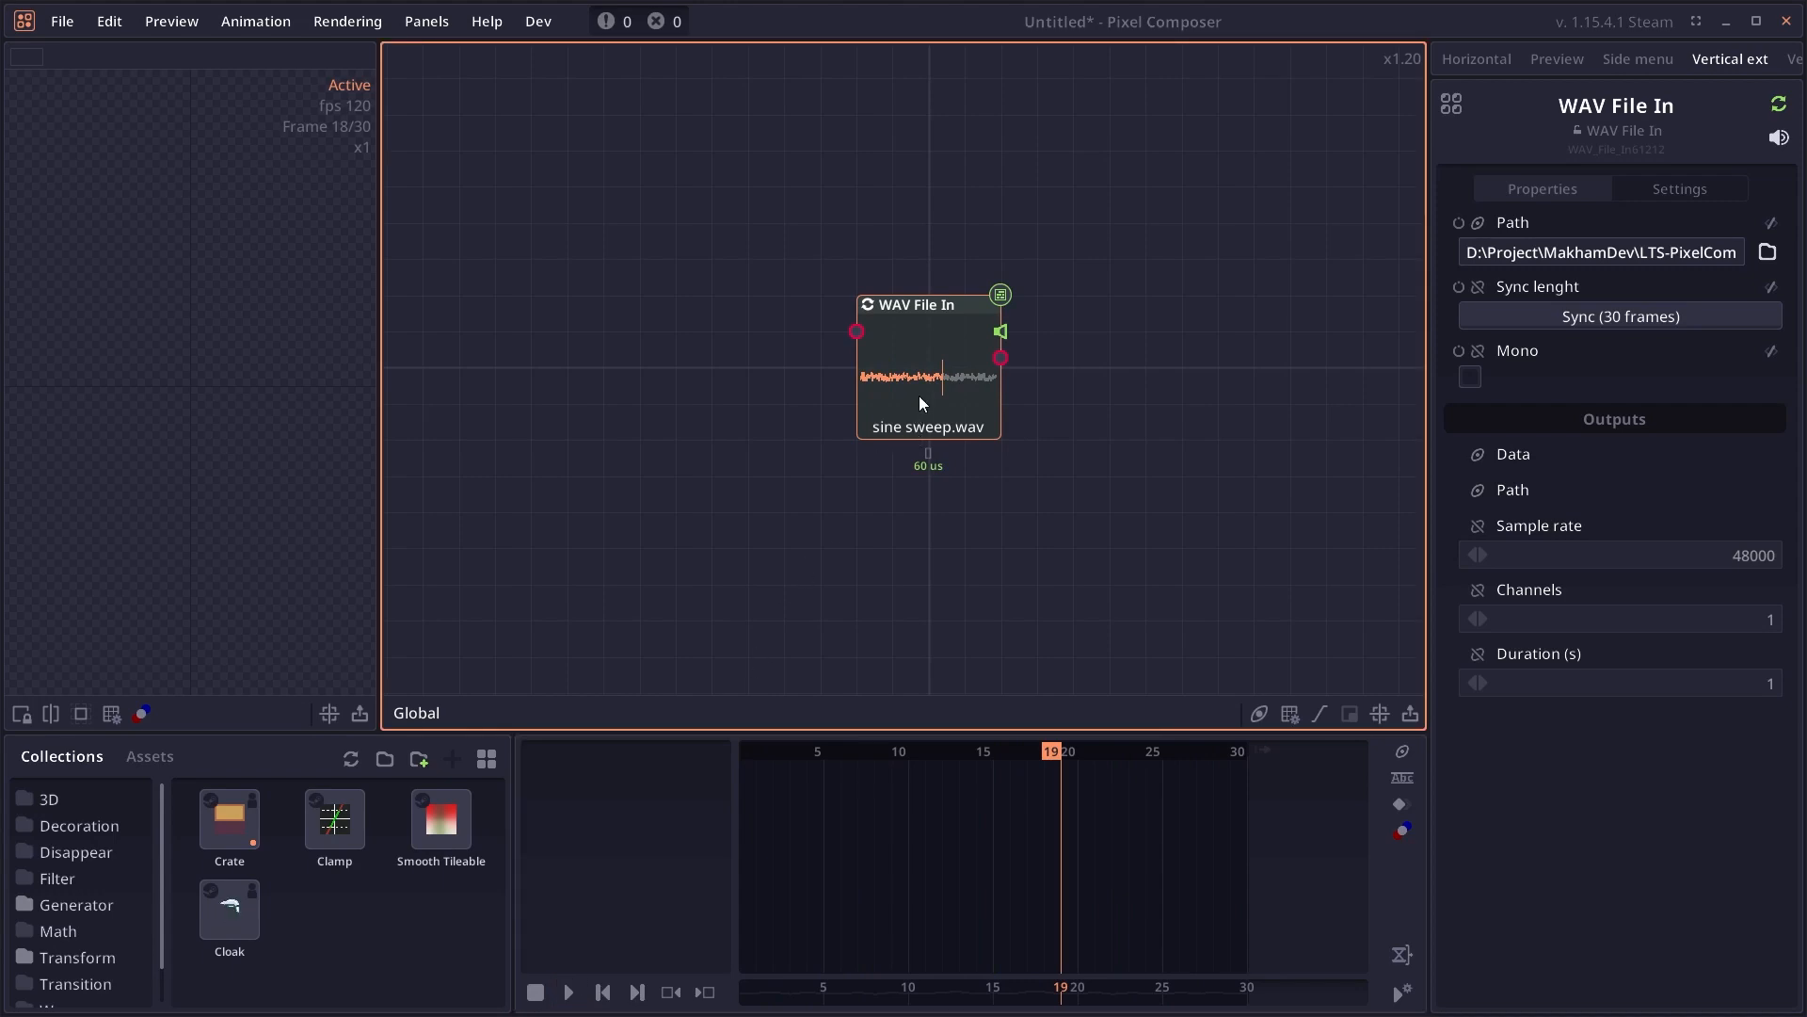
pyautogui.moveTo(1779, 137)
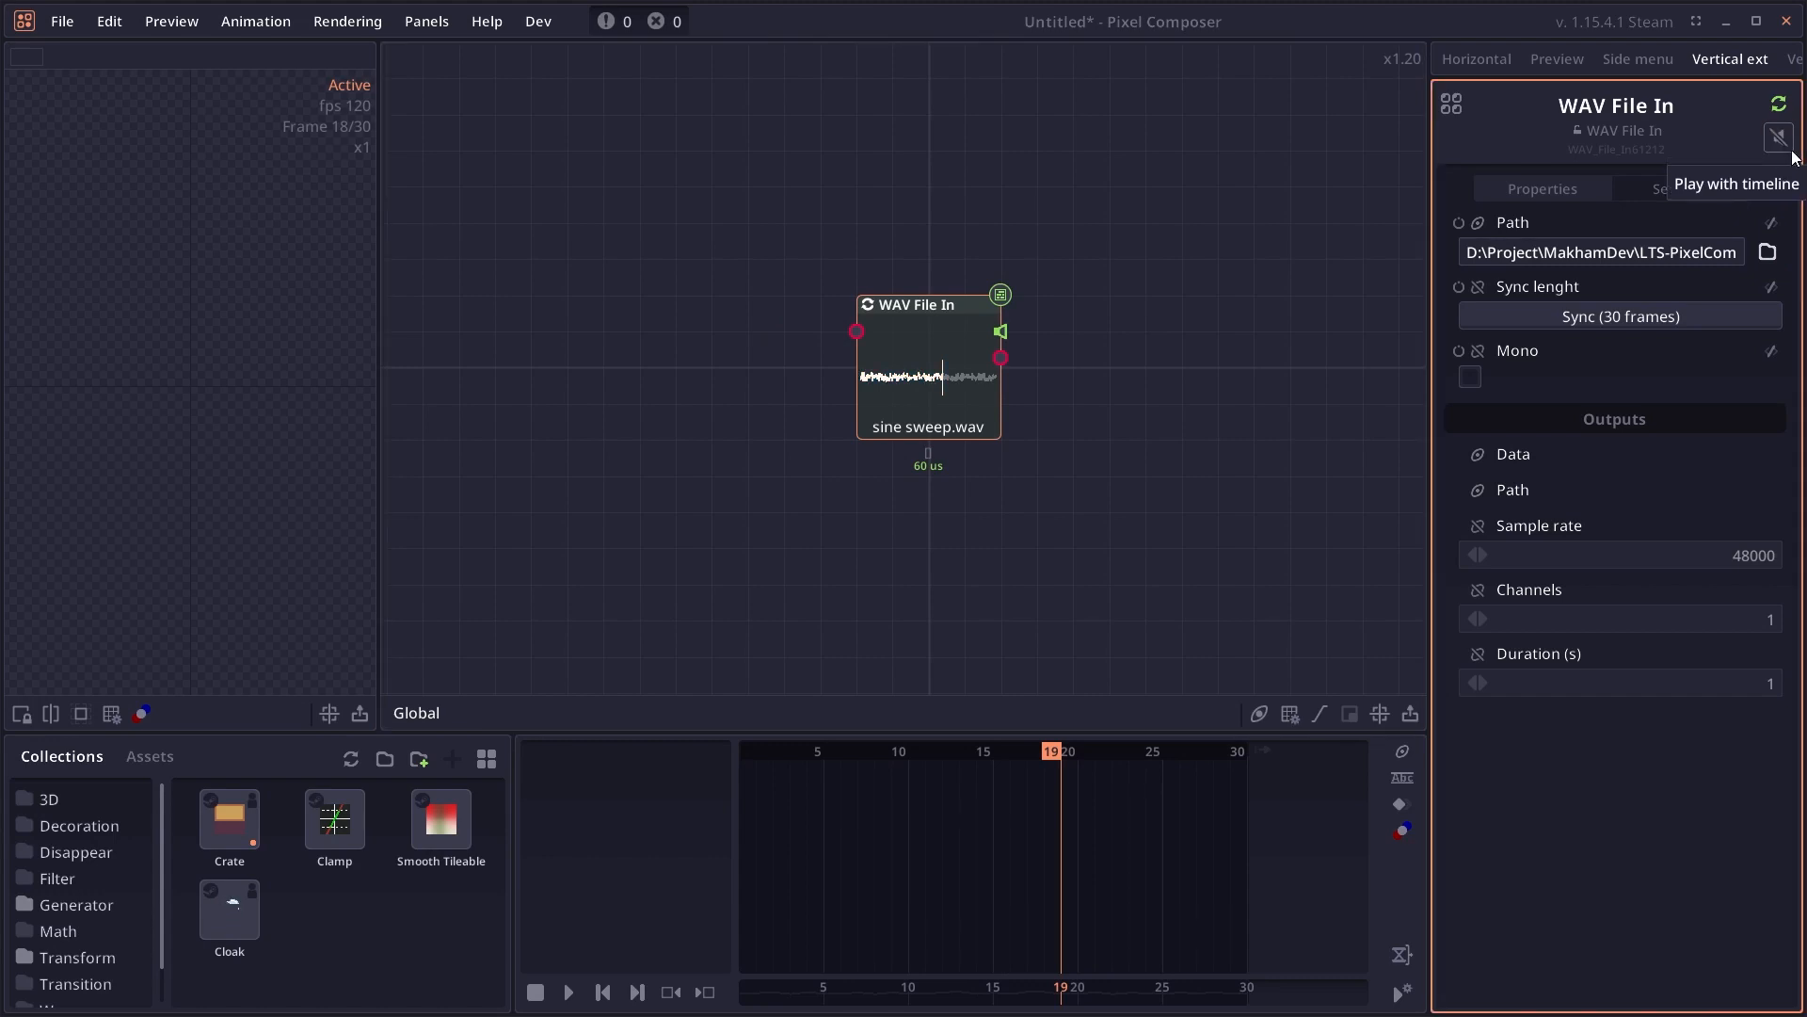
# - Replay the sine sweep clip once more and stop playback
pyautogui.click(567, 992)
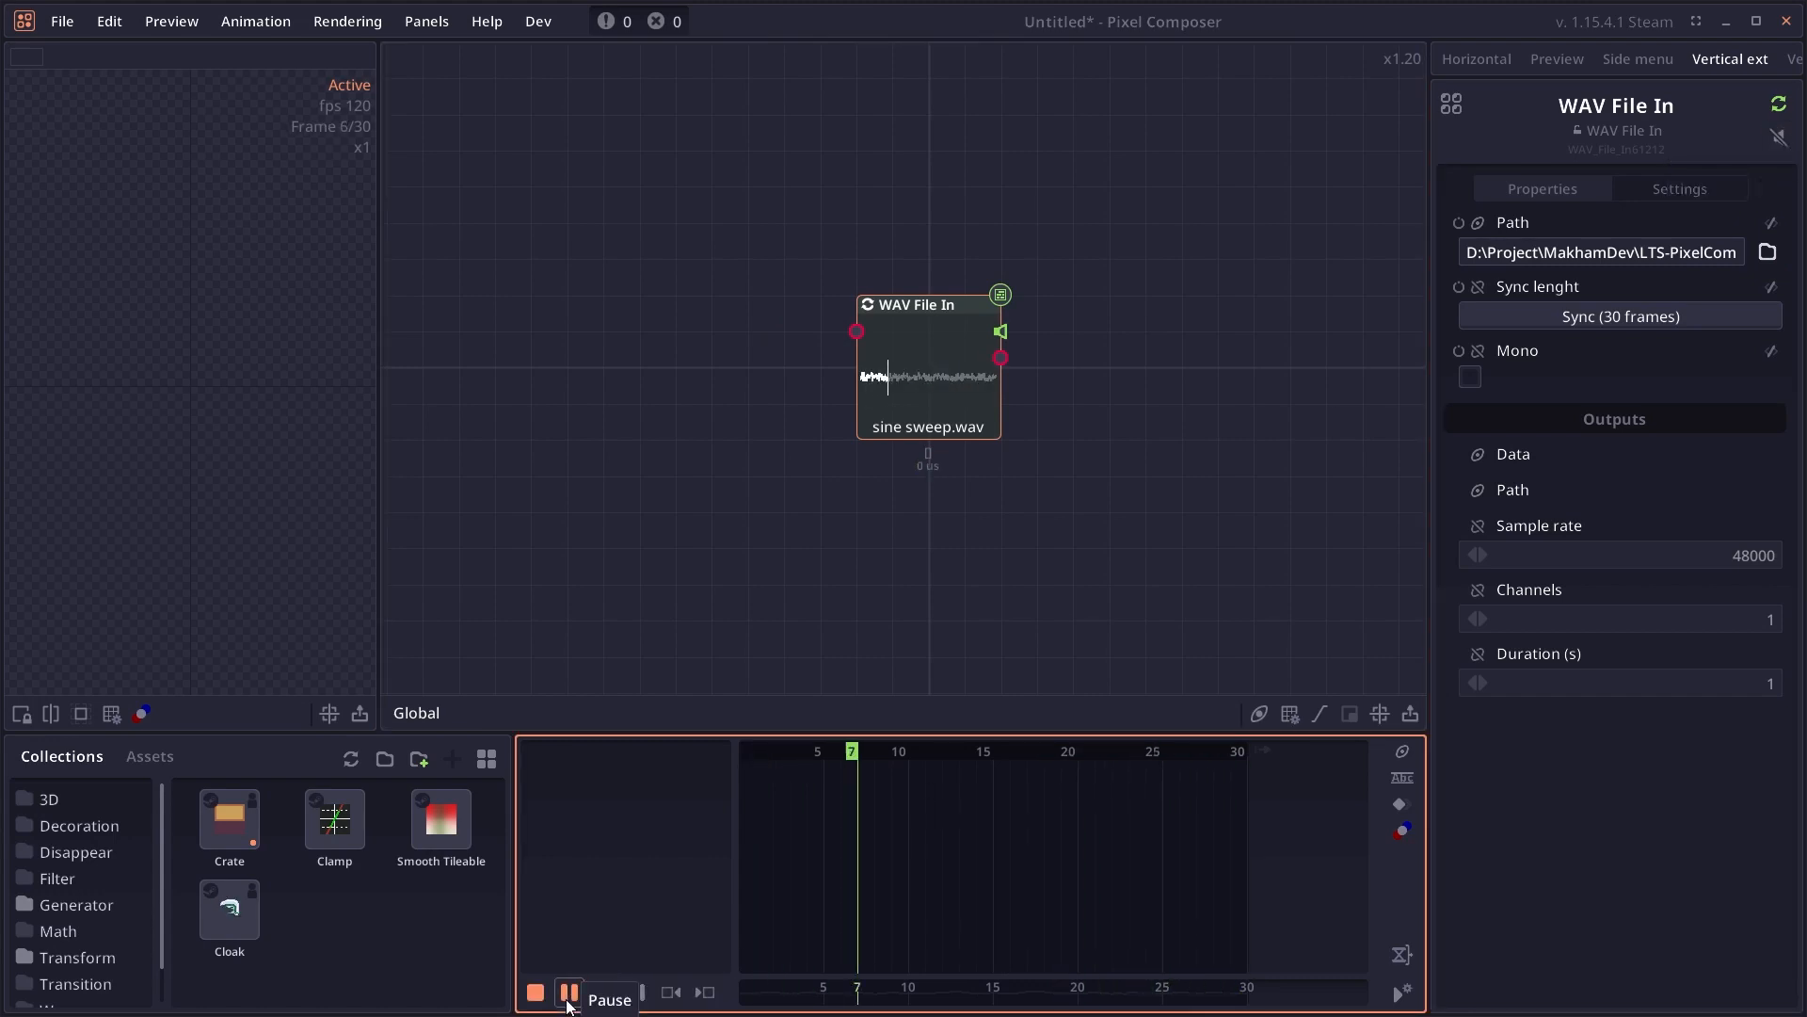
pyautogui.click(535, 992)
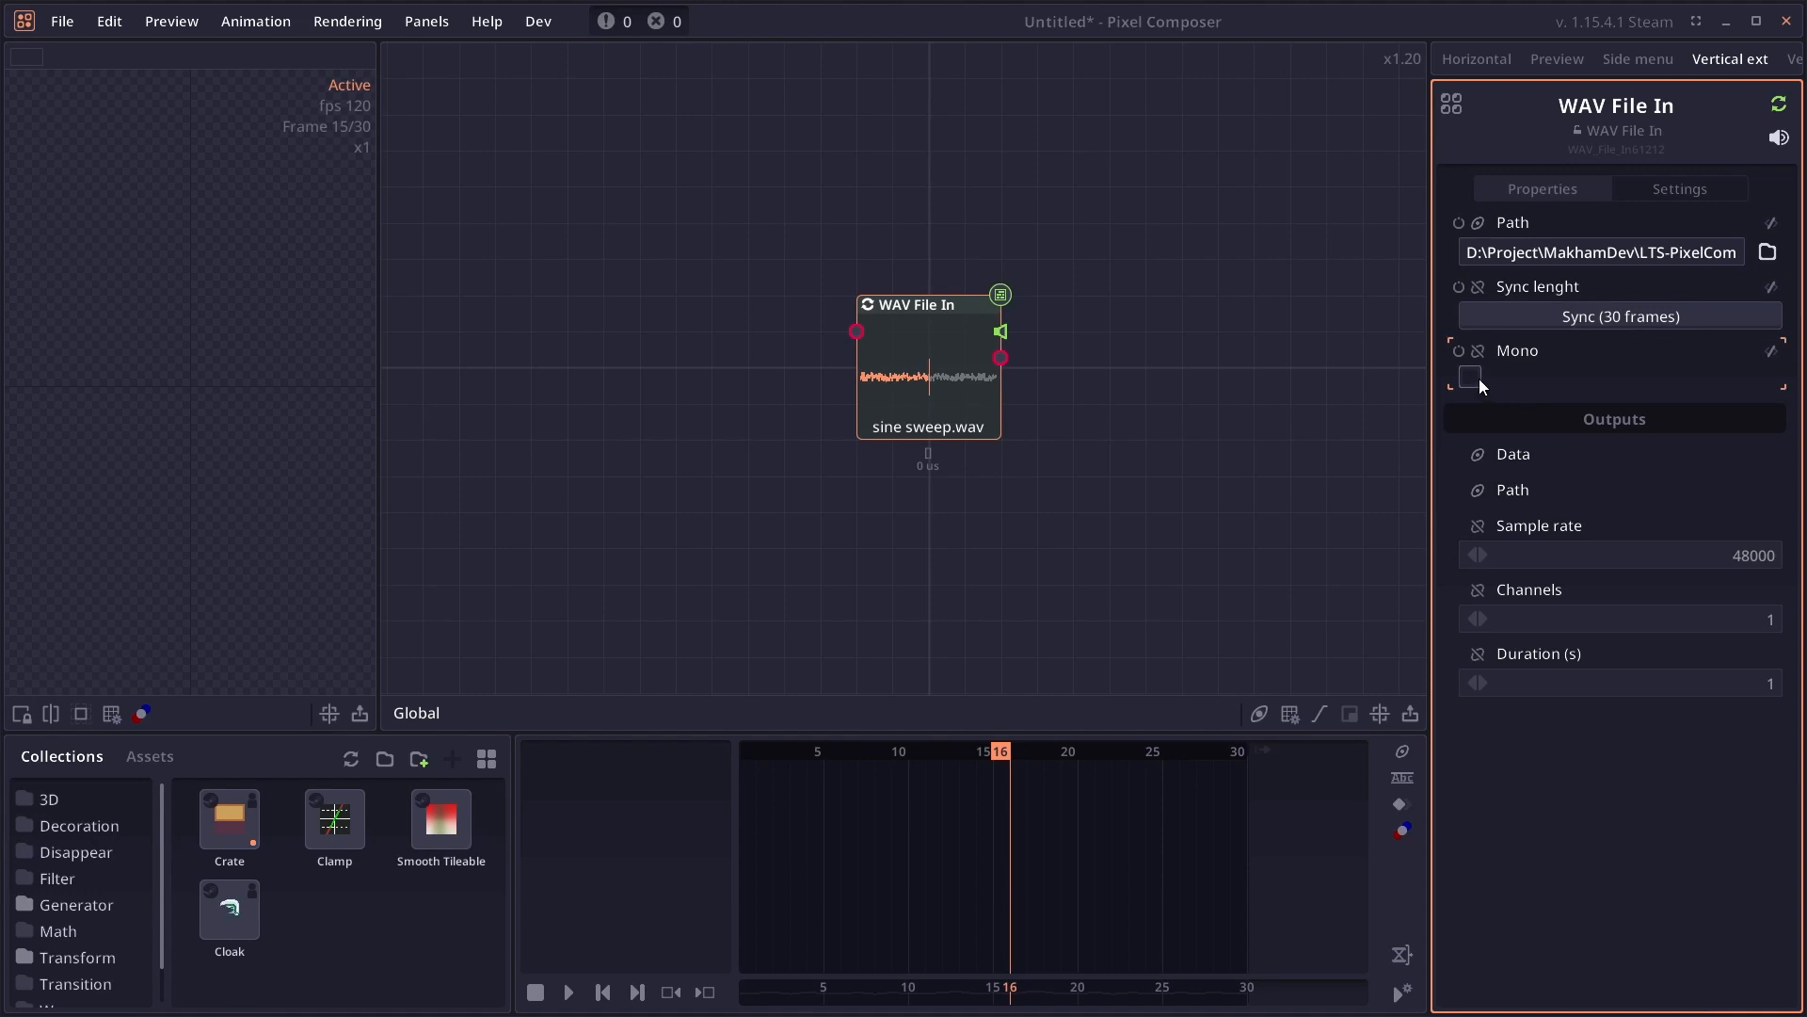
pyautogui.moveTo(1553, 623)
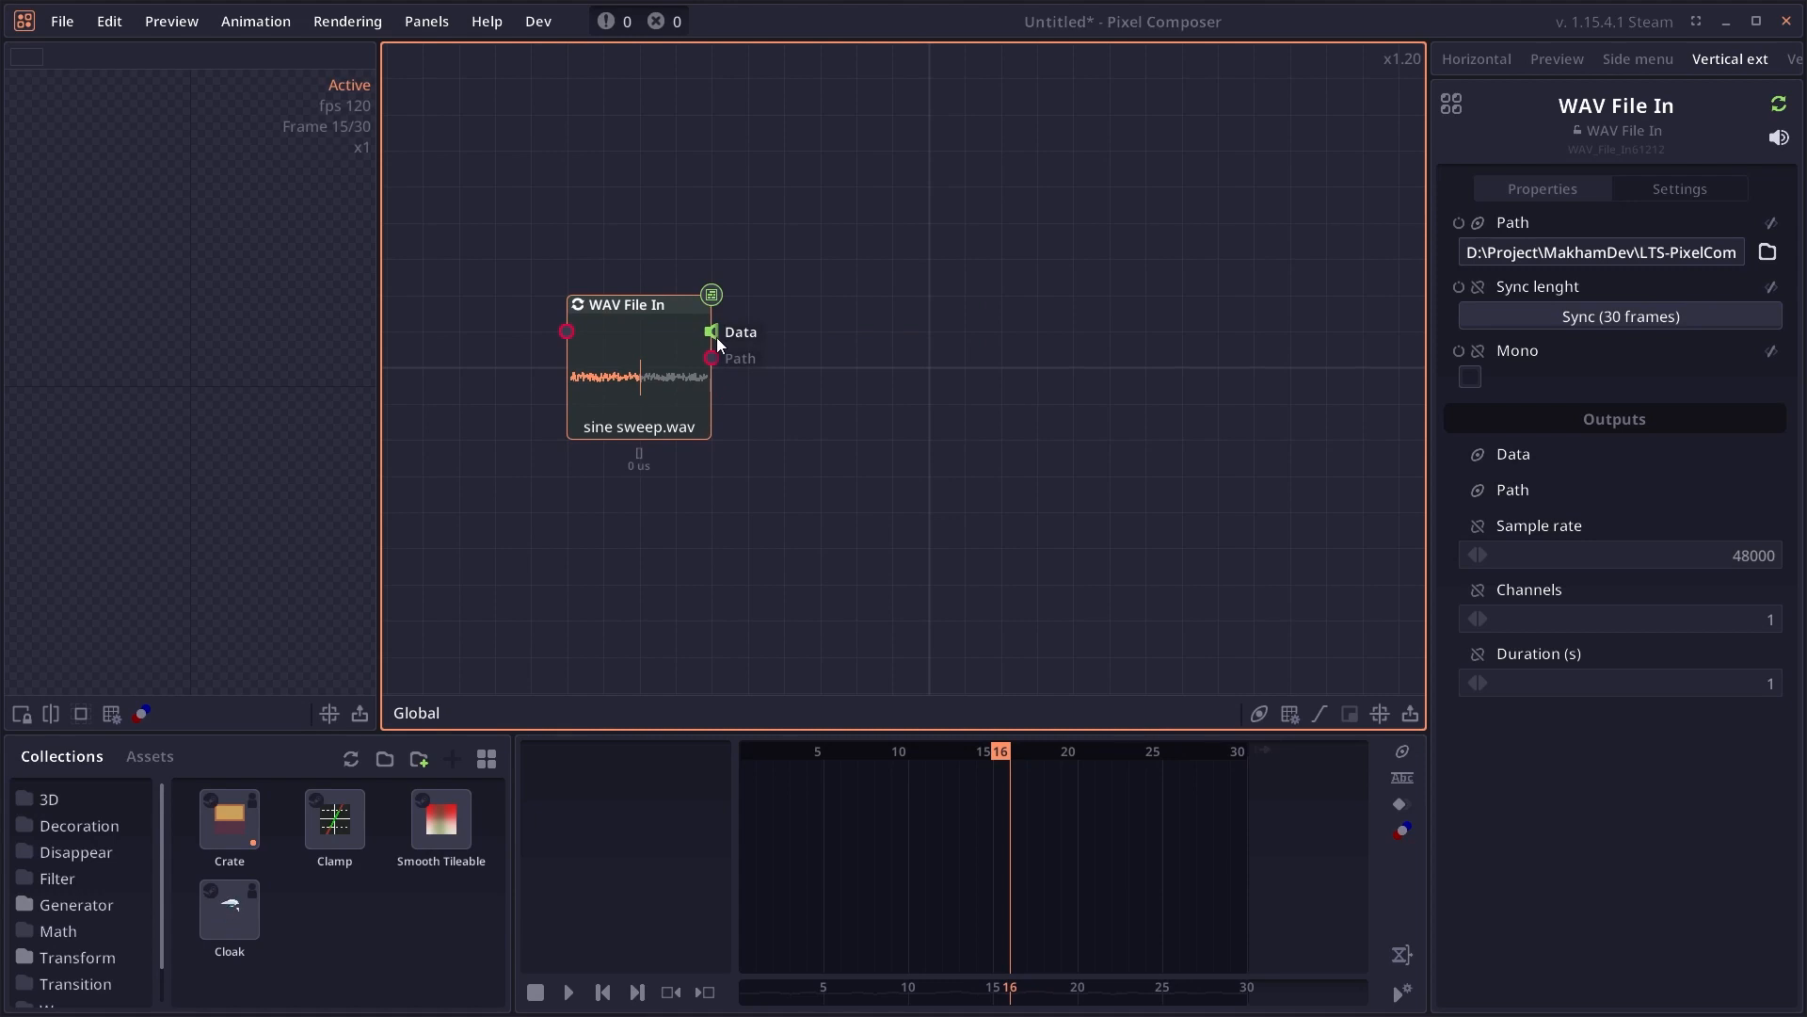
# - Add an Audio Window node fed by the WAV node's audio data output
pyautogui.moveTo(711, 331); pyautogui.dragTo(905, 239)
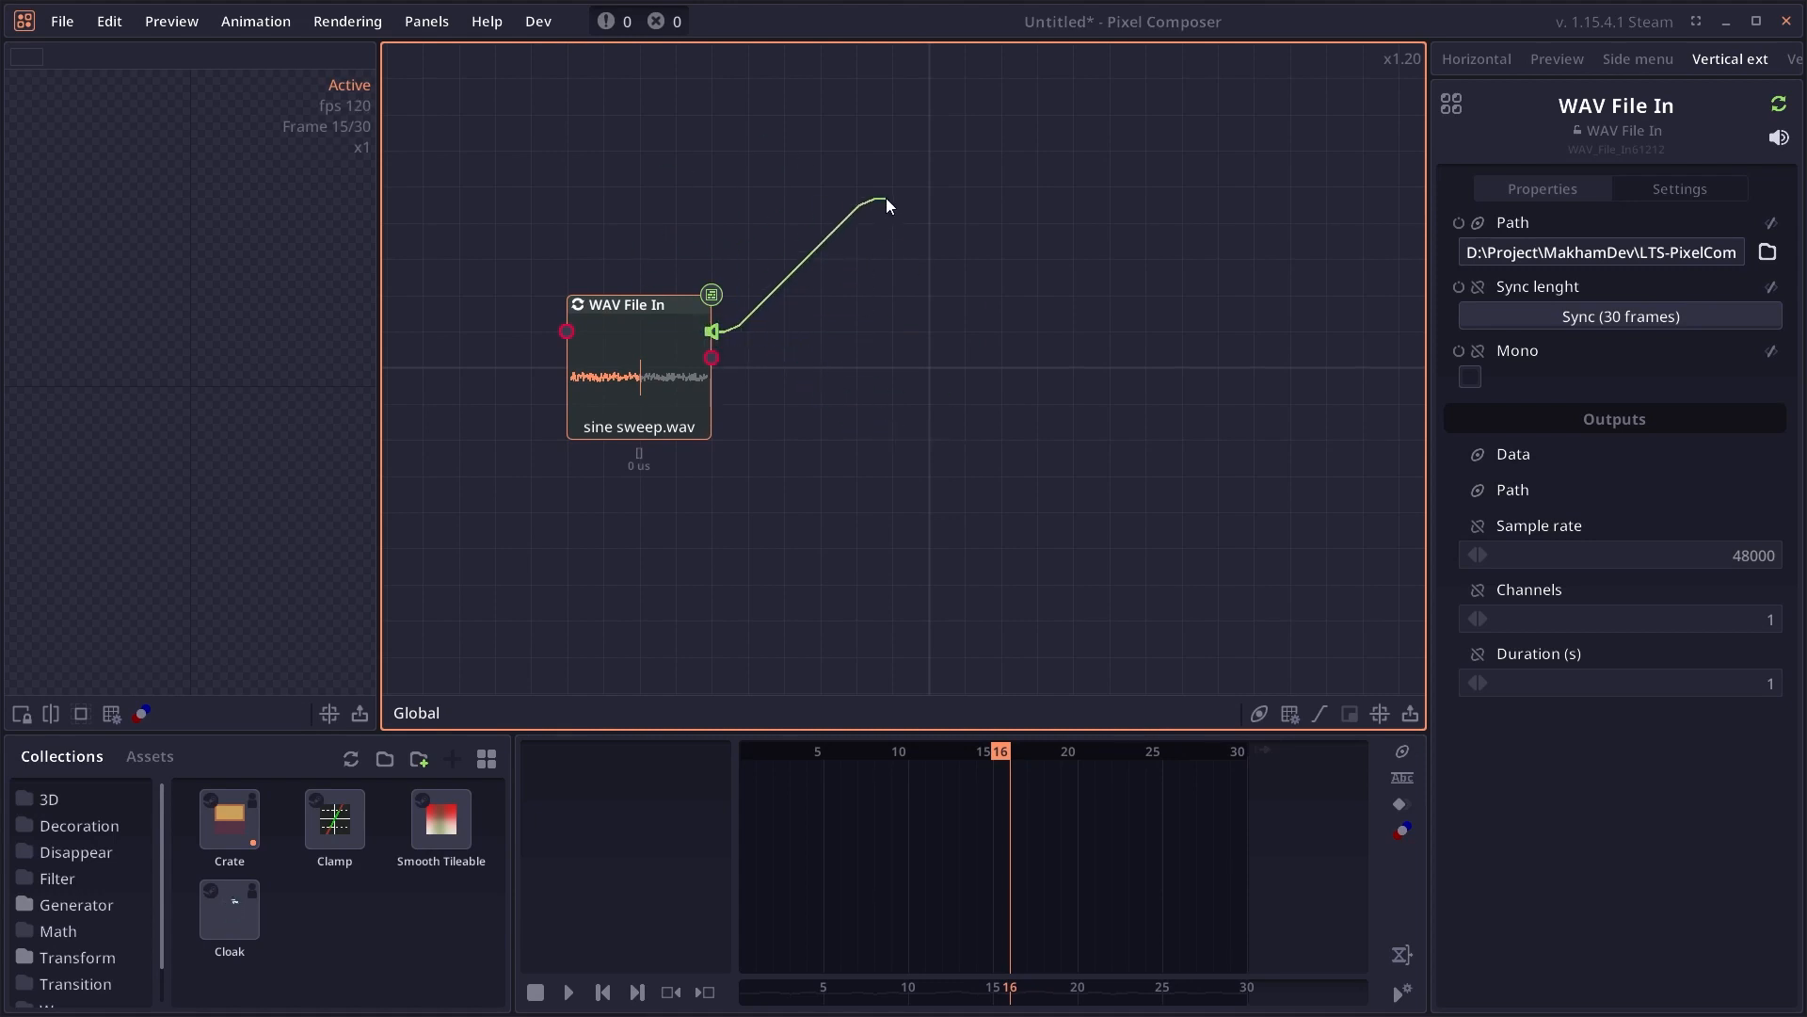
pyautogui.click(887, 205)
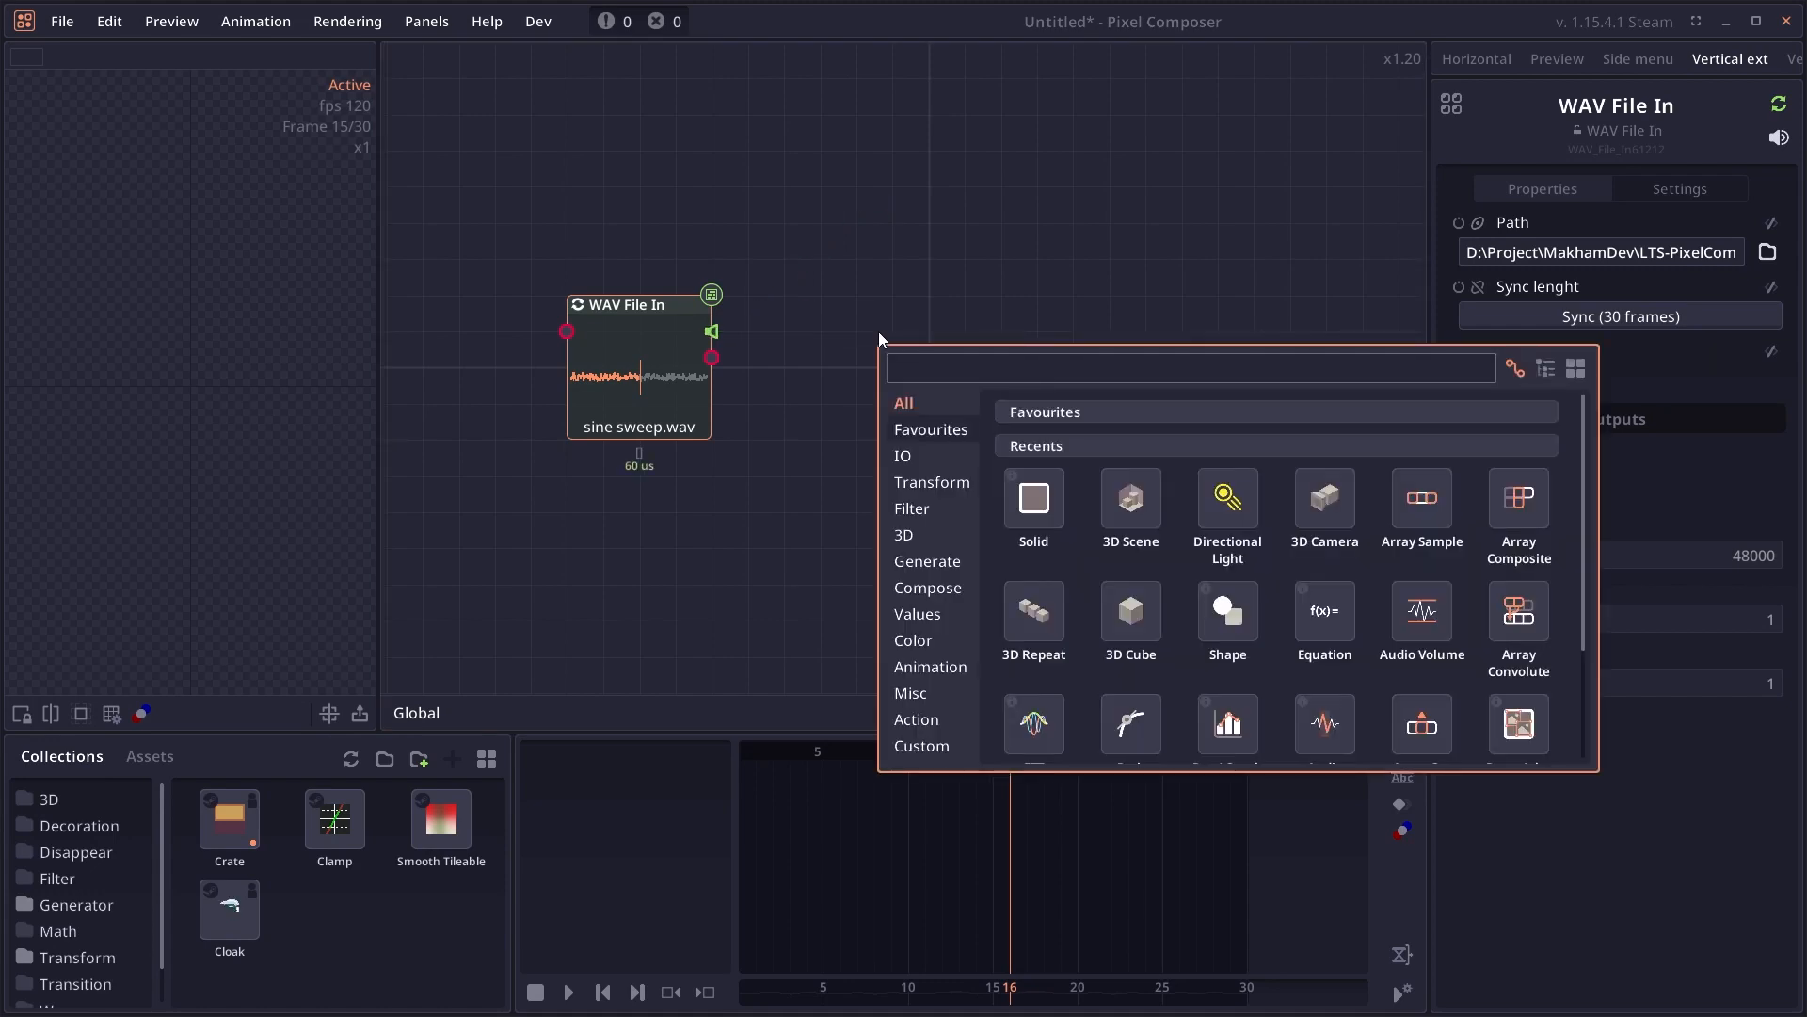
pyautogui.write('audio w')
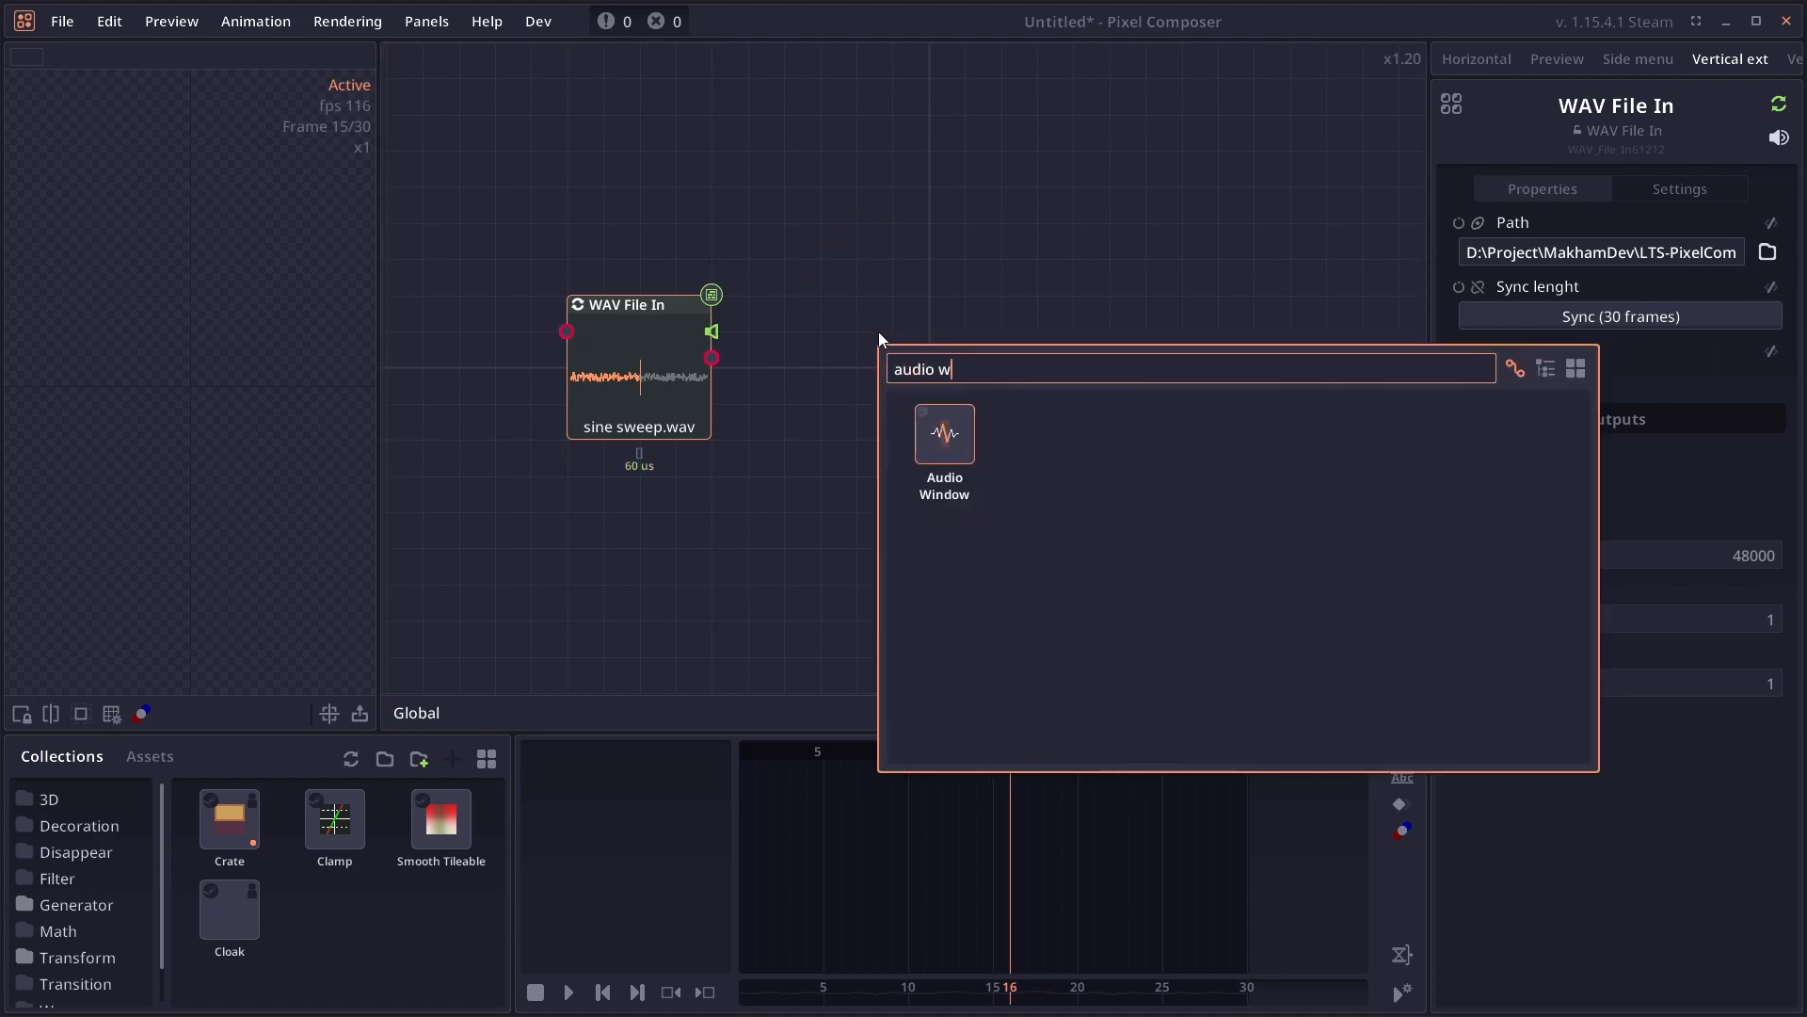
pyautogui.click(943, 435)
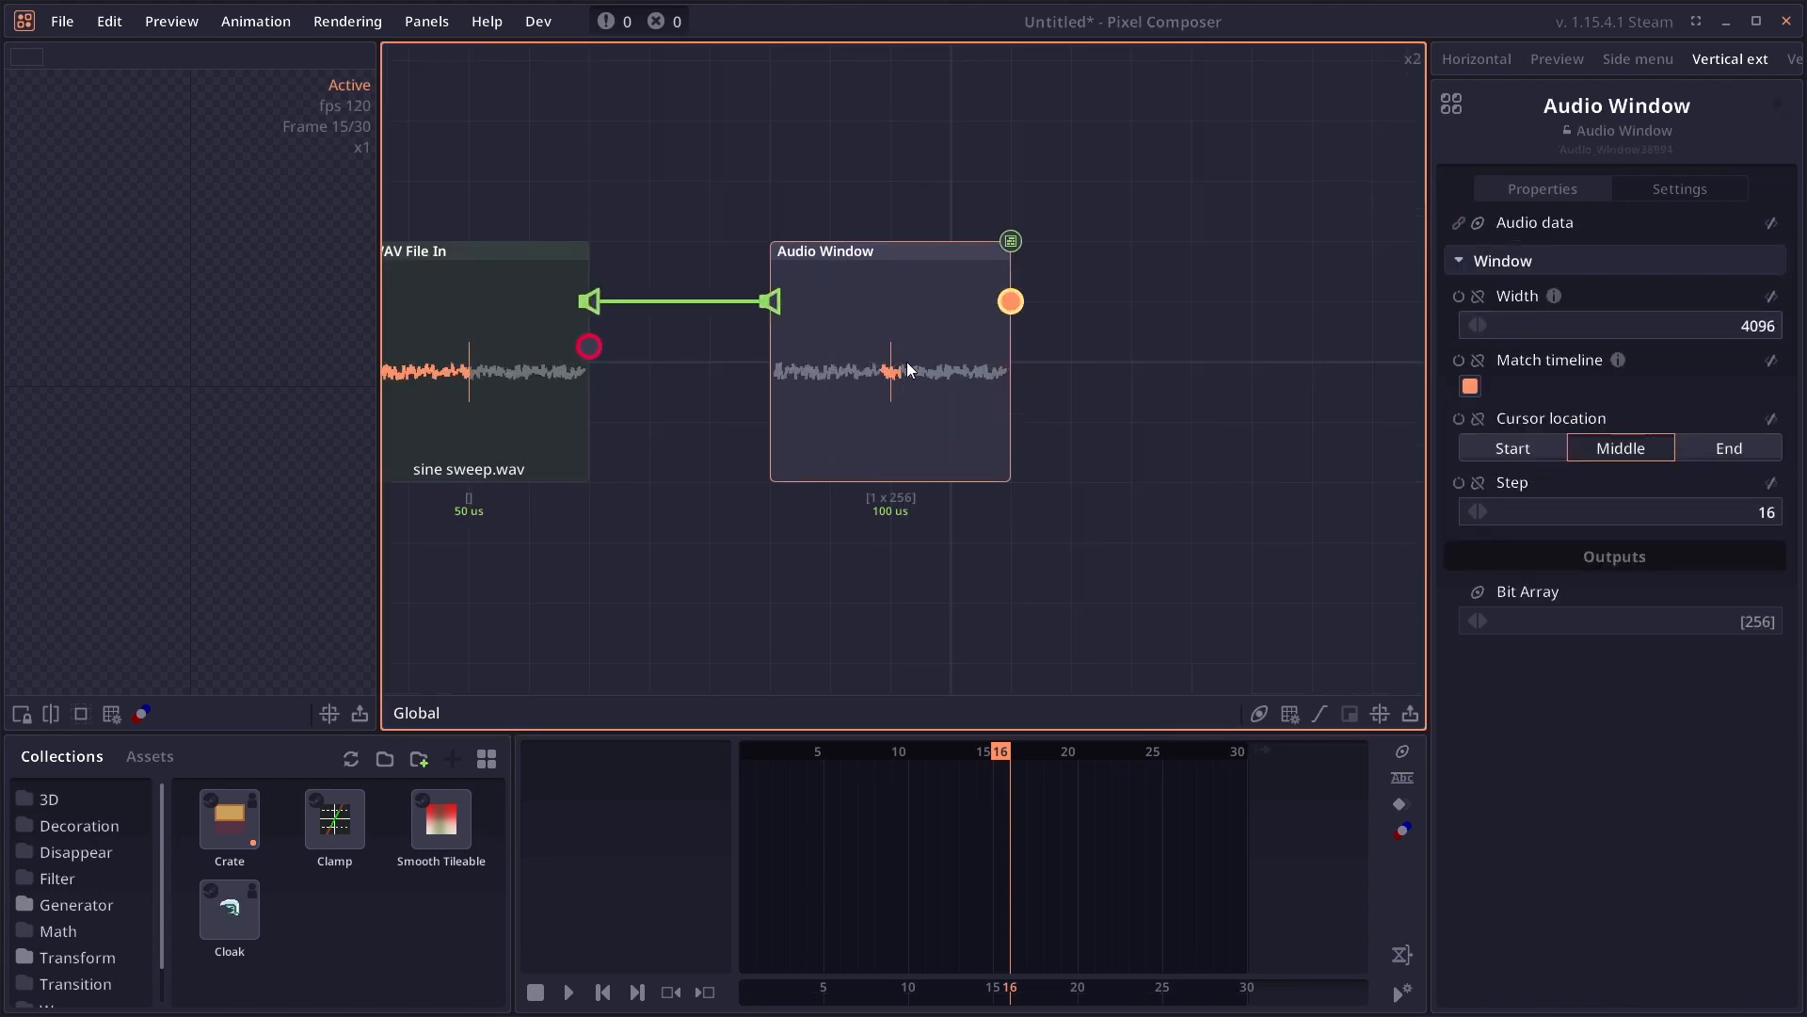
# - Set the Audio Window's step to 16 so it outputs a 256-value array
pyautogui.click(1619, 325)
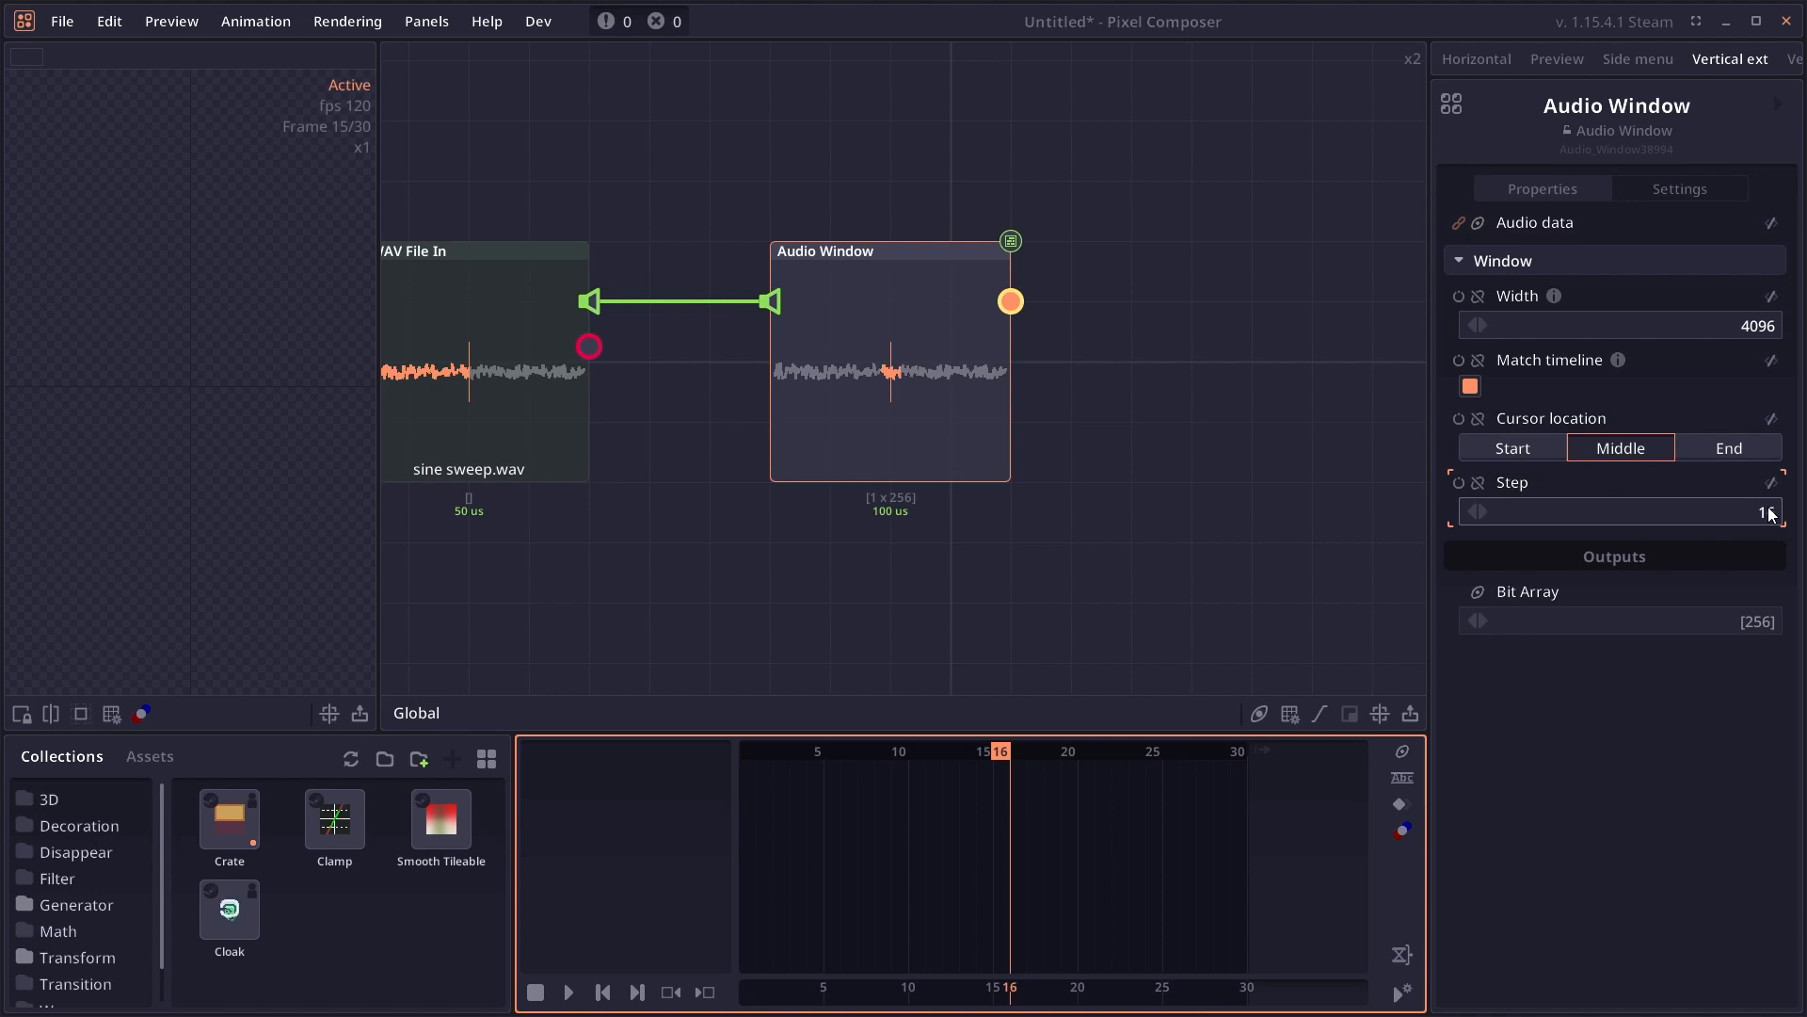
pyautogui.write('16')
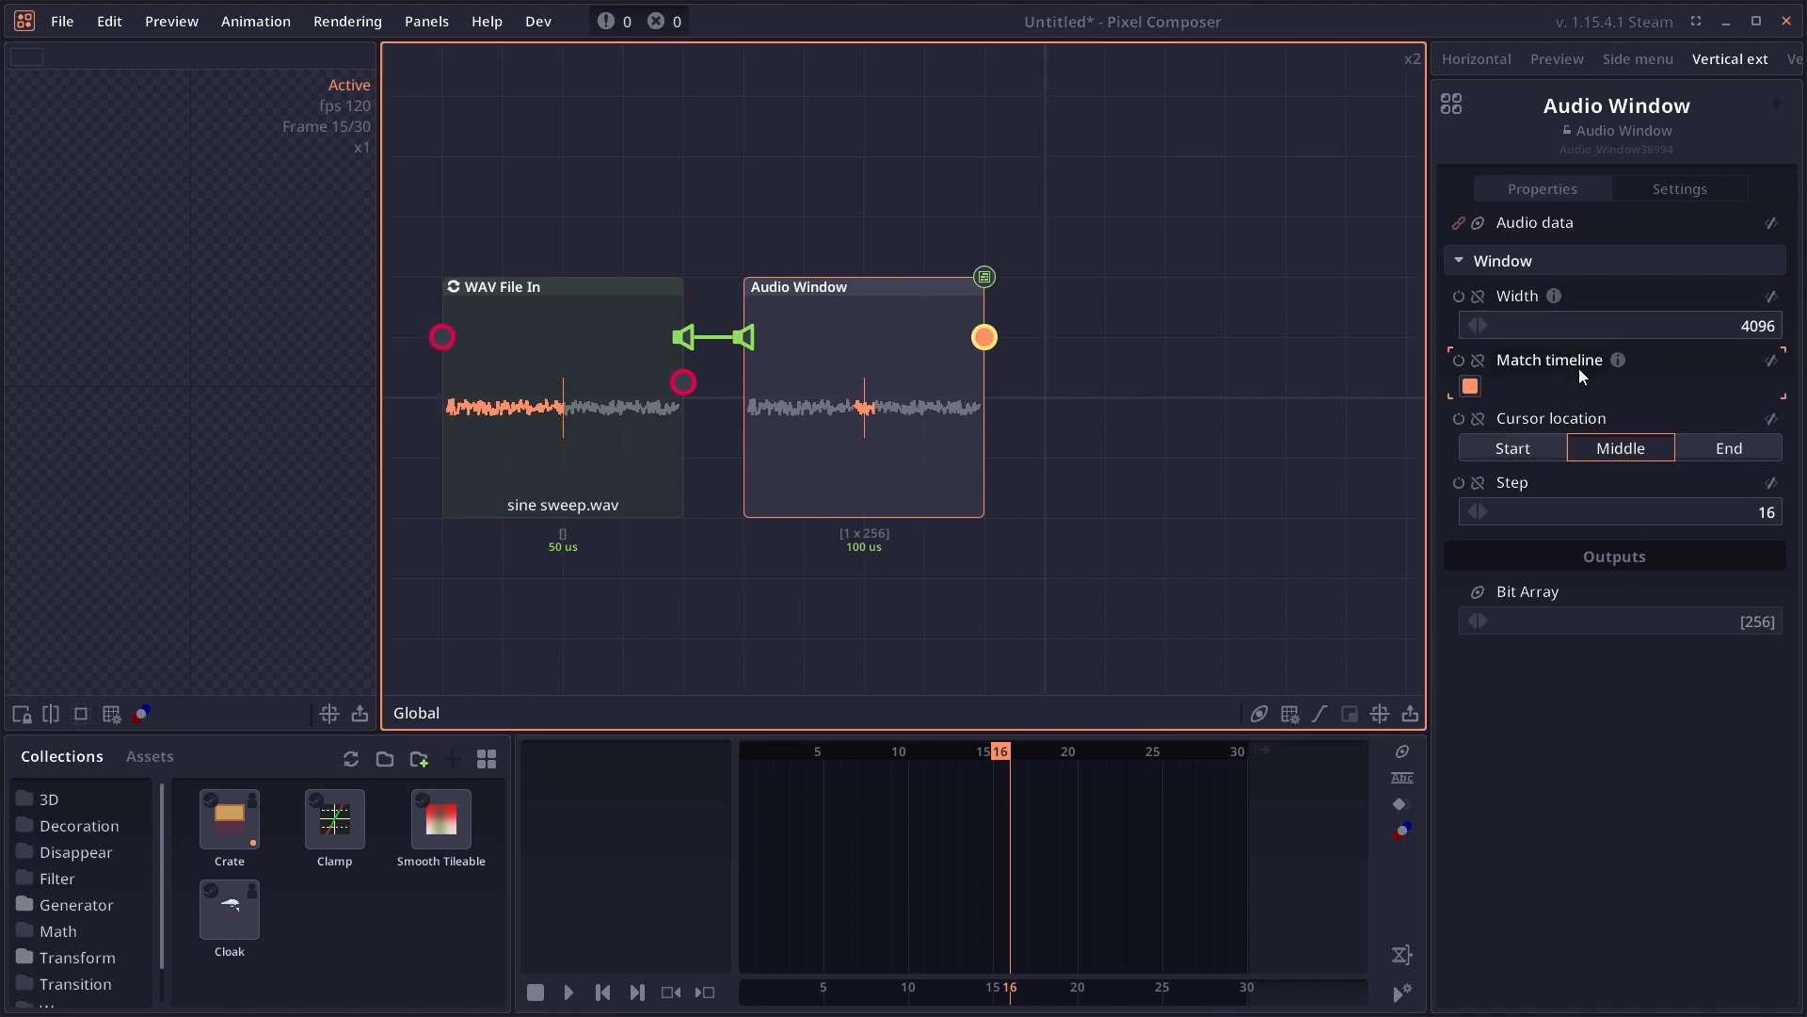
pyautogui.click(804, 751)
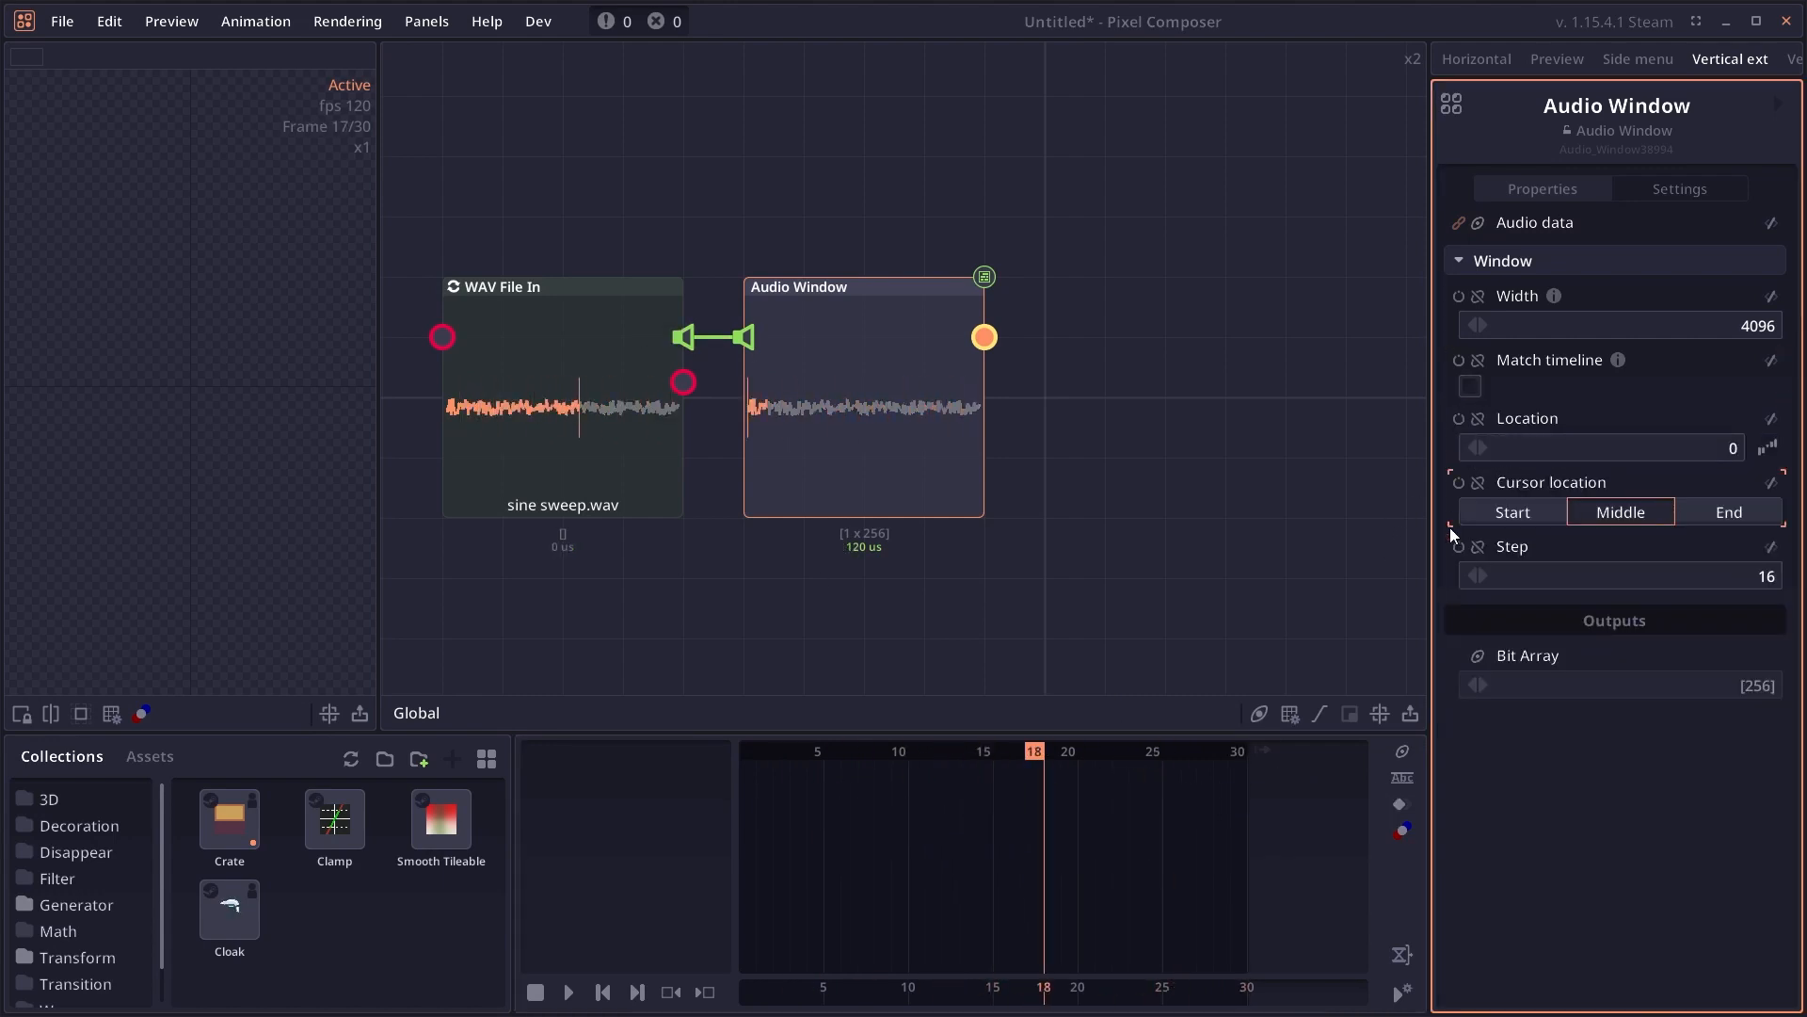
pyautogui.click(1602, 448)
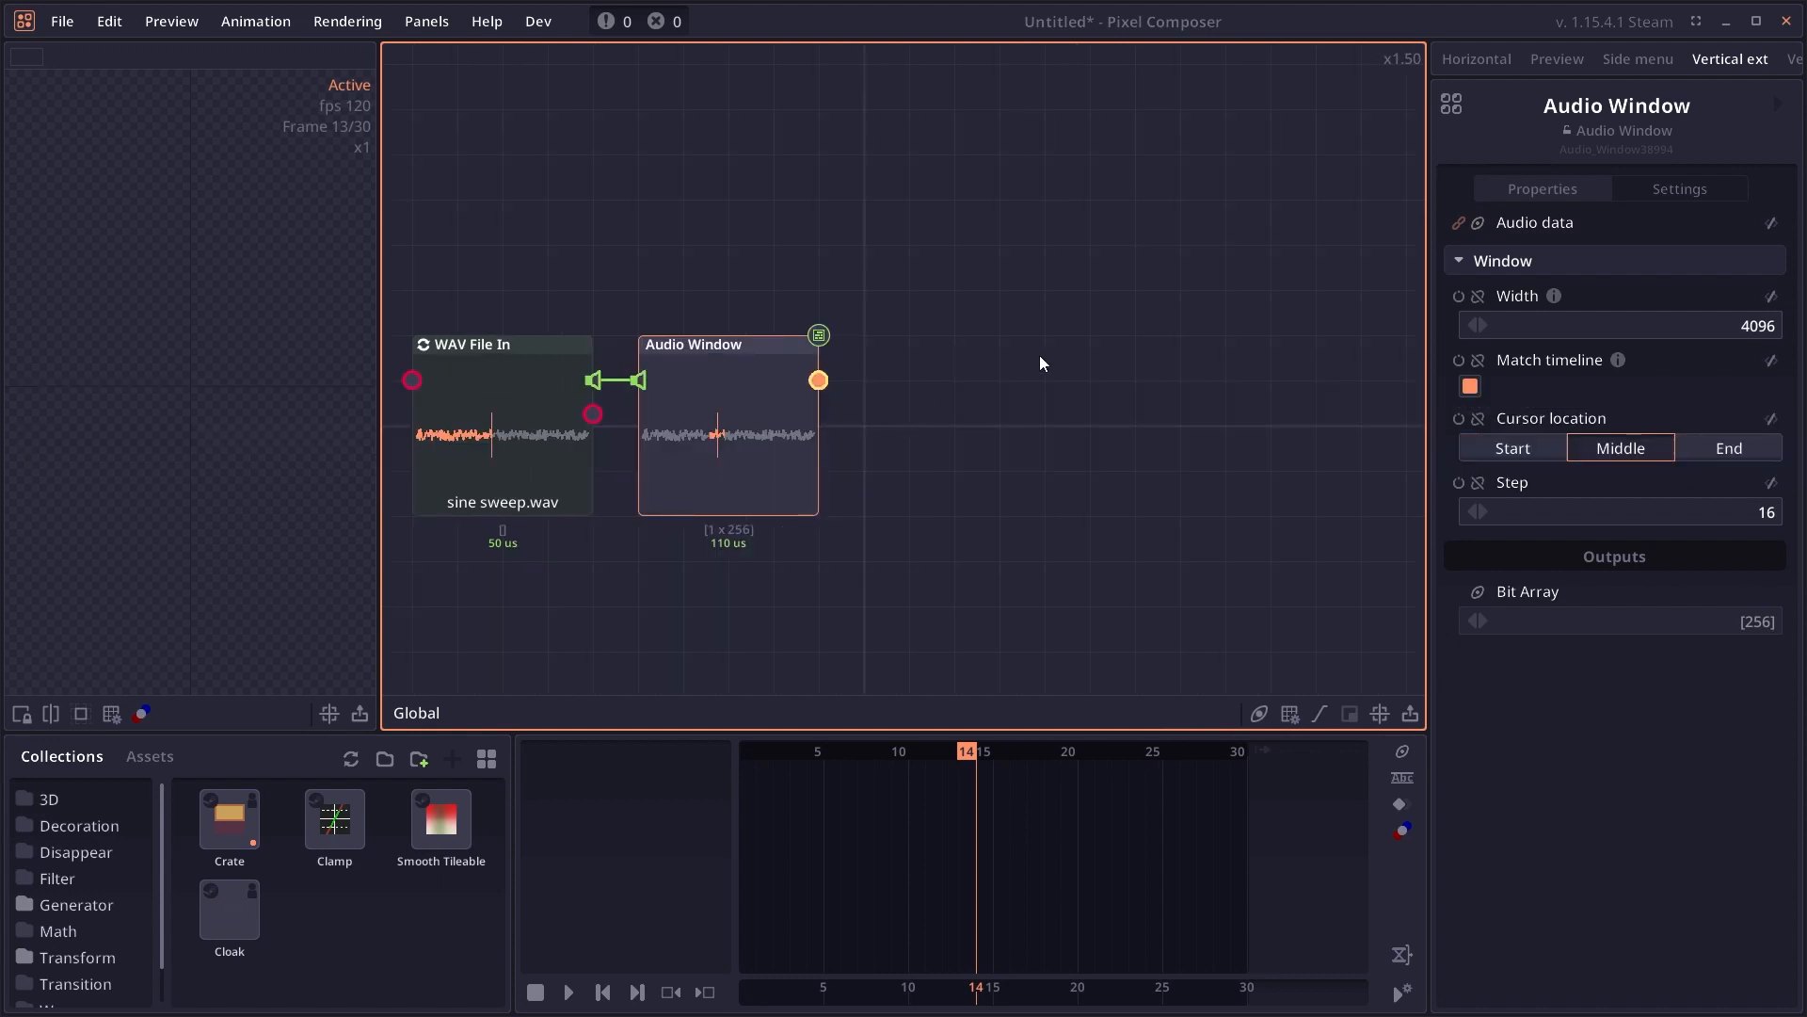
# - Add a Bar / Graph node plotting the Audio Window output with scale 193.8 and watch it play
pyautogui.rightClick(1041, 363)
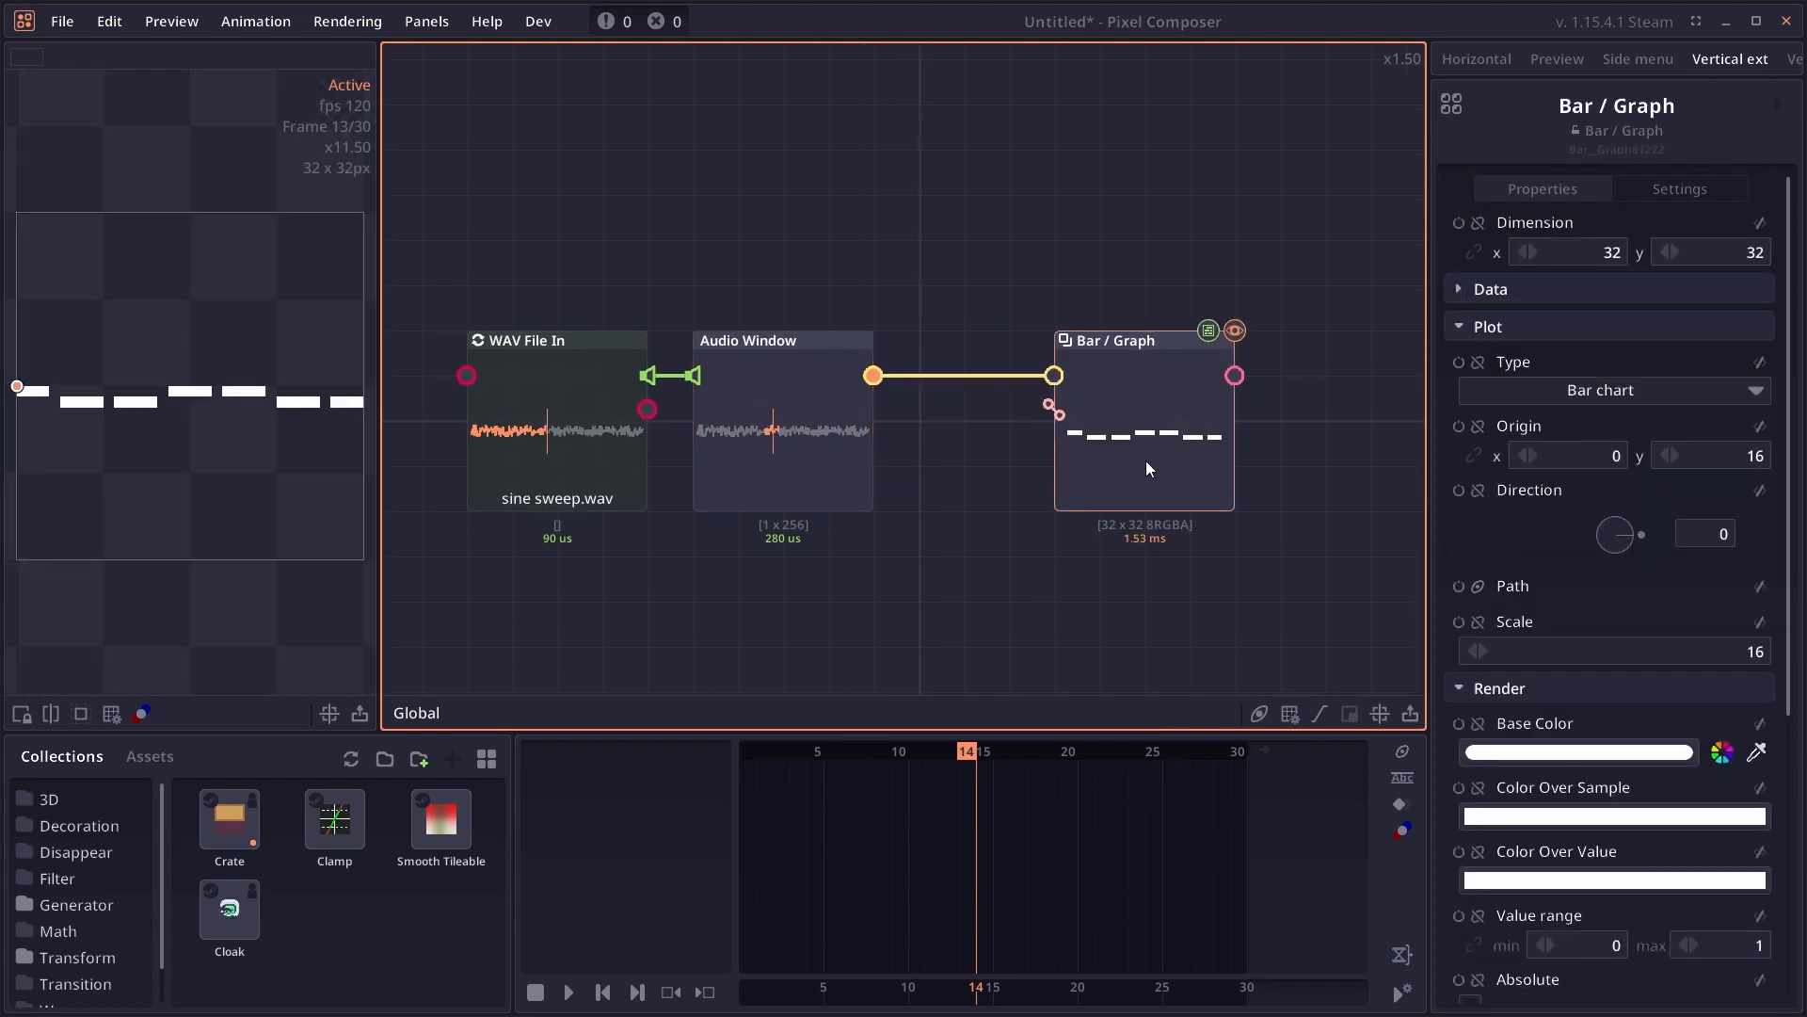
pyautogui.click(566, 992)
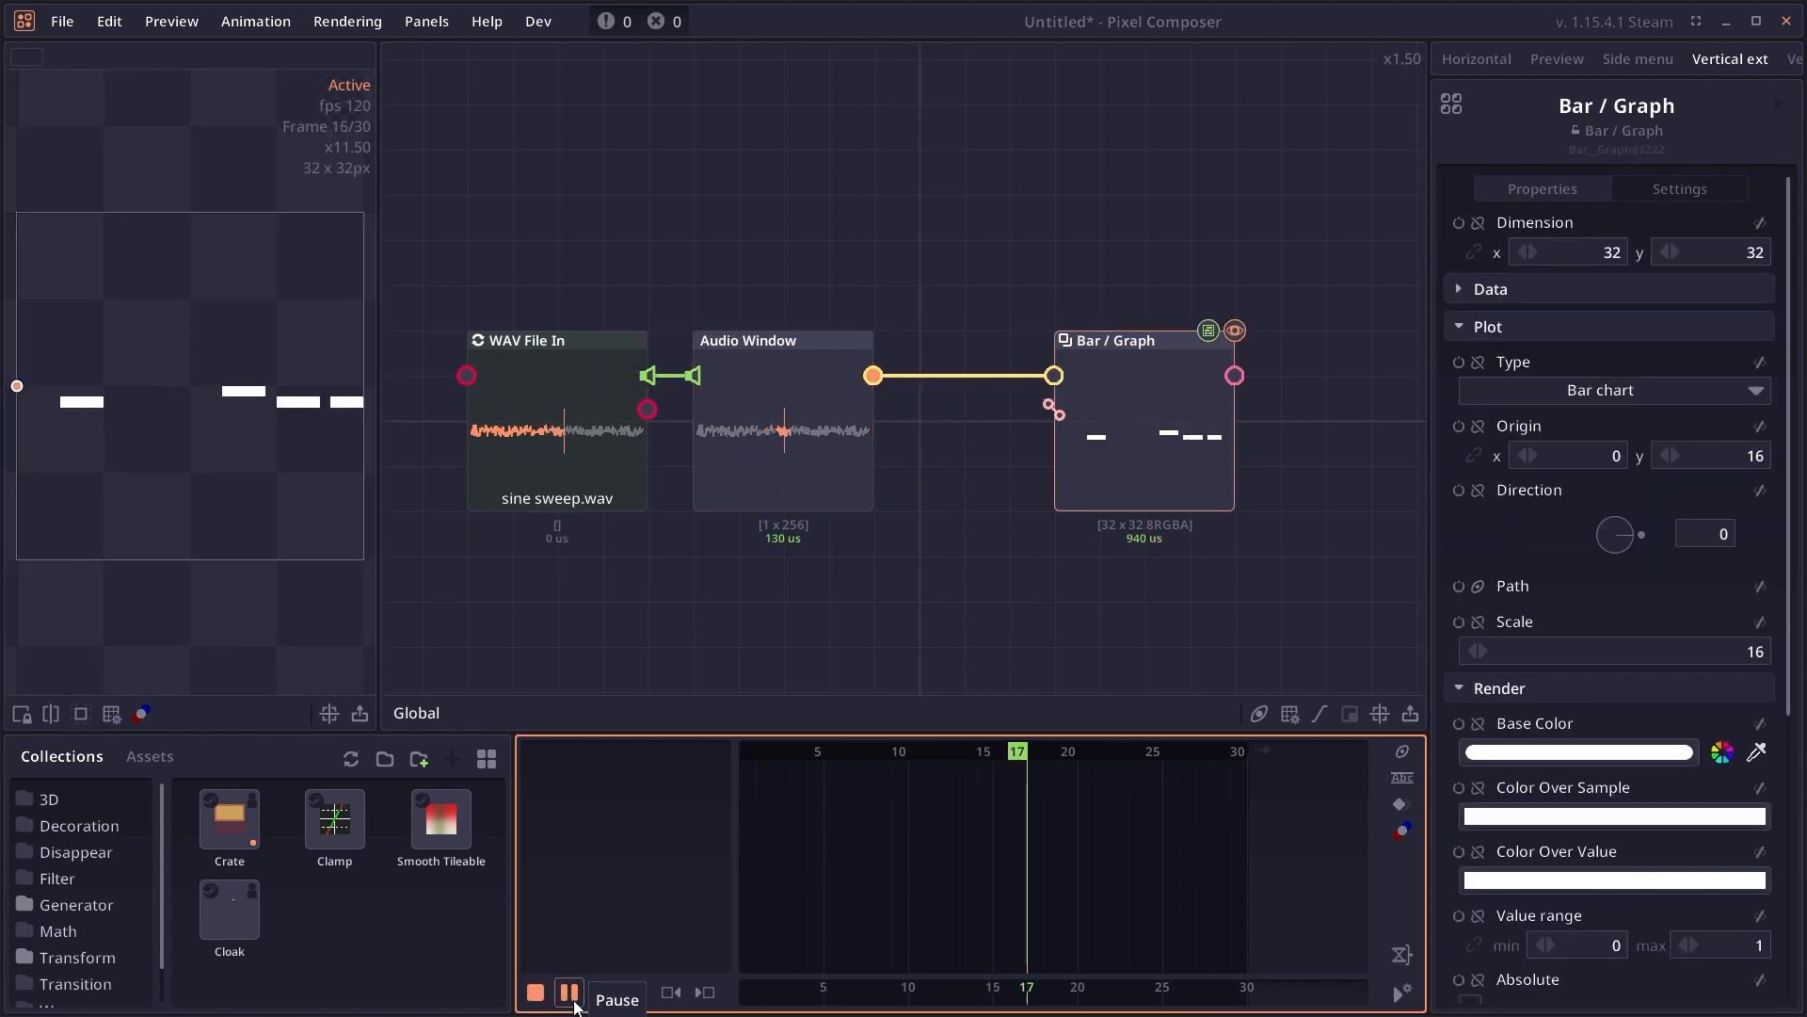
pyautogui.click(566, 992)
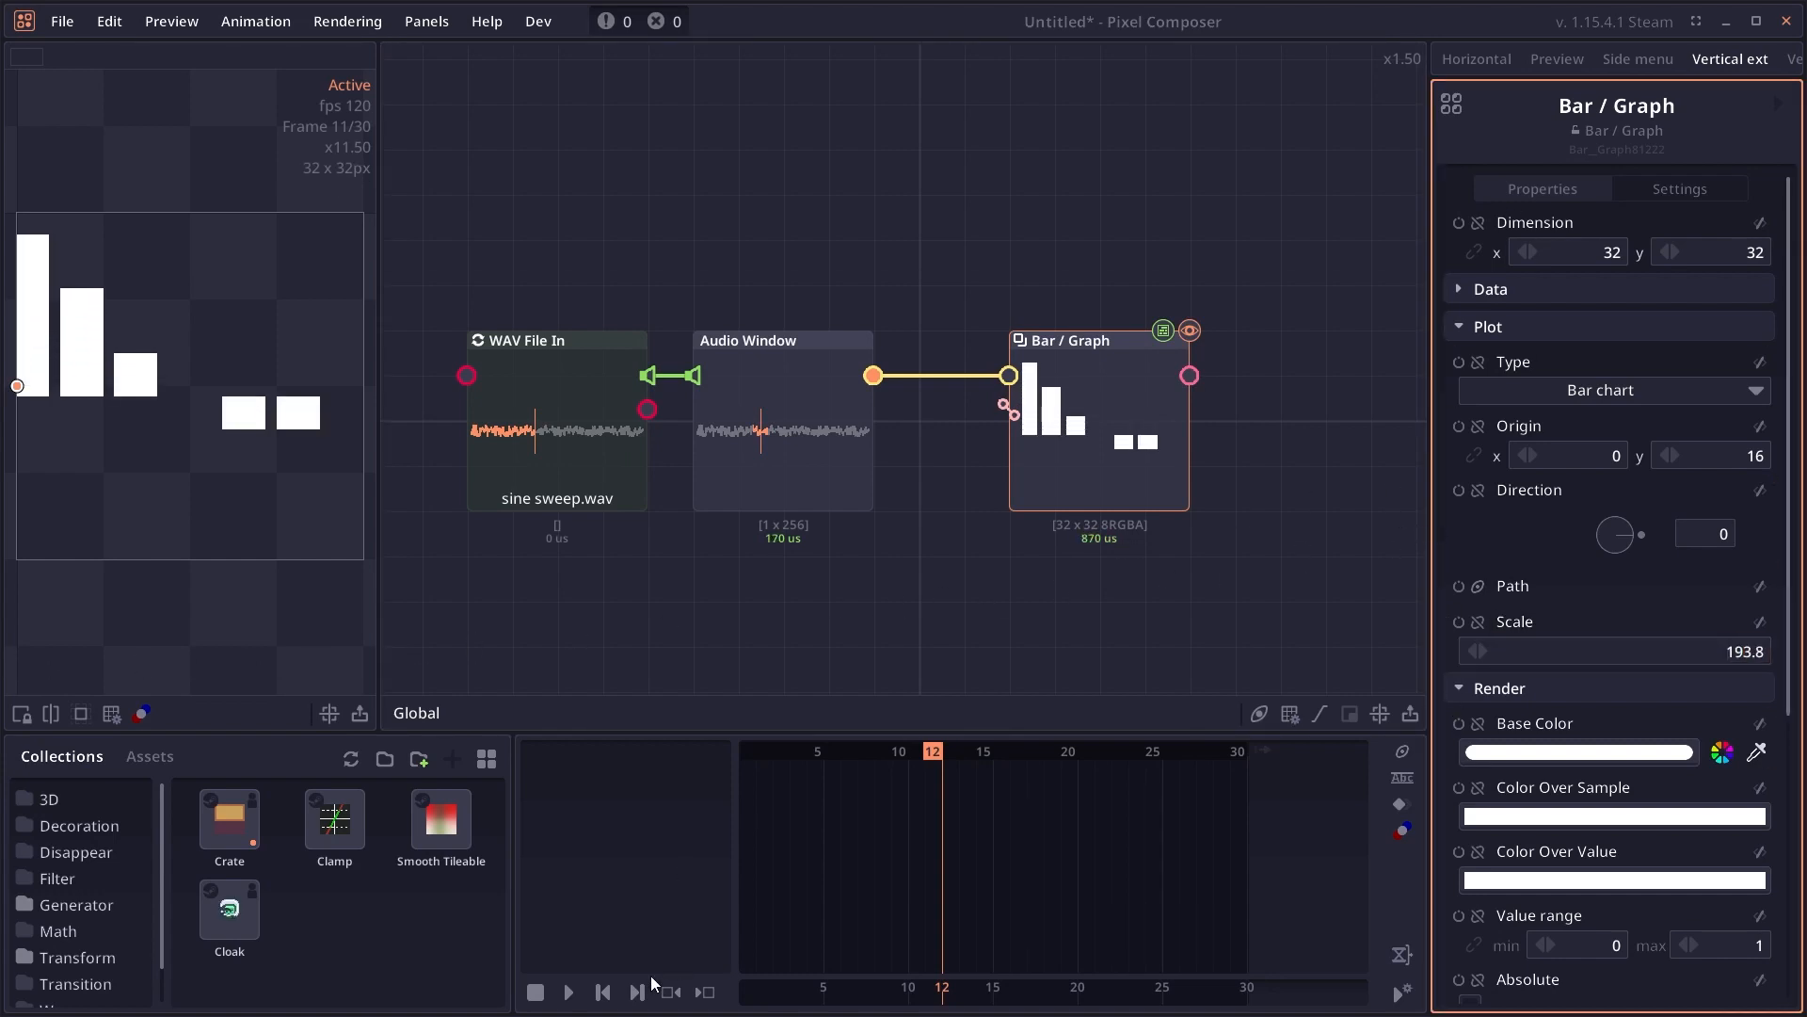
pyautogui.click(567, 992)
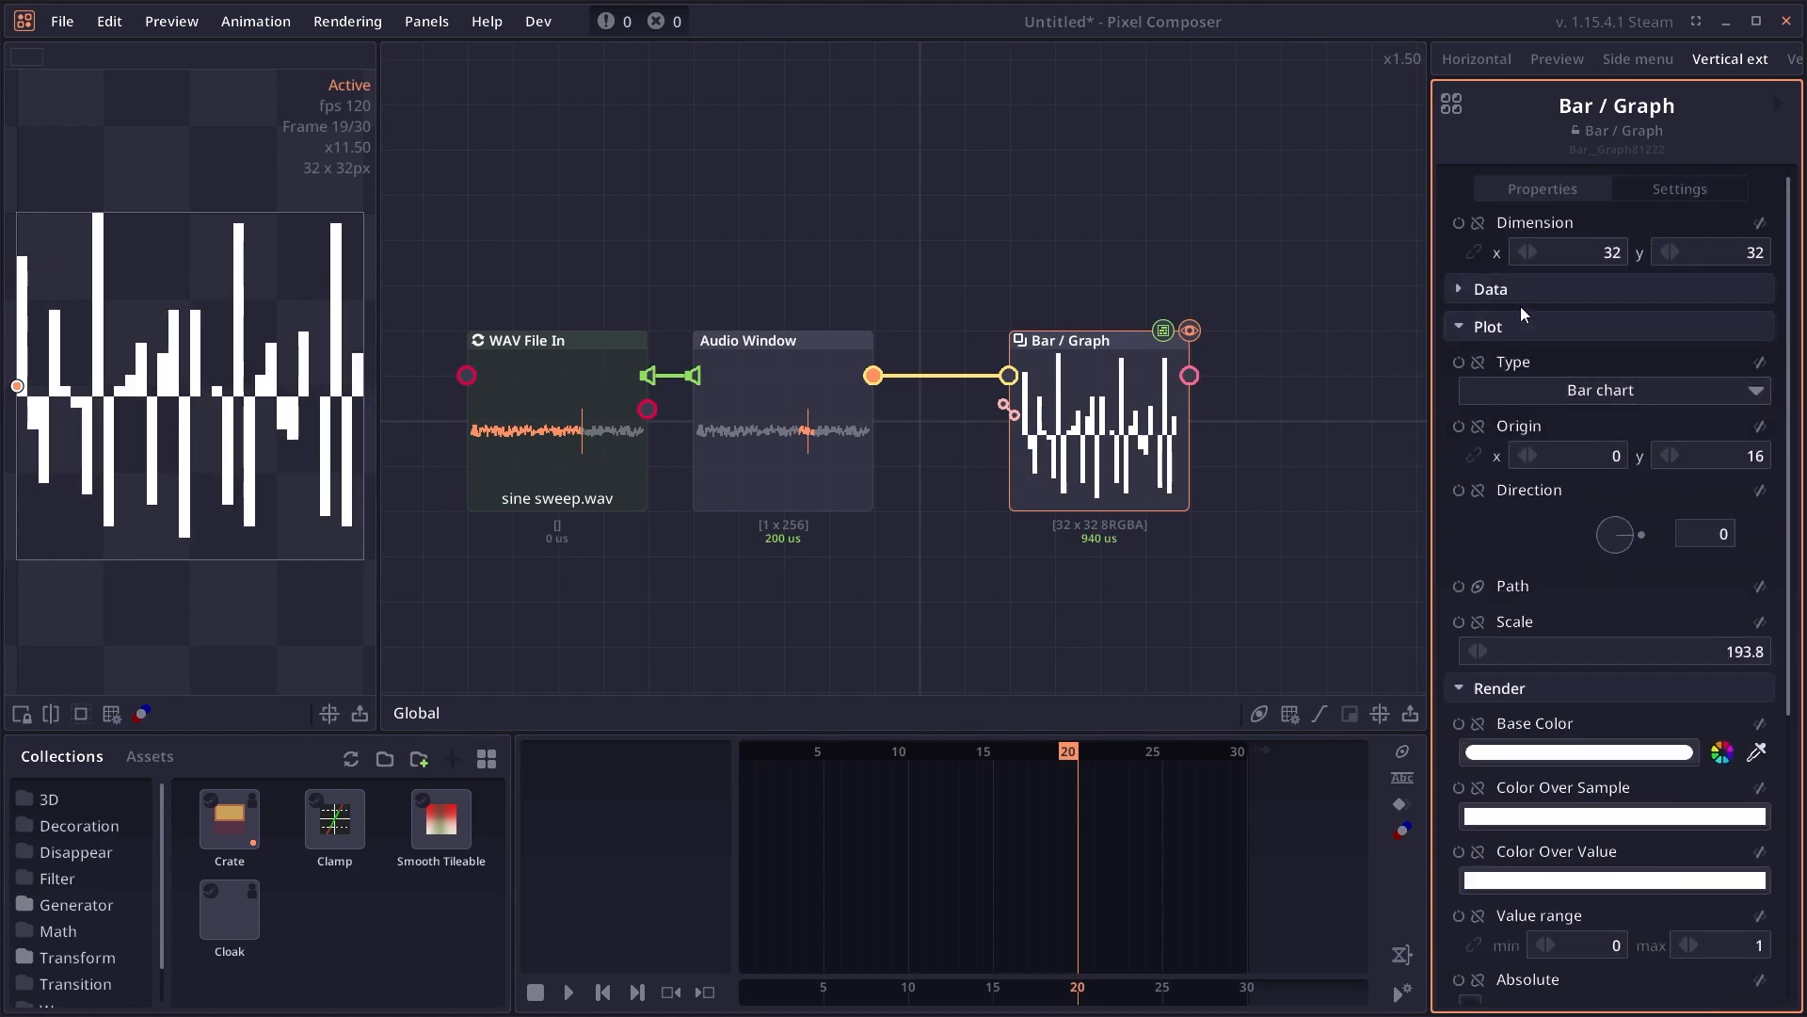
# - Widen the Bar / Graph to 128 pixels and switch its type from Bar chart to Graph
pyautogui.write('128')
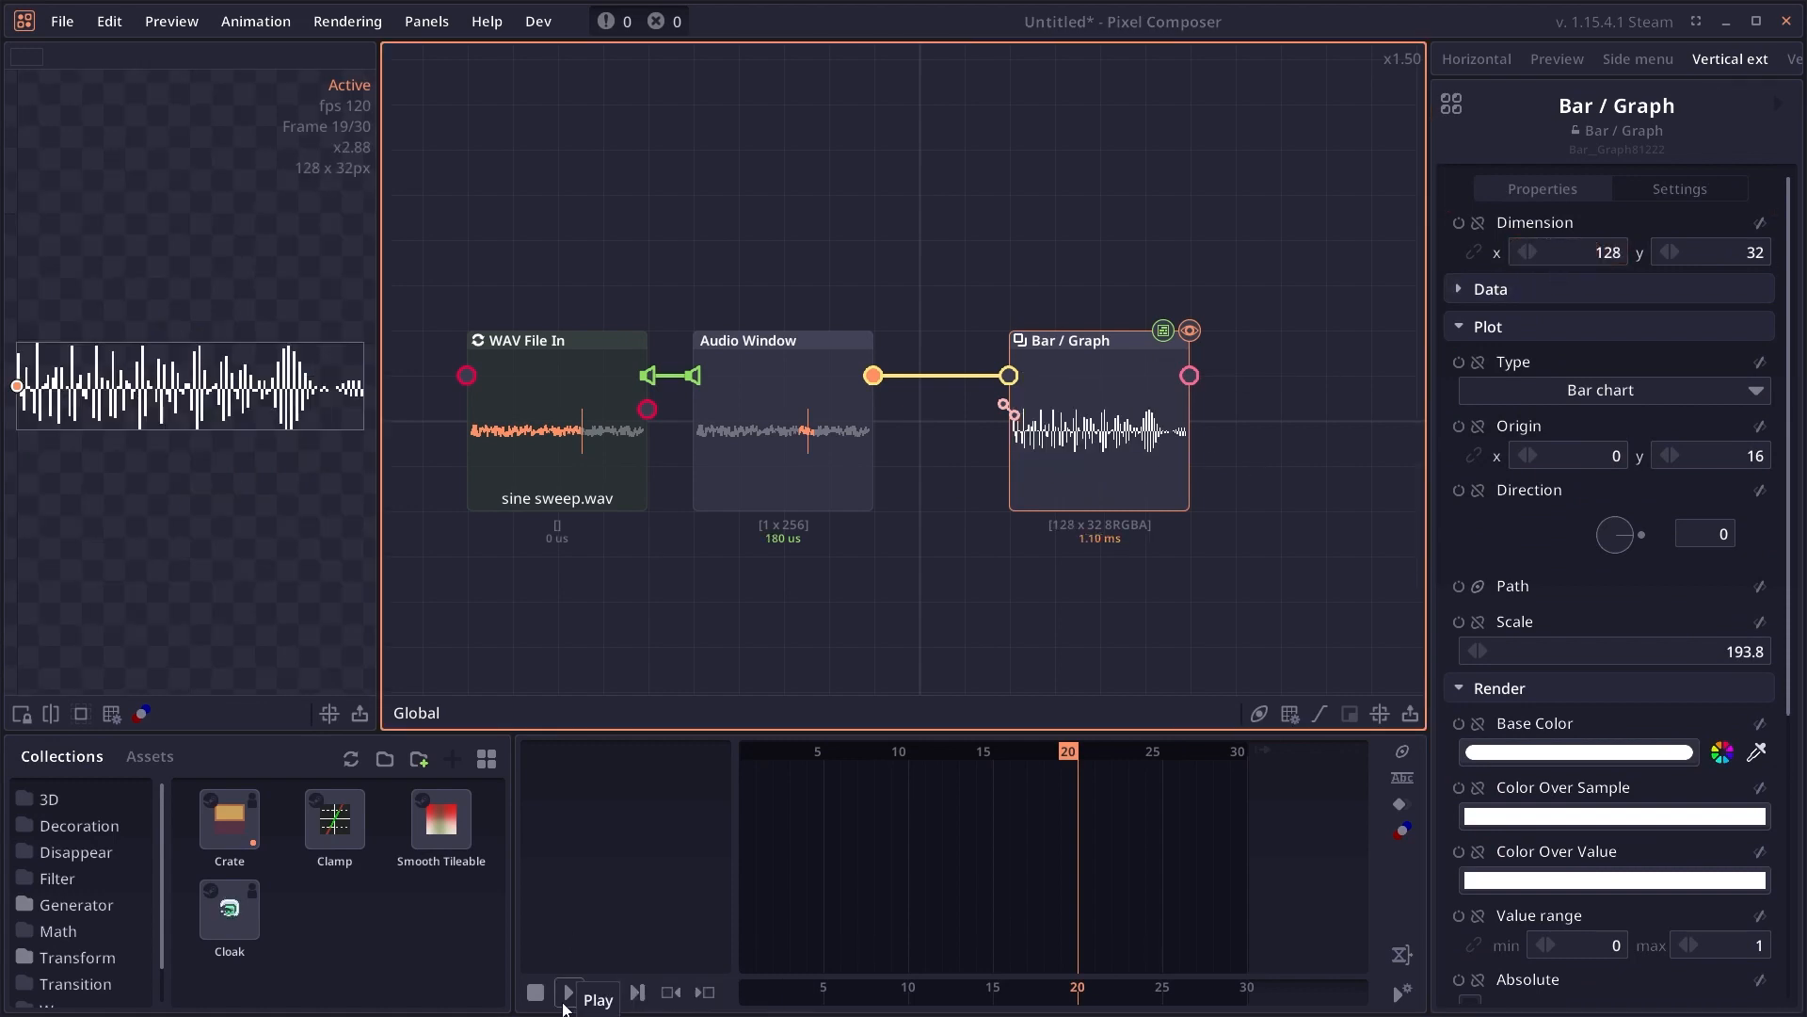
pyautogui.click(567, 992)
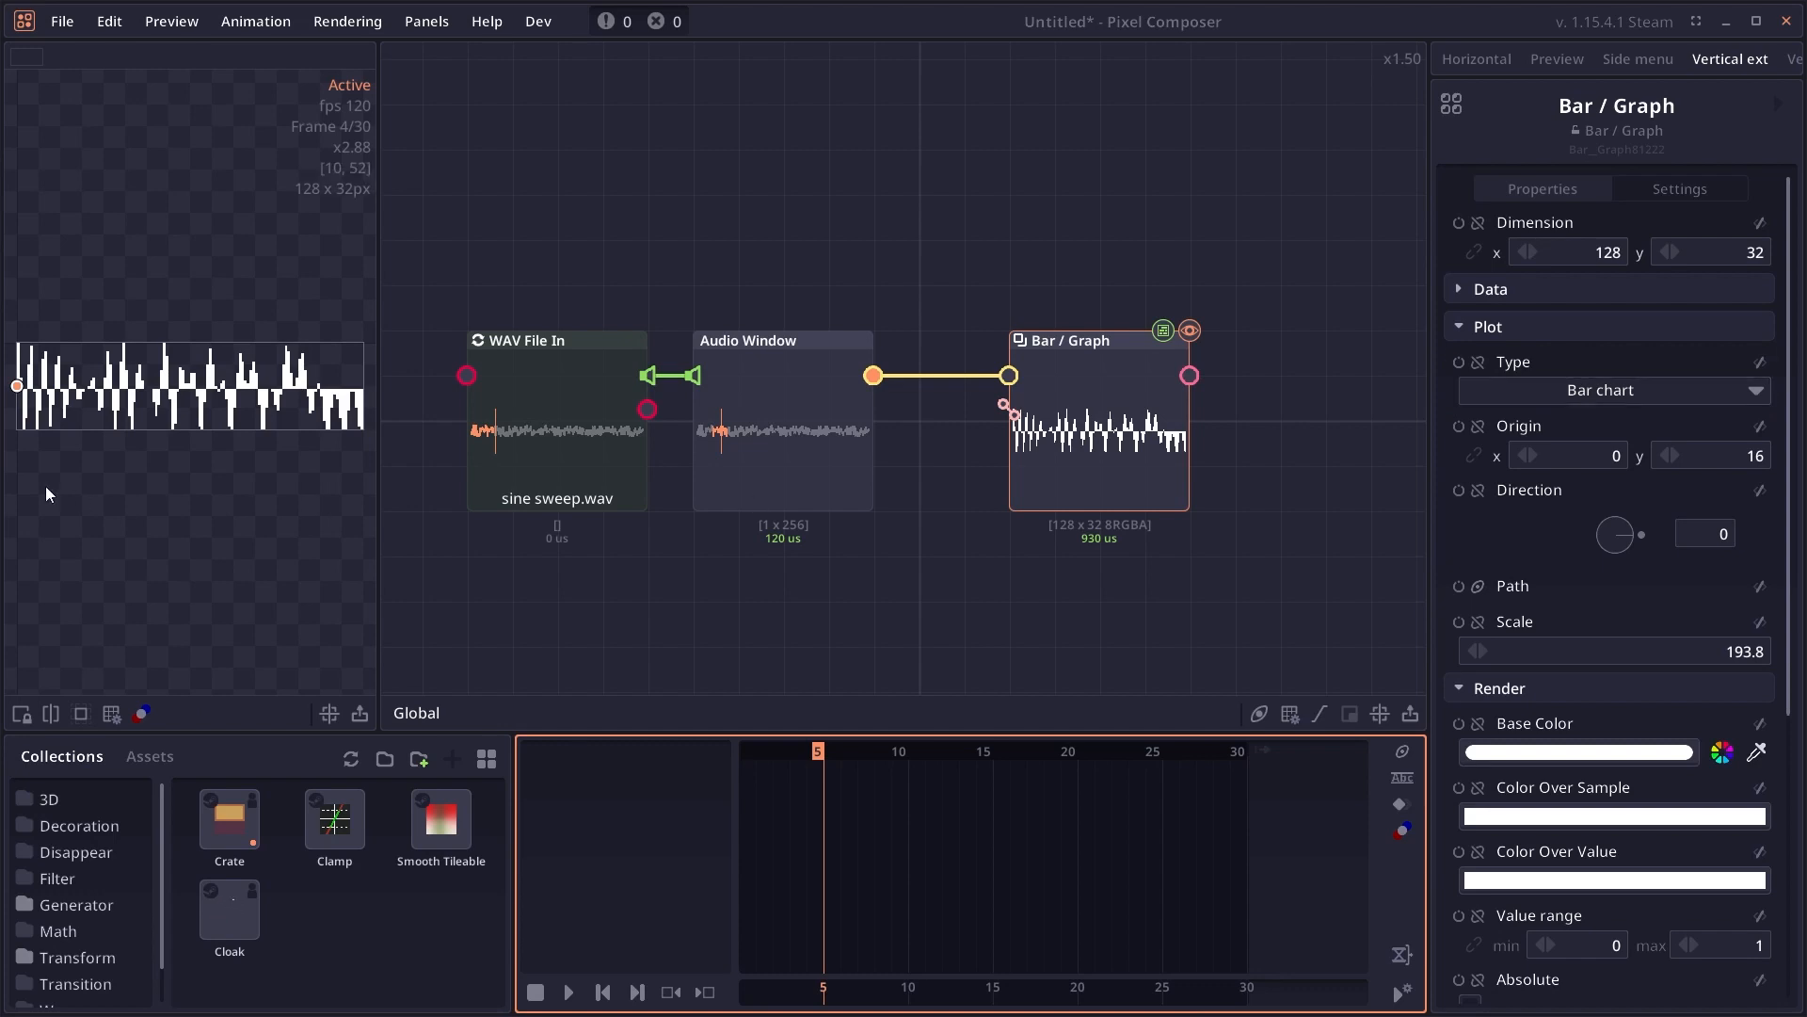
pyautogui.click(1611, 389)
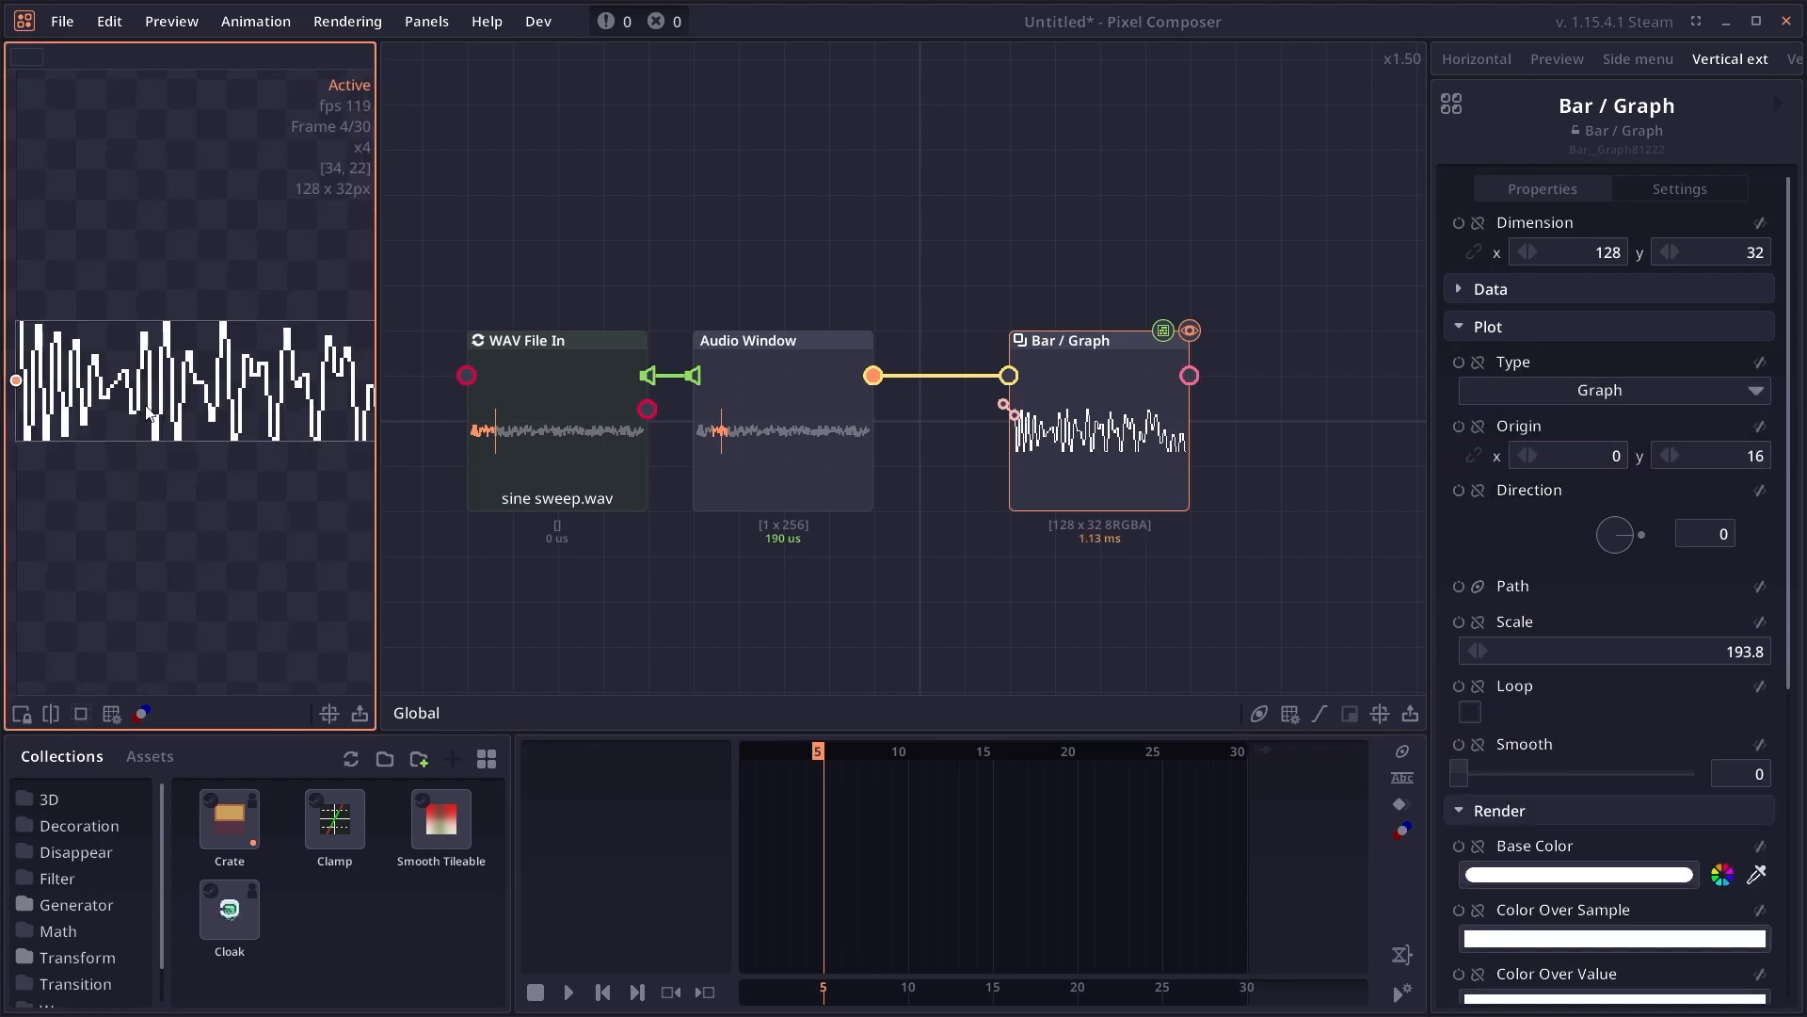
pyautogui.moveTo(211, 567)
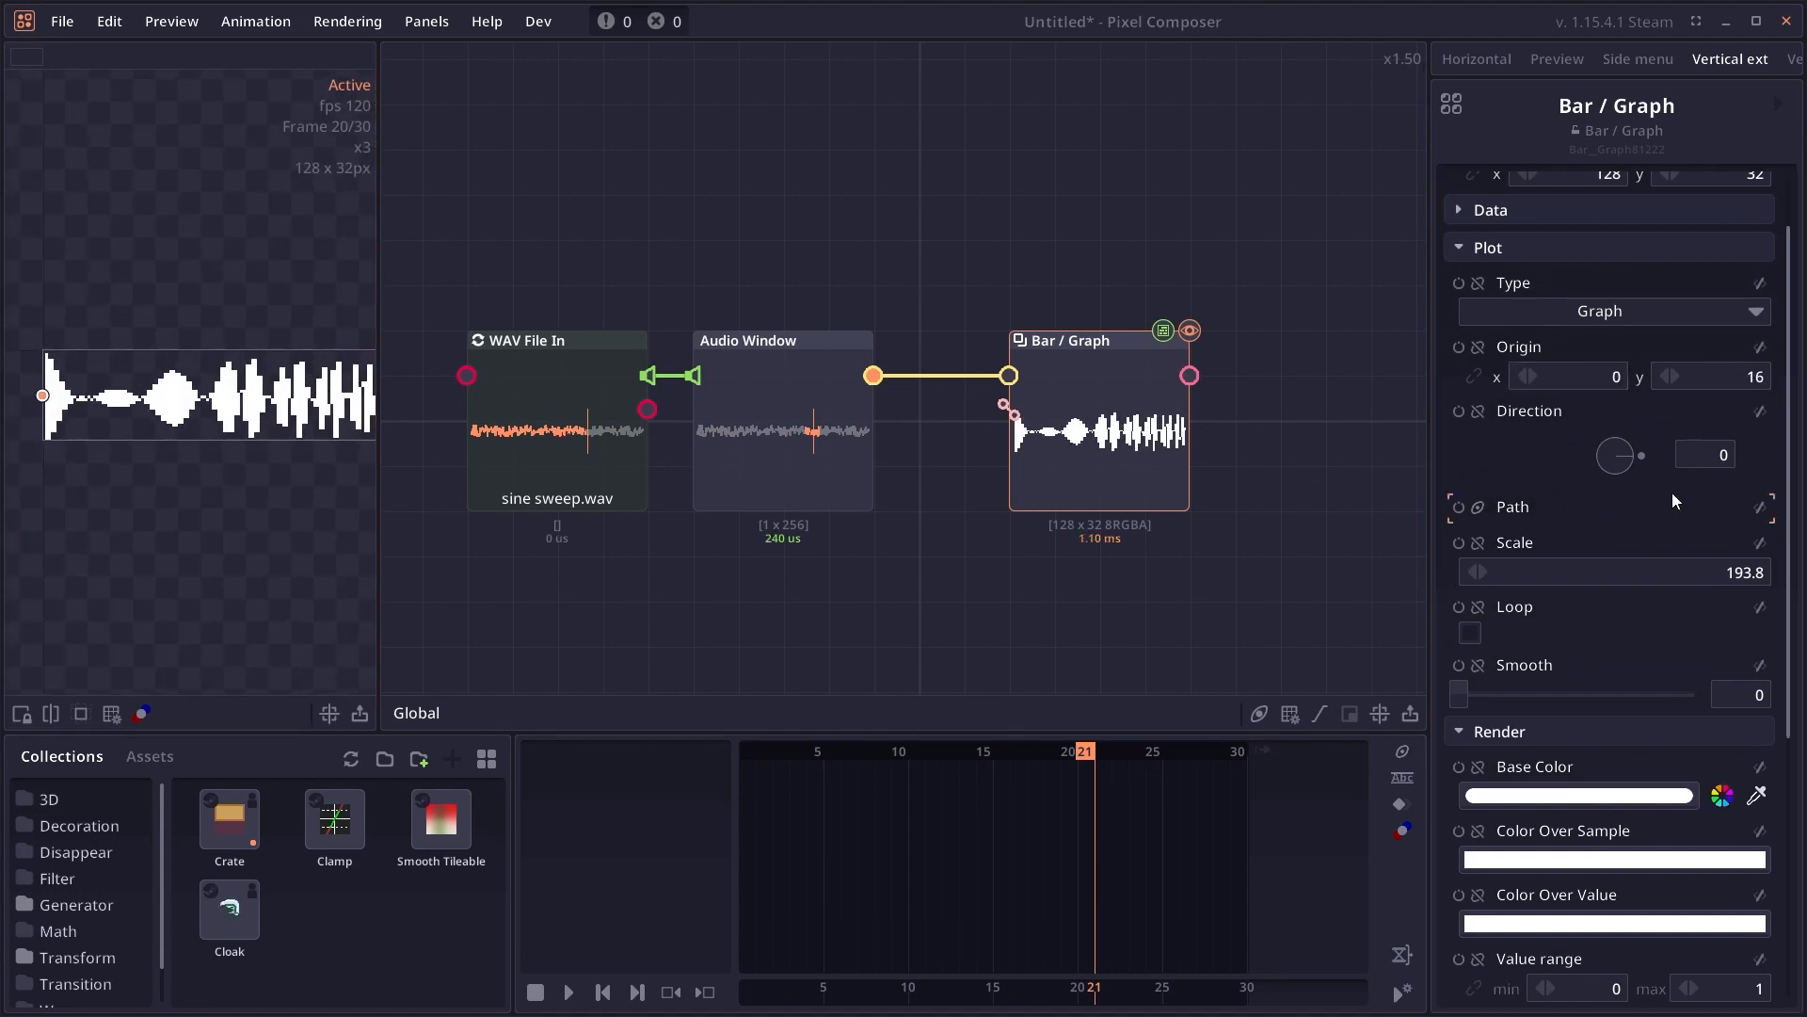
# - Add a Path node to drive the Bar / Graph's Path input
pyautogui.moveTo(1615, 454); pyautogui.dragTo(1634, 477)
pyautogui.write('pa')
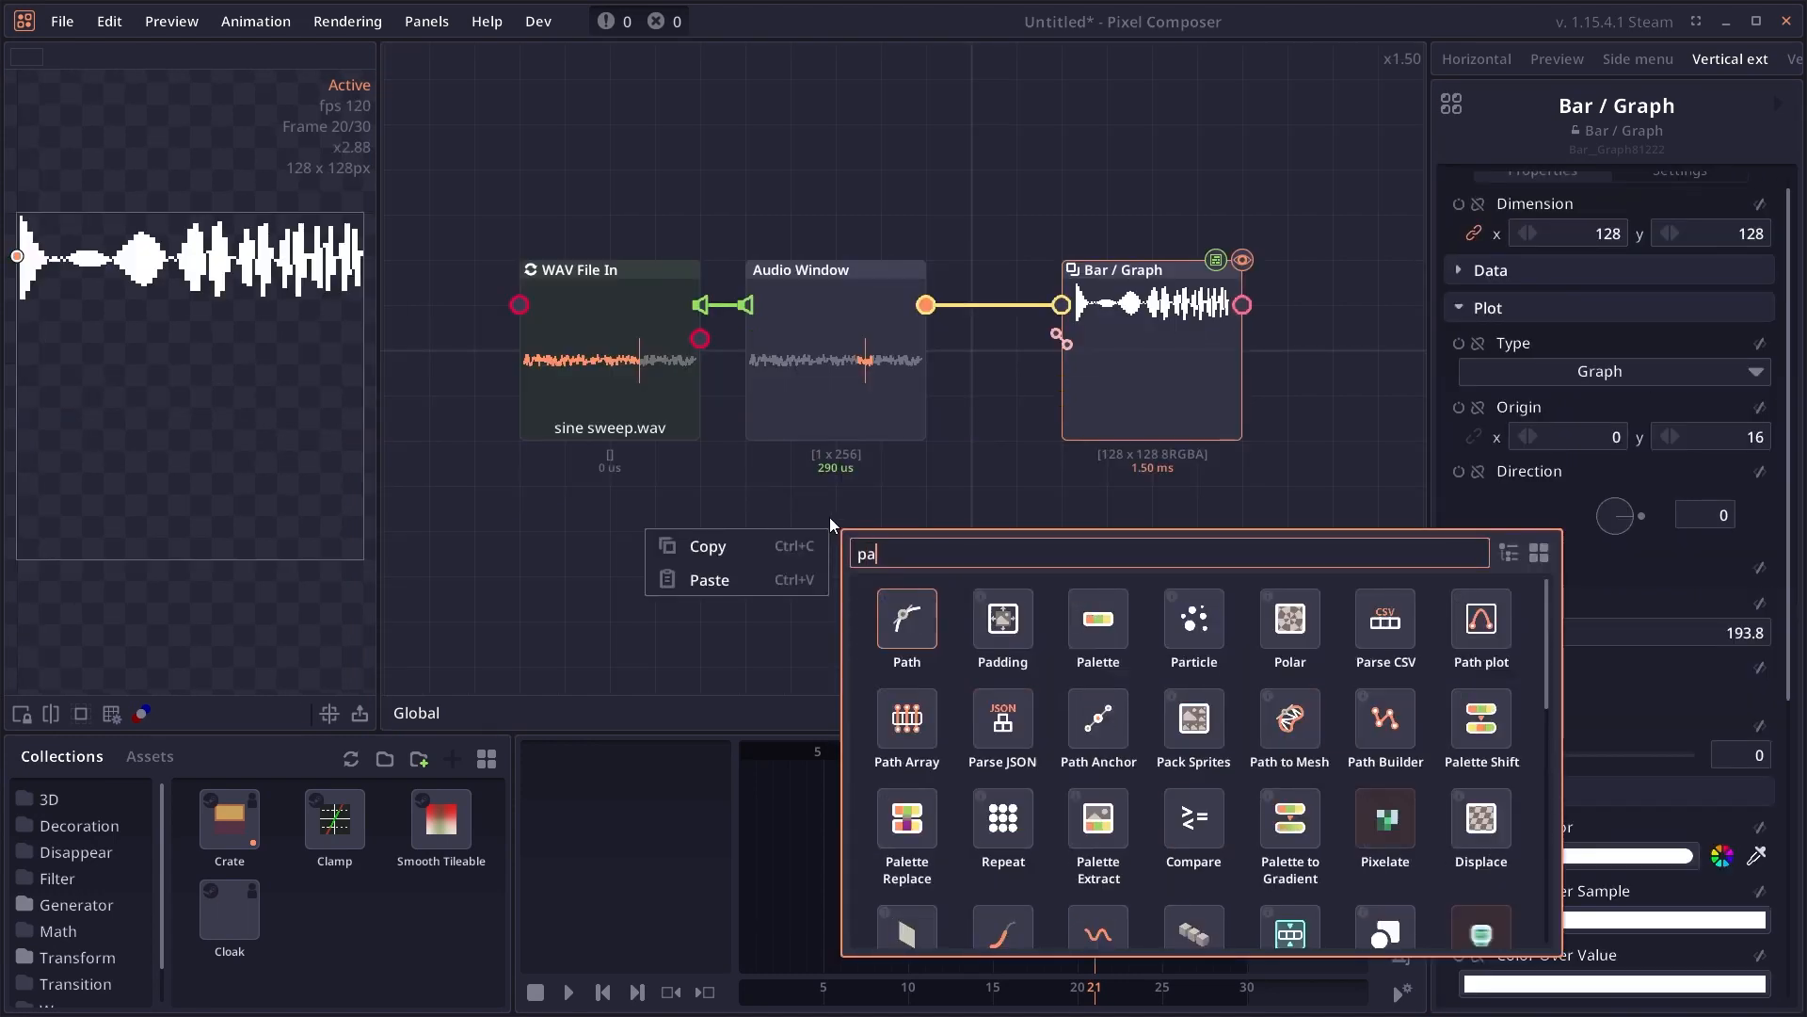
pyautogui.click(906, 617)
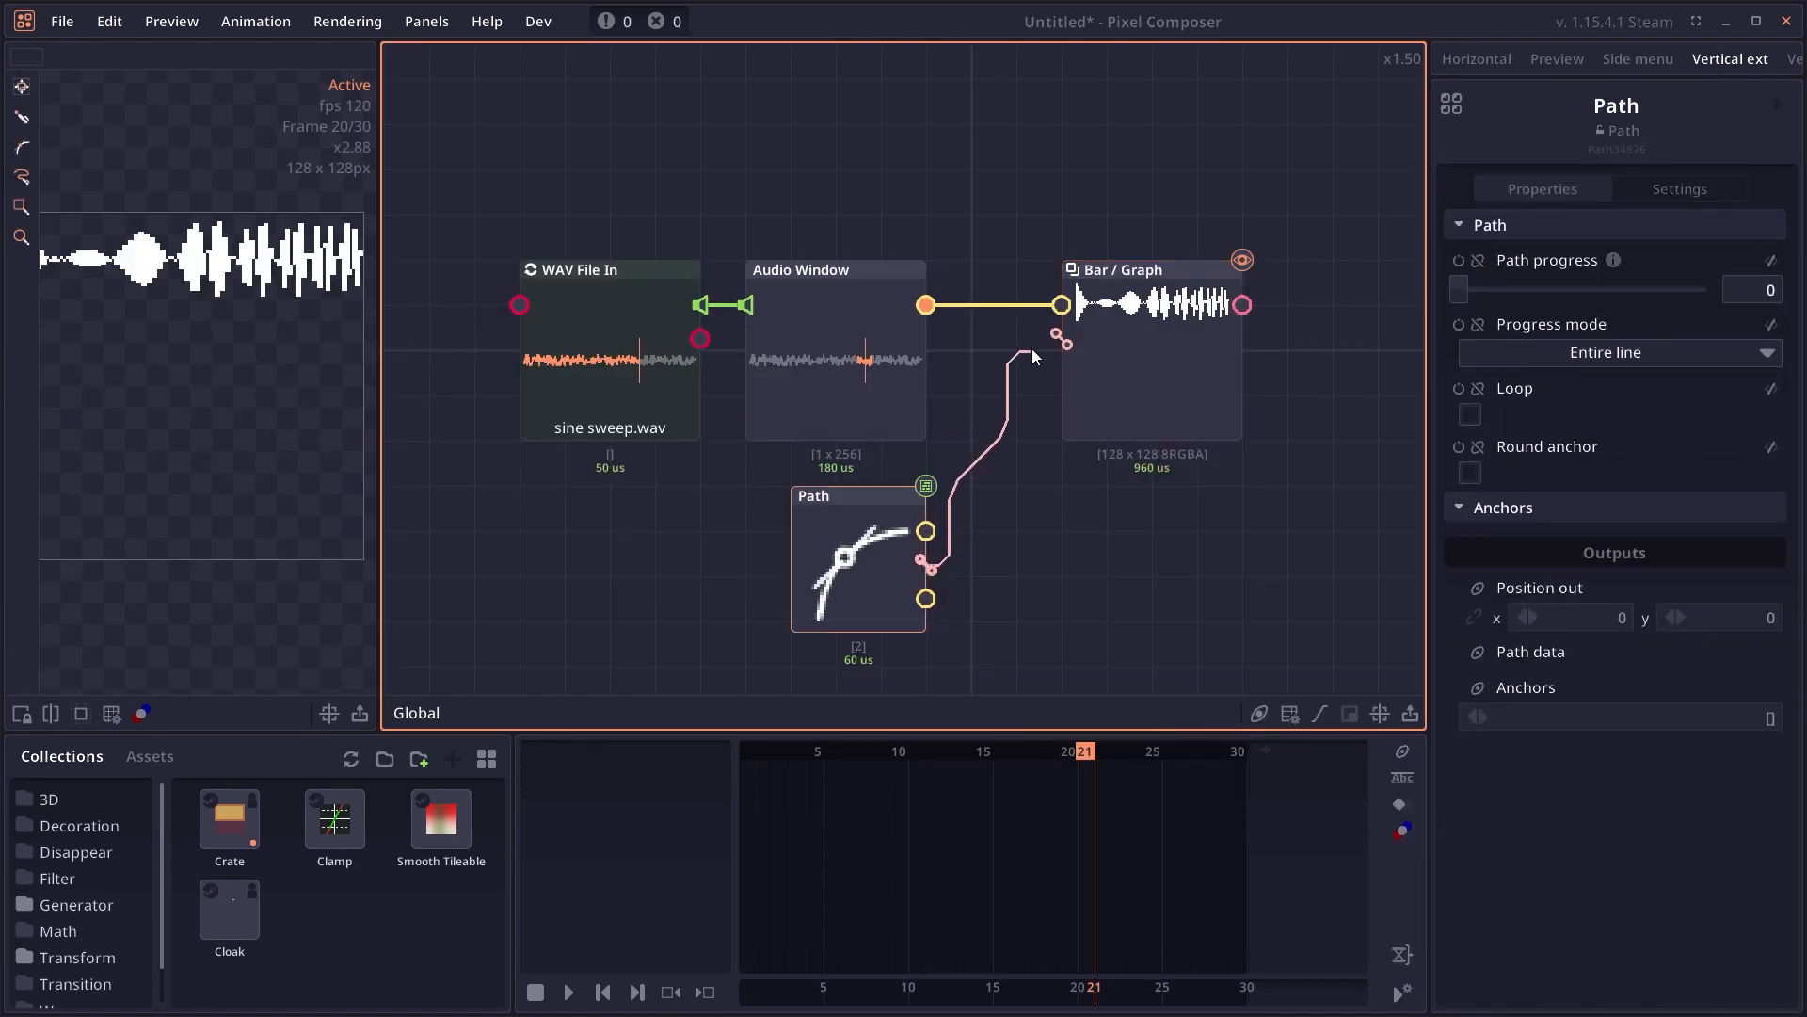
pyautogui.moveTo(21, 241)
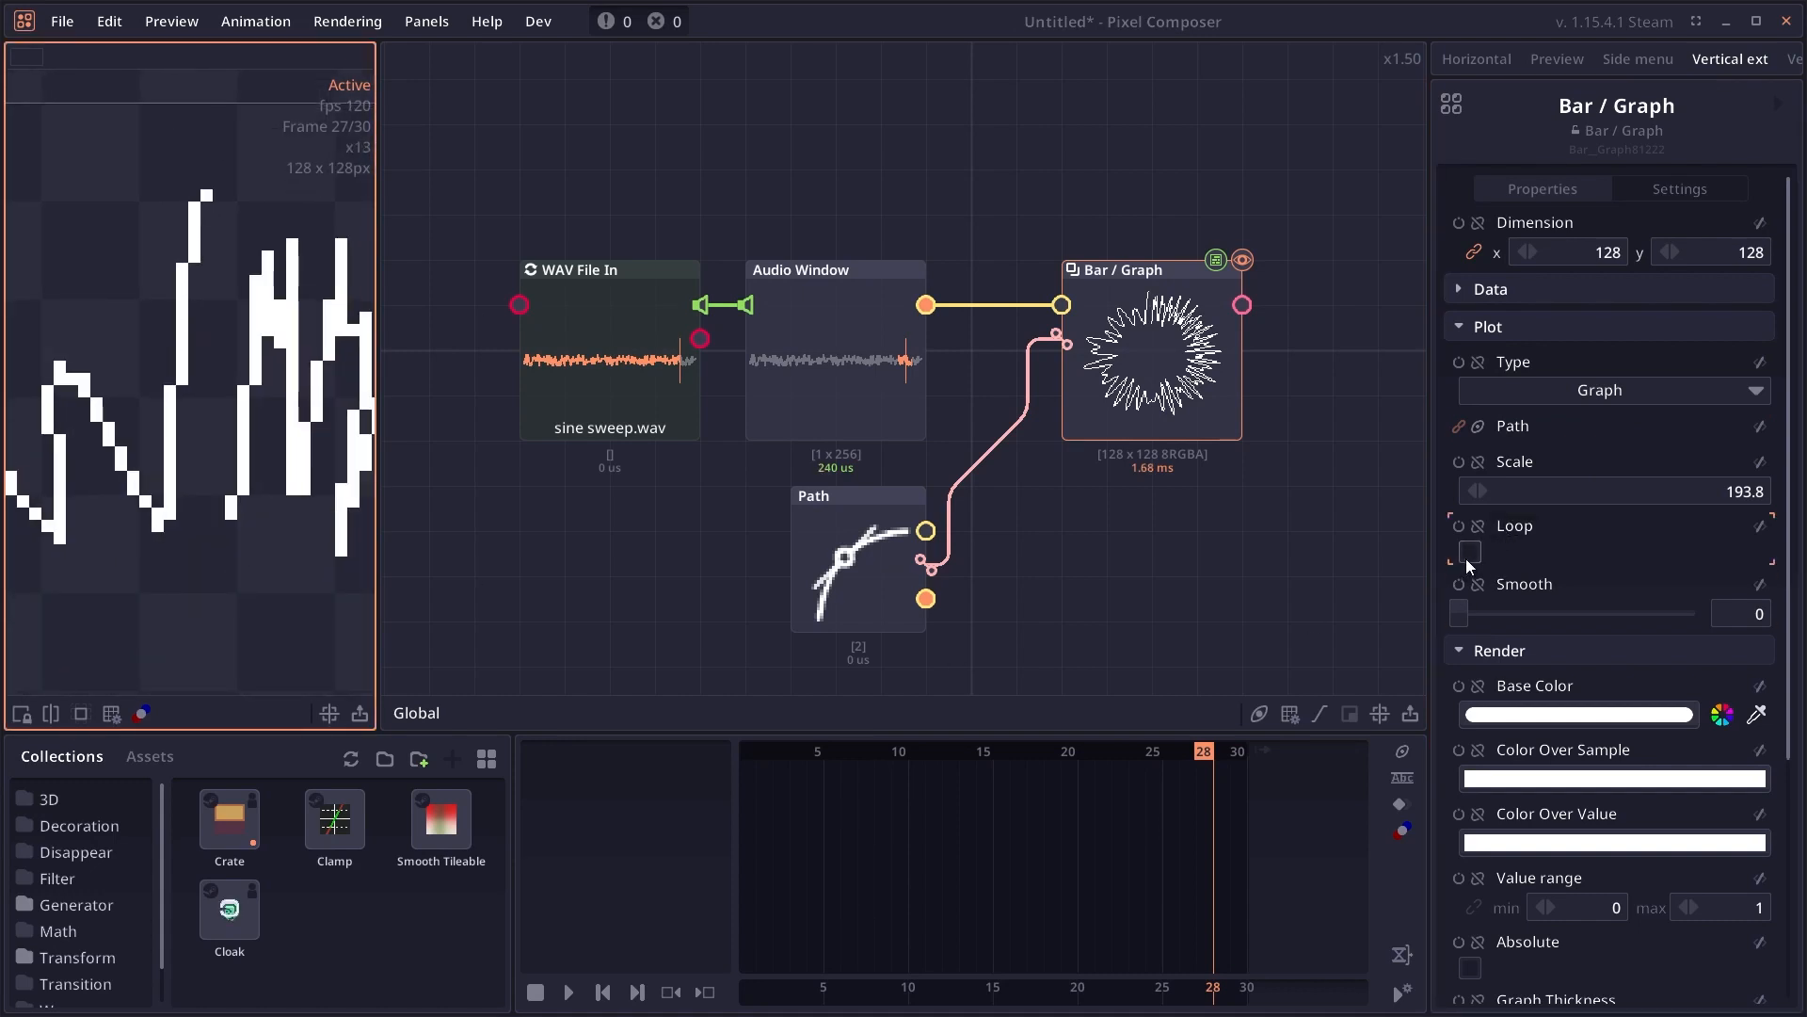
# - Close the path graph into a loop and try several Smooth slider values on another frame
pyautogui.click(1471, 552)
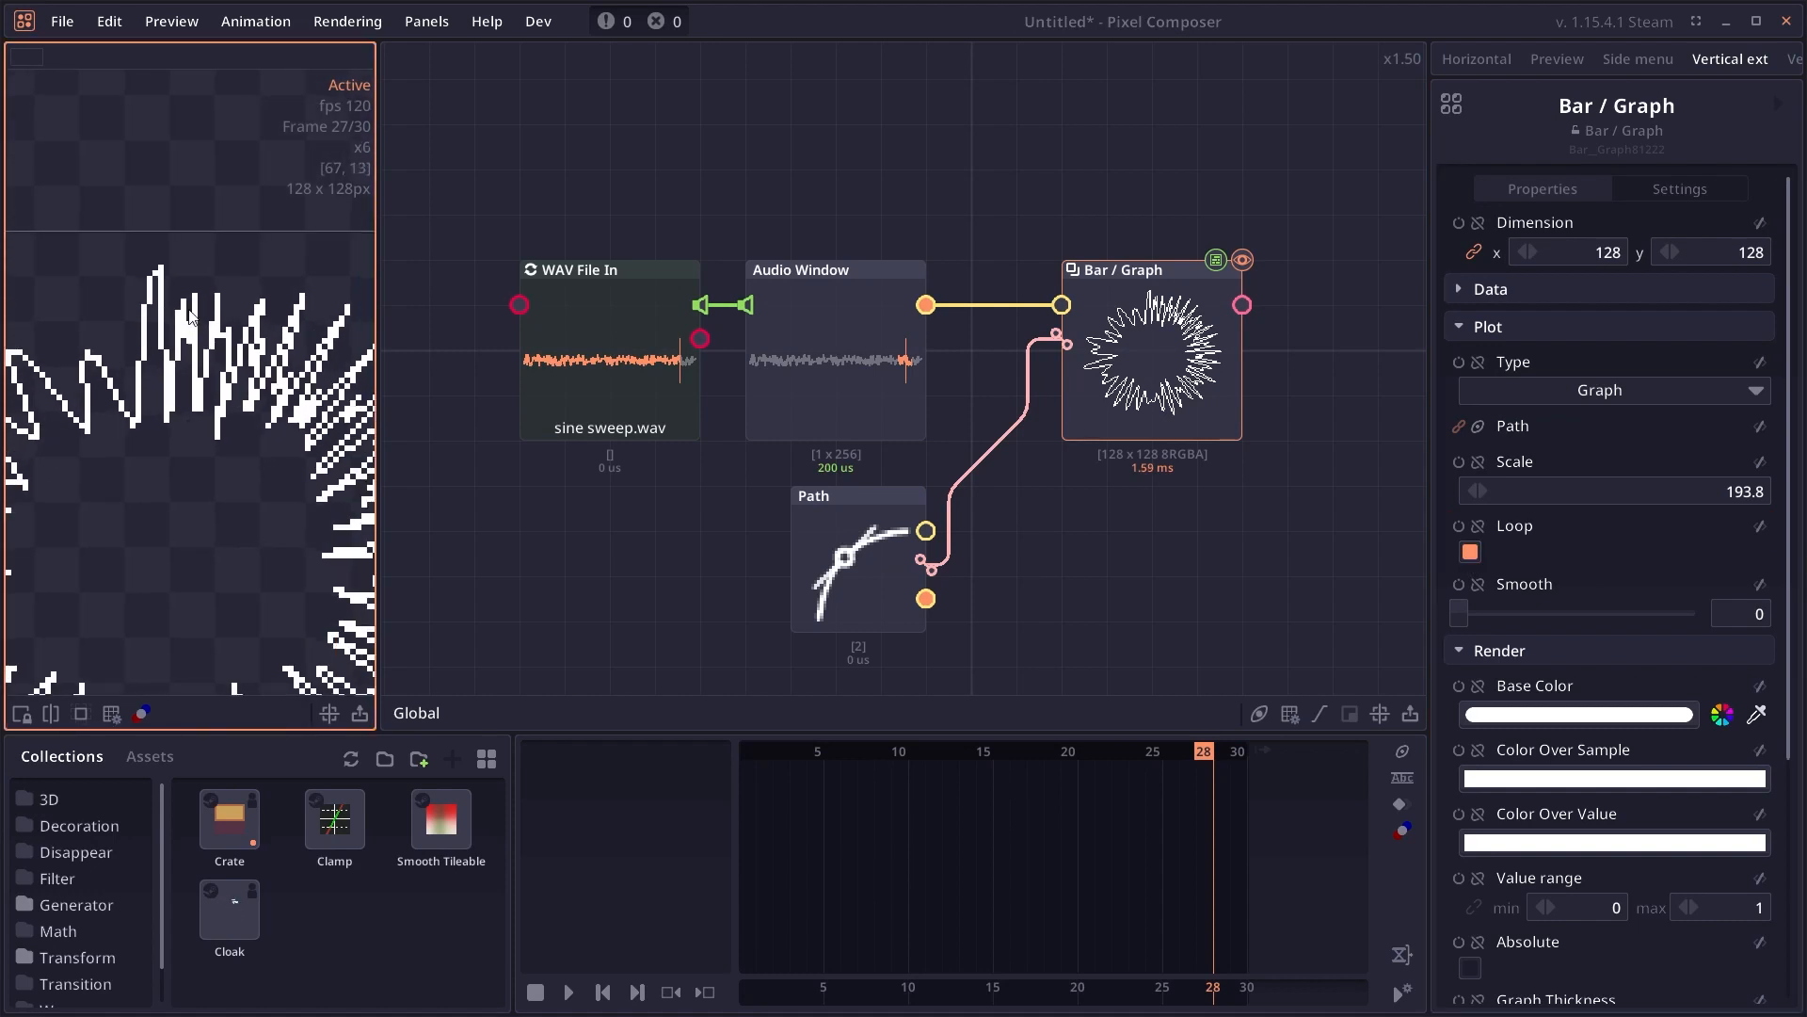
pyautogui.click(885, 751)
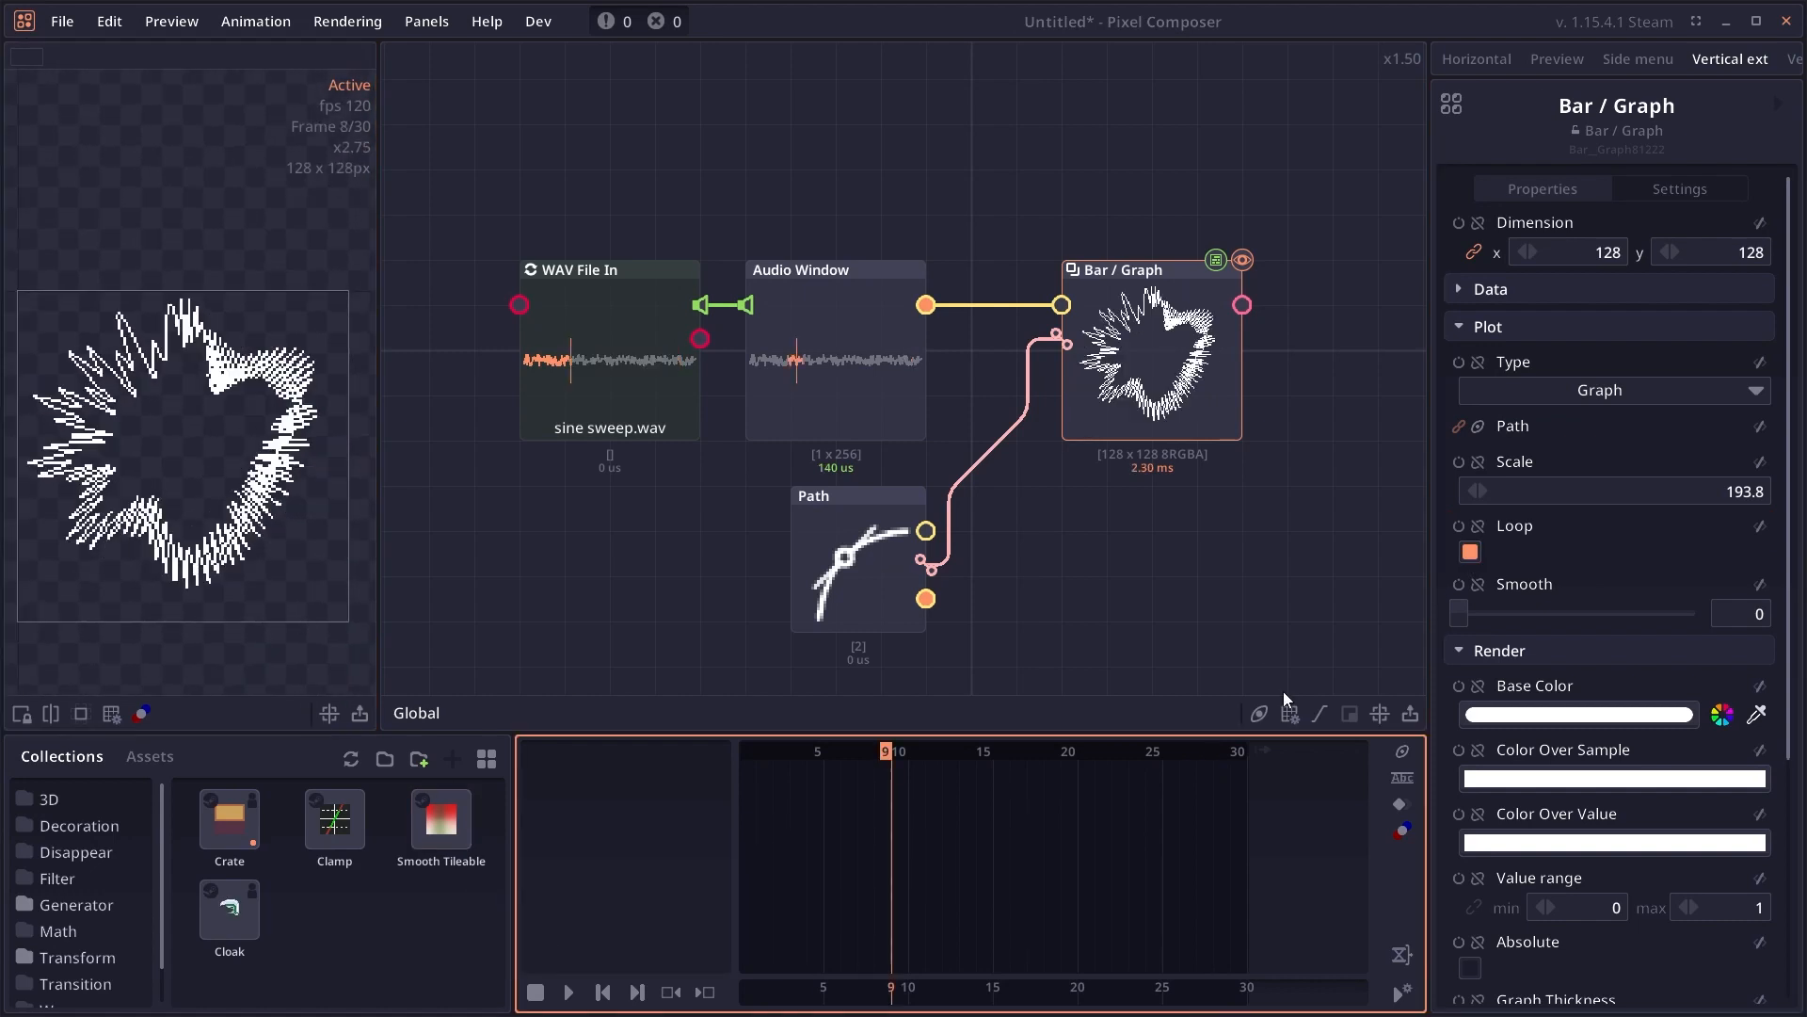
pyautogui.moveTo(1461, 614); pyautogui.dragTo(1547, 614)
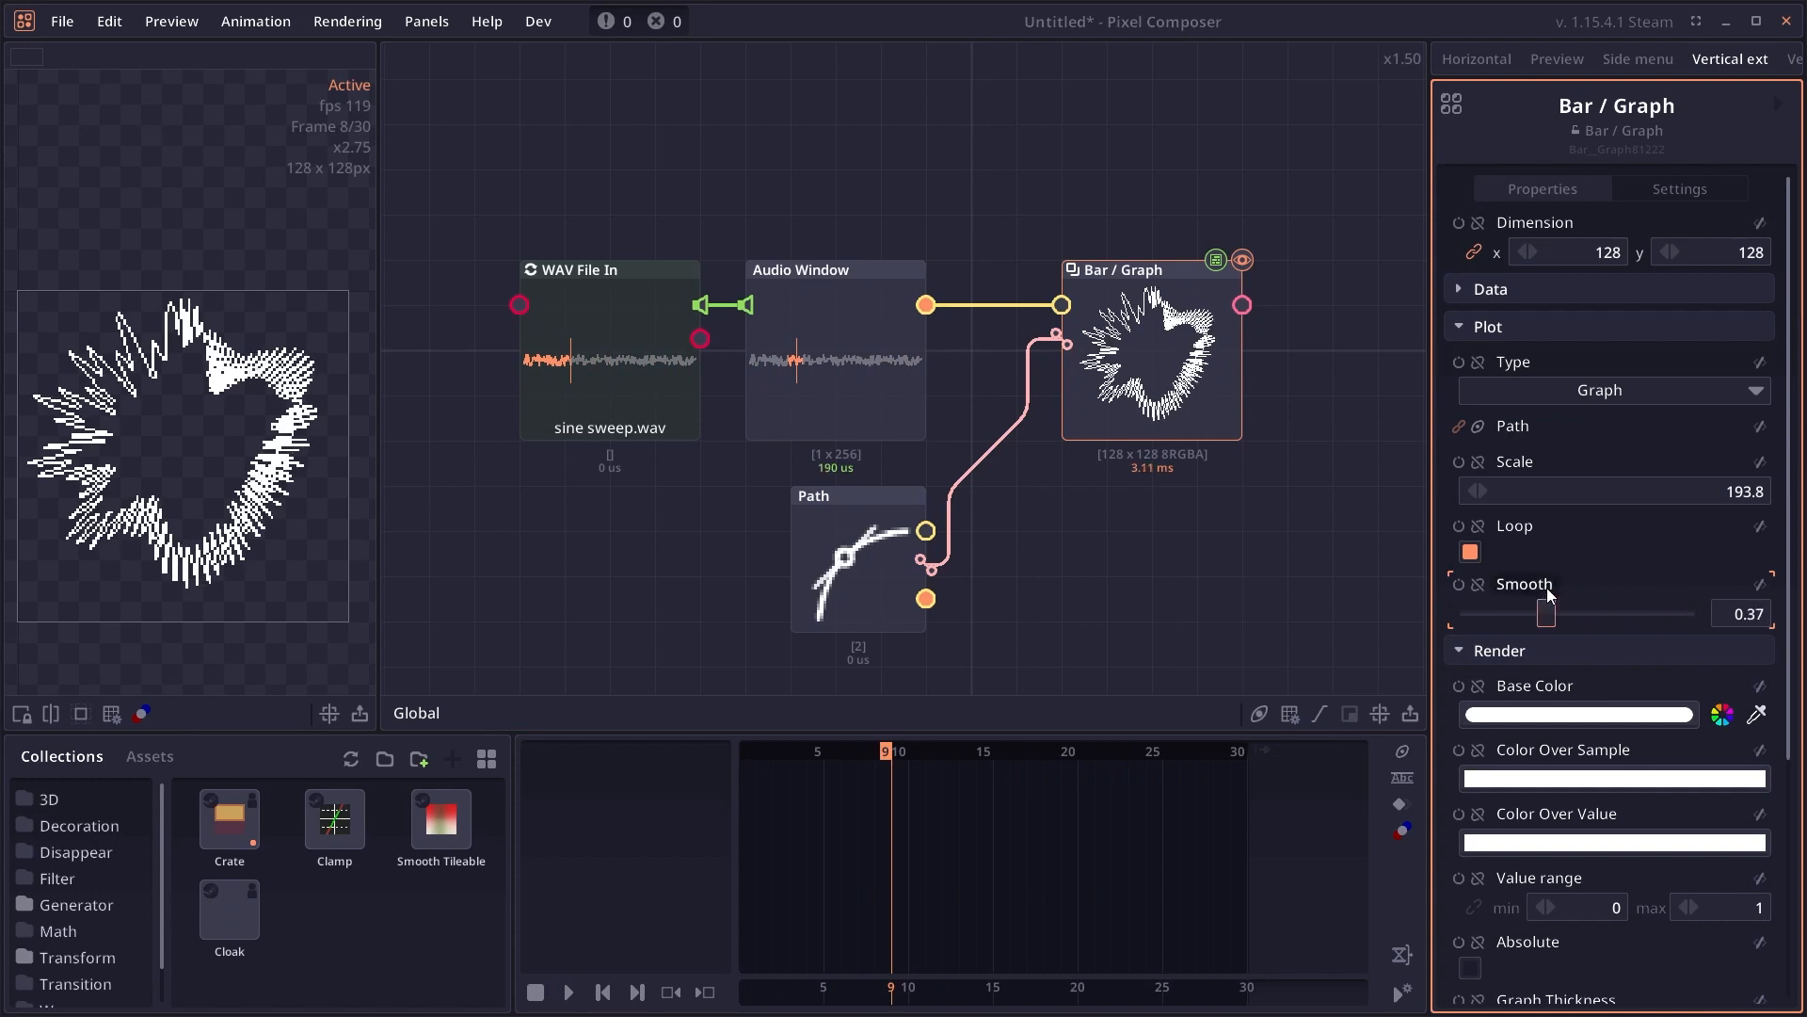
pyautogui.moveTo(1548, 613); pyautogui.dragTo(1666, 613)
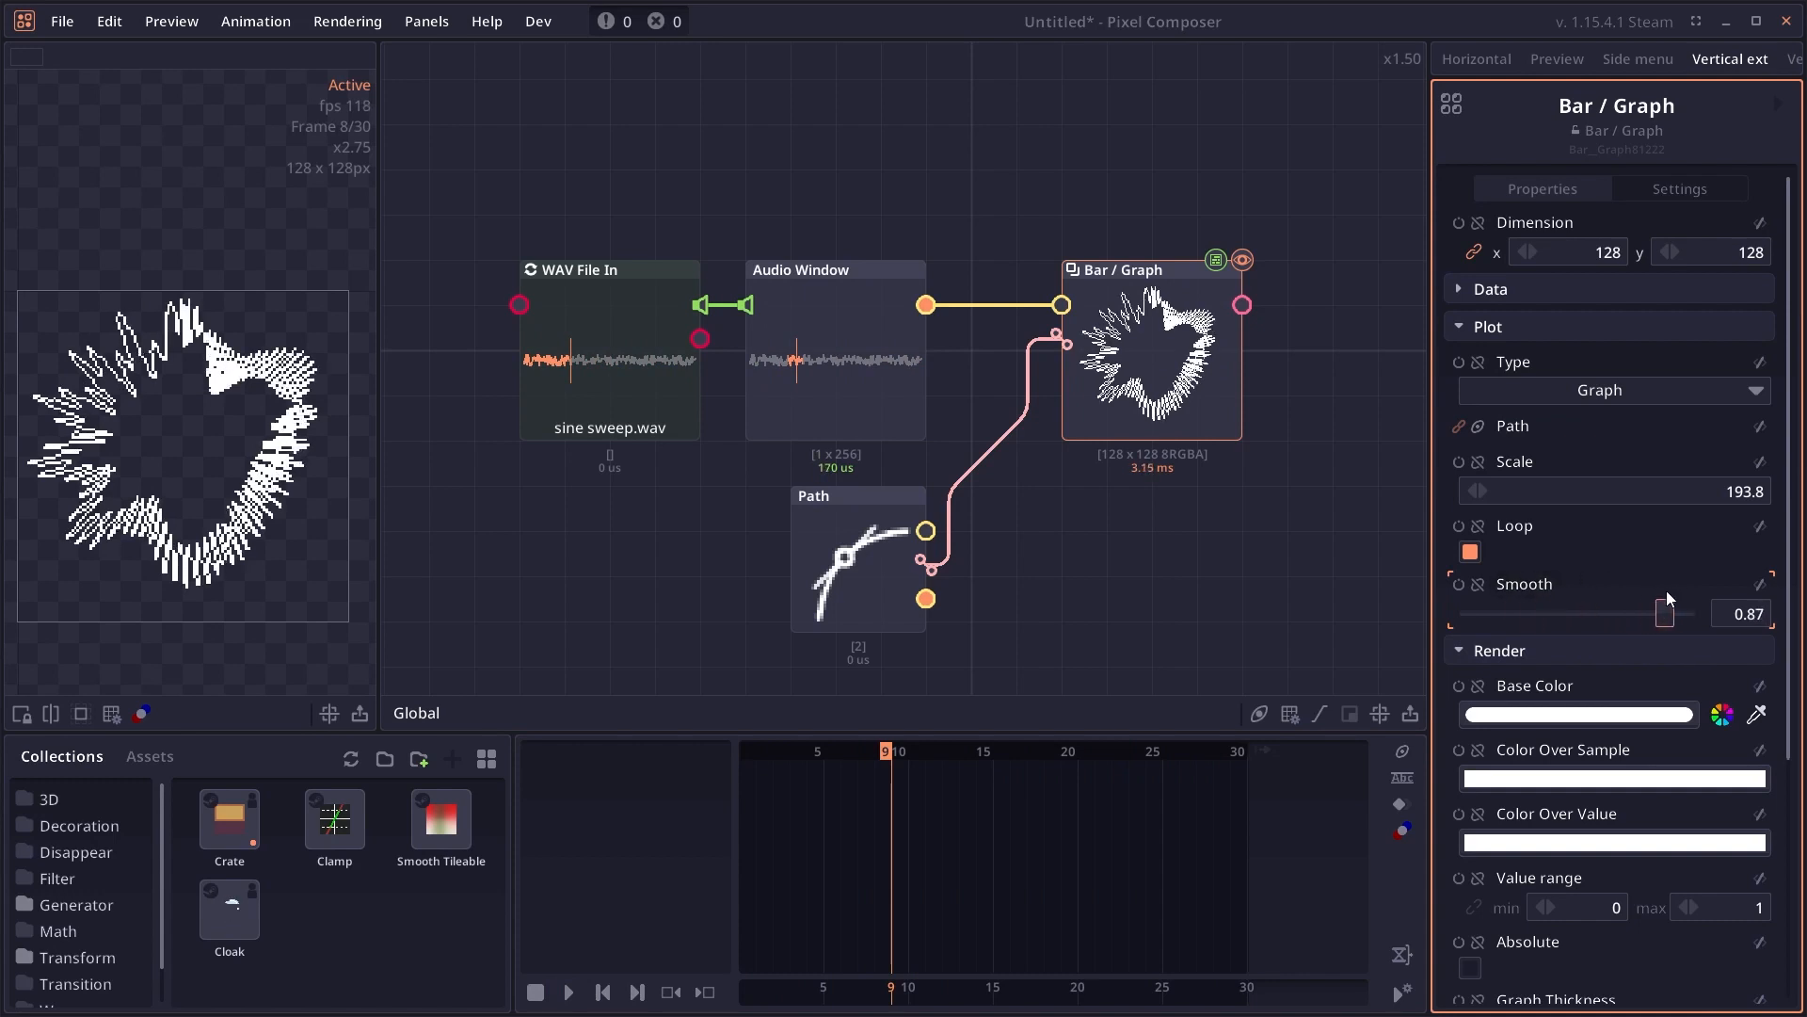
pyautogui.moveTo(1664, 614); pyautogui.dragTo(1626, 614)
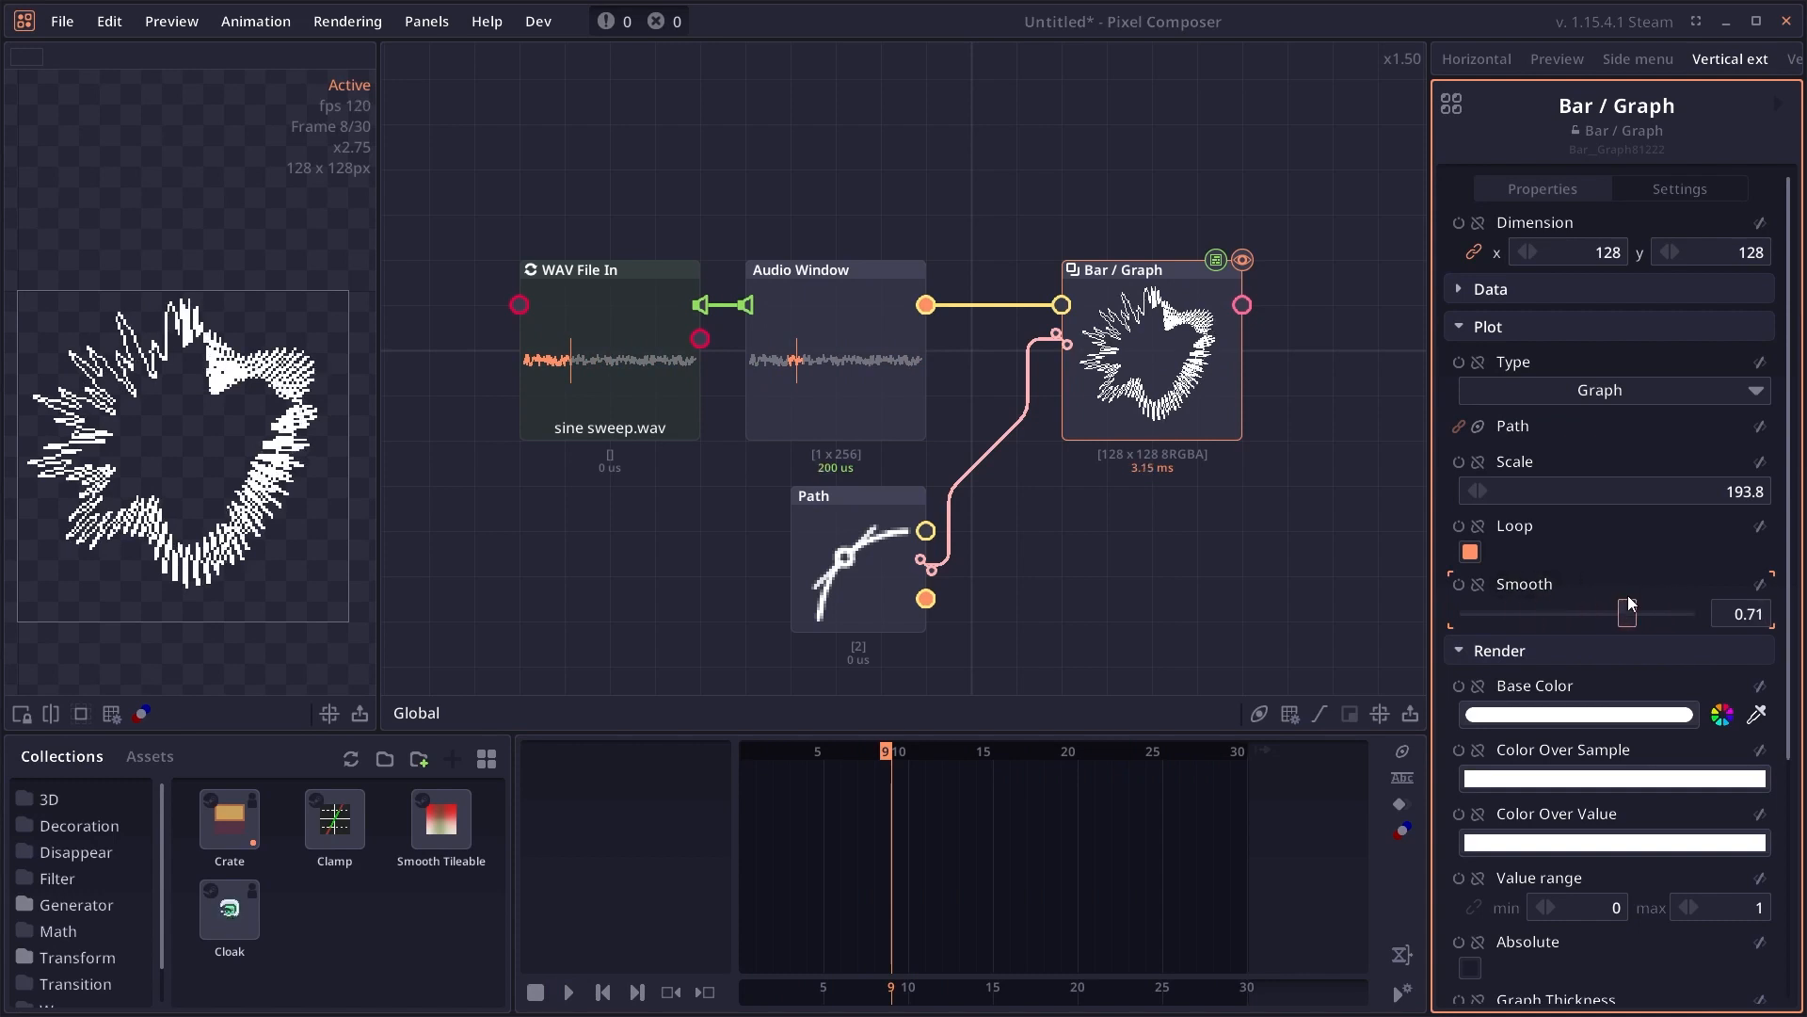
pyautogui.scroll(-3)
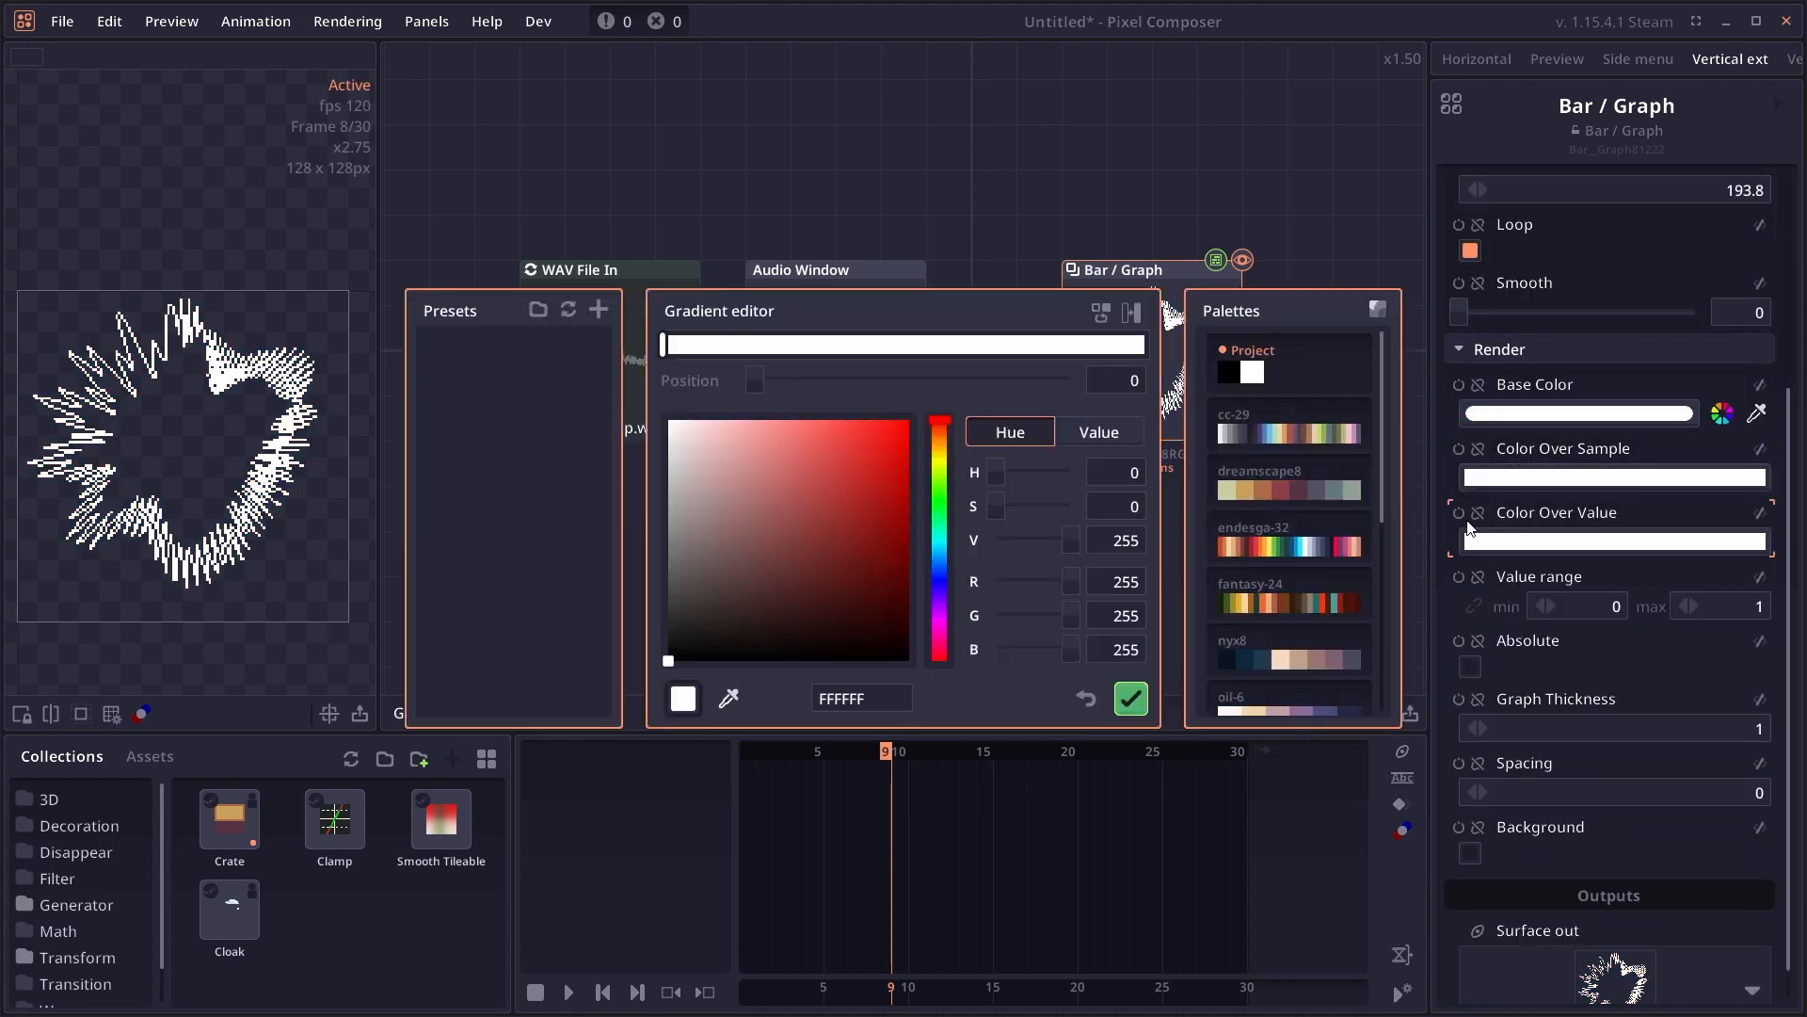
# - Inspect the colour-over-sample gradient, then edit colour over value to white-to-red
pyautogui.click(819, 448)
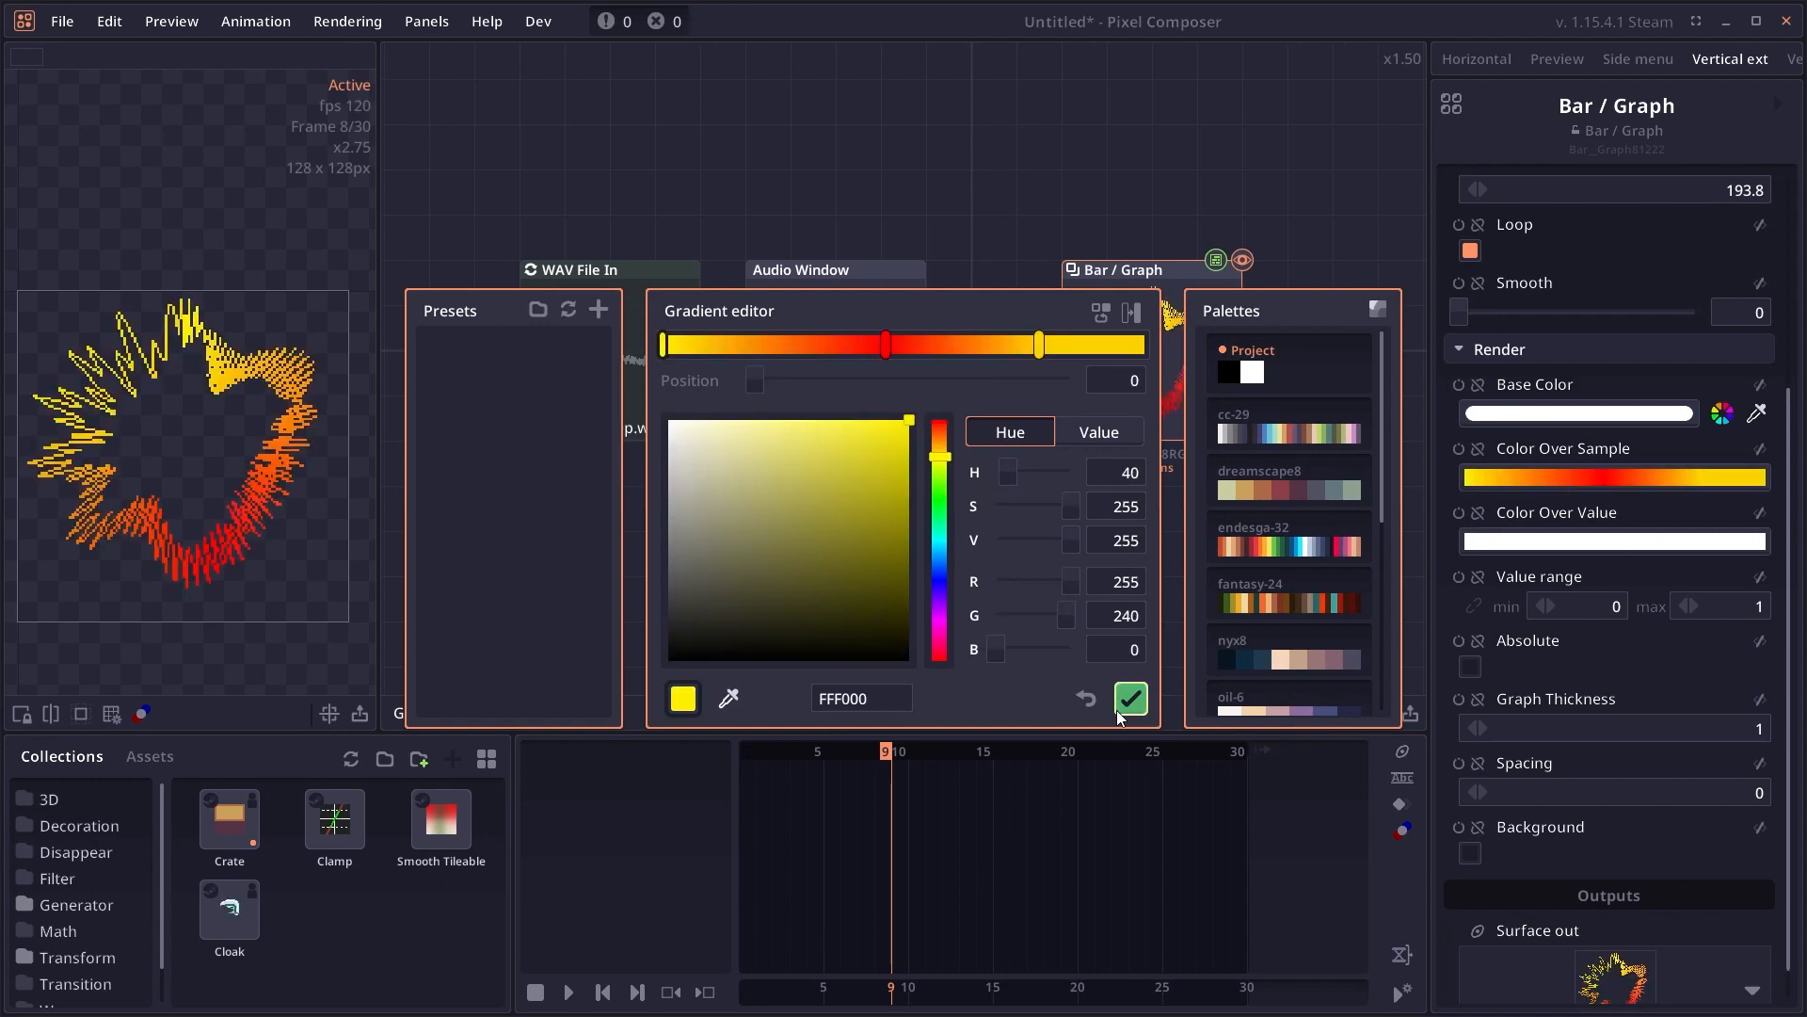
pyautogui.click(1129, 698)
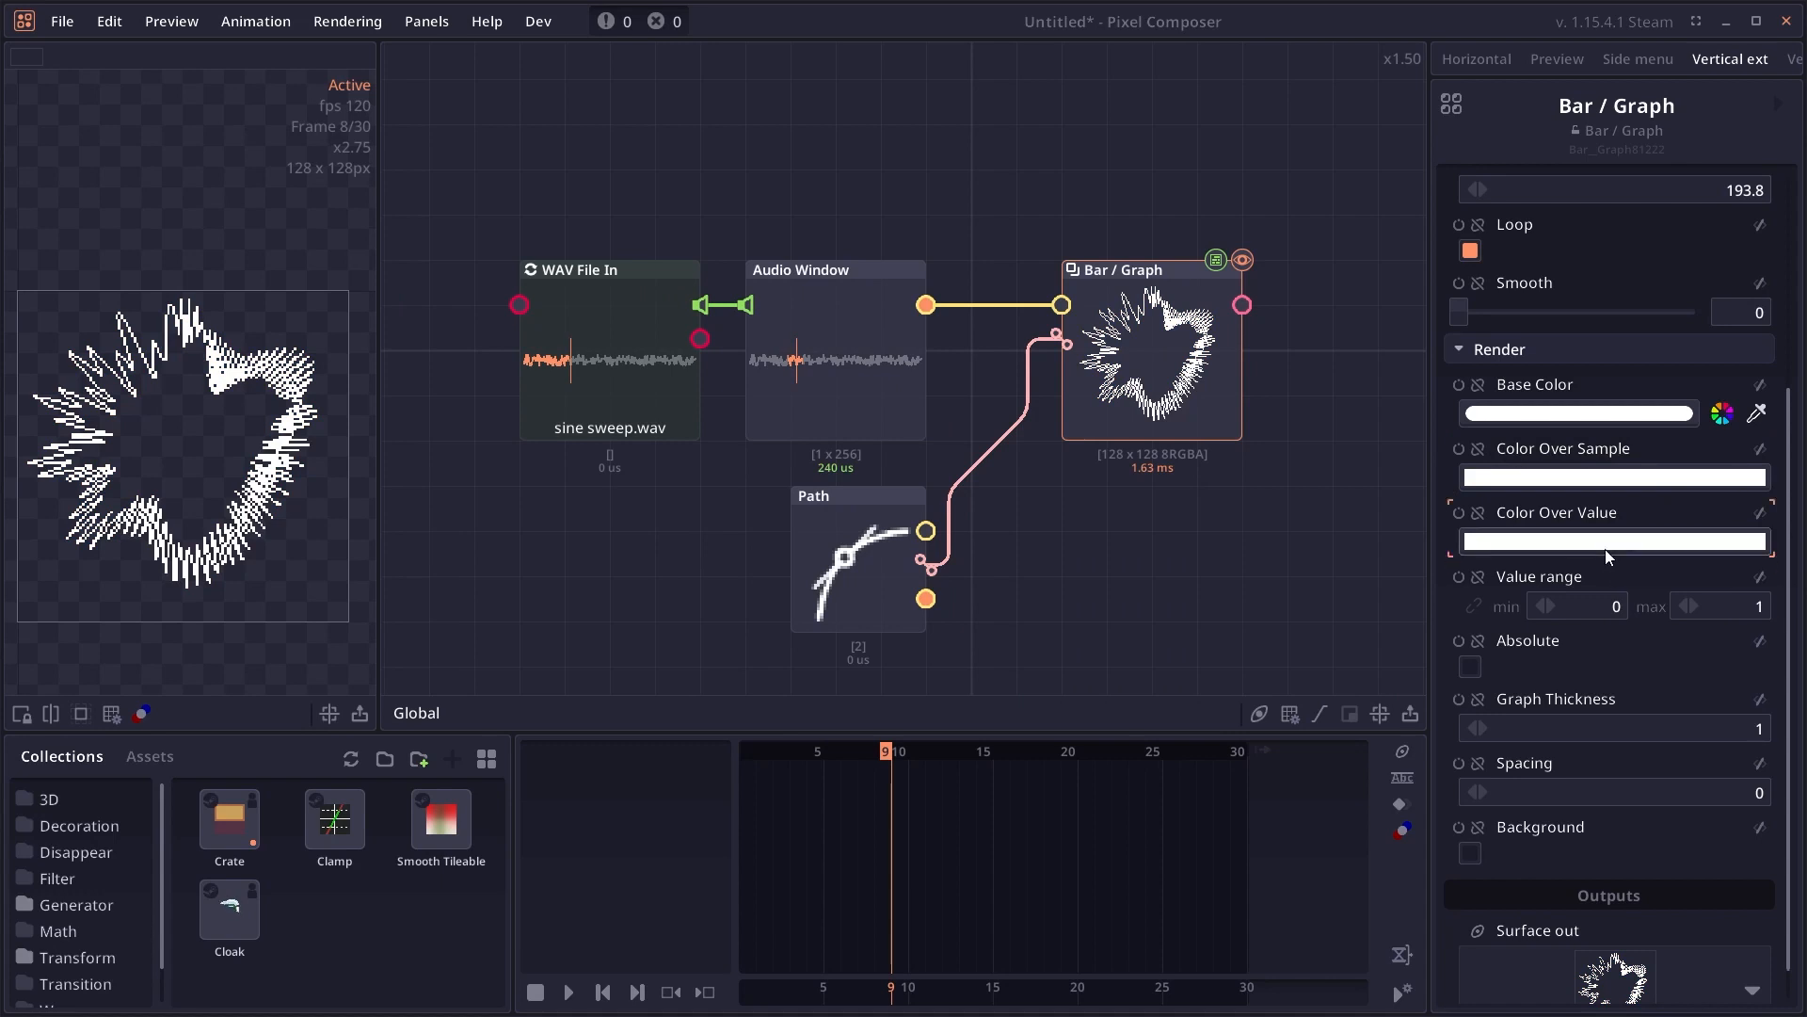
pyautogui.click(1613, 541)
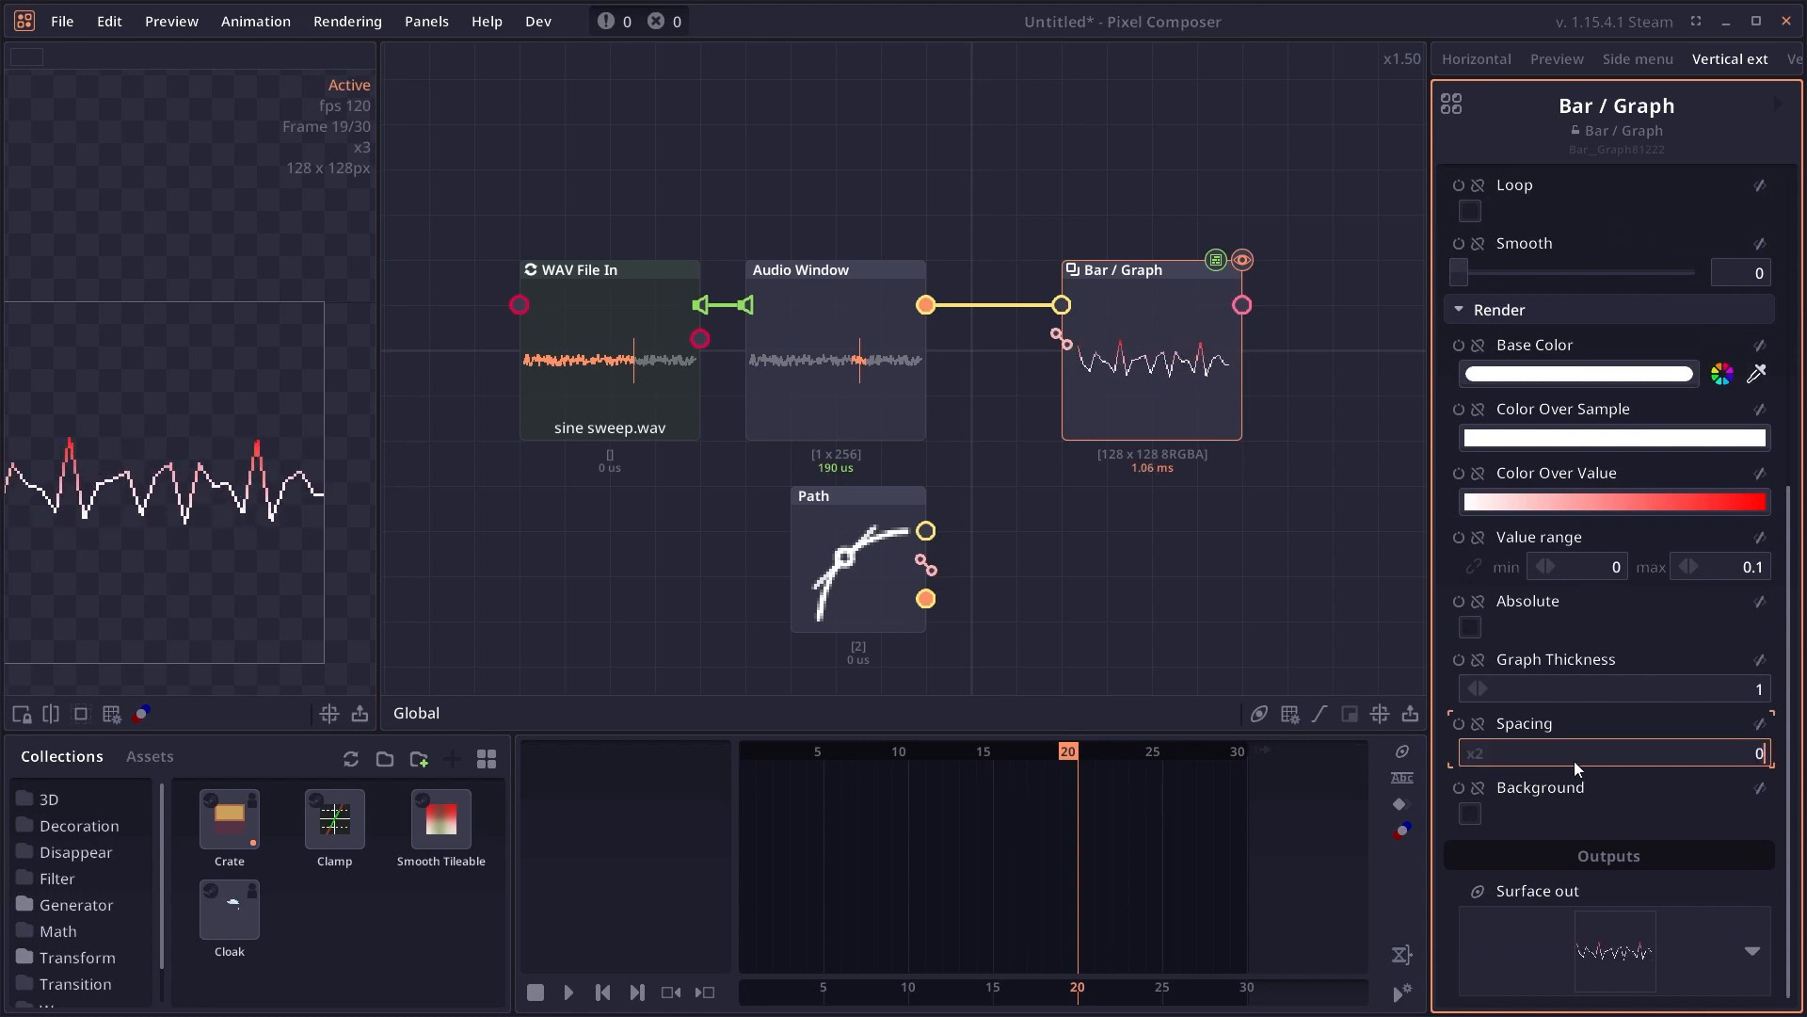
# - Adjust the spacing between graph samples for the straight waveform
pyautogui.click(1471, 813)
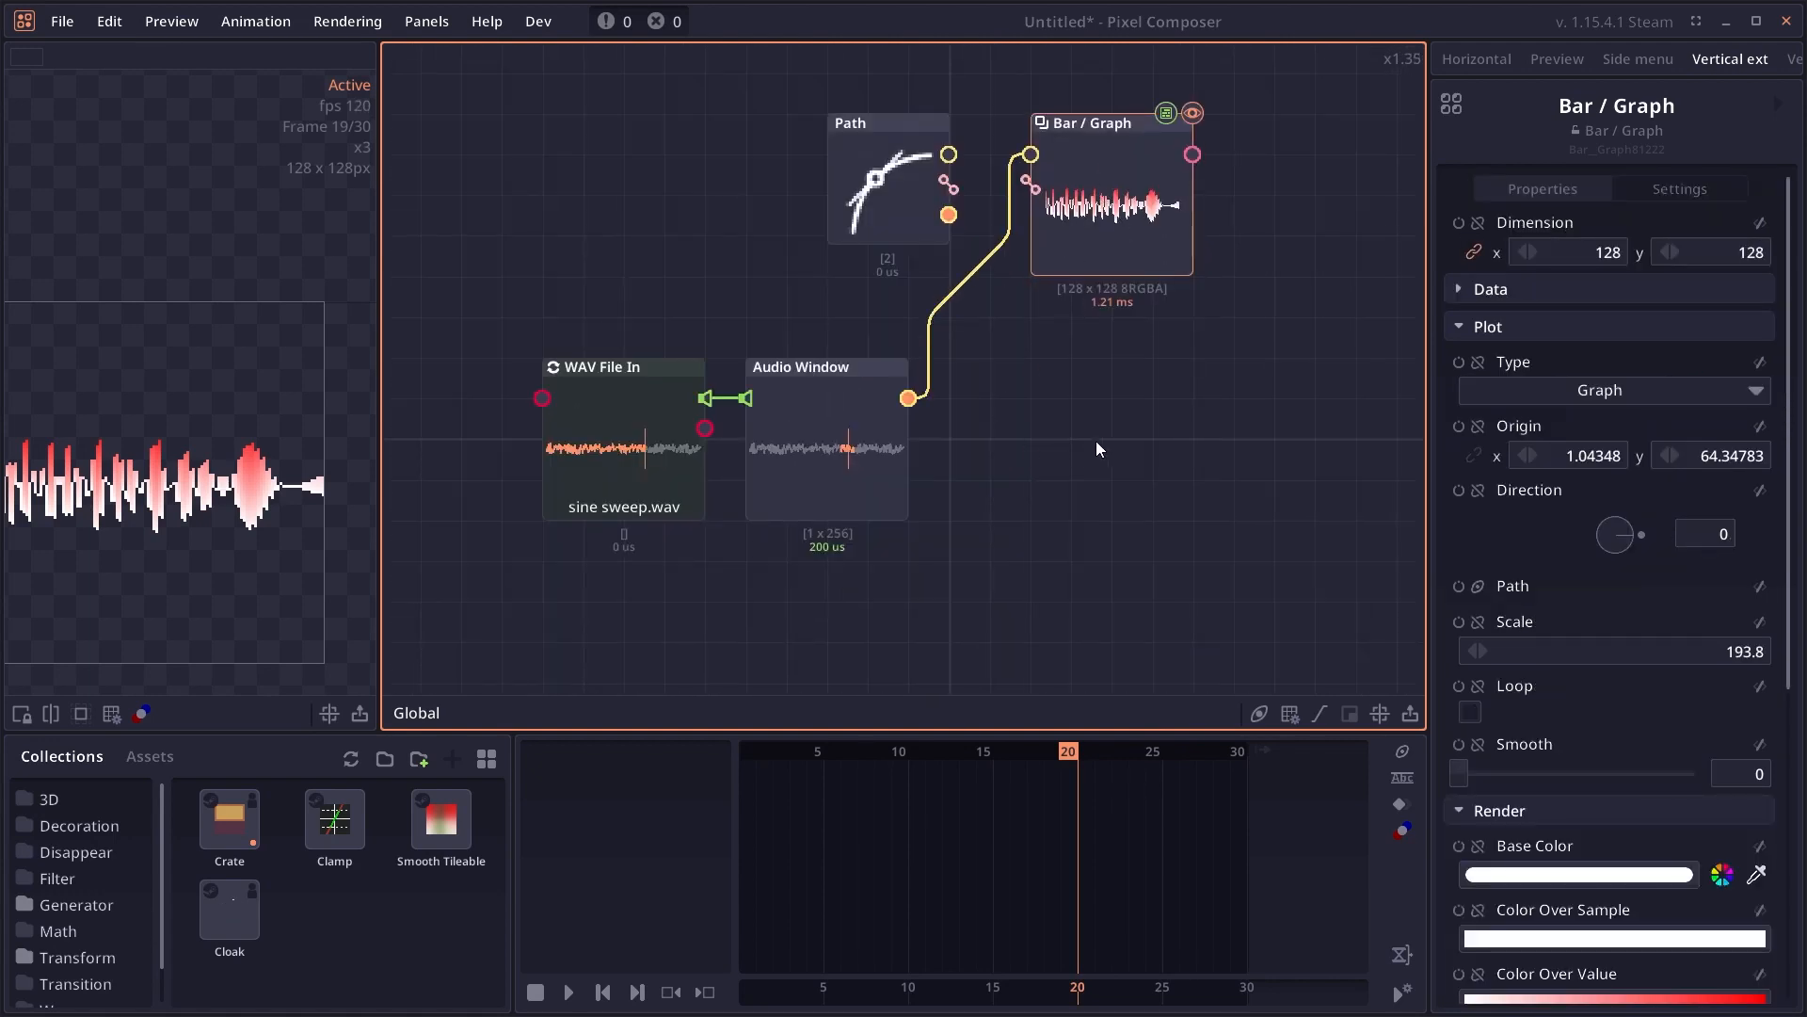
pyautogui.scroll(3)
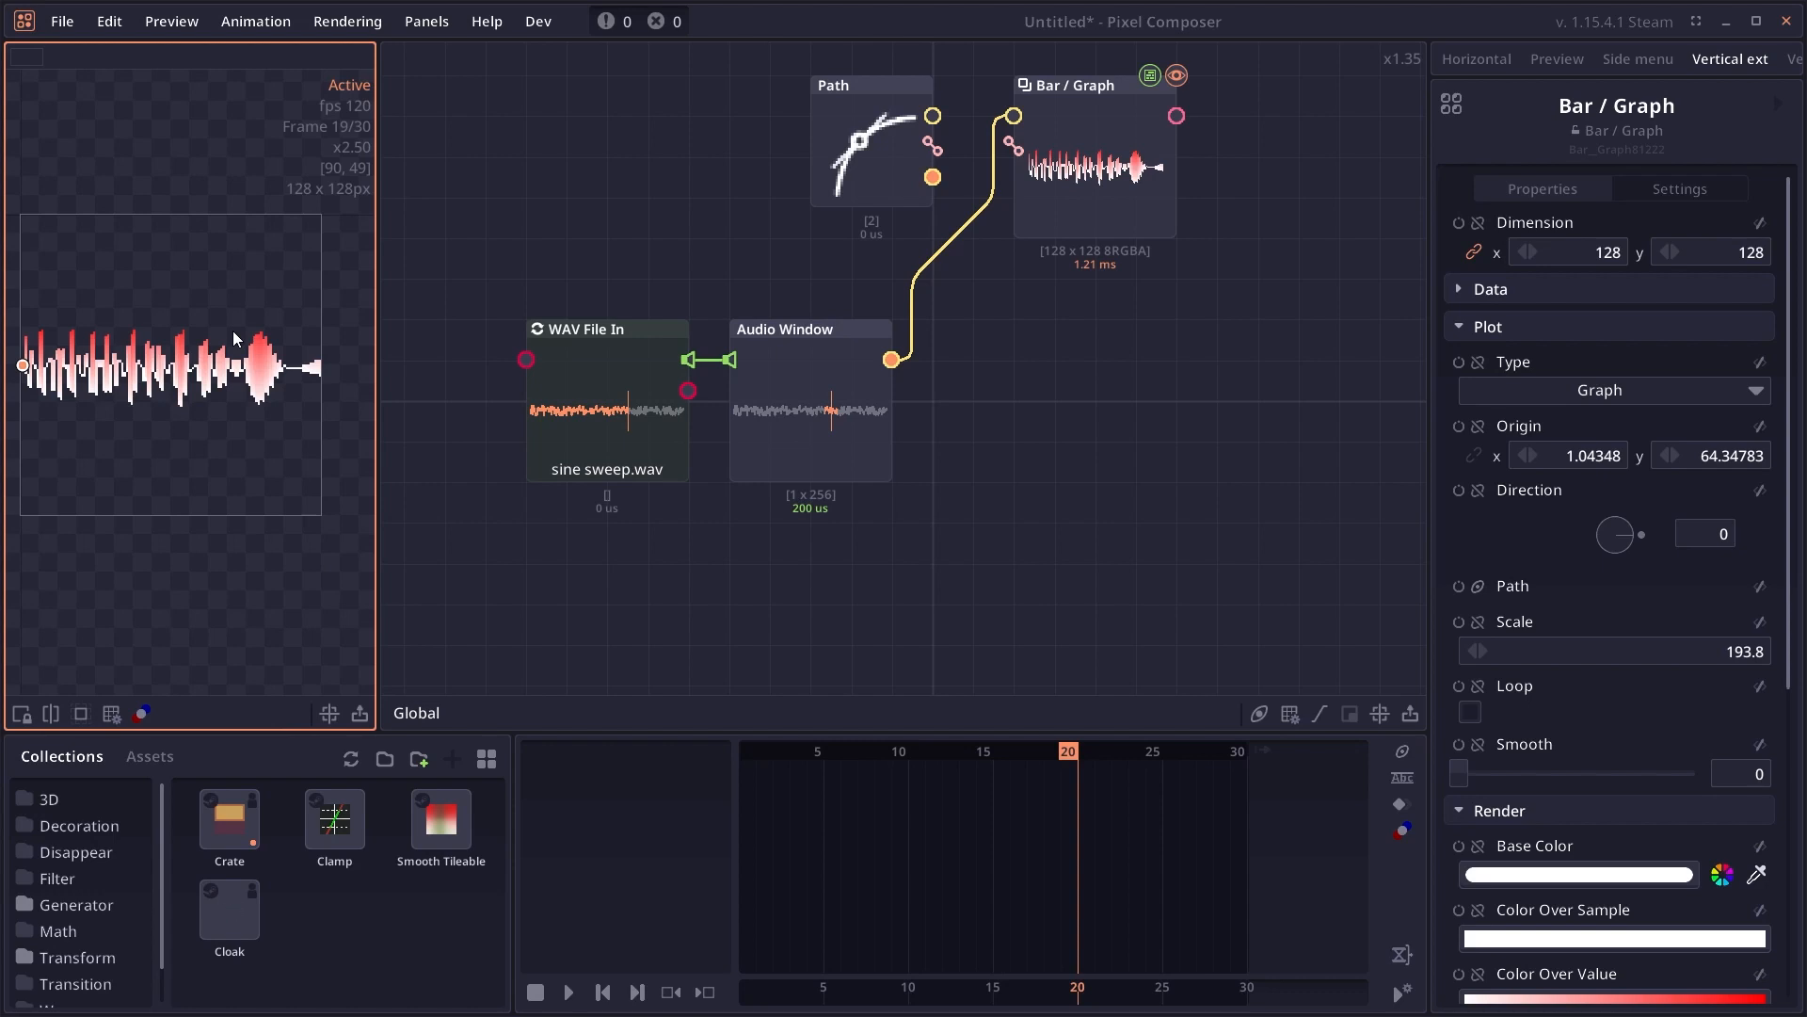
pyautogui.moveTo(209, 435)
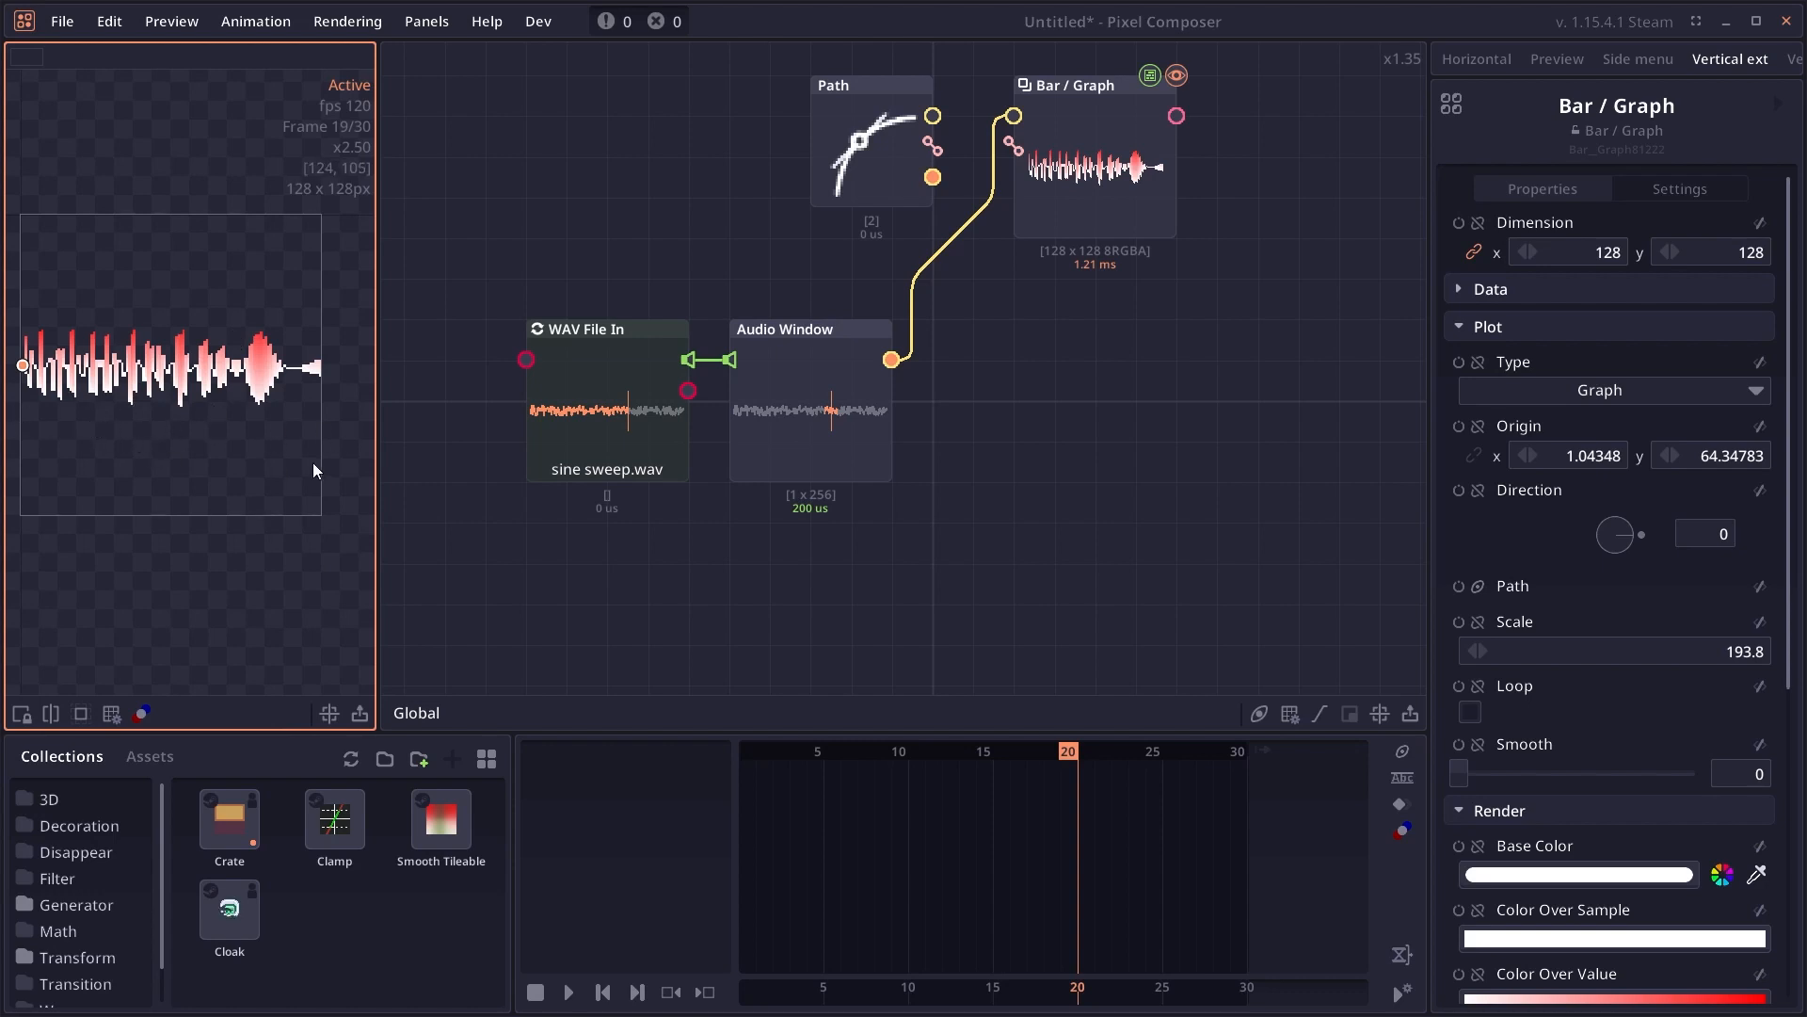
pyautogui.moveTo(81, 363)
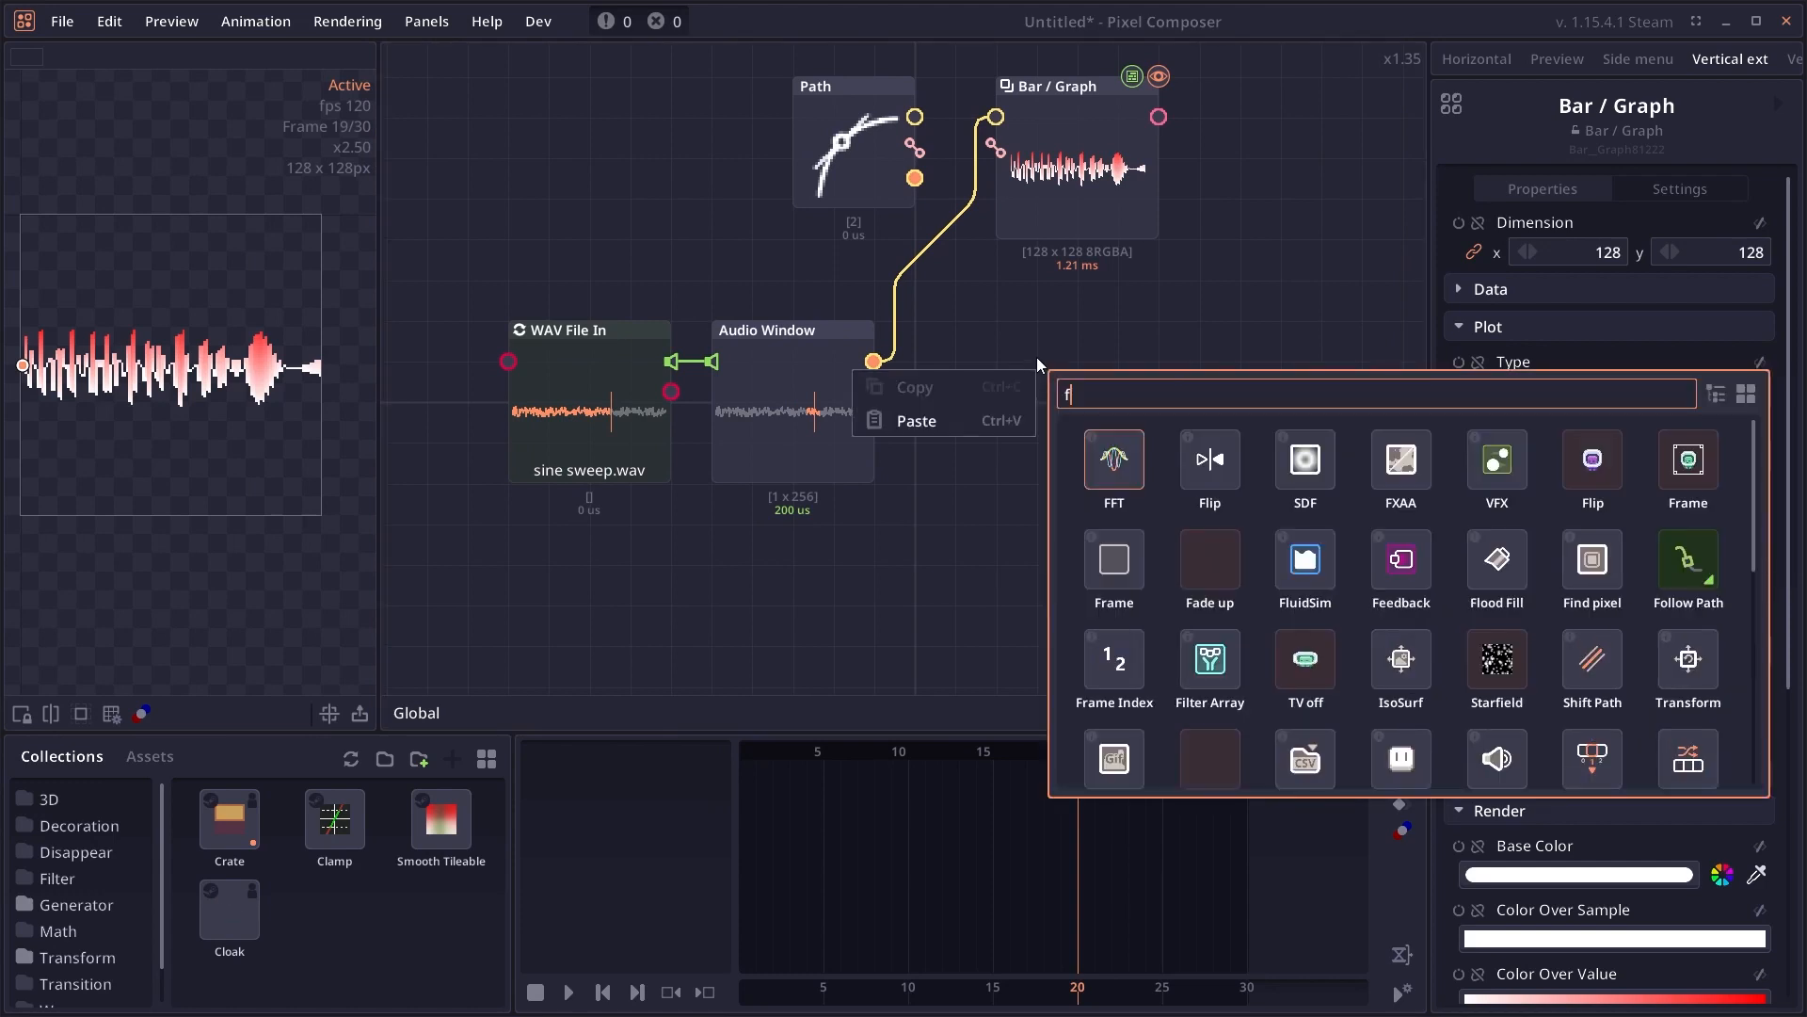
# - Add an FFT node after Audio Window feeding a second Bar / Graph of the frequency spectrum
pyautogui.write('ft')
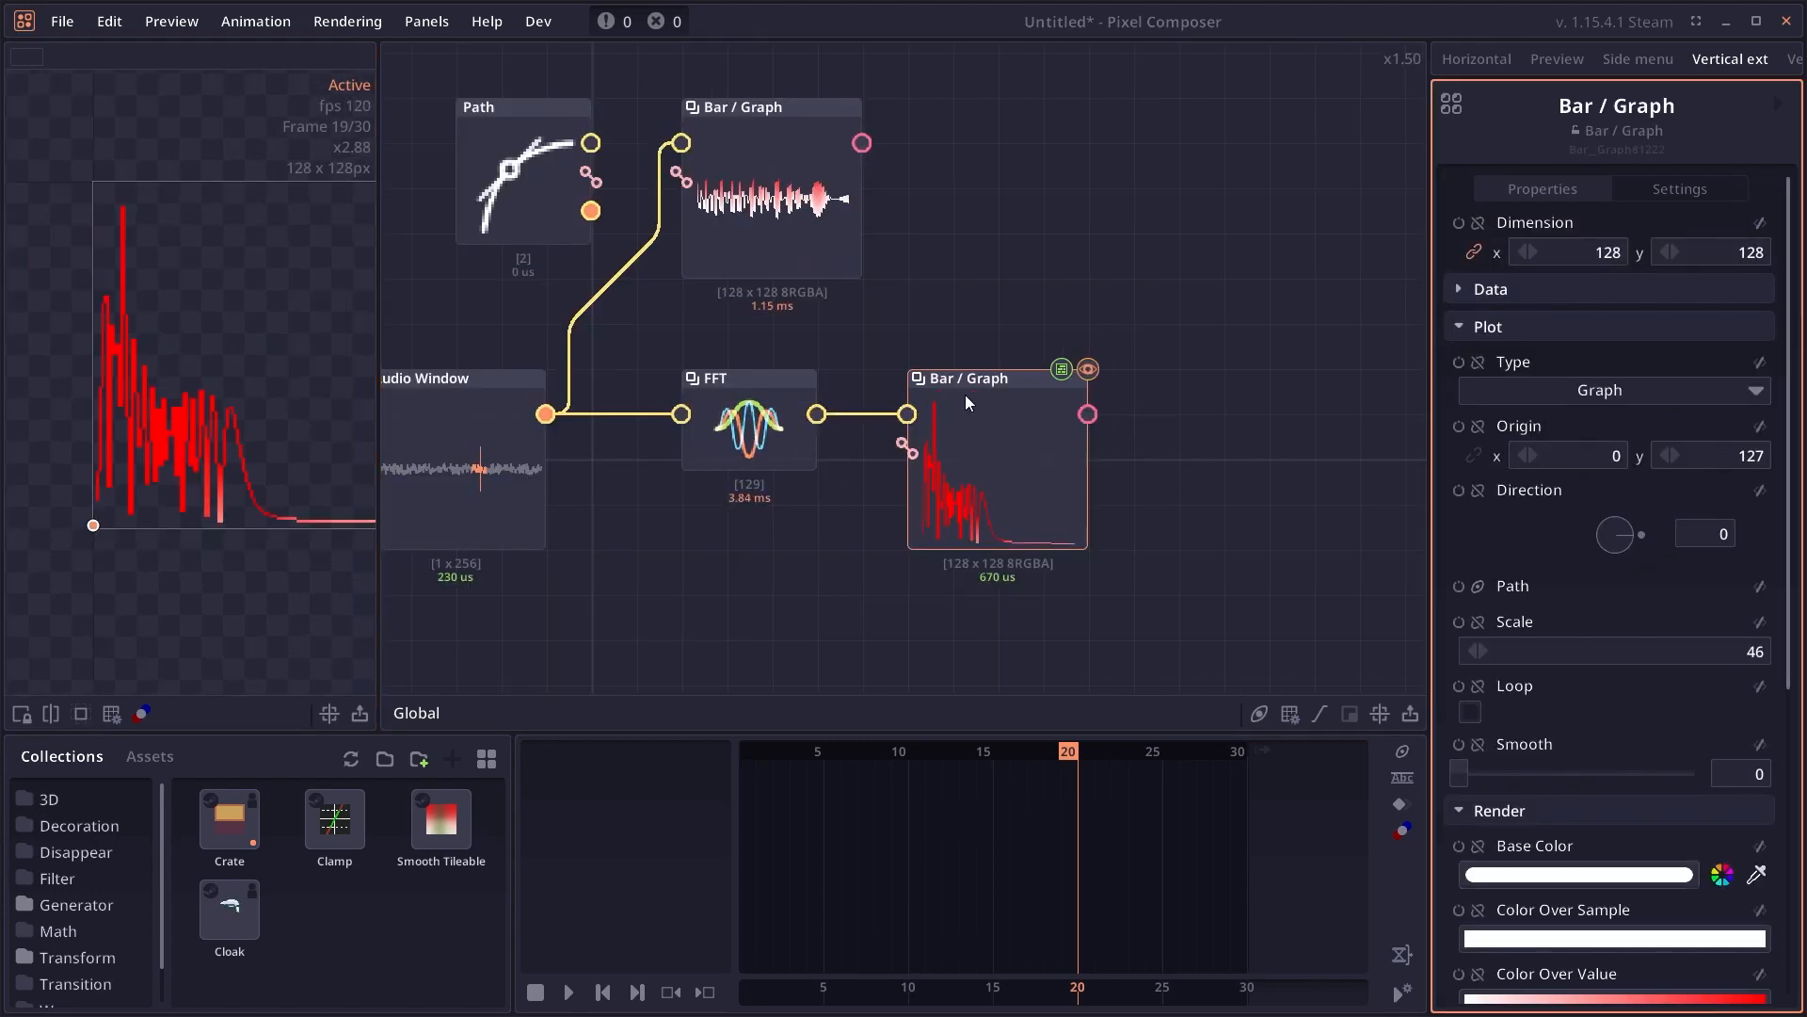
pyautogui.scroll(-3)
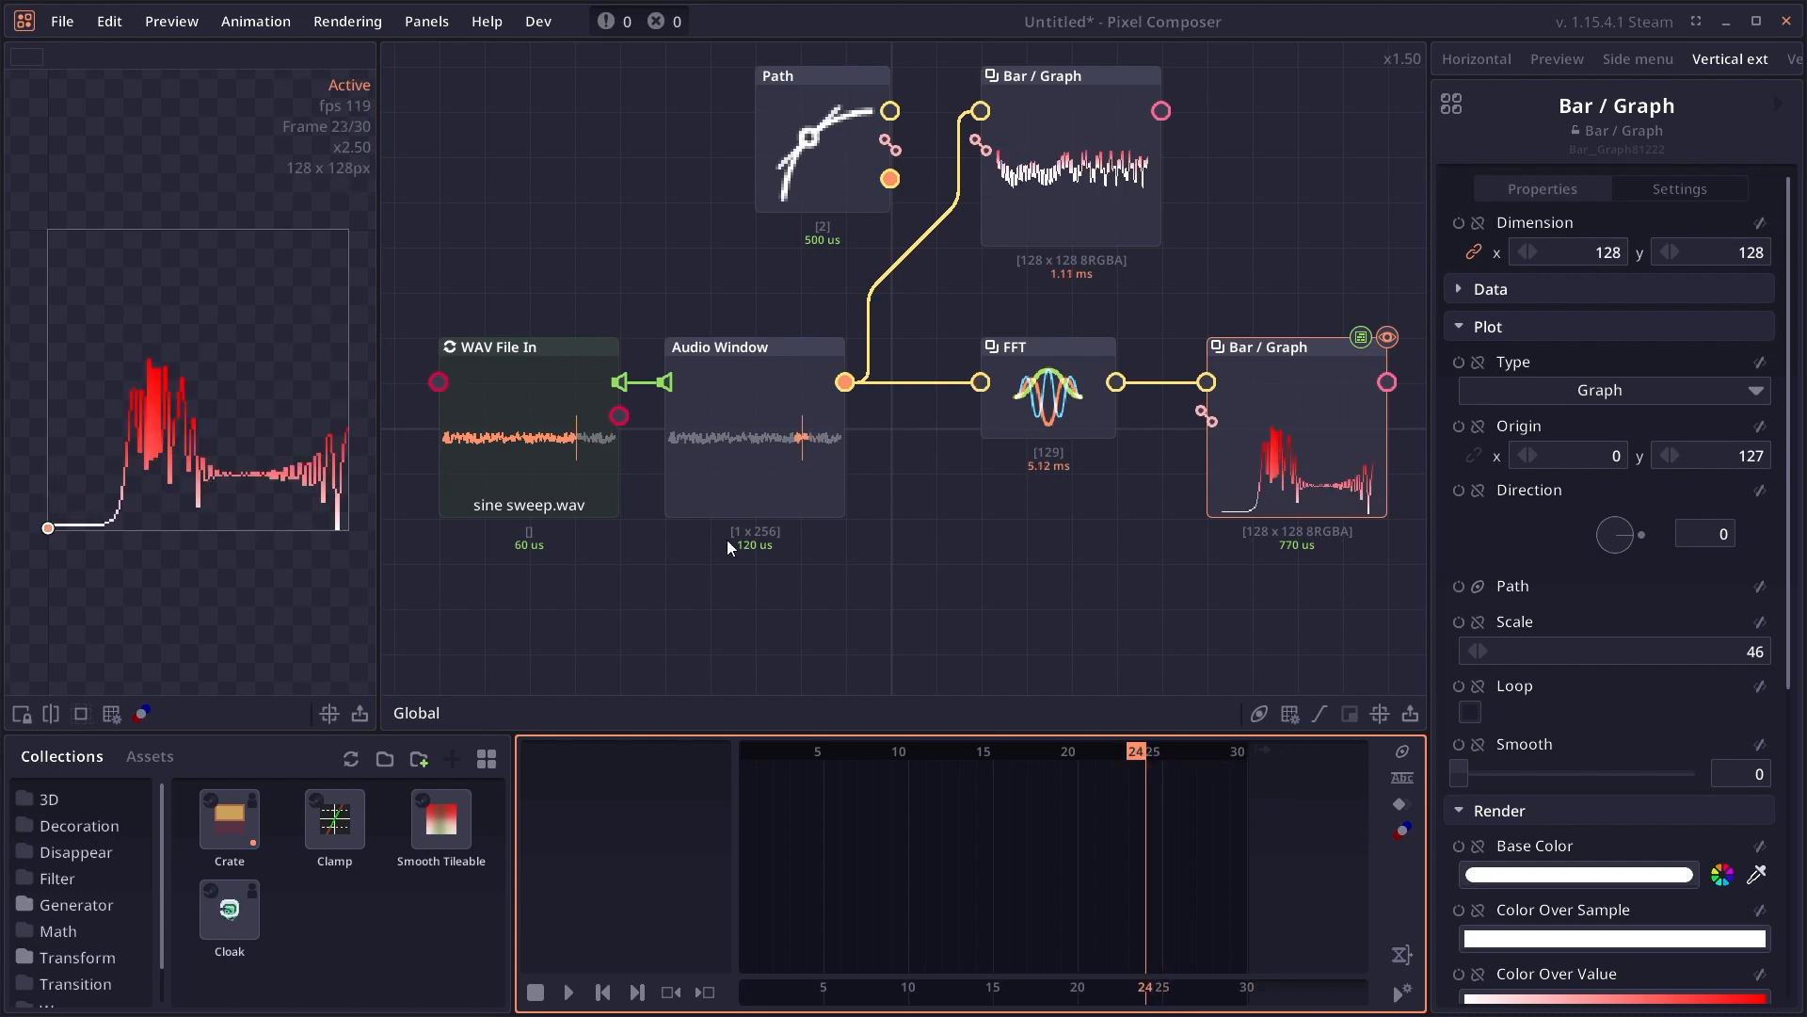
pyautogui.click(728, 347)
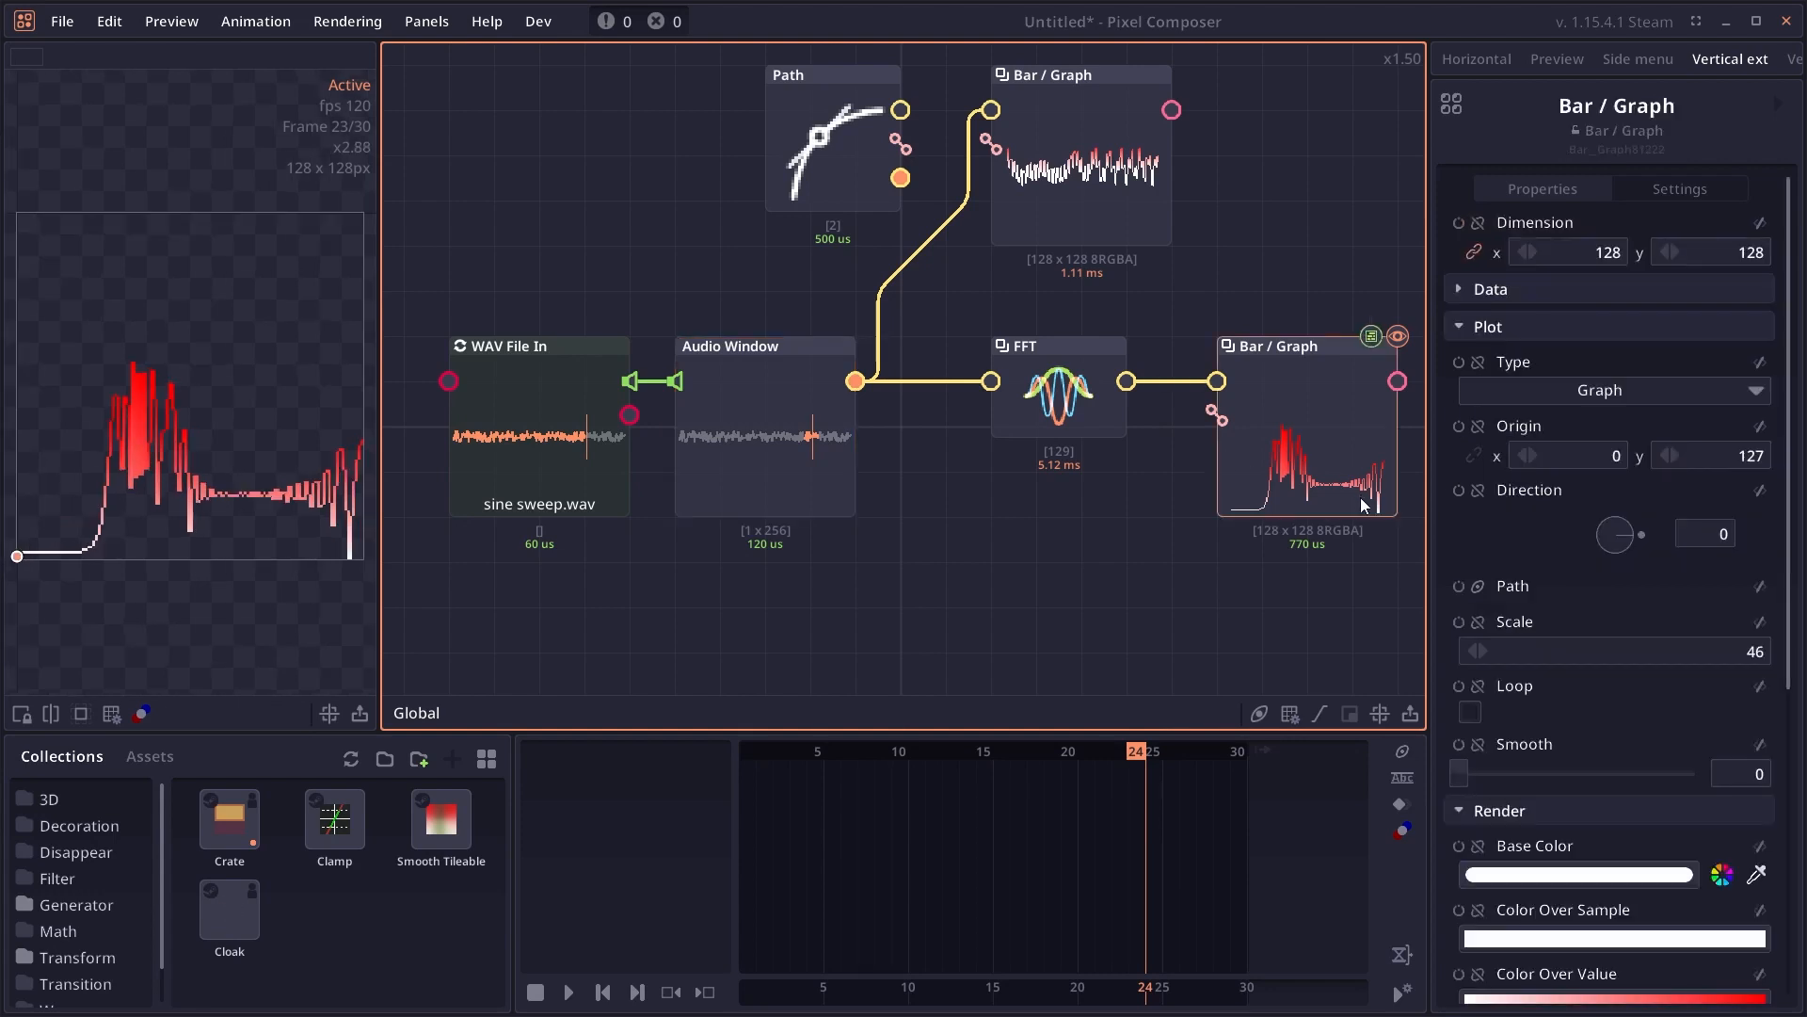
# - Toggle the Audio Window's timeline matching and lower the Bar / Graph scale to 20.5
pyautogui.click(738, 365)
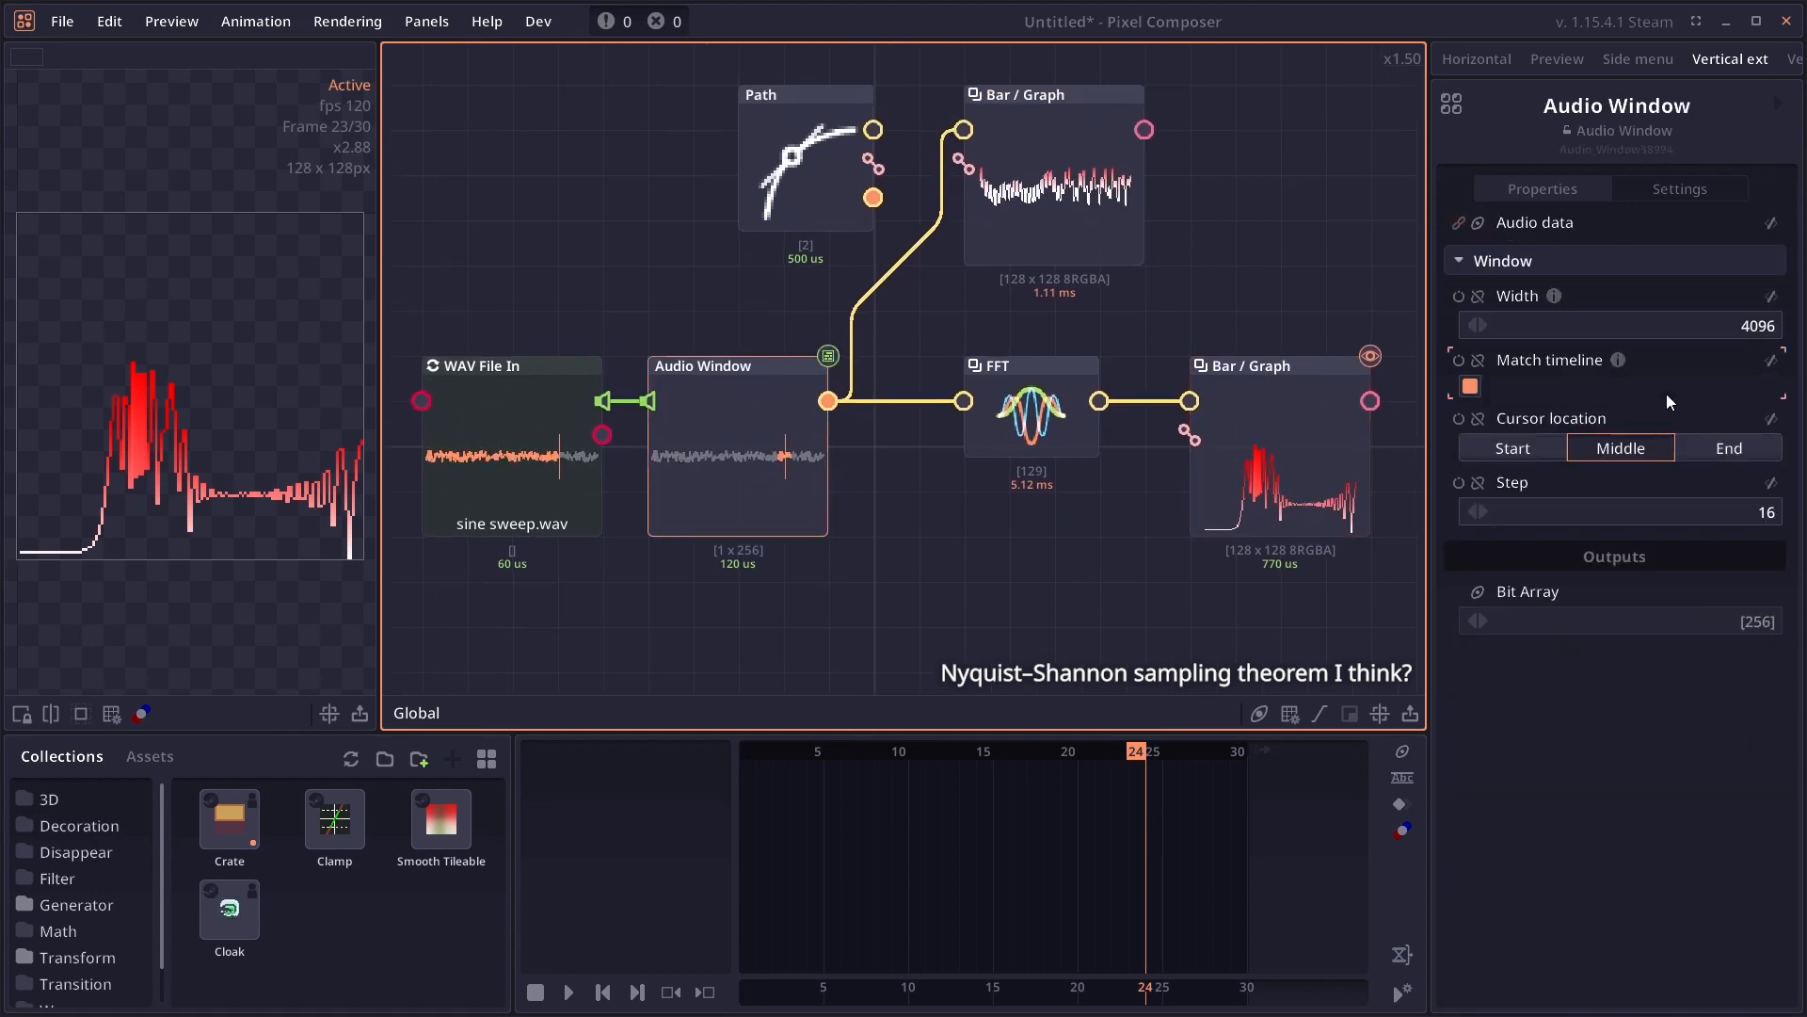
pyautogui.click(1614, 512)
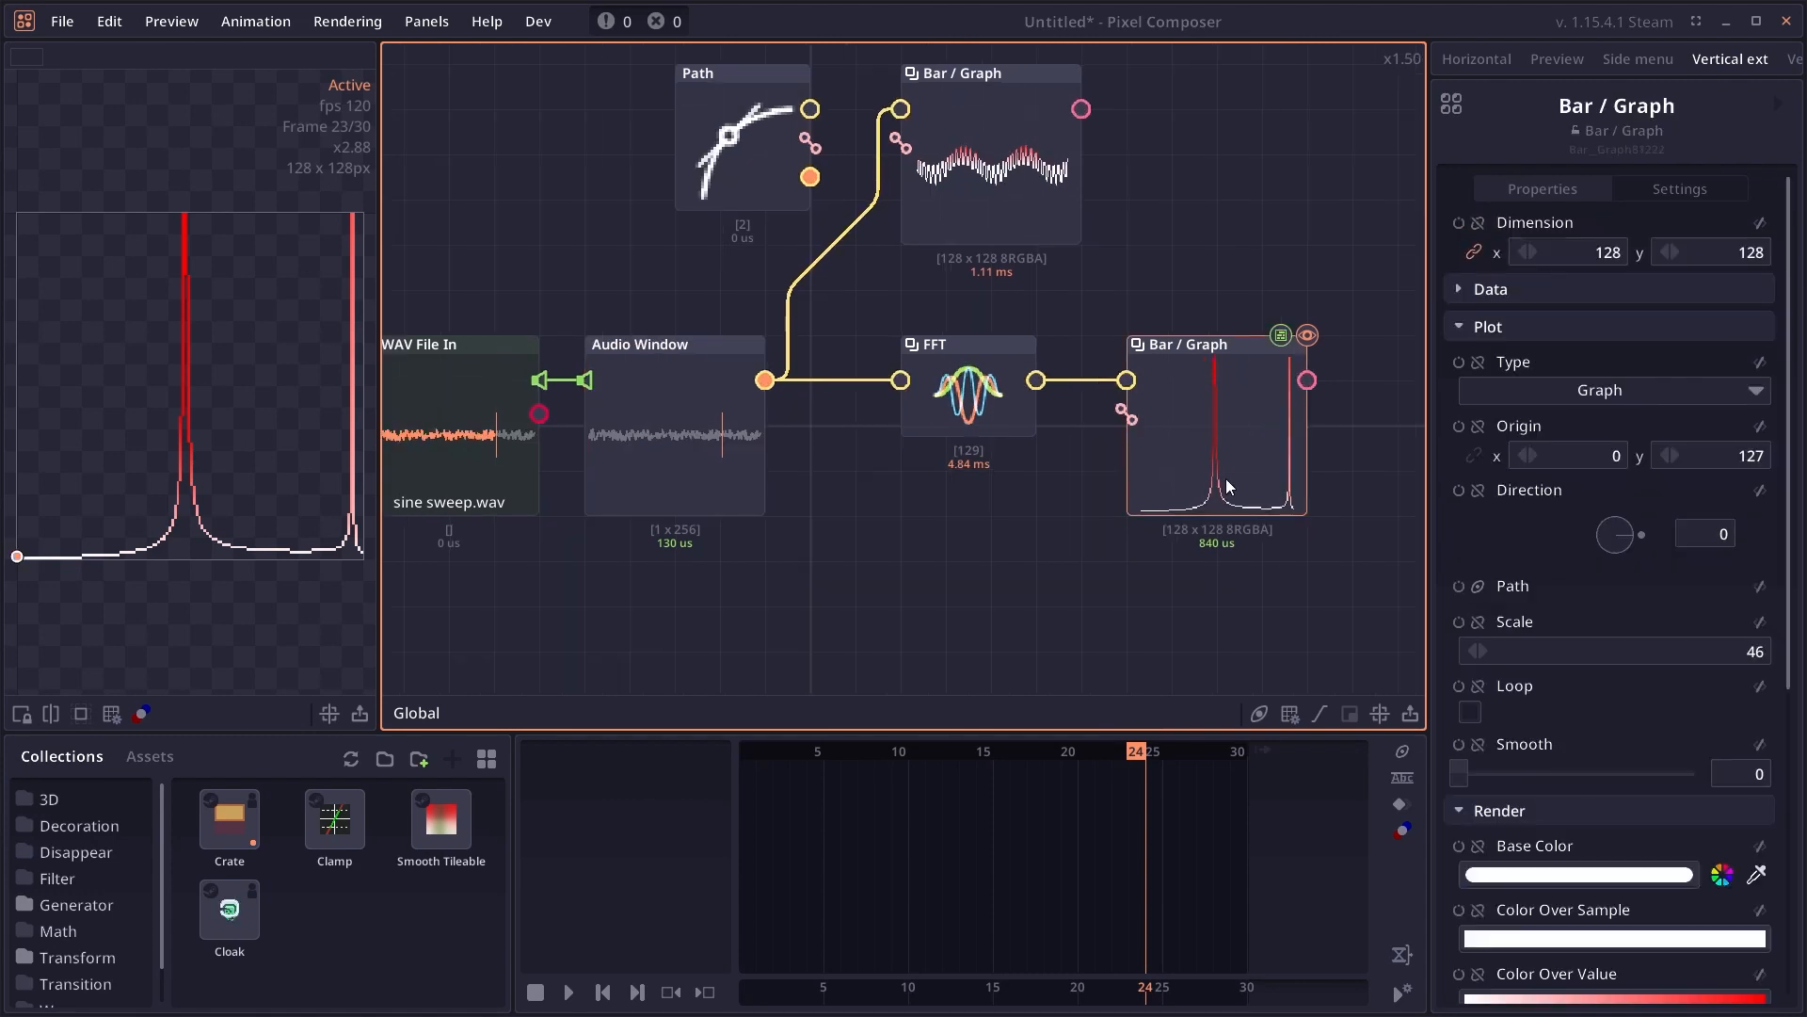
pyautogui.moveTo(309, 456)
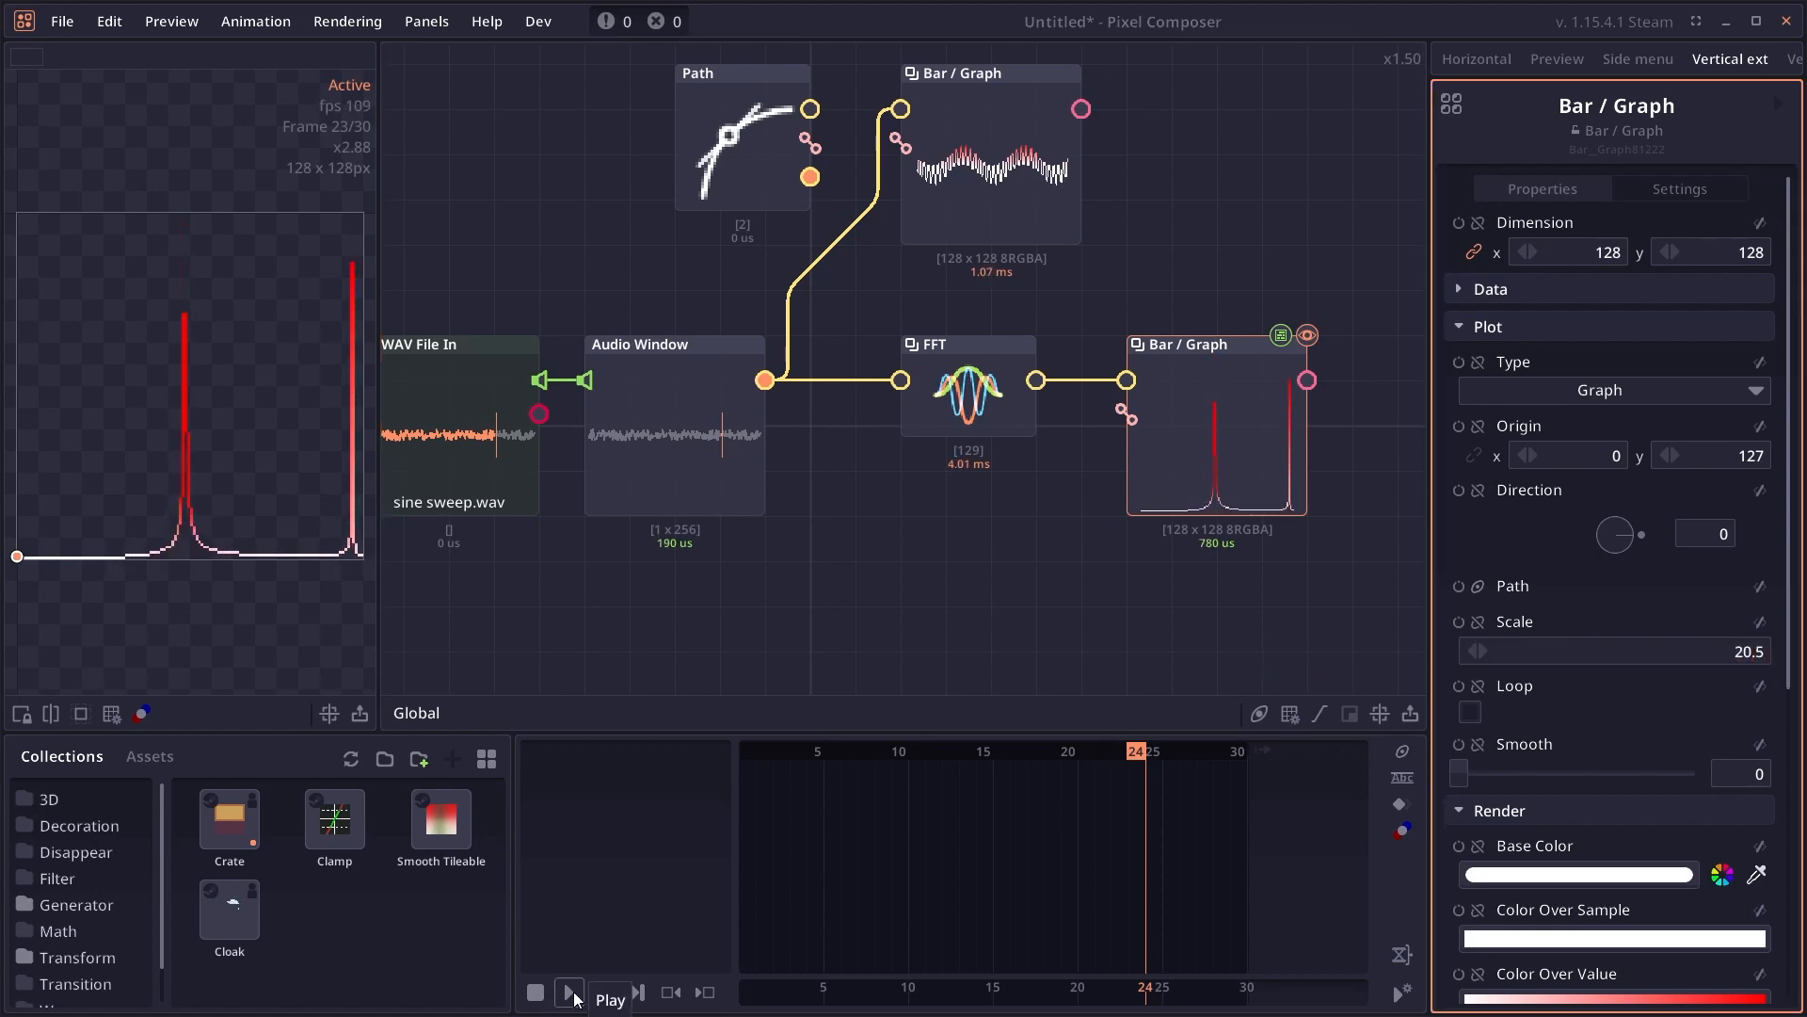
# - Play the timeline to watch the narrow spectrum peaks shift with the sine sweep
pyautogui.click(568, 992)
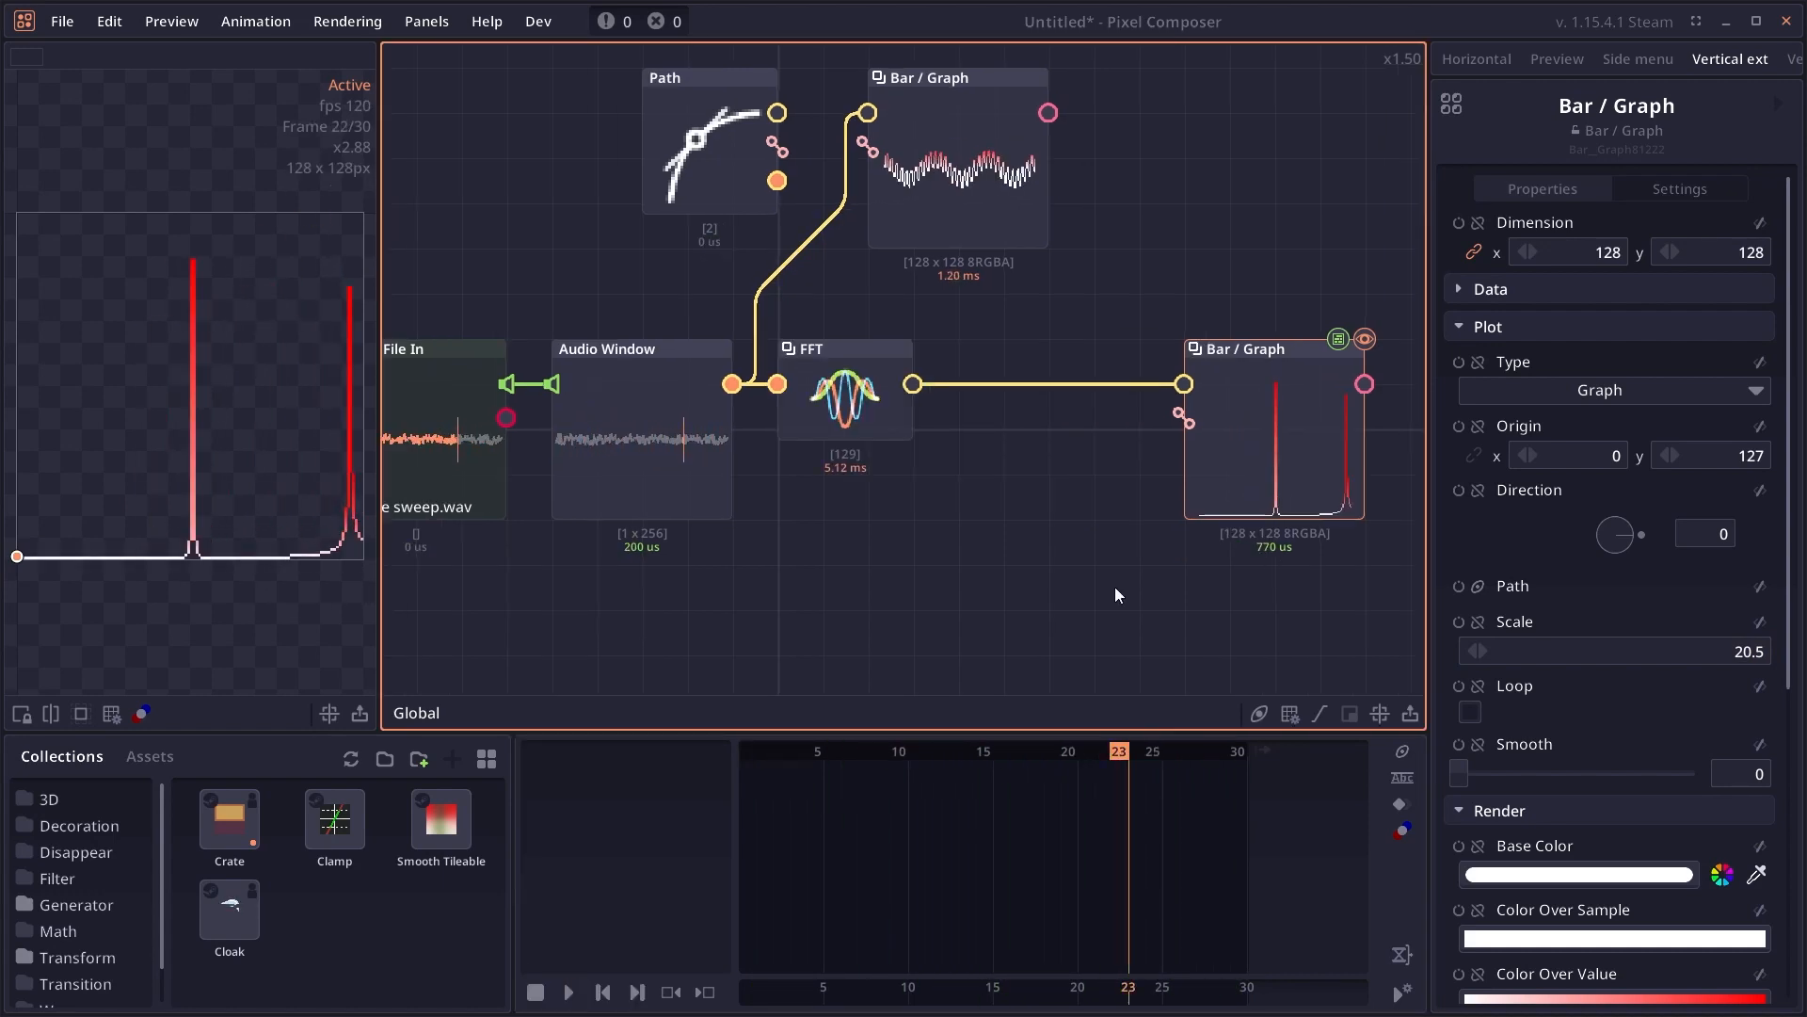
pyautogui.moveTo(298, 527)
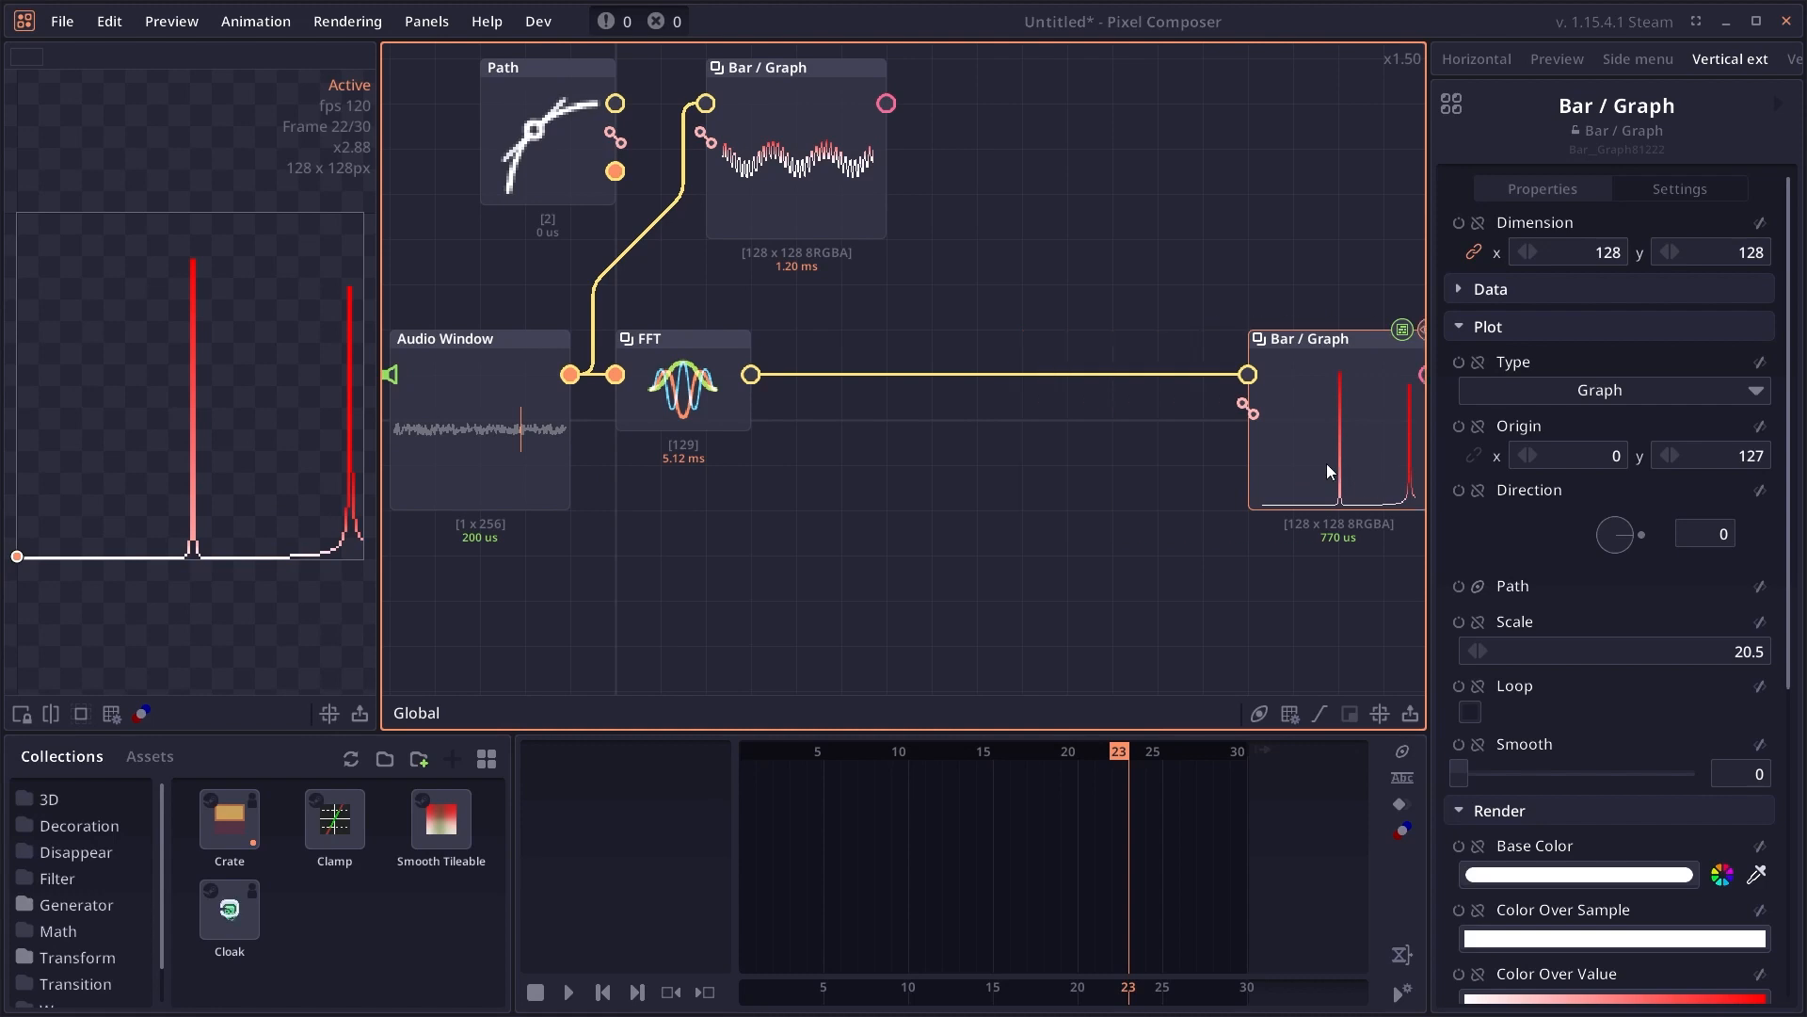
# - Add an Array Convolute node (search 'array') taking the FFT spectrum as its array input
pyautogui.rightClick(825, 412)
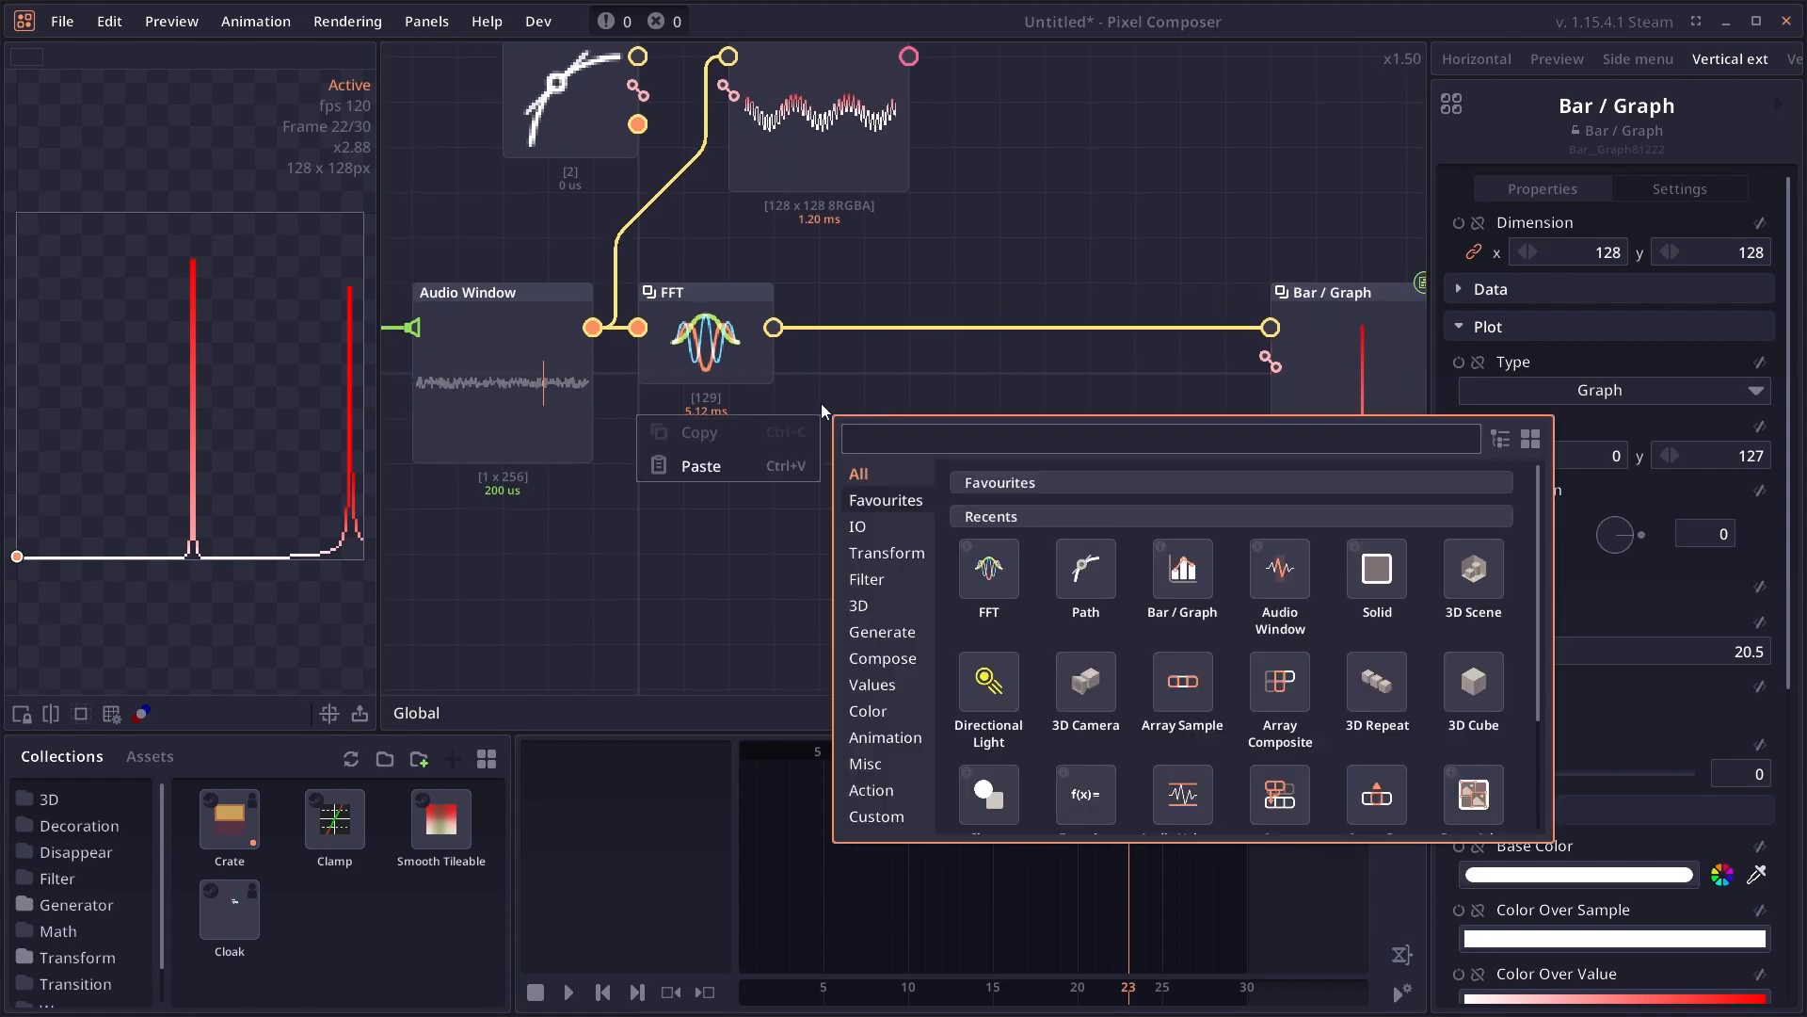
pyautogui.write('array')
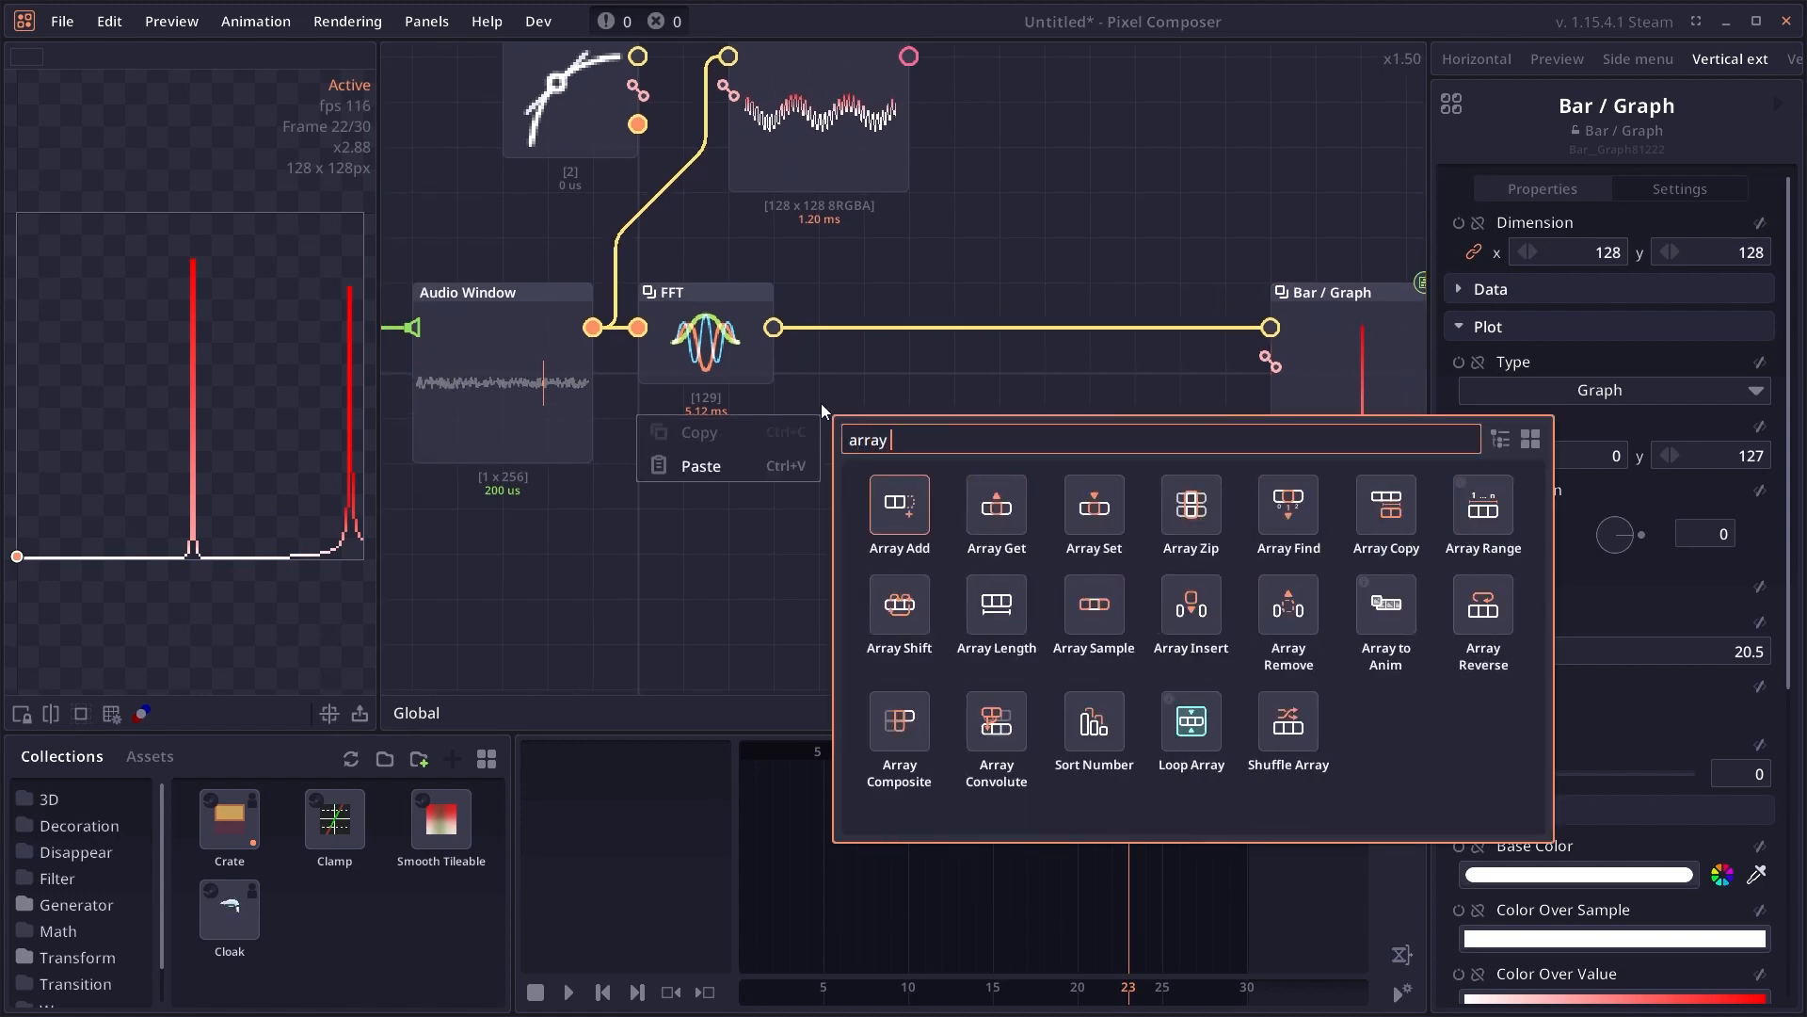
pyautogui.click(994, 734)
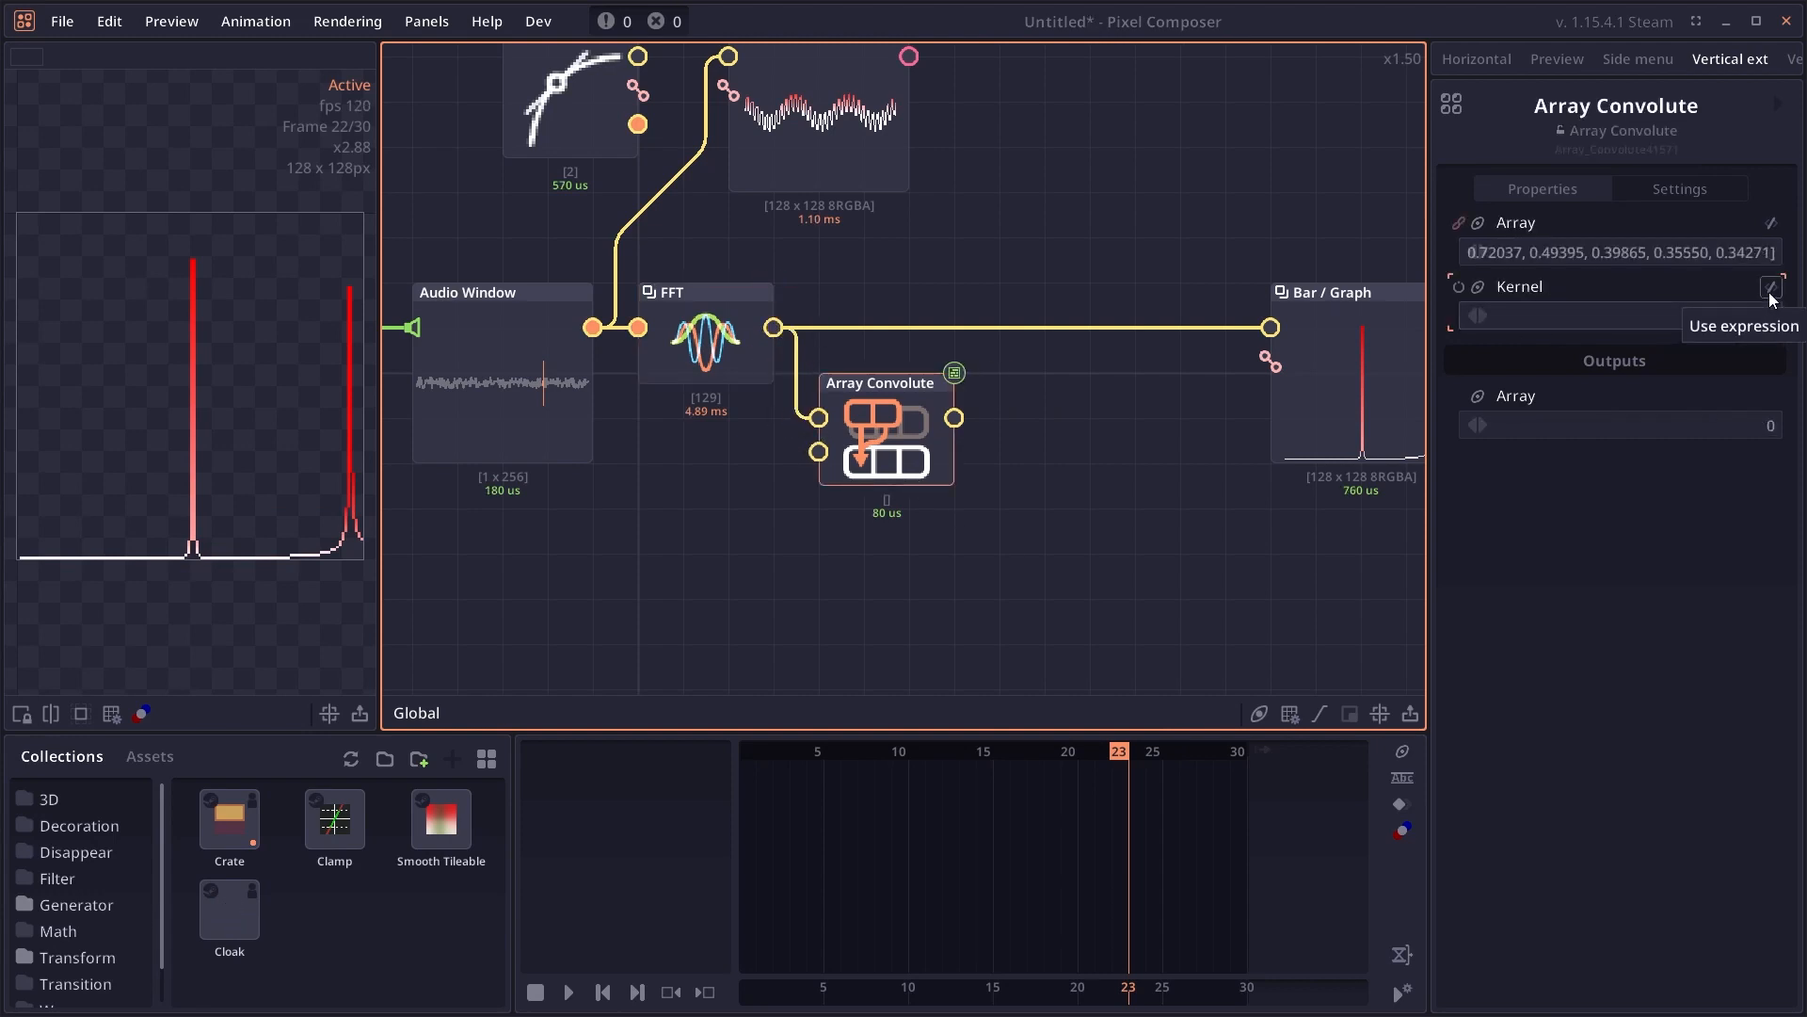
# - Set the Array Convolute kernel weights to 0.25, 0.5, 0.25
pyautogui.click(1774, 286)
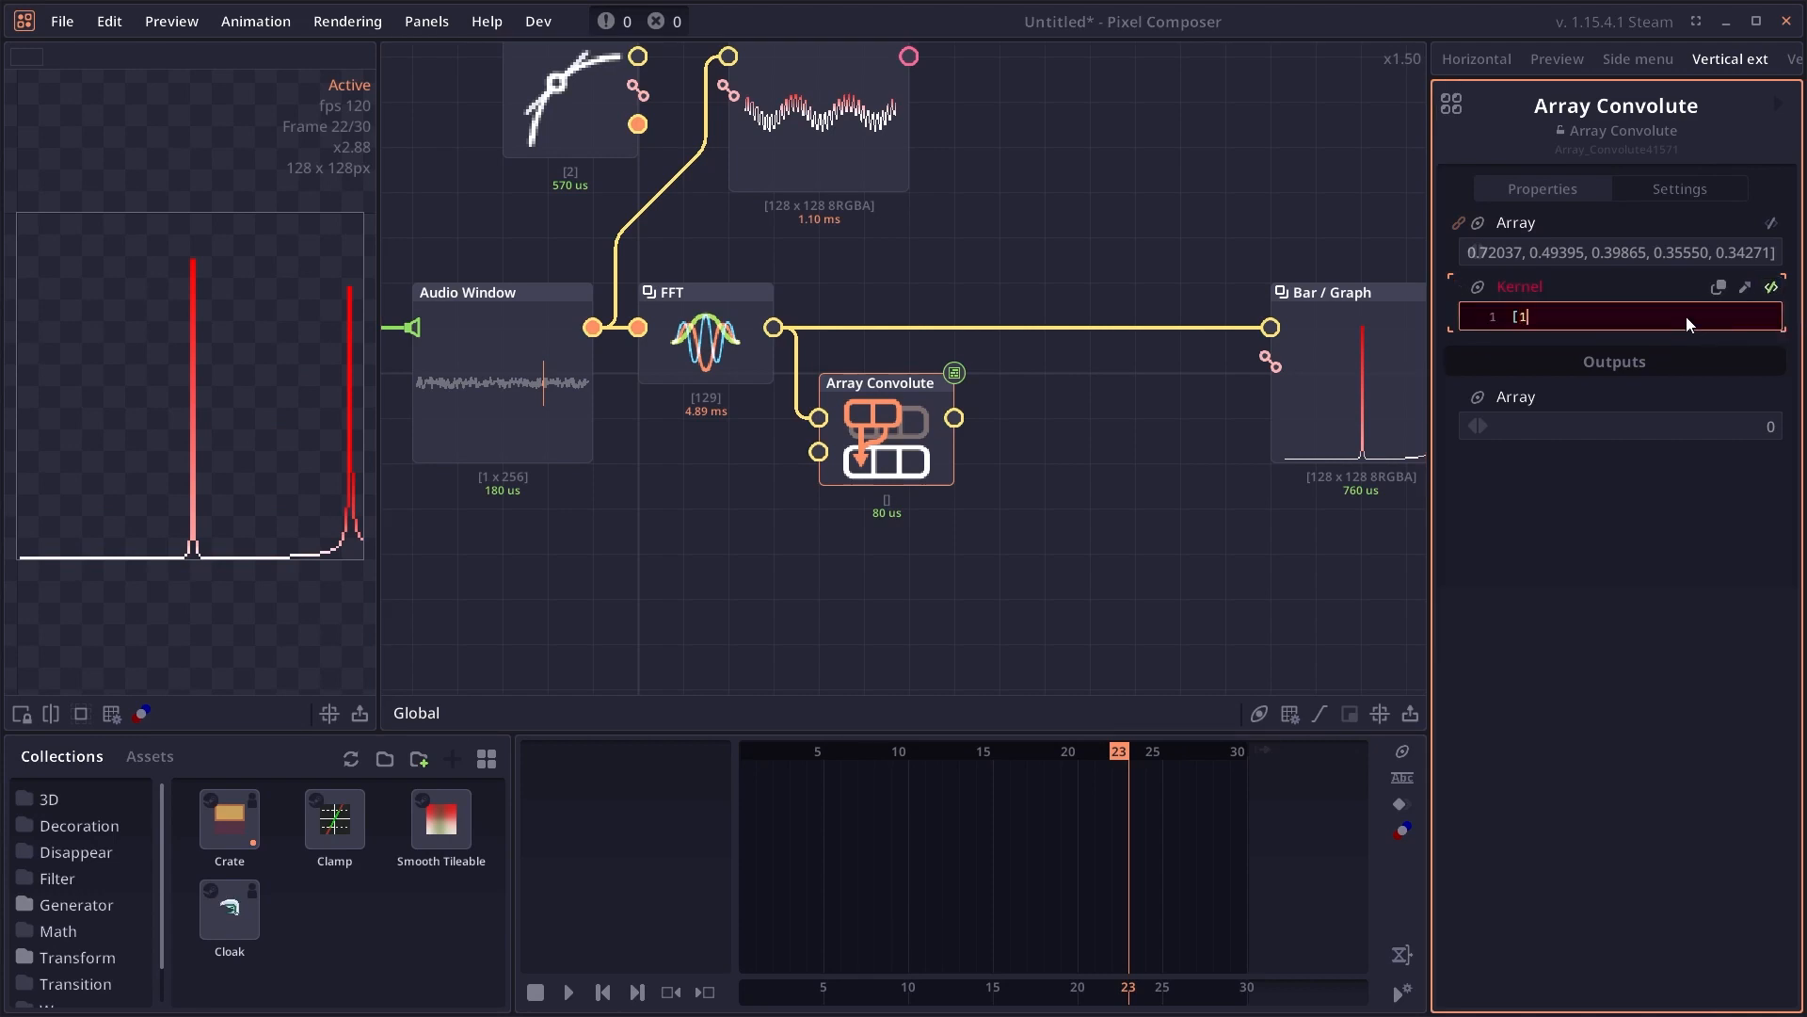
pyautogui.press('Enter')
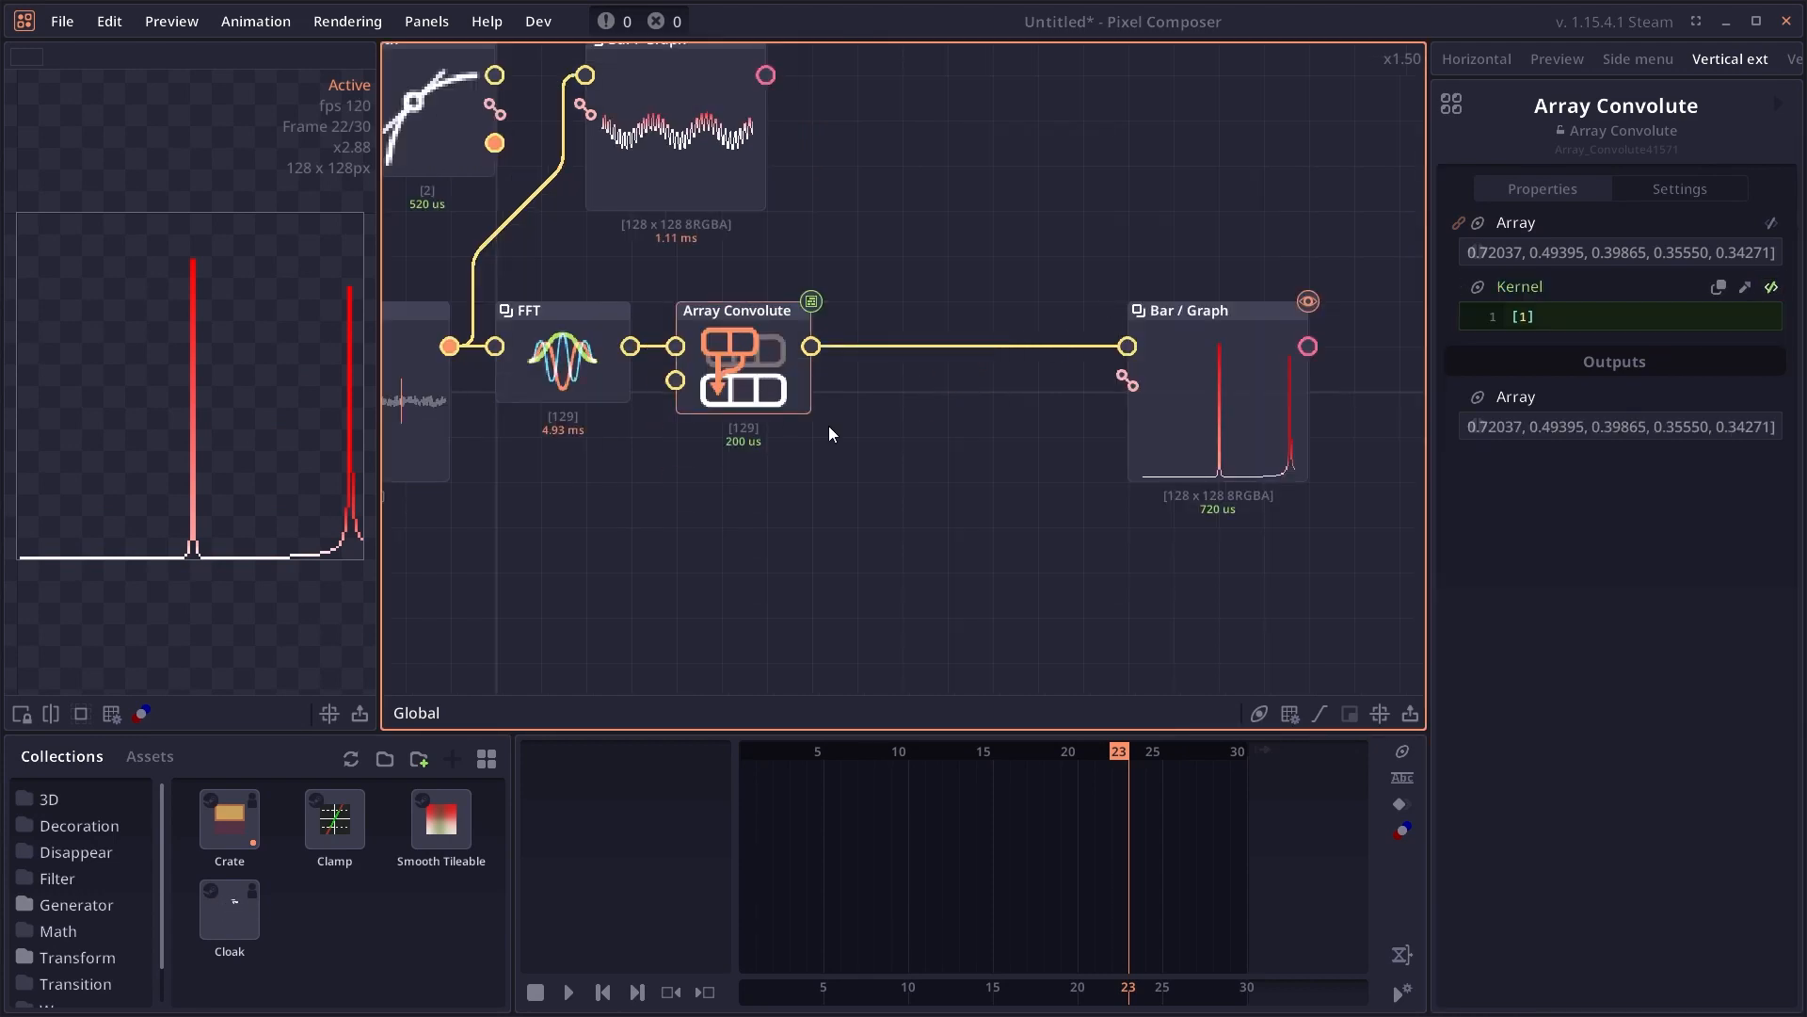
pyautogui.click(1614, 316)
pyautogui.write(', 1, 1')
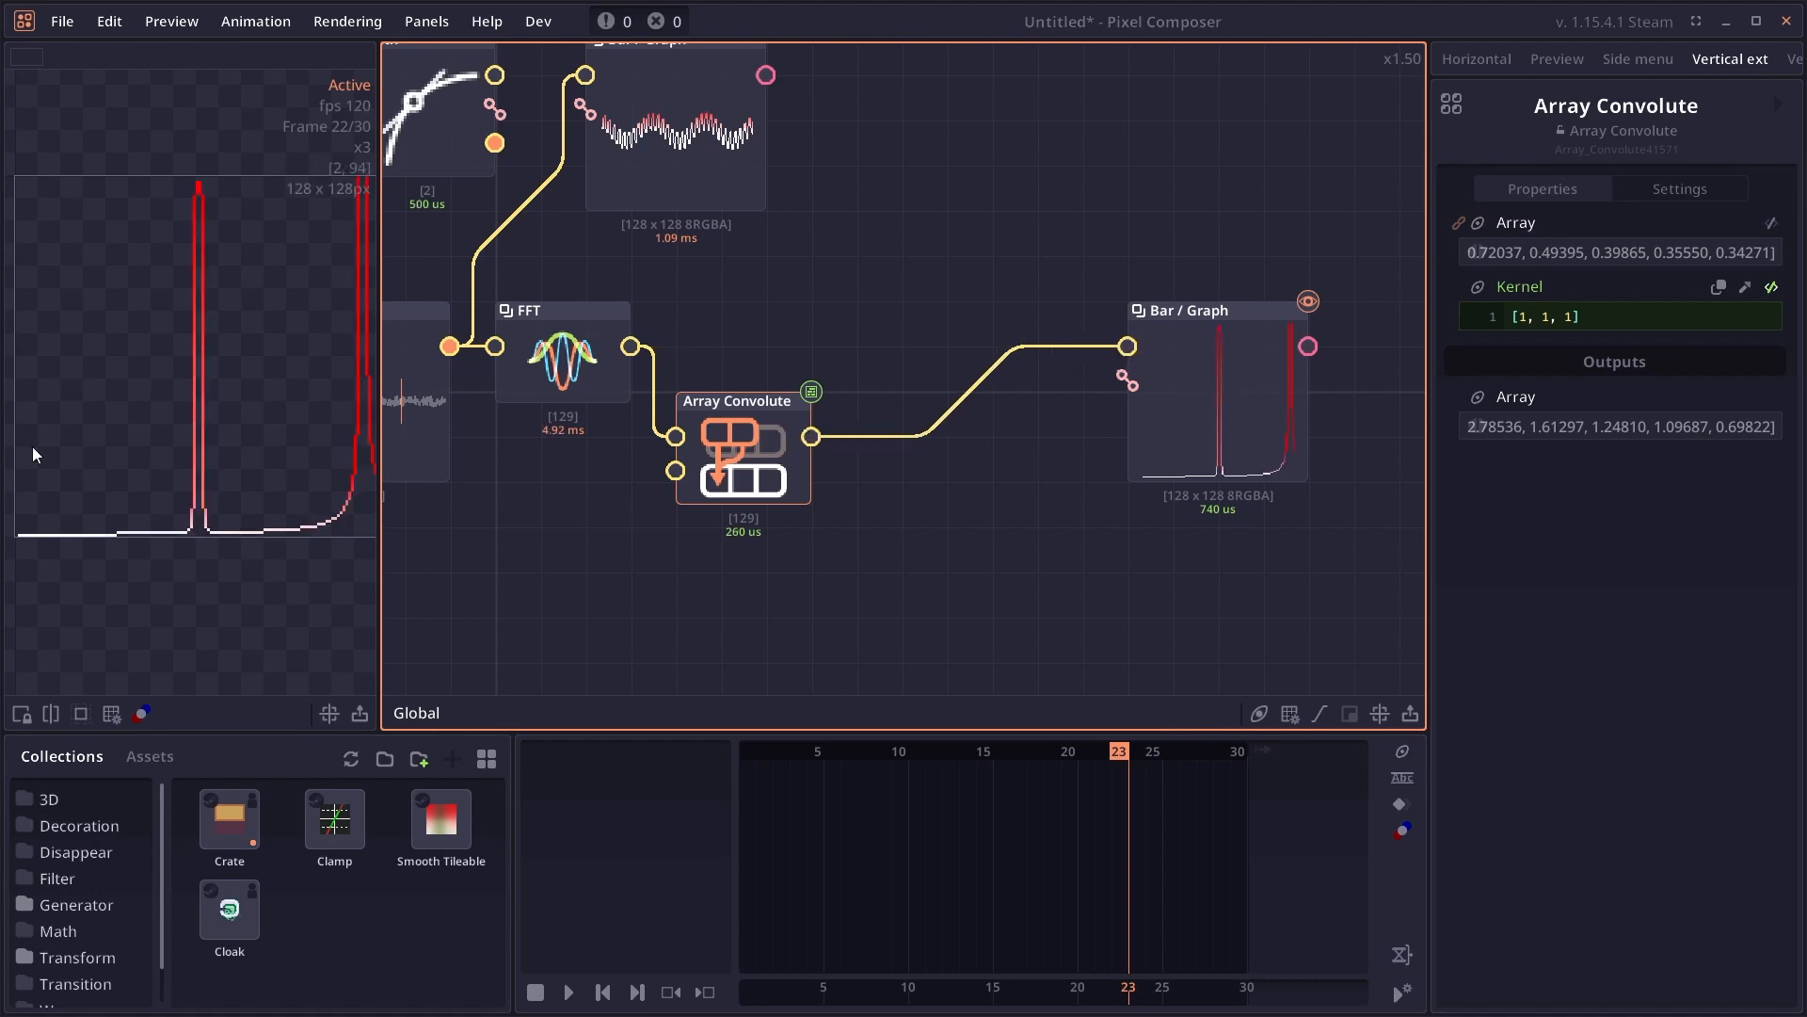
pyautogui.click(1614, 316)
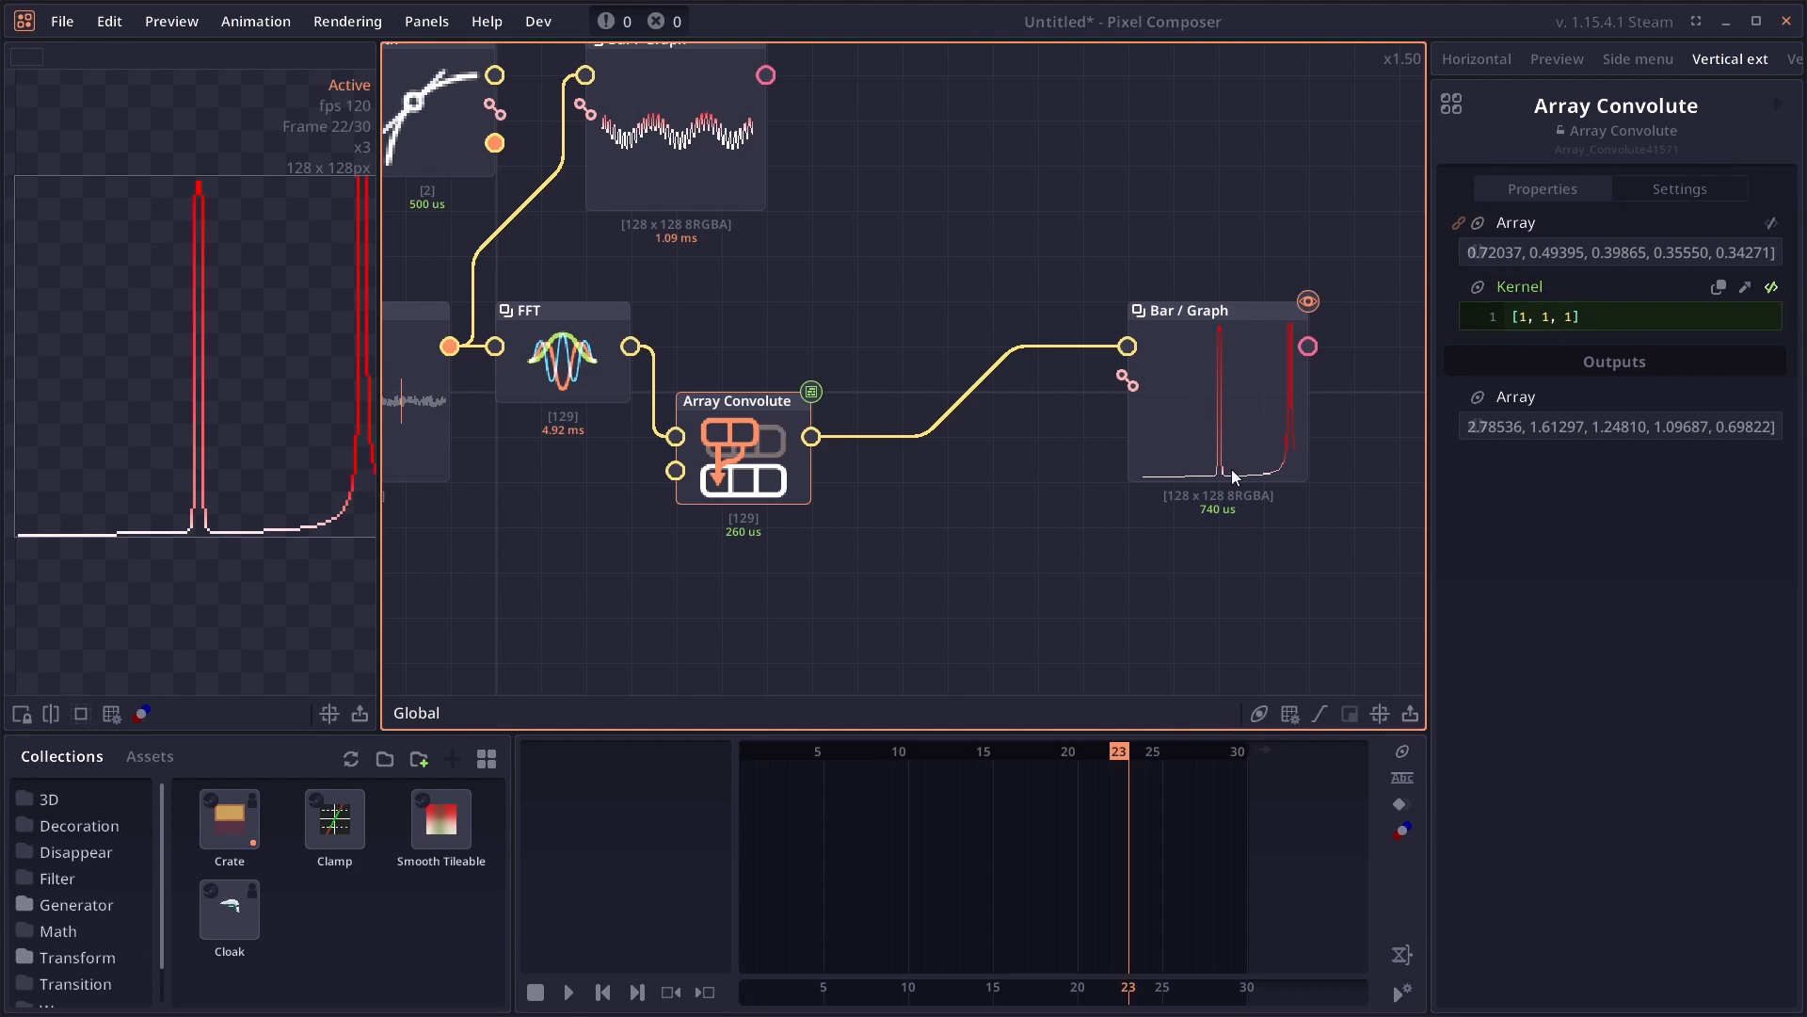
pyautogui.write('0.25, 0.5, 0.25')
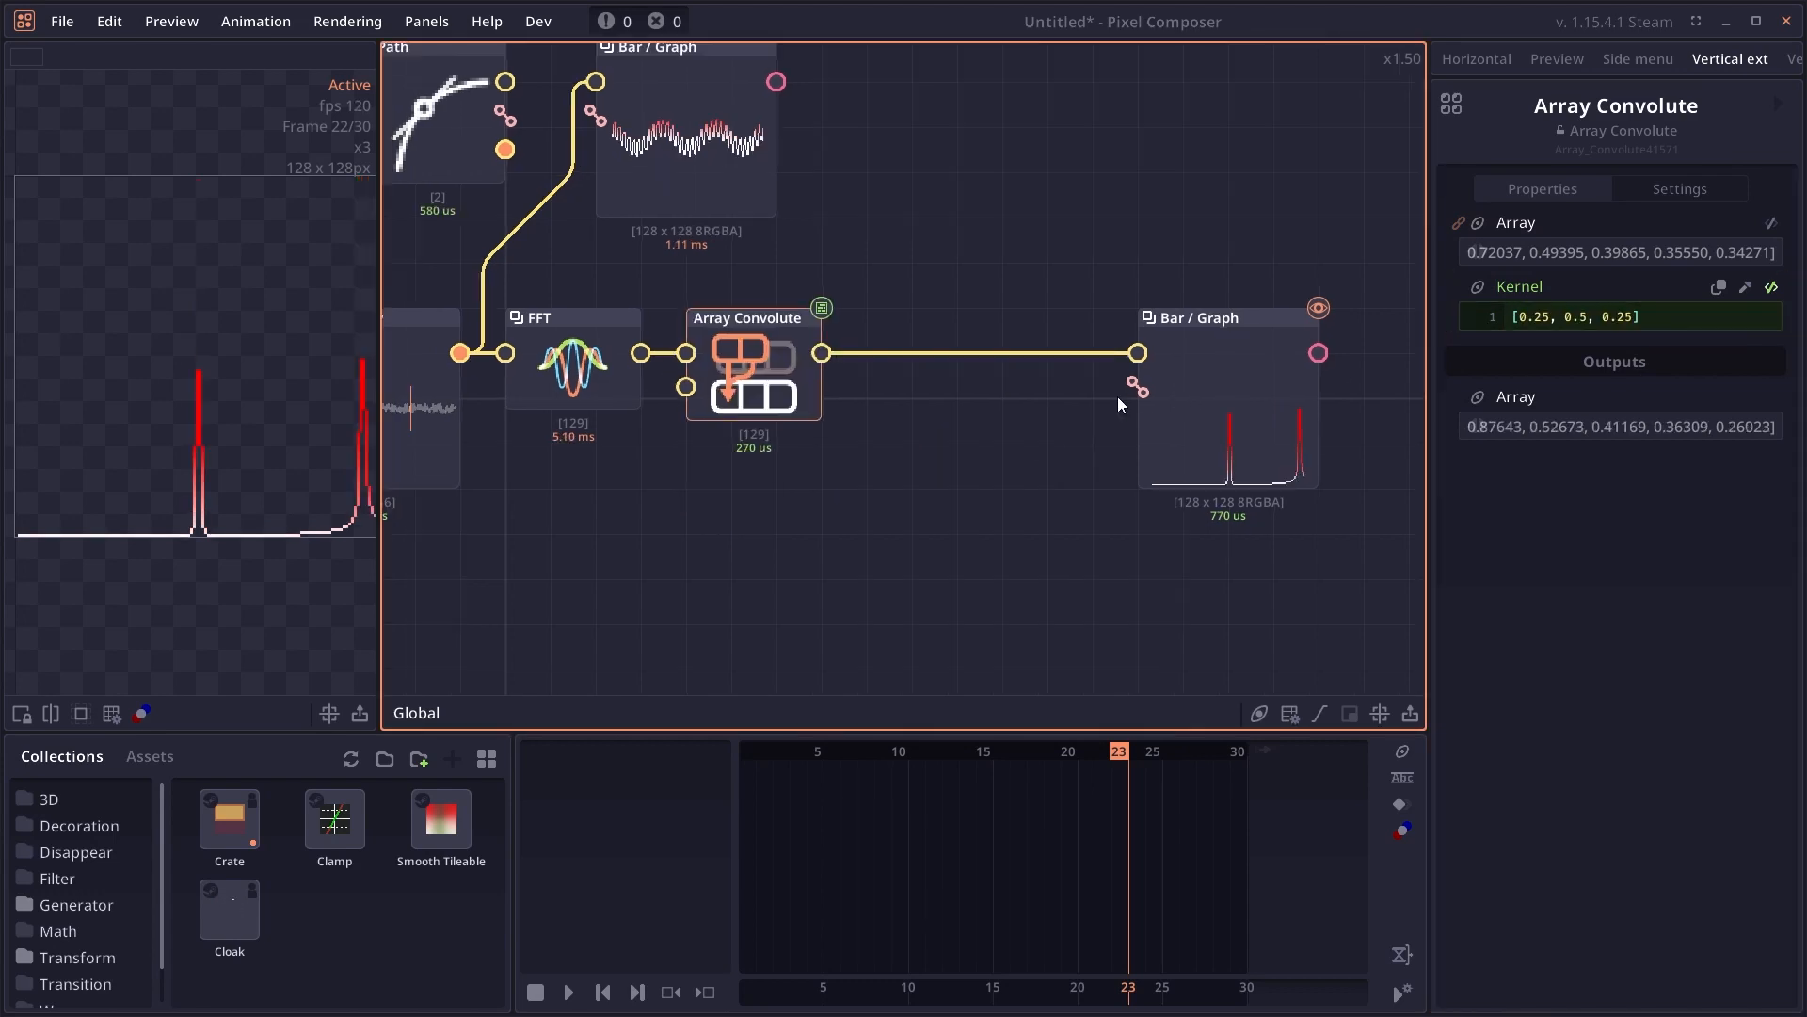
pyautogui.click(1614, 317)
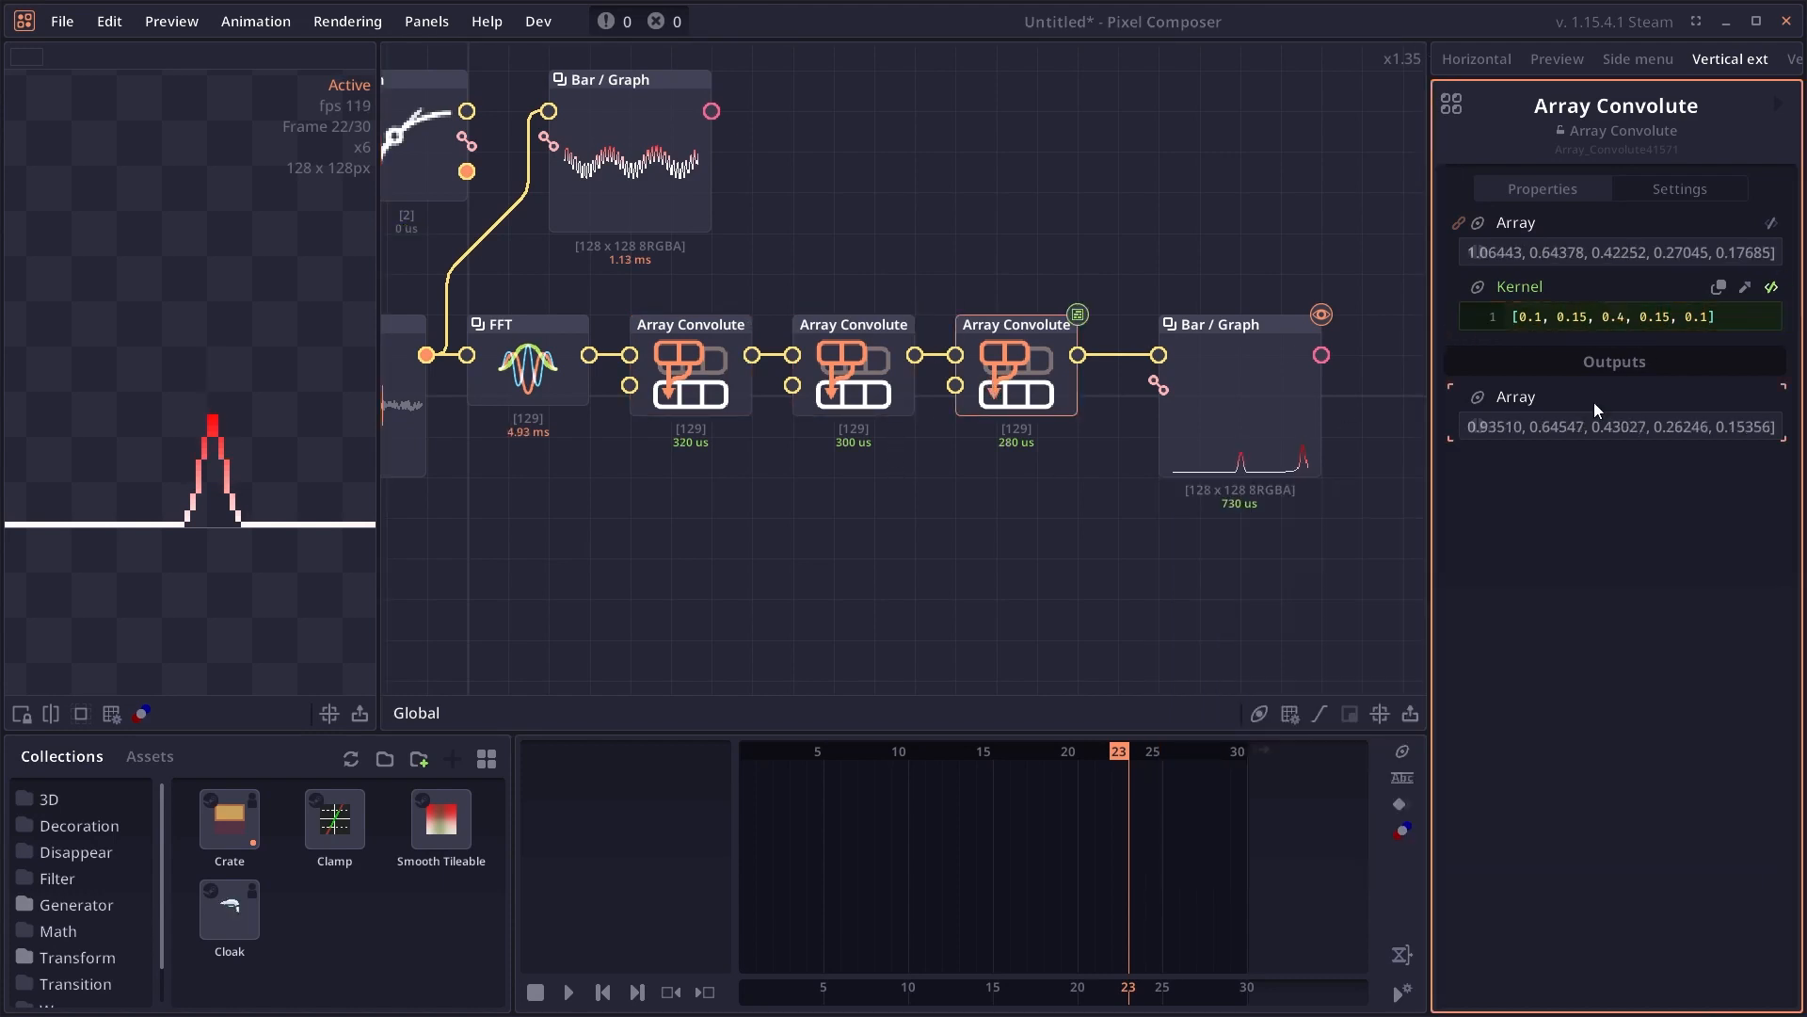
# - Chain three Array Convolute nodes with kernel [0.1, 0.15, 0.4, 0.15, 0.1] into Bar / Graph
pyautogui.click(1215, 323)
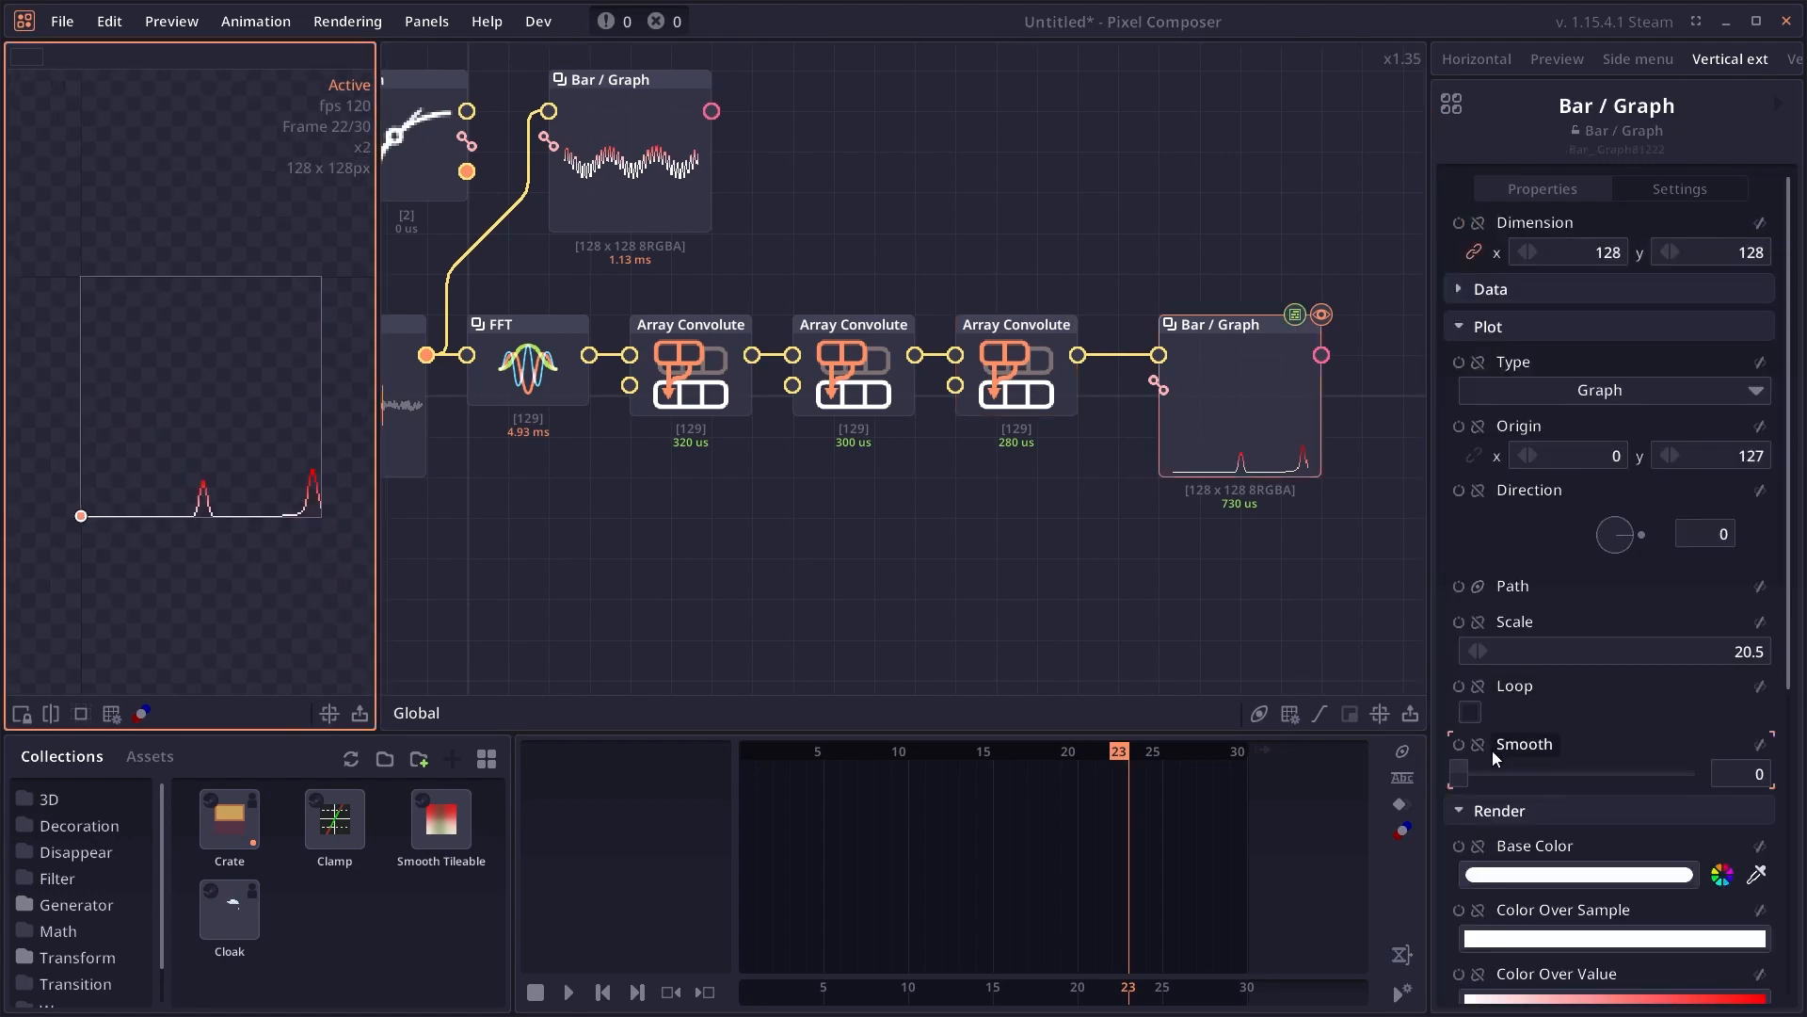
pyautogui.click(1015, 323)
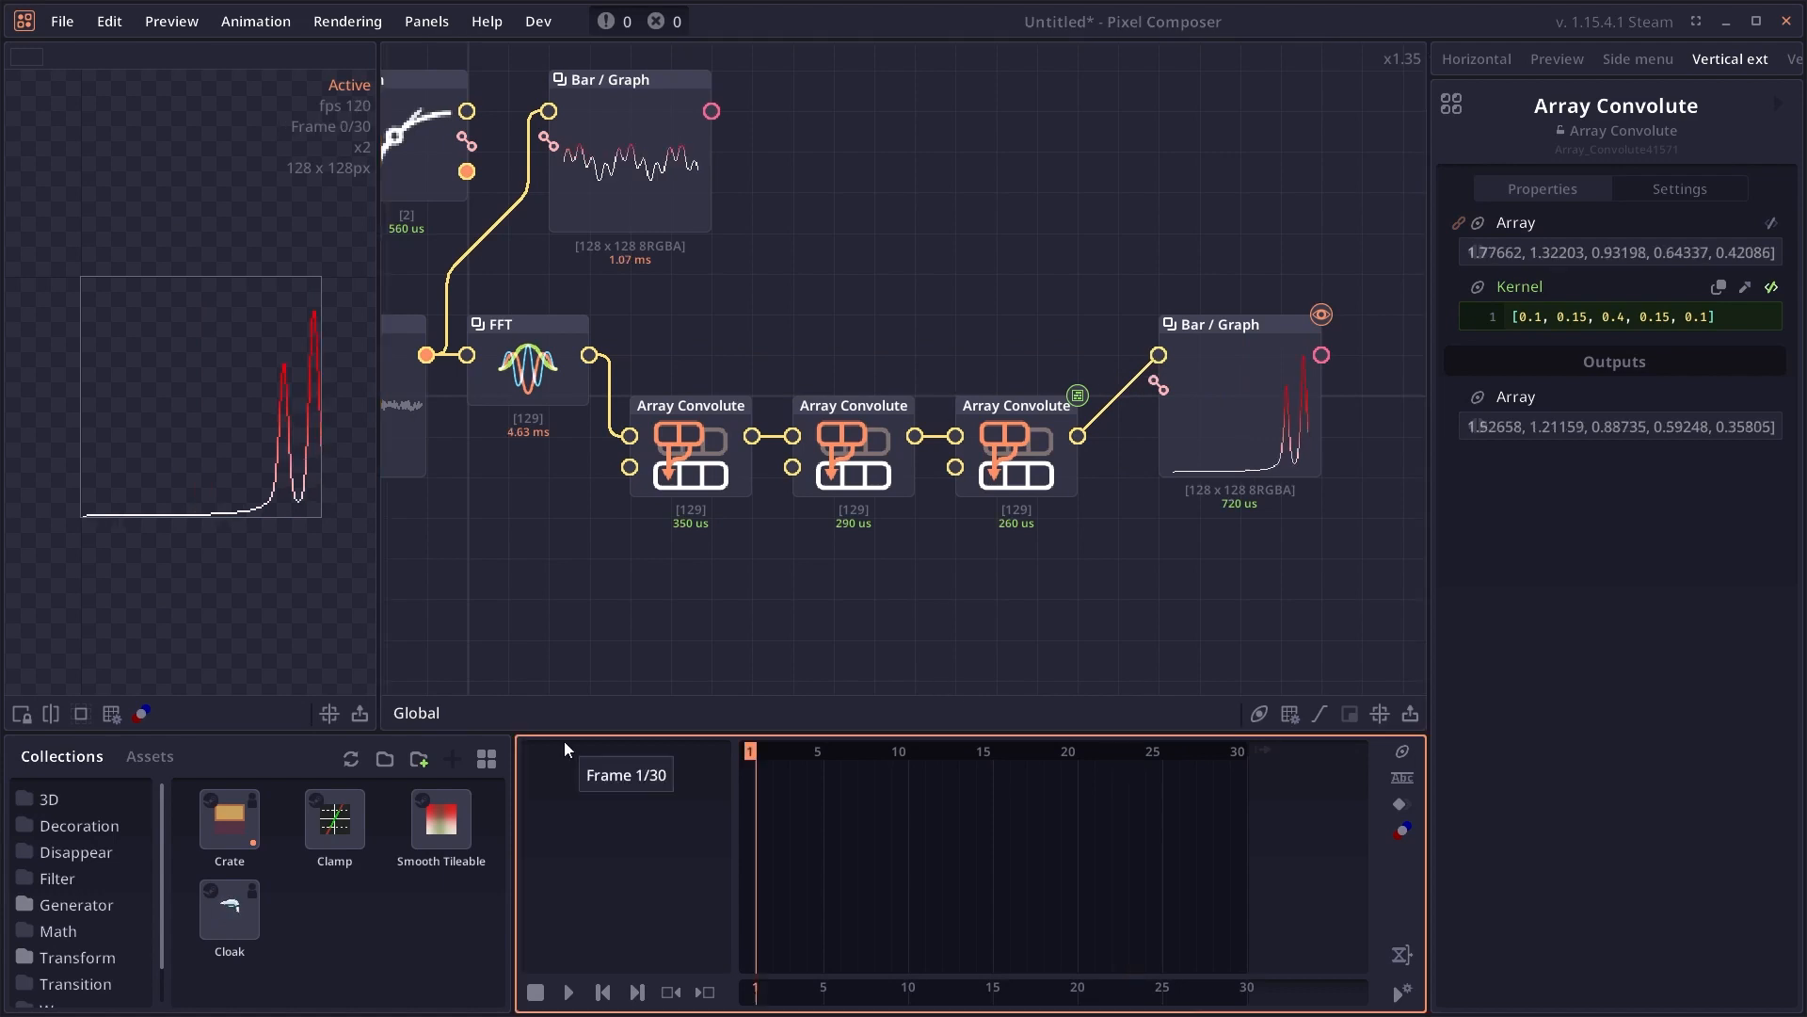
# - Add an Audio Loudness node reading the Audio Window, reporting about -13.26
pyautogui.click(567, 992)
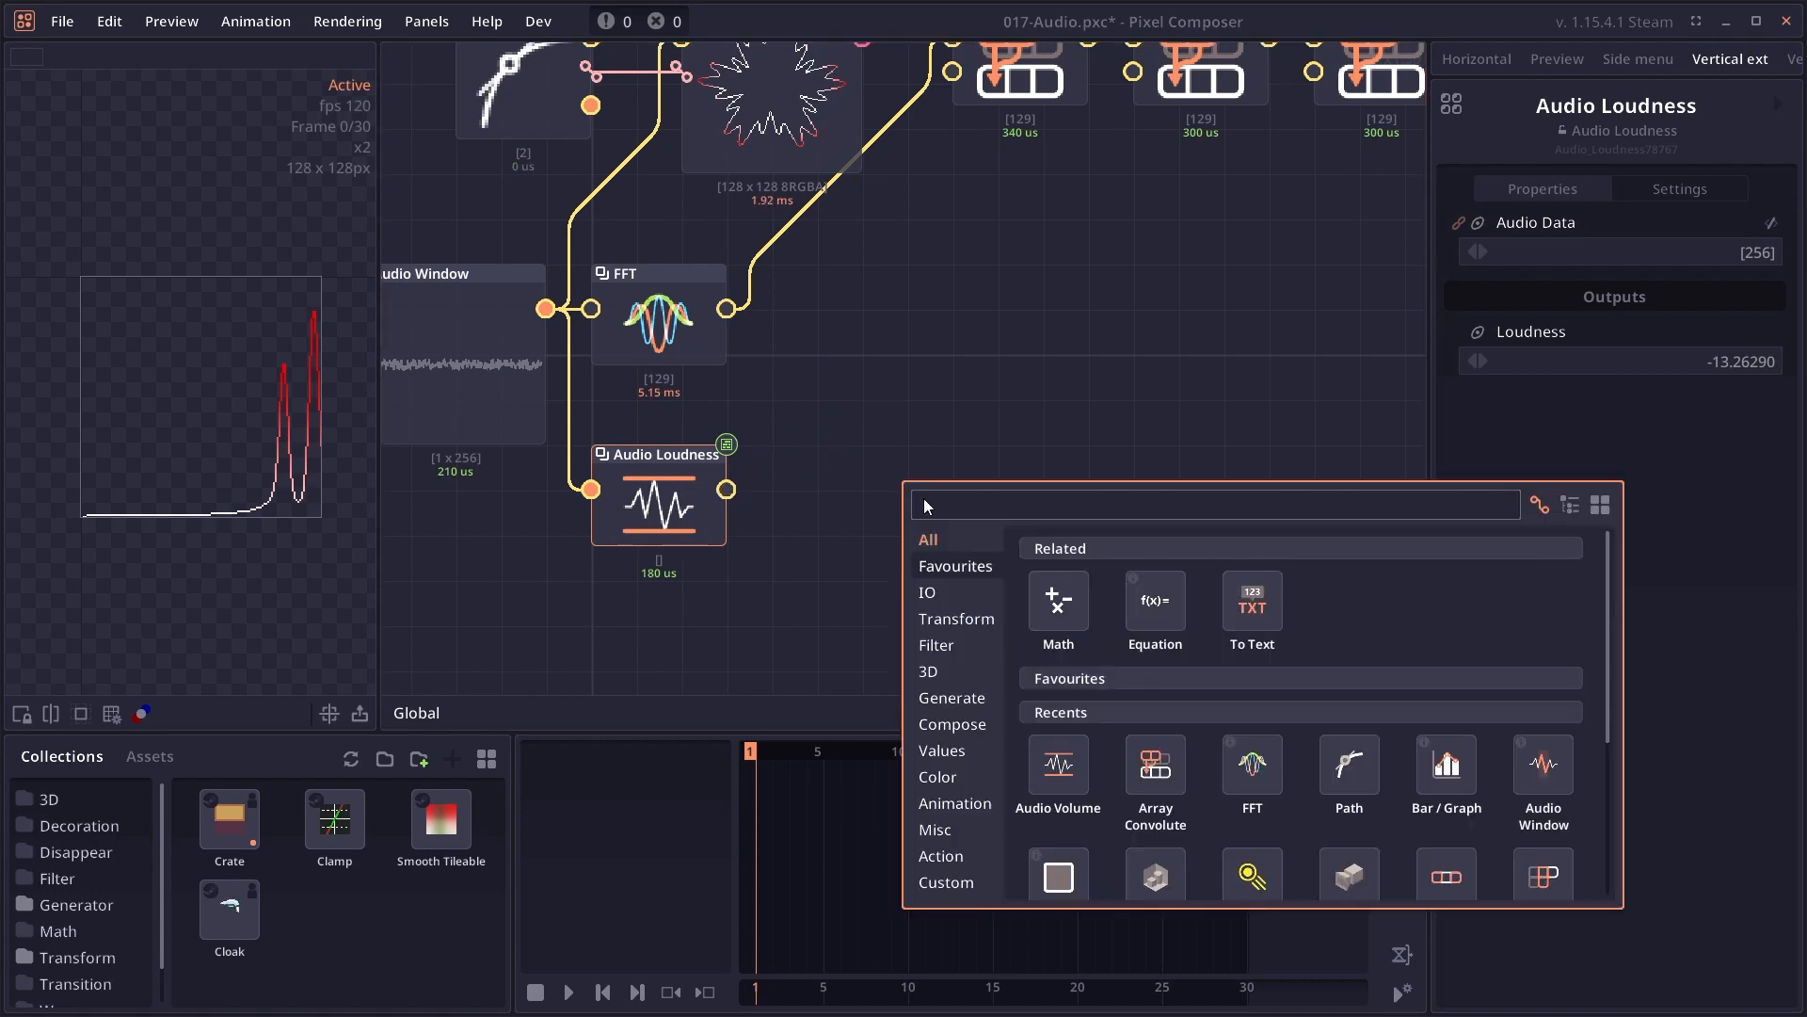
# - Create an Equation node '-x/20' from loudness and wire it into a Transform on a Shape
pyautogui.write('=')
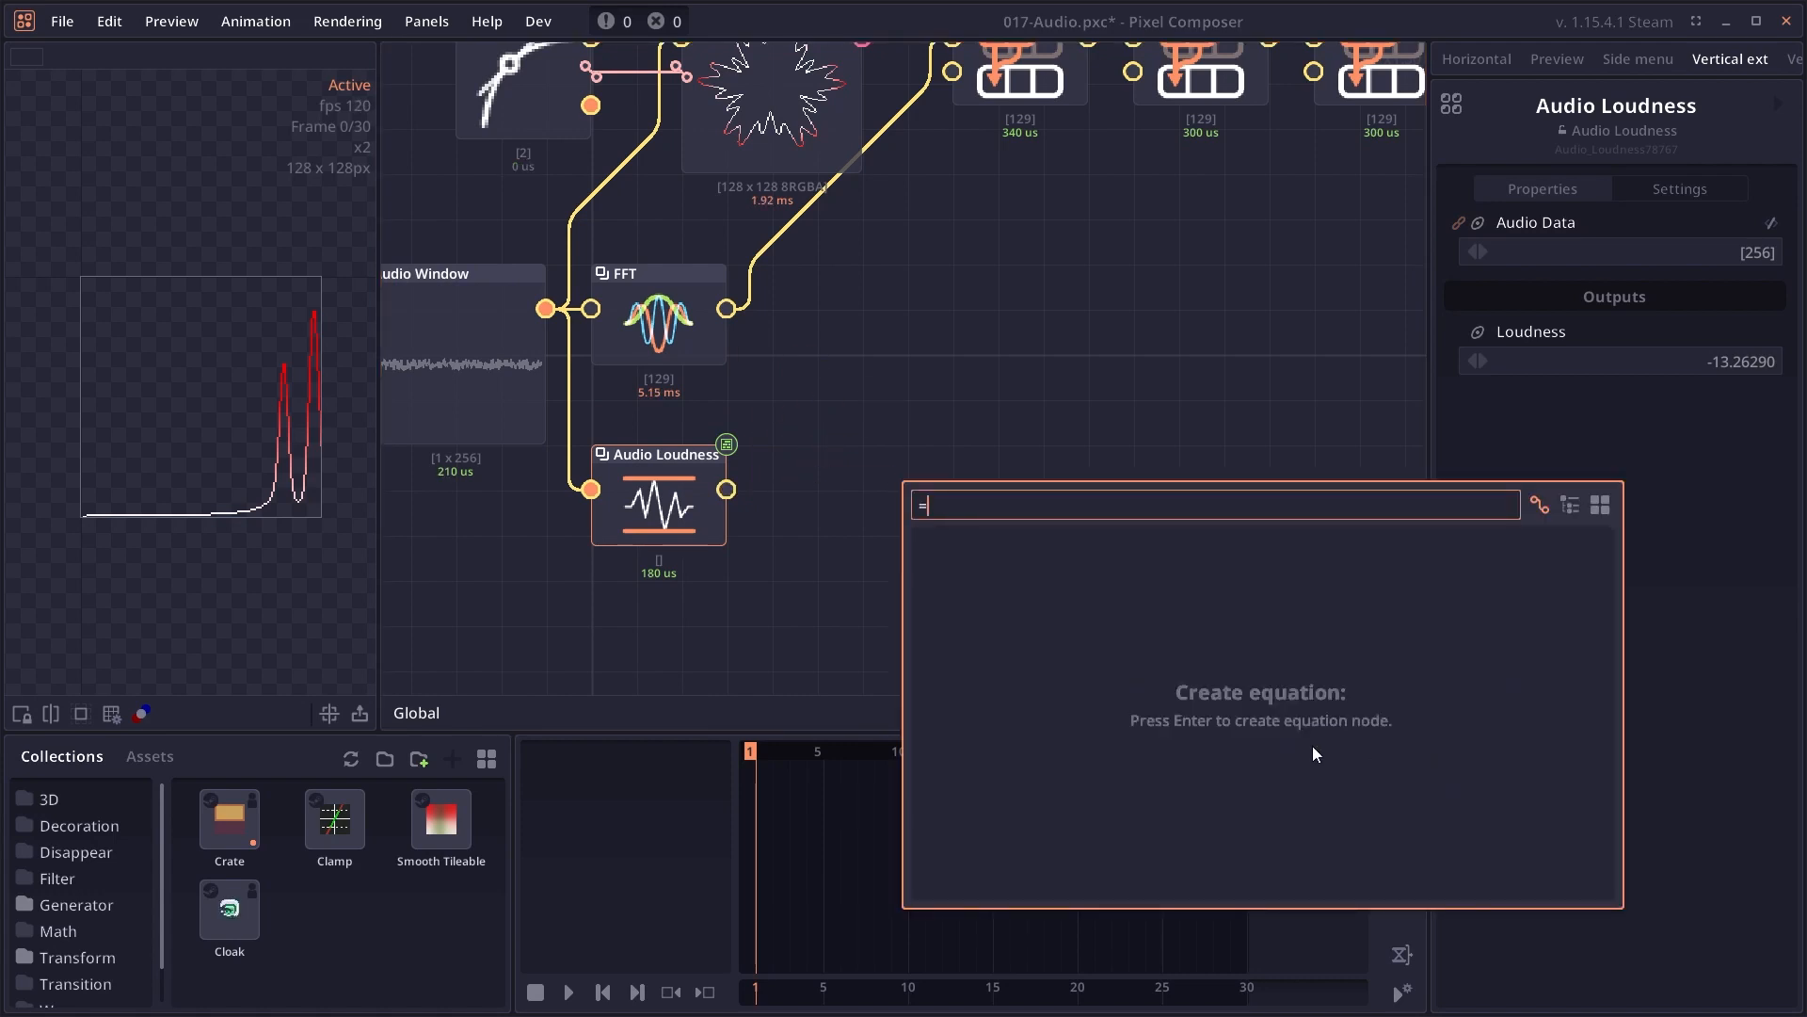
pyautogui.write('-x/20')
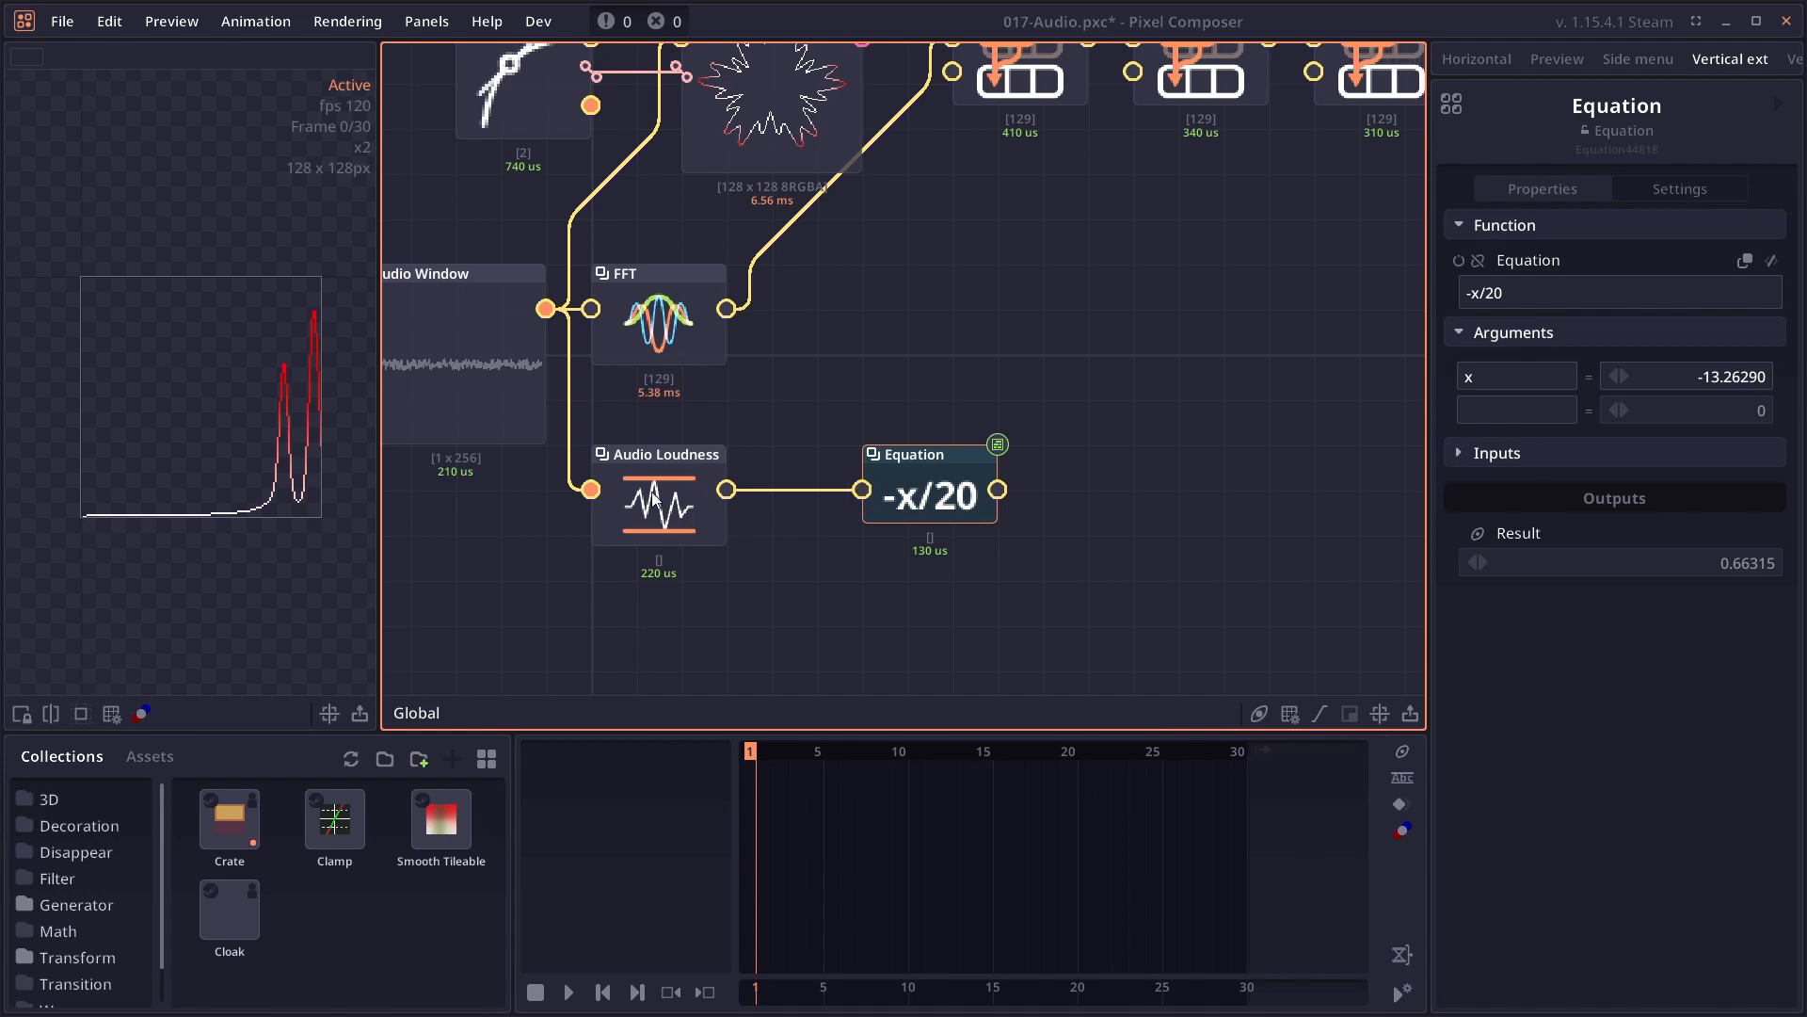
pyautogui.moveTo(928, 495); pyautogui.dragTo(885, 484)
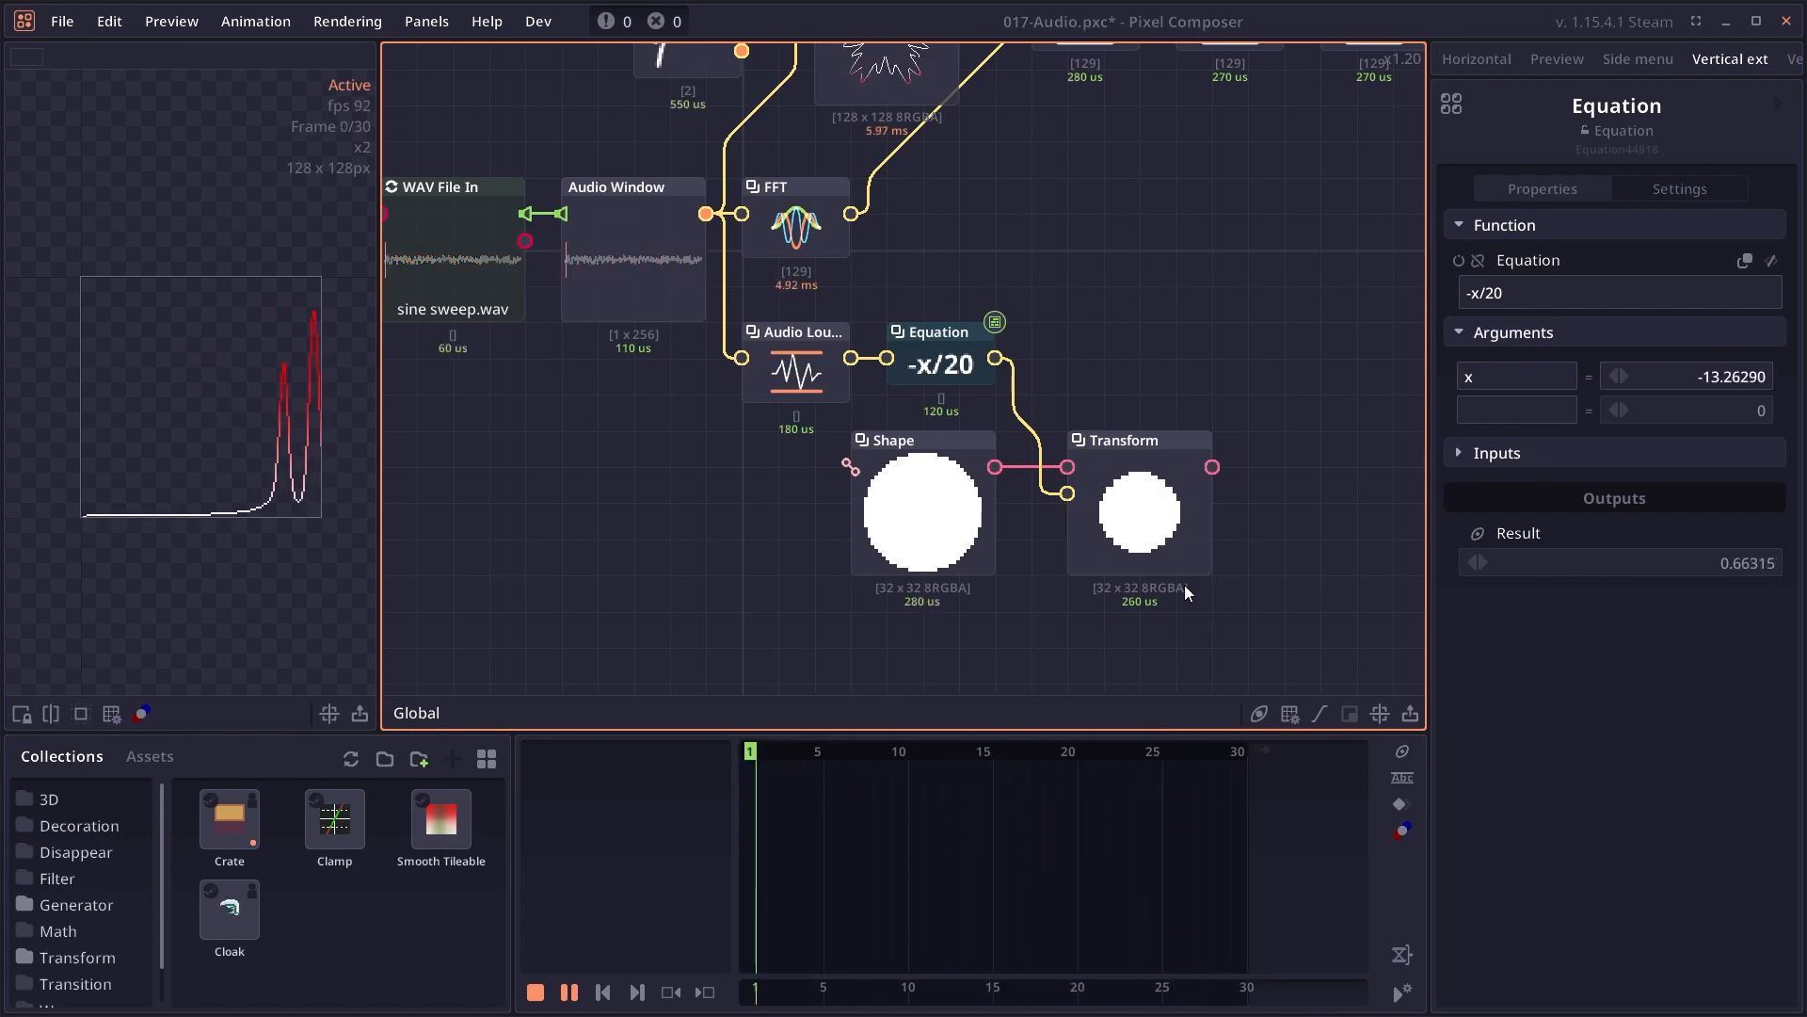
# - Stop playback and preview the Shape node's white 32×32 ellipse
pyautogui.click(566, 992)
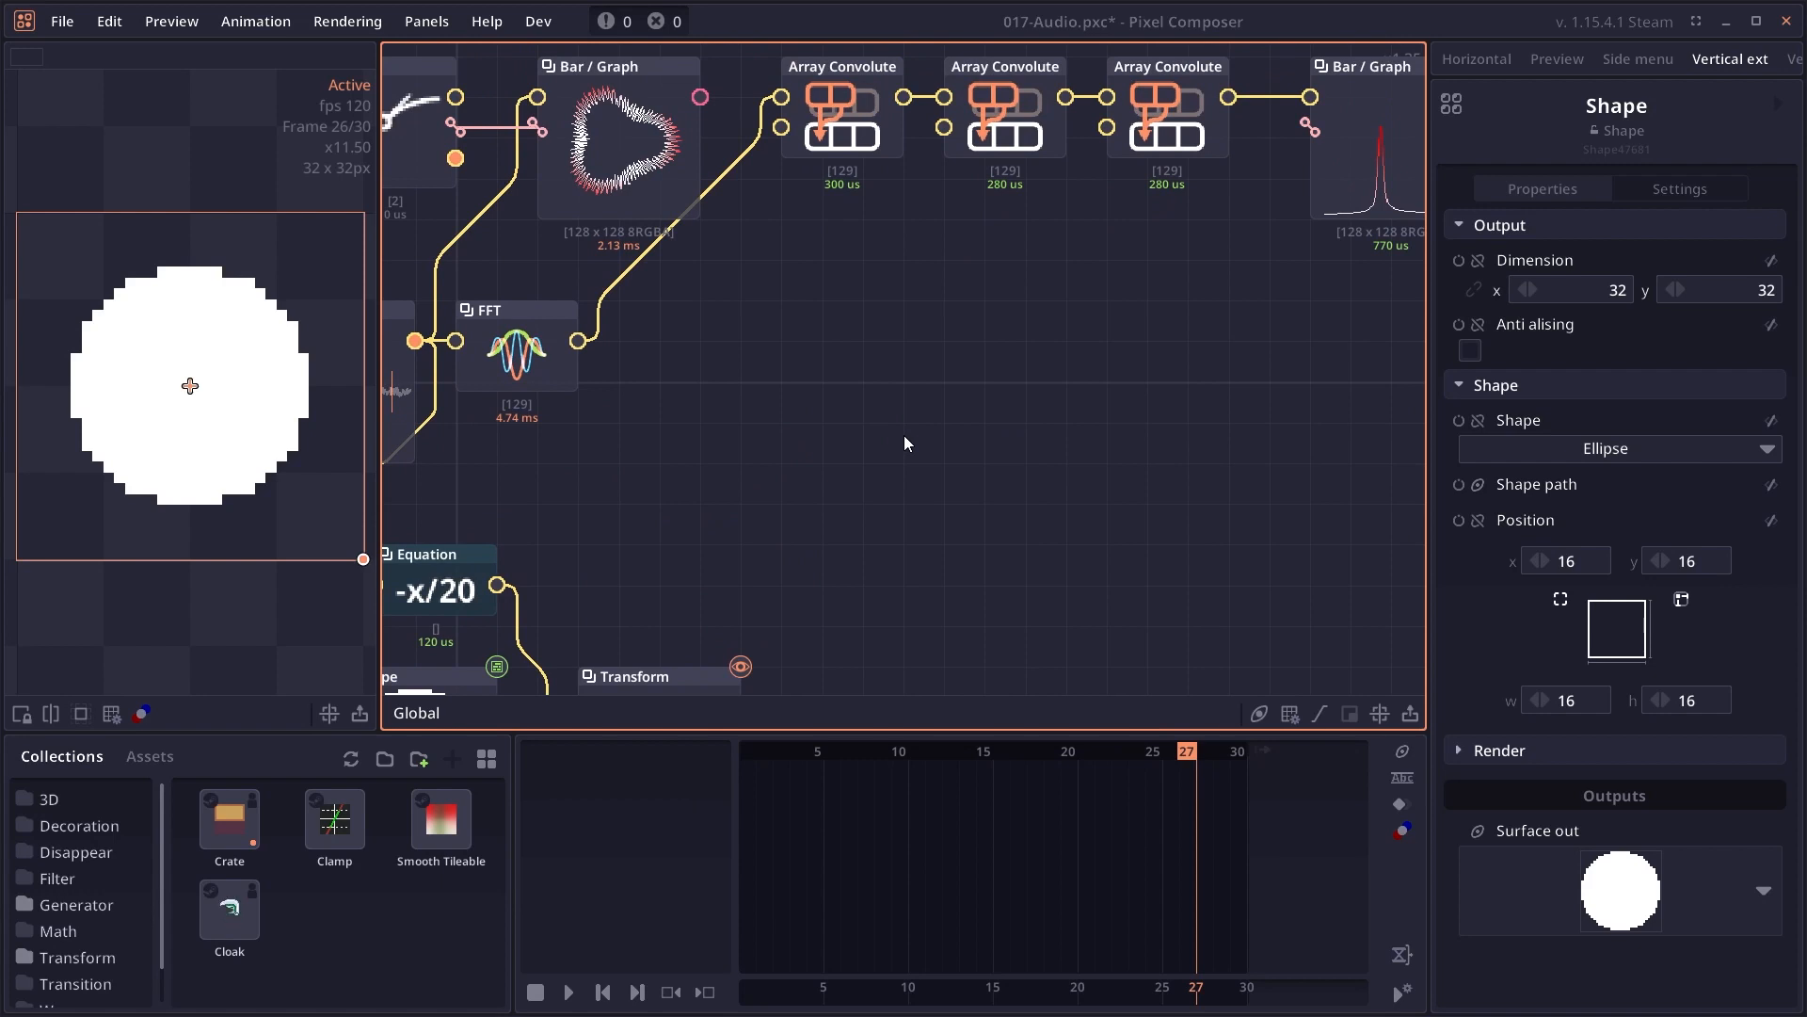
# - Add a 3D Cube feeding a 3D Repeat with Amount 32 and Shift Position x 0.3
pyautogui.rightClick(906, 444)
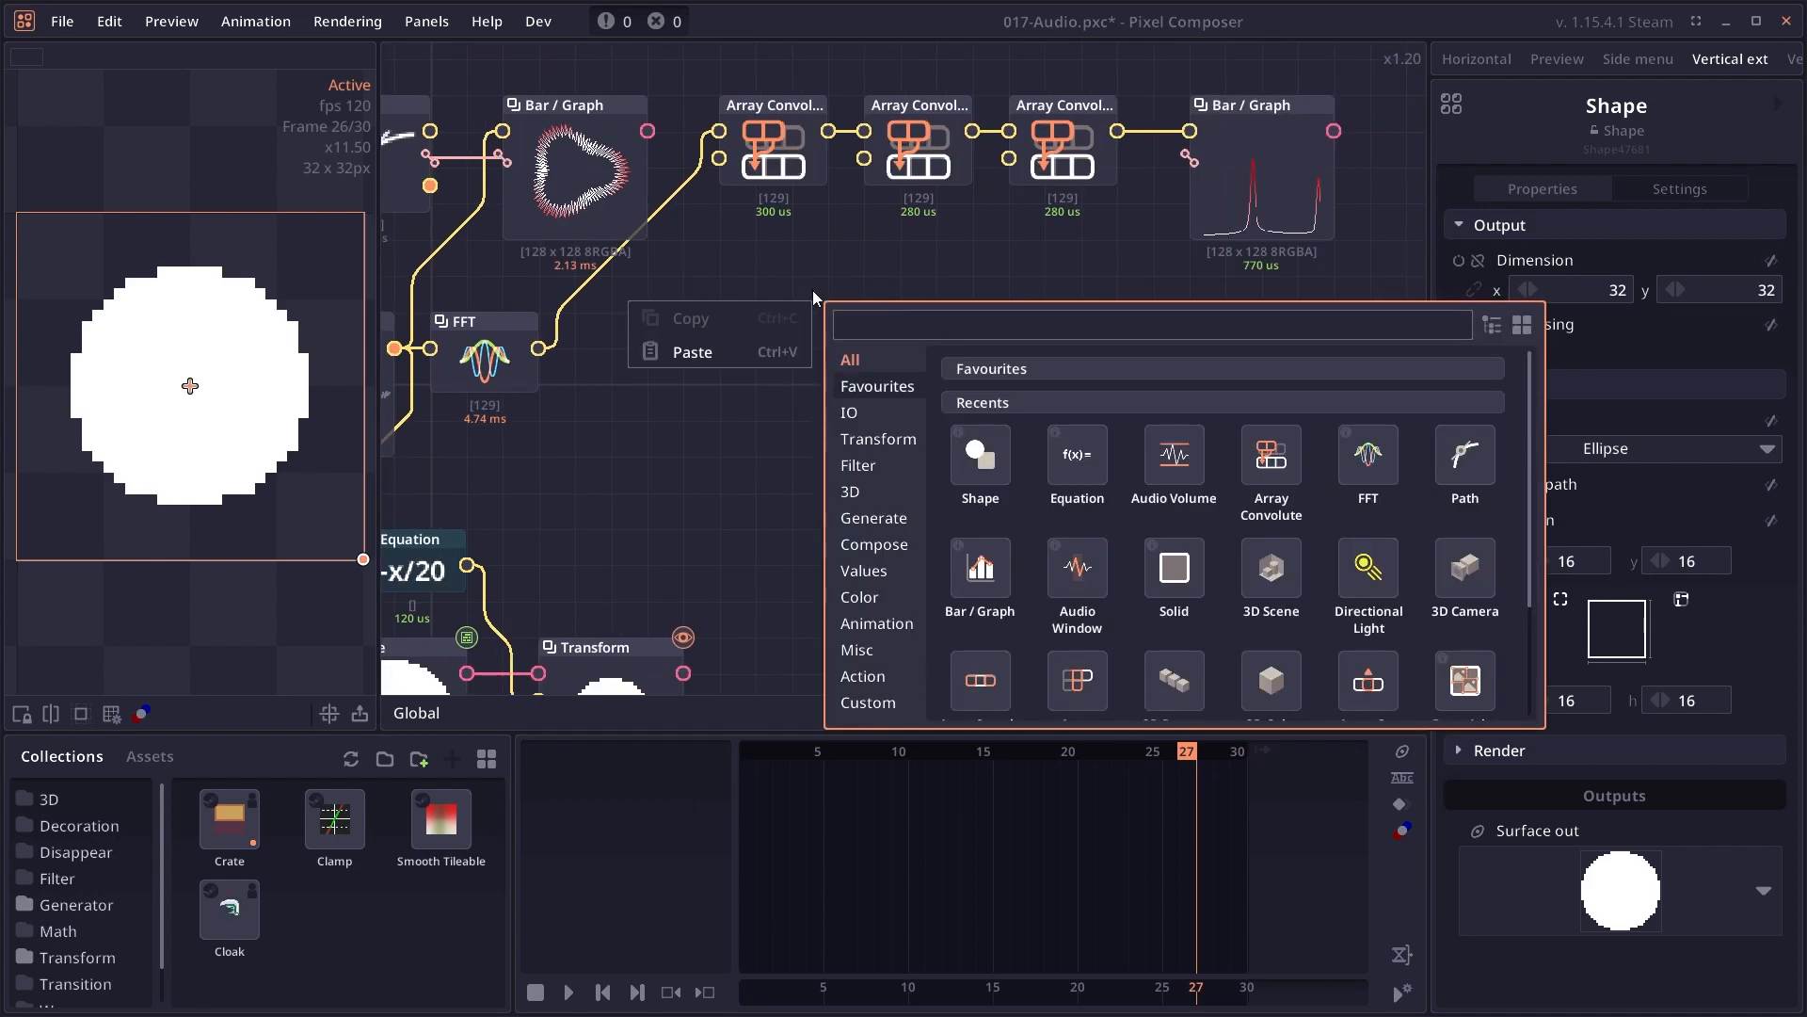
pyautogui.click(1465, 576)
pyautogui.write('3dre')
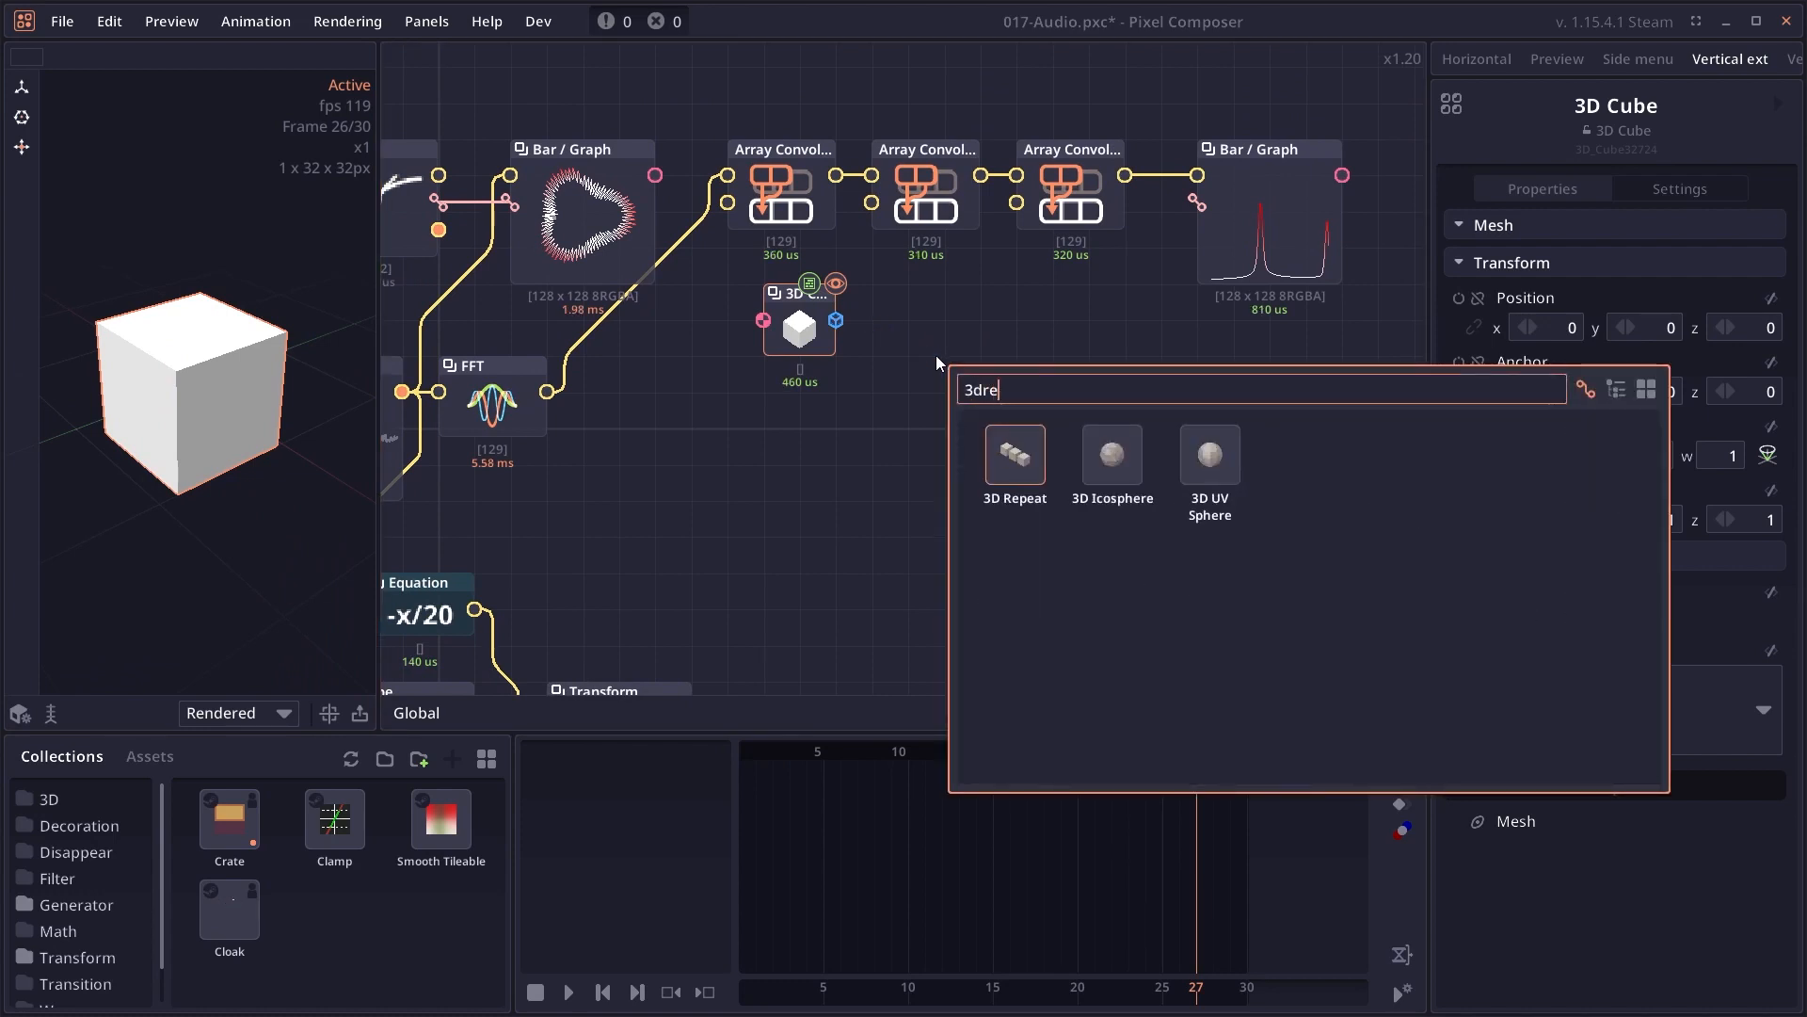
pyautogui.click(1013, 454)
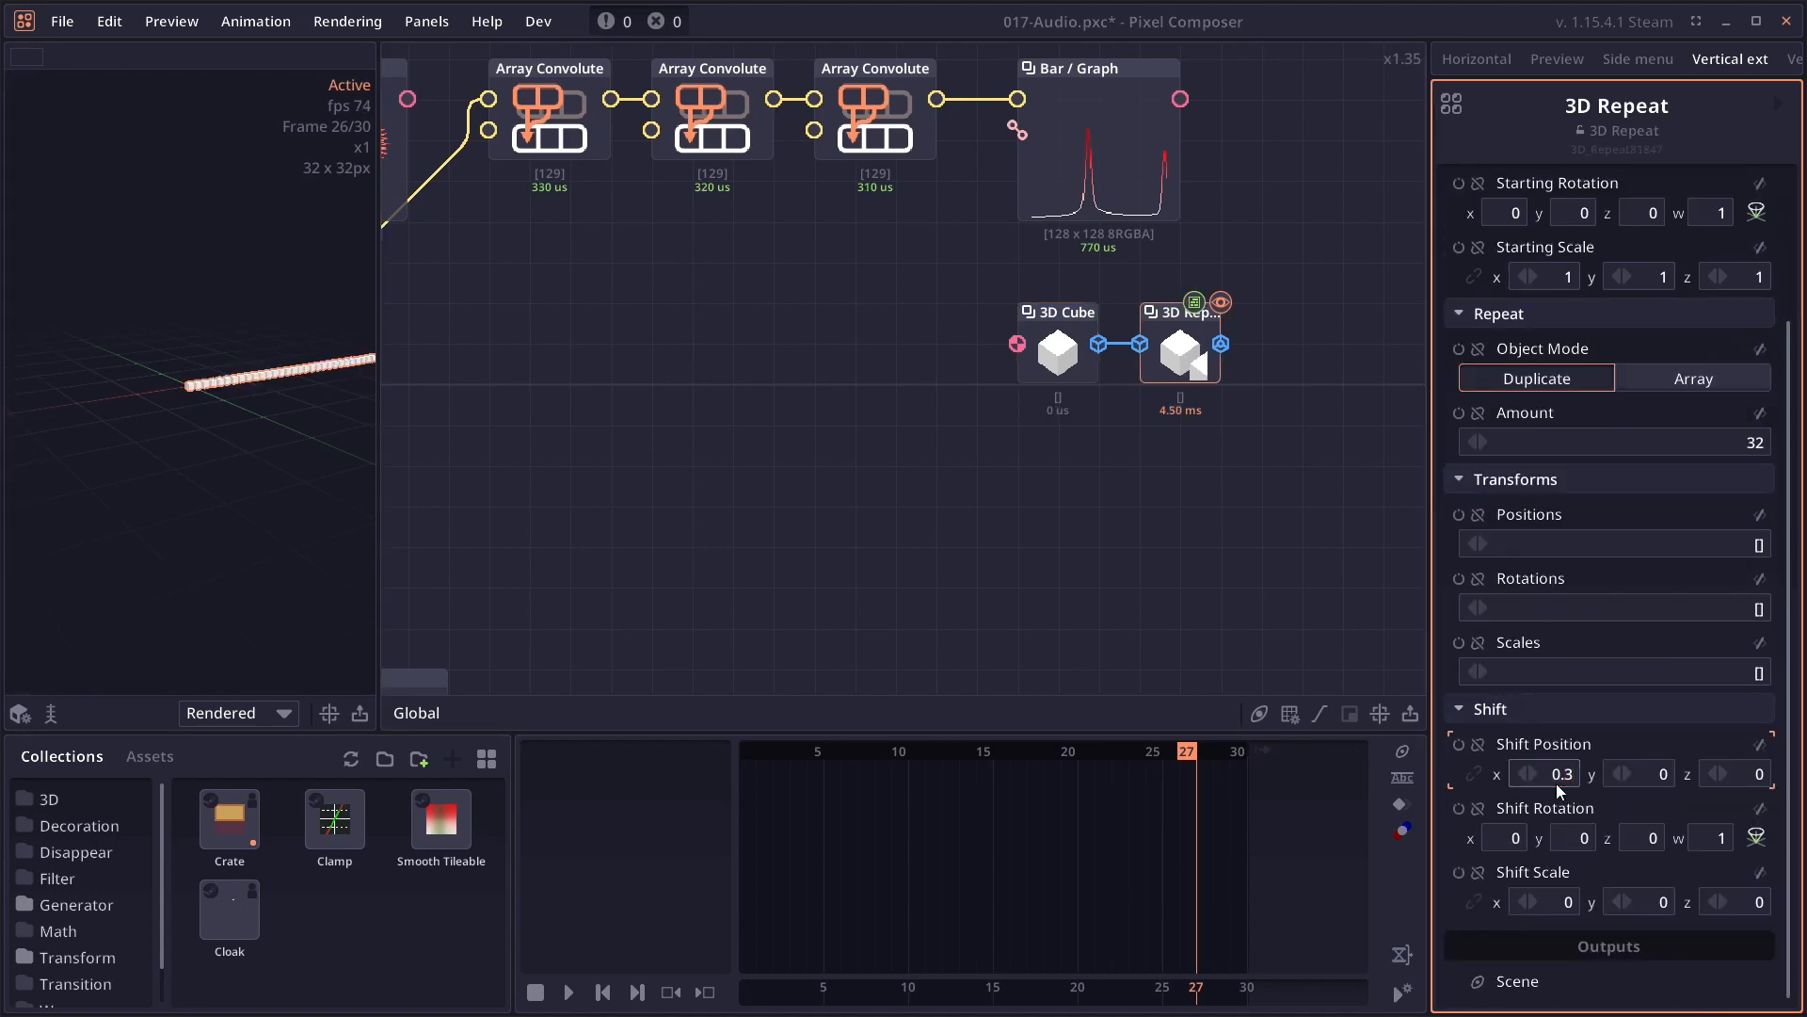
pyautogui.scroll(-3)
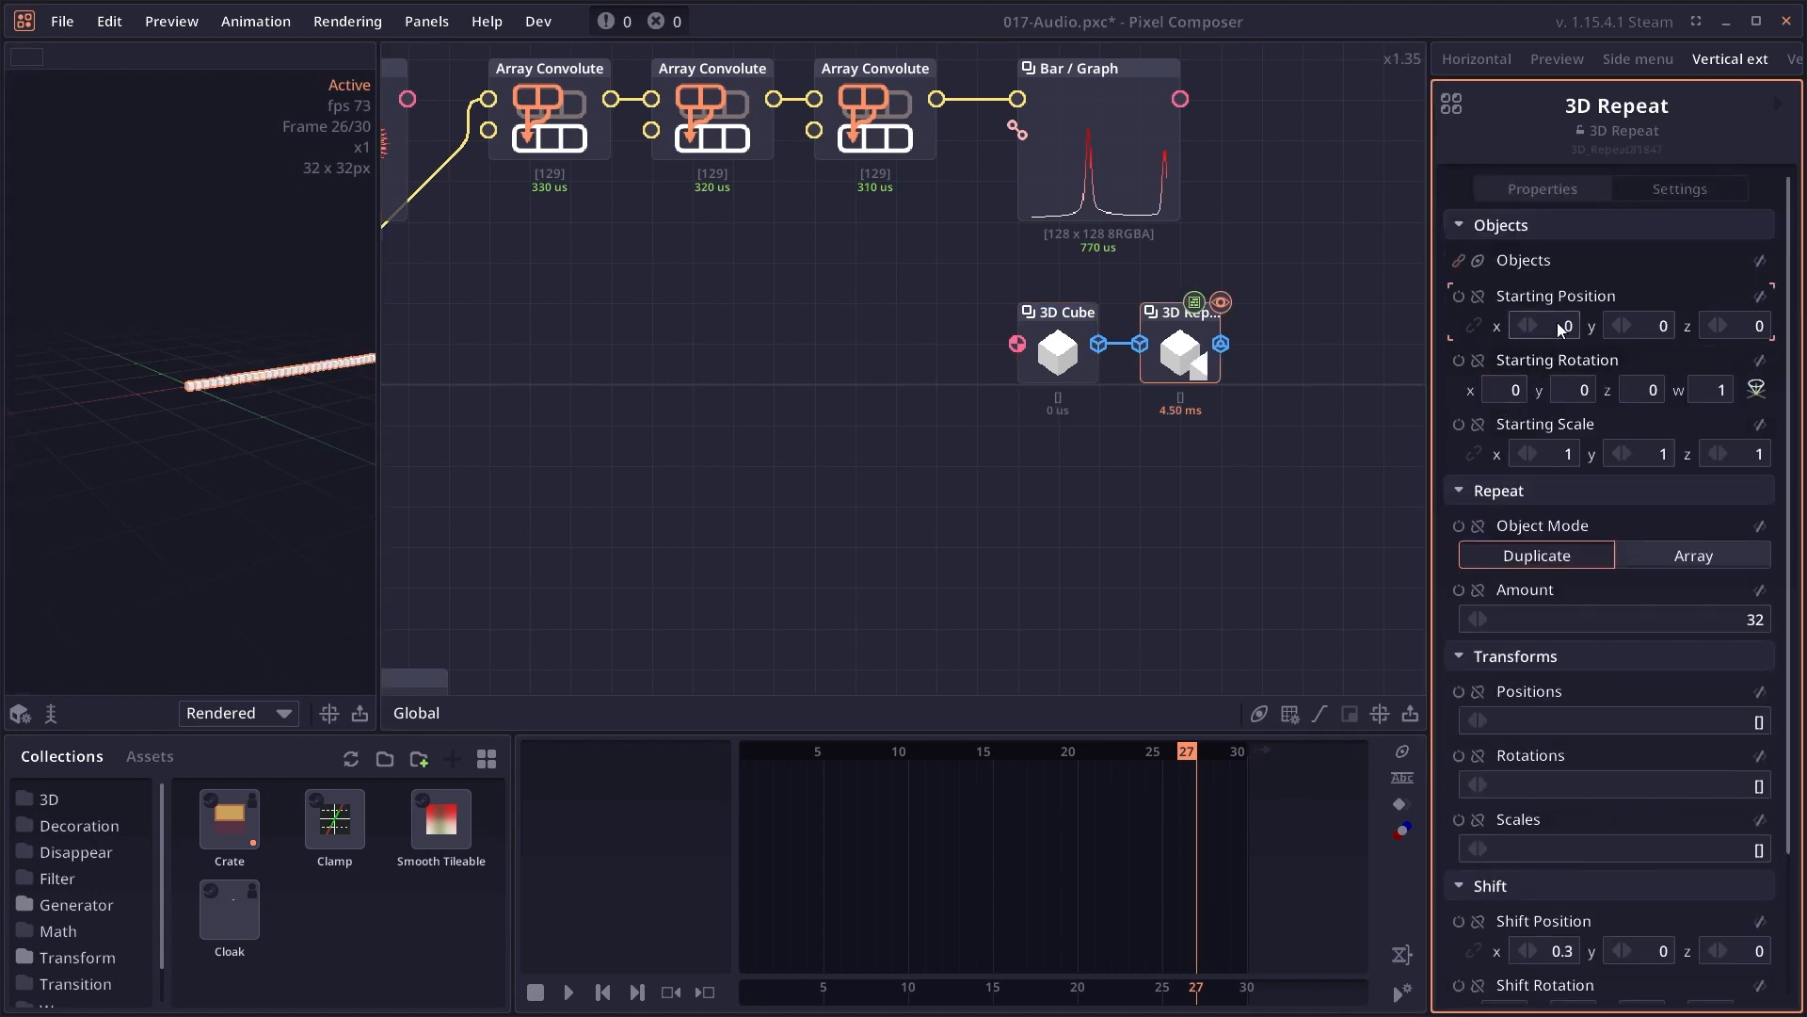
pyautogui.write('4.6')
pyautogui.write('a')
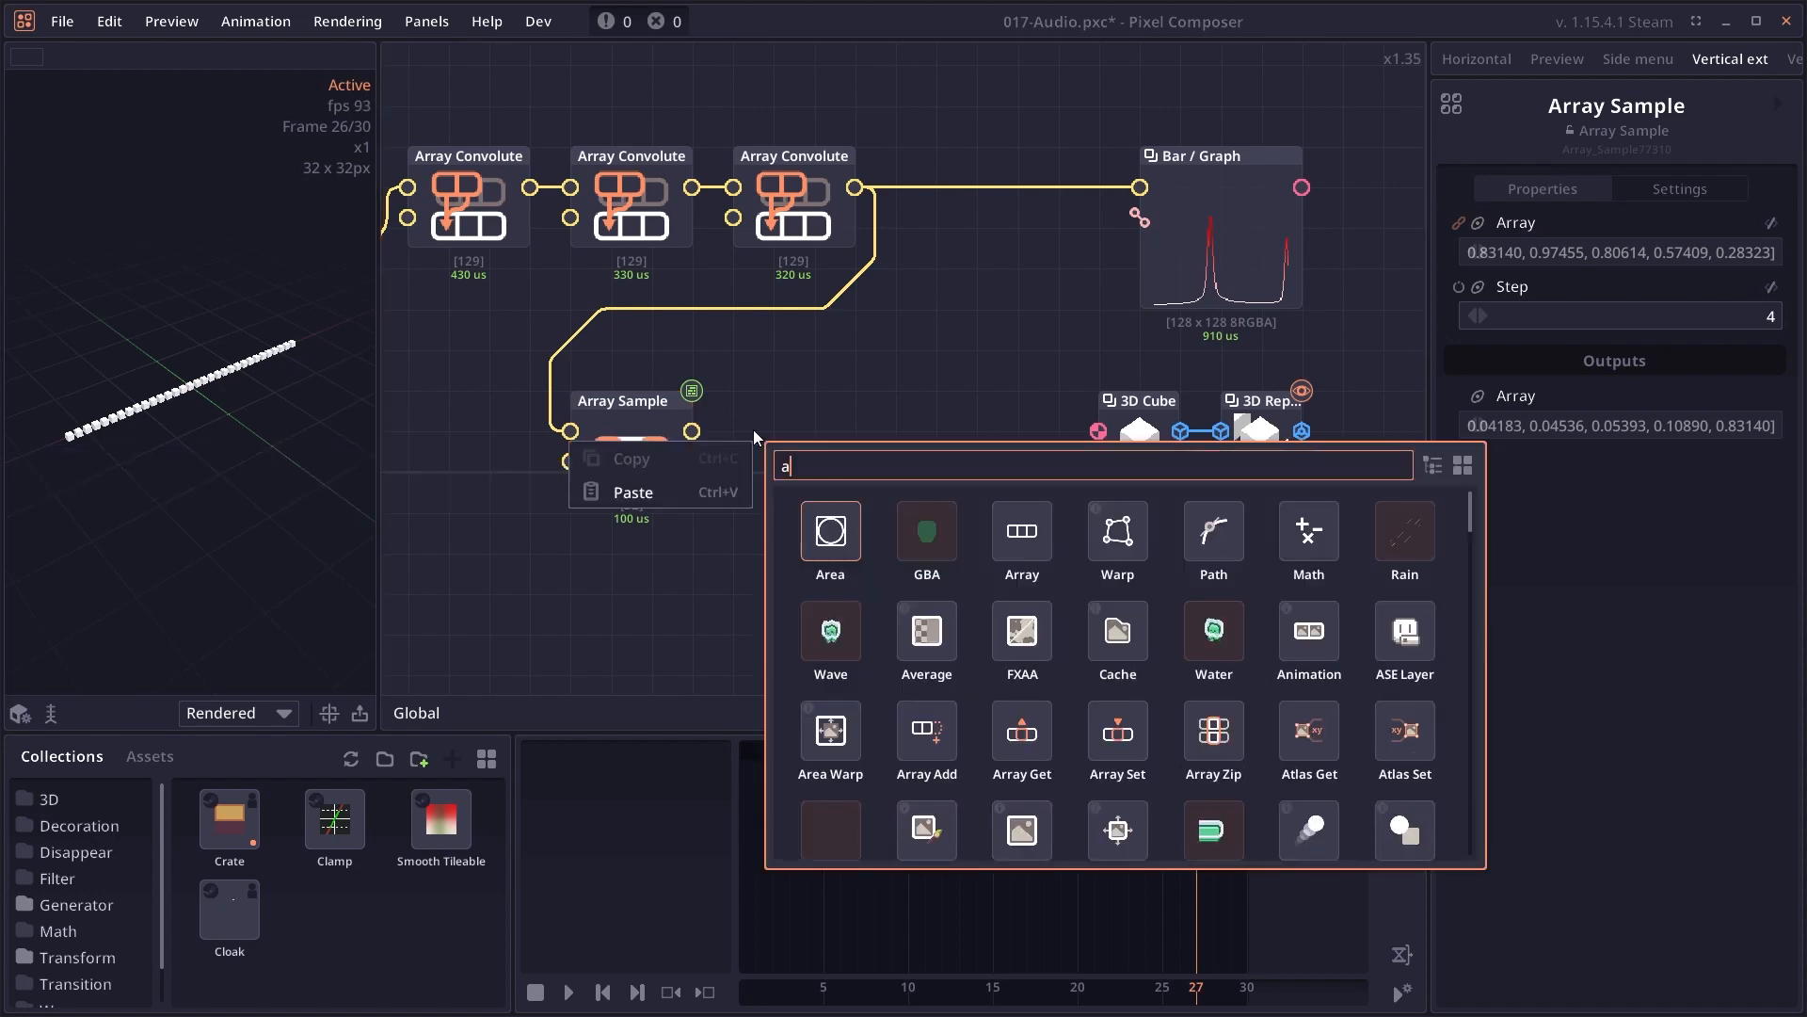
# - Add an Array Composite with Compose [0, 0, 5] on the sampled values and link it into 3D Repeat
pyautogui.write('rray compo')
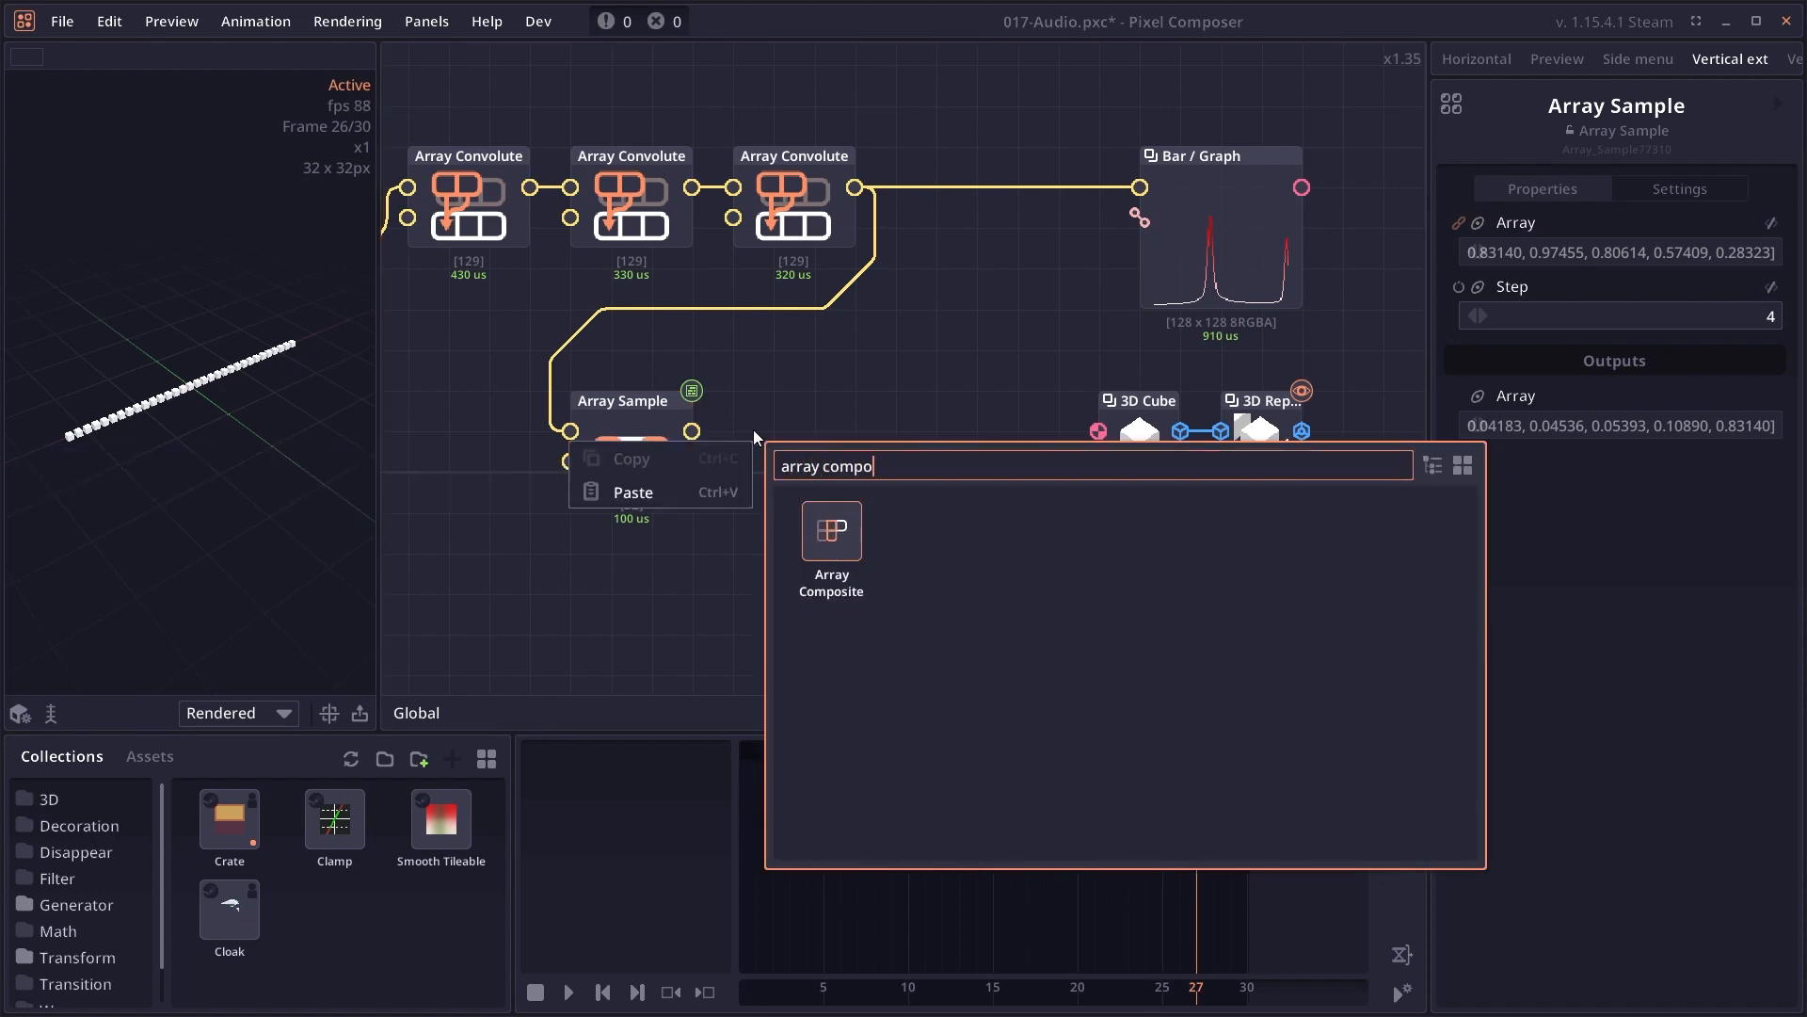
pyautogui.click(831, 531)
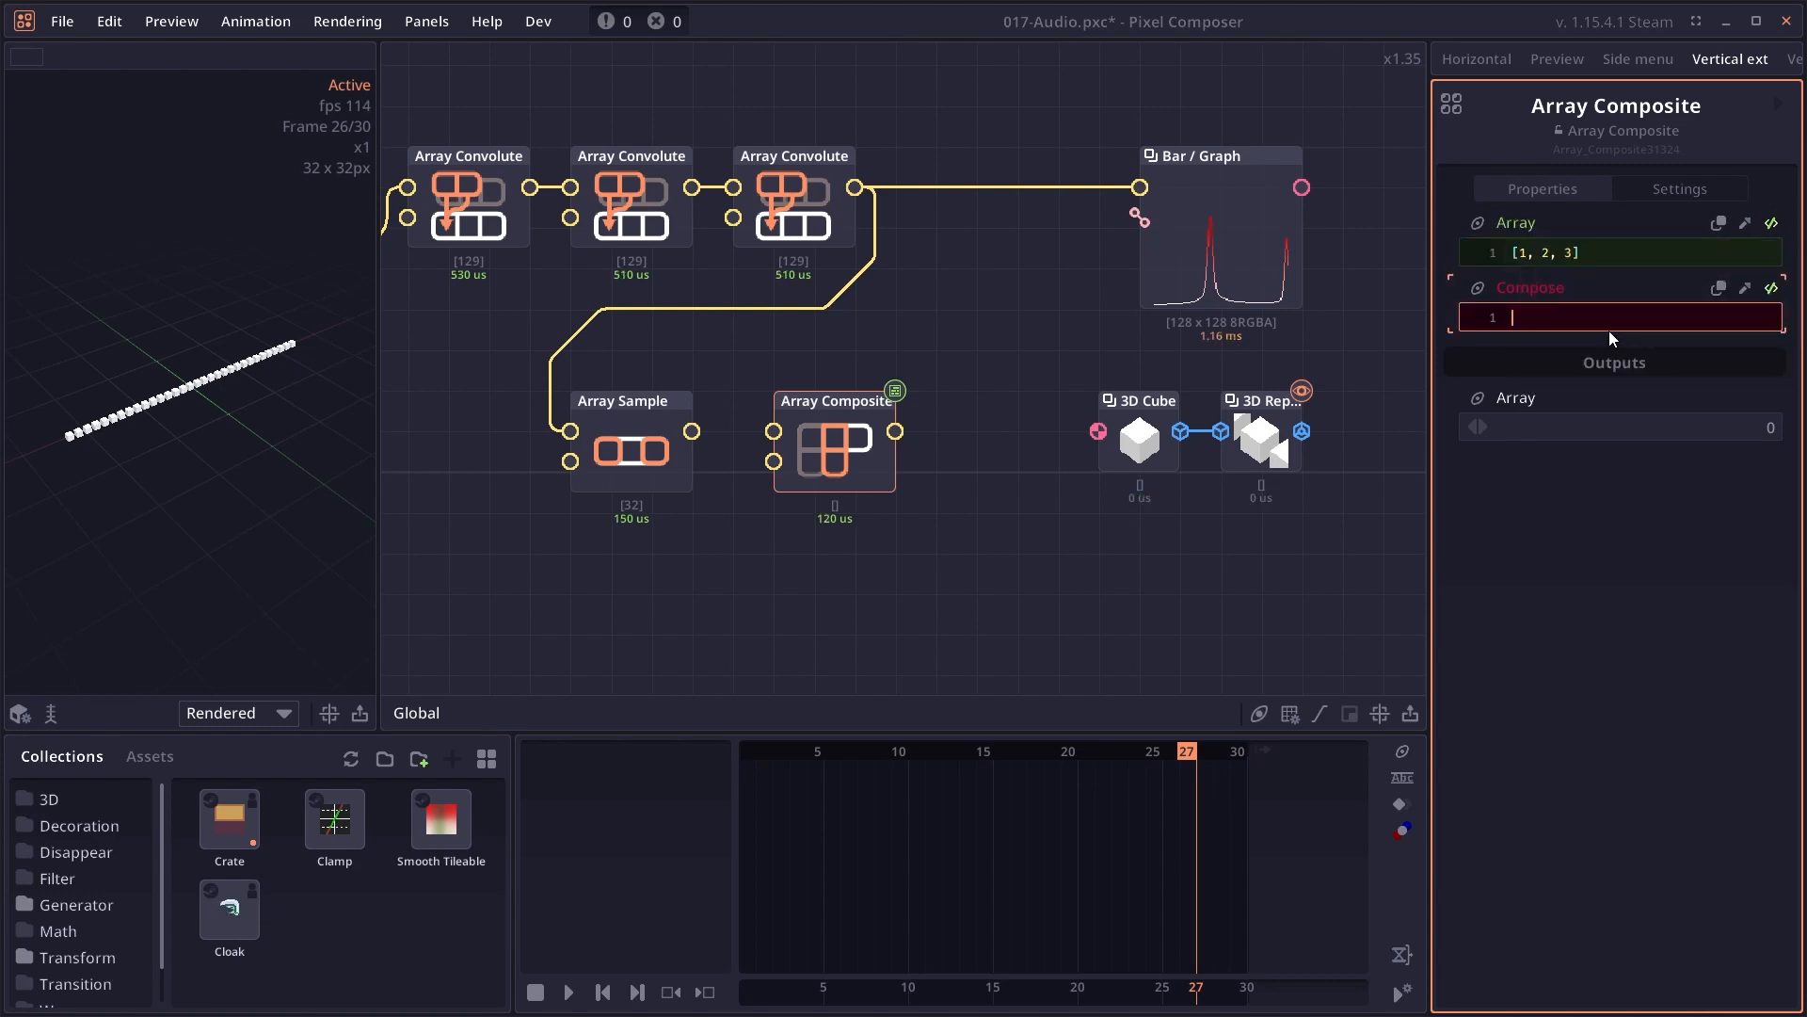
pyautogui.write('[1, 0]')
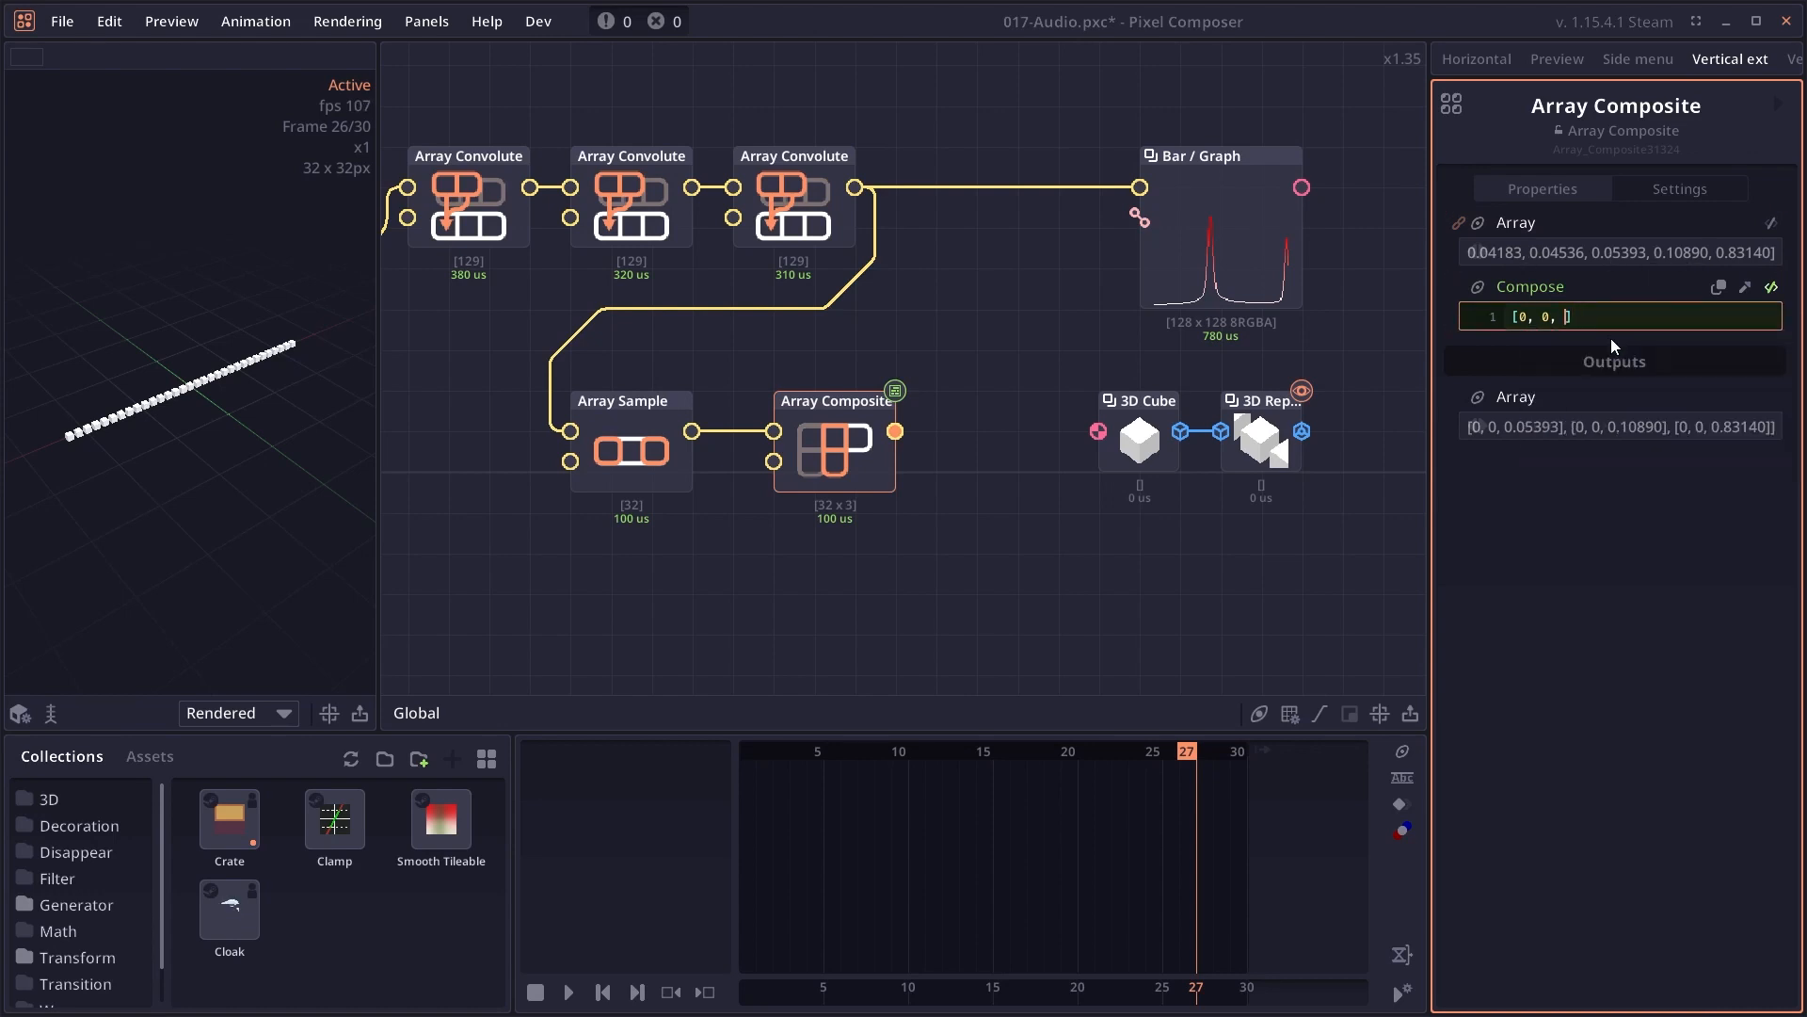
pyautogui.write('5')
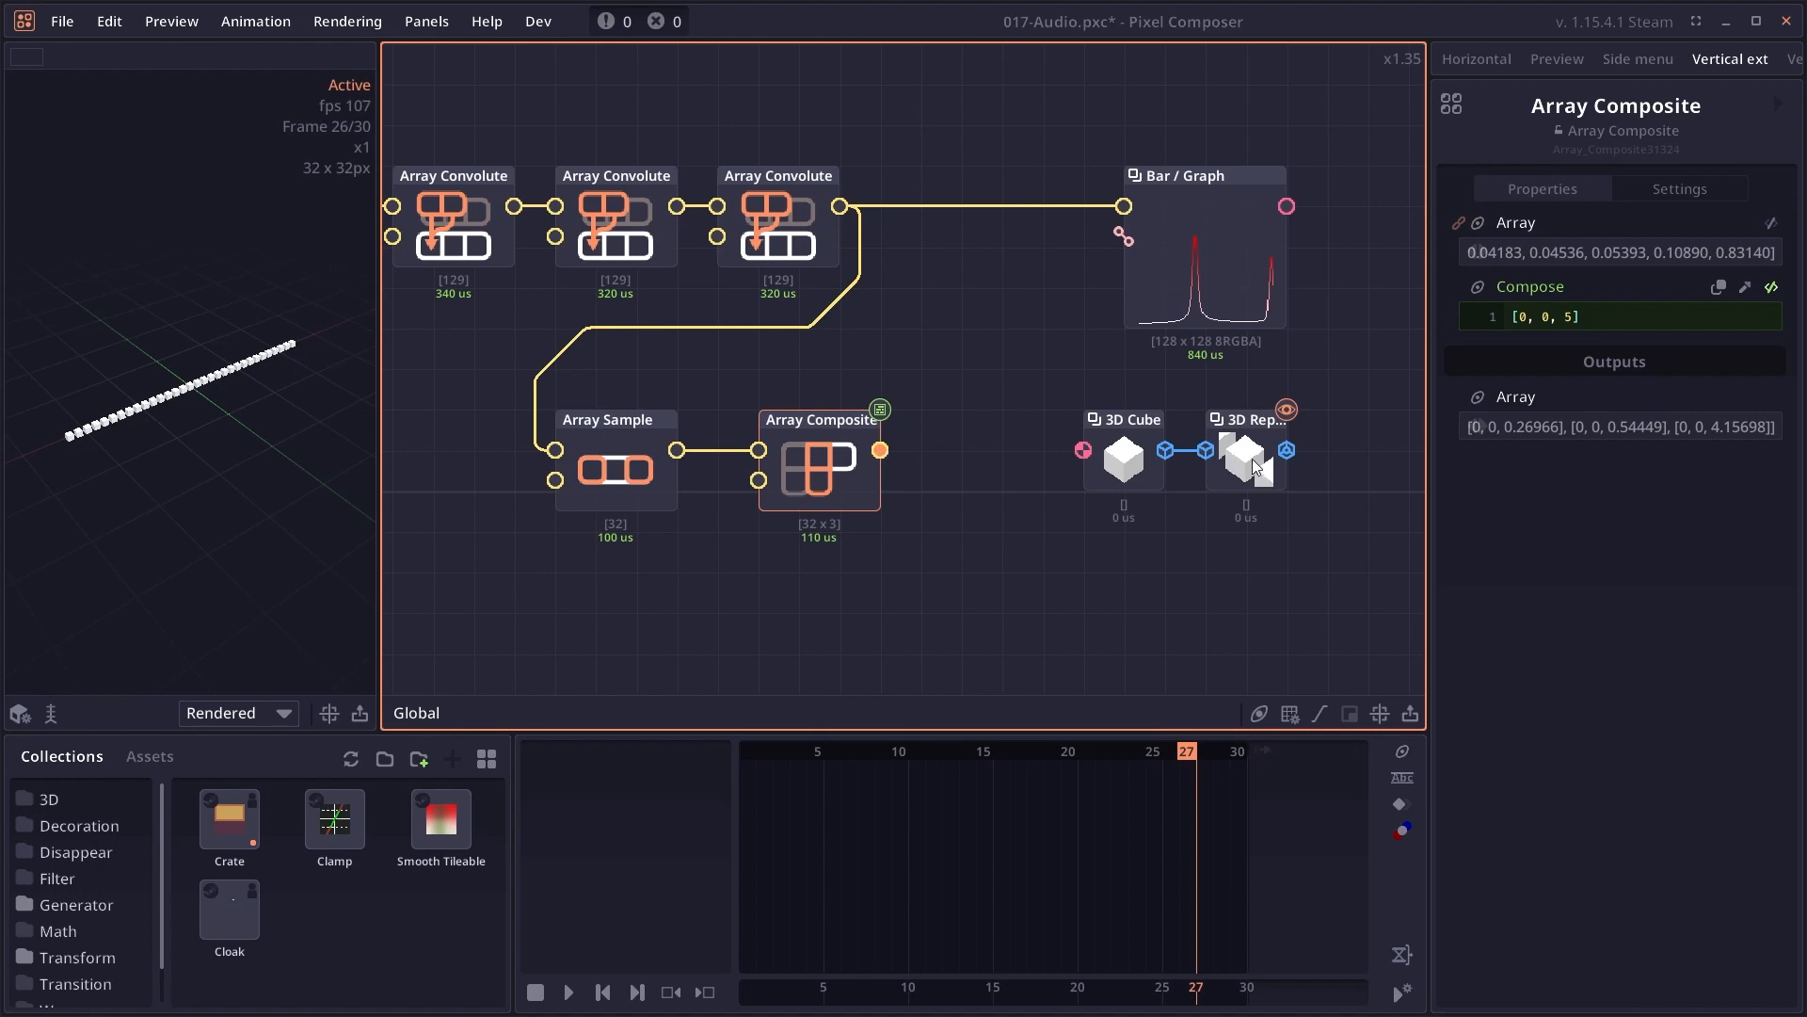
pyautogui.click(1244, 478)
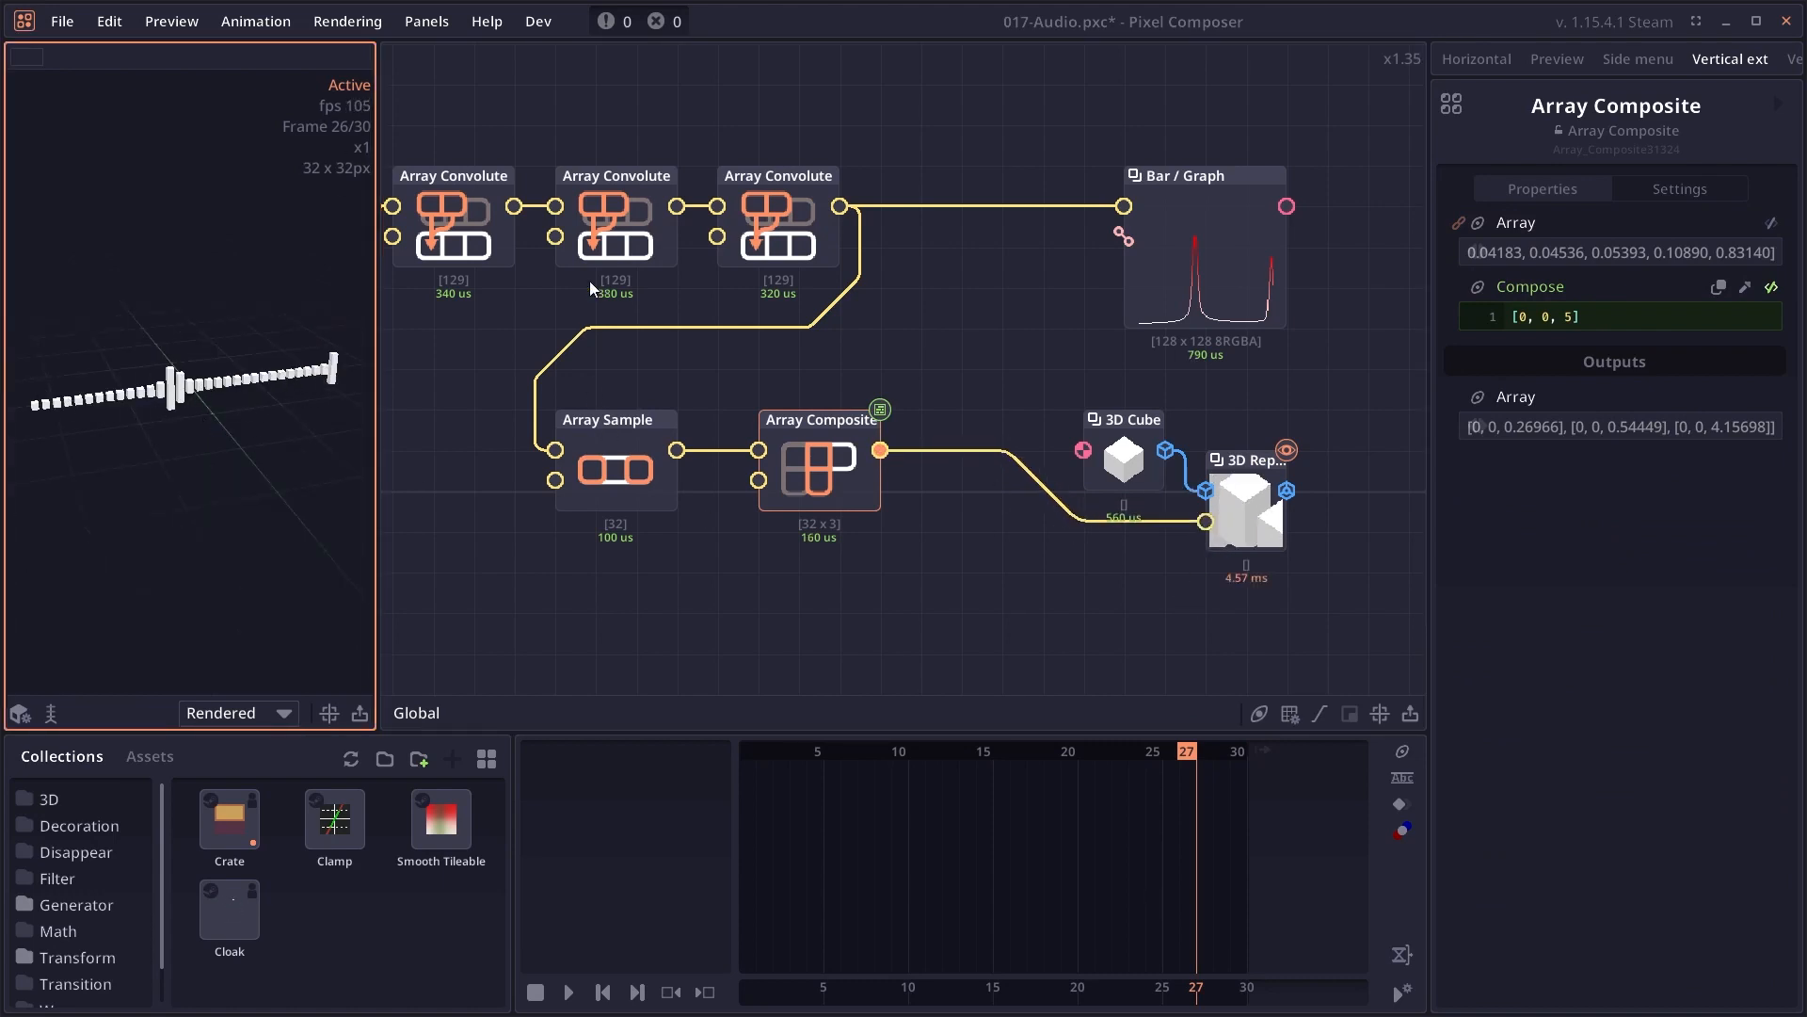
# - Drive 3D Repeat Scales from the composite vectors so cubes rise into varying-height bars
pyautogui.click(567, 992)
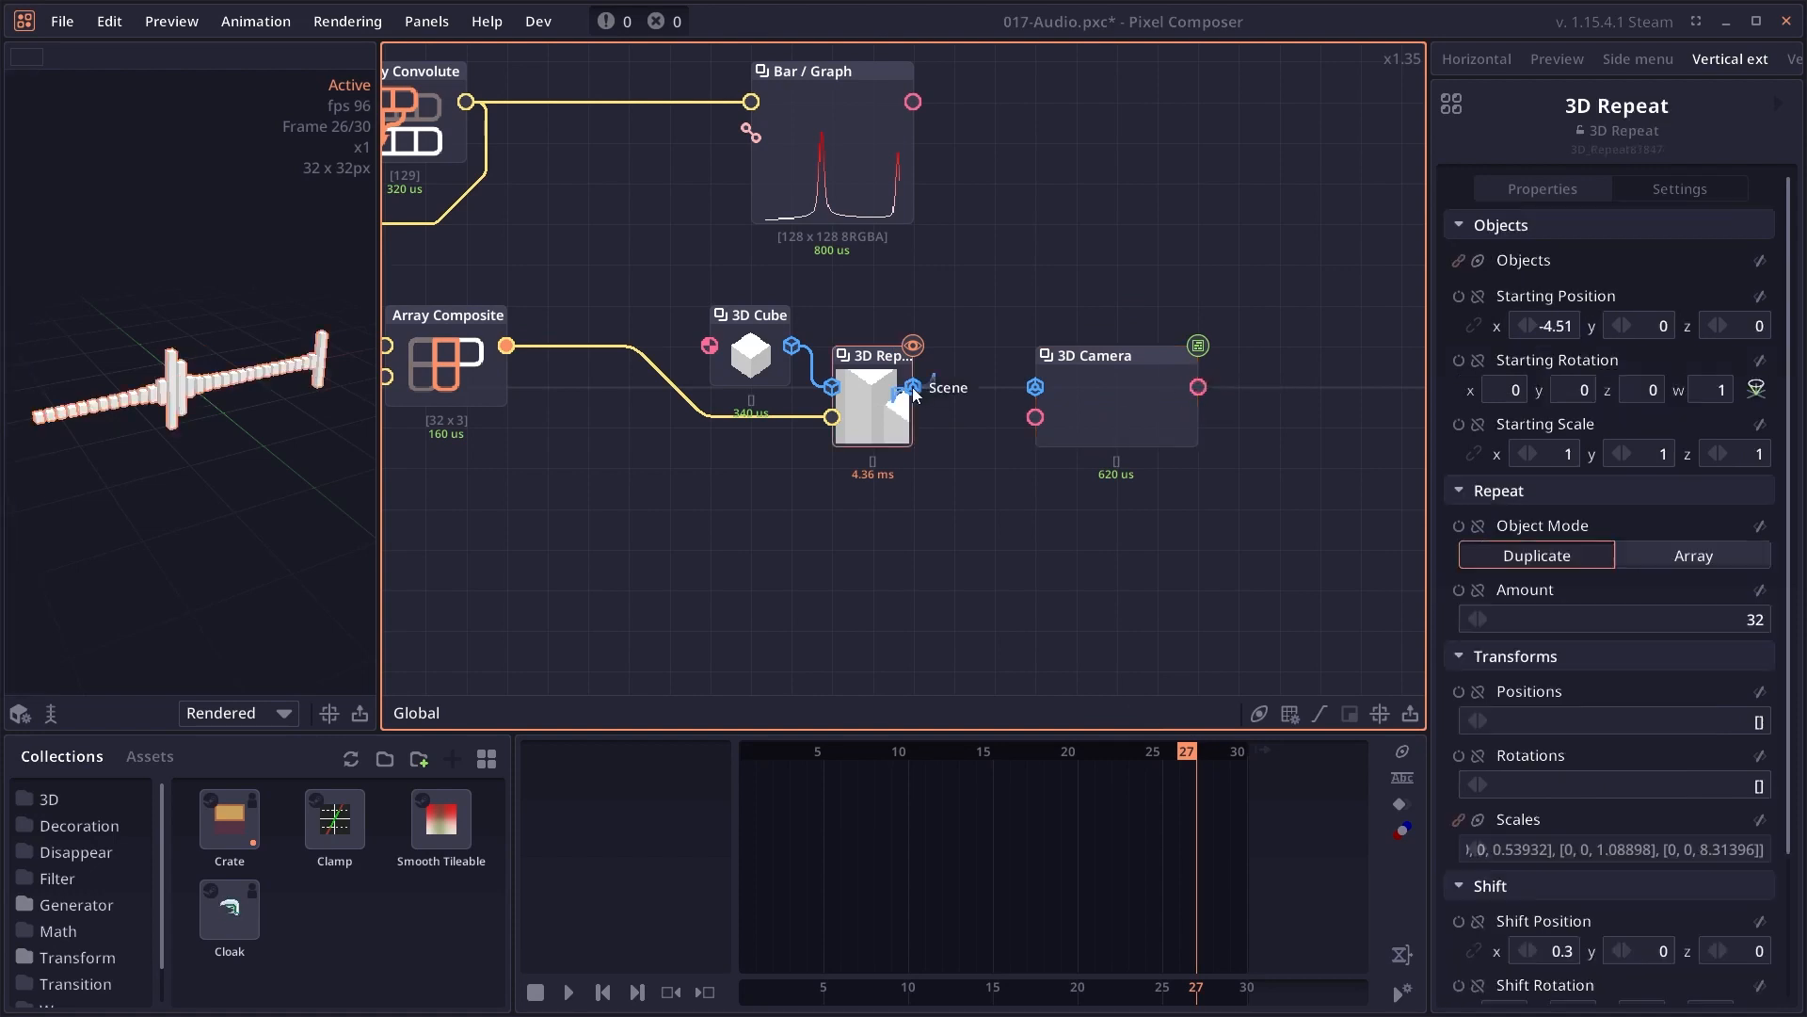
# - Feed 3D Repeat's scene into the 3D Camera and set its positioning to Position + Lookat
pyautogui.moveTo(915, 386); pyautogui.dragTo(1033, 386)
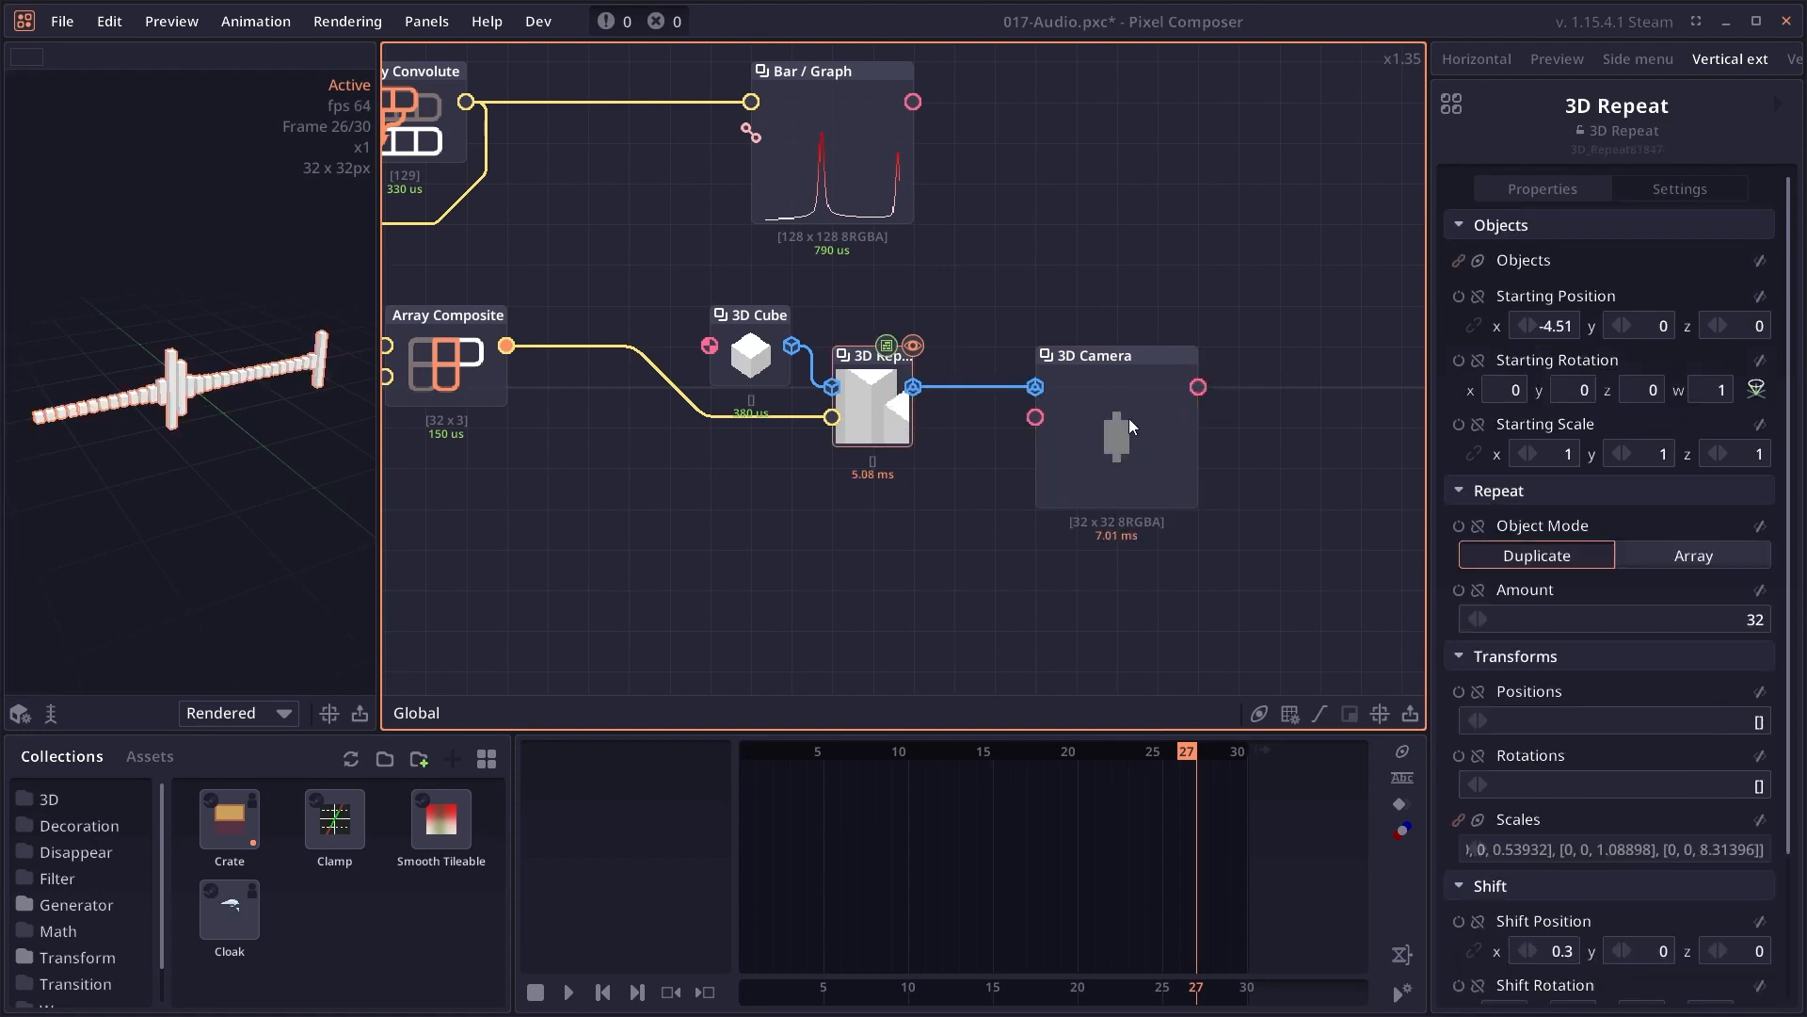
pyautogui.click(1088, 356)
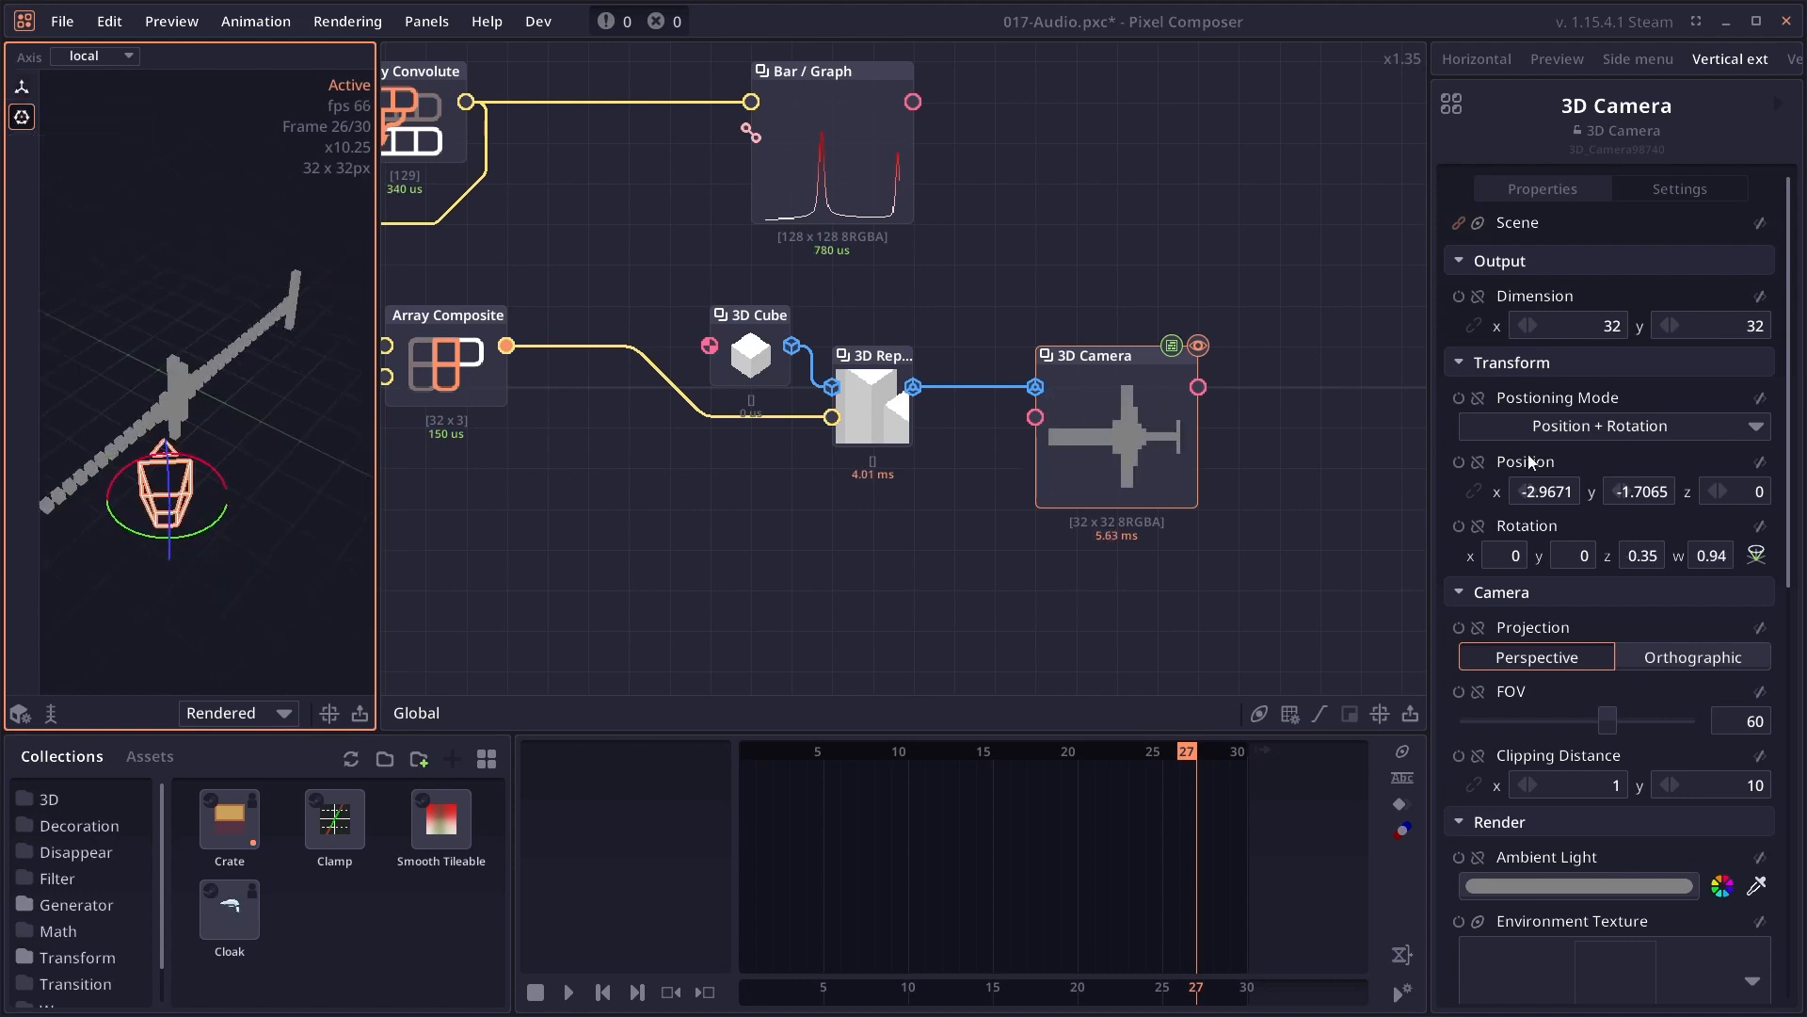
pyautogui.click(1613, 425)
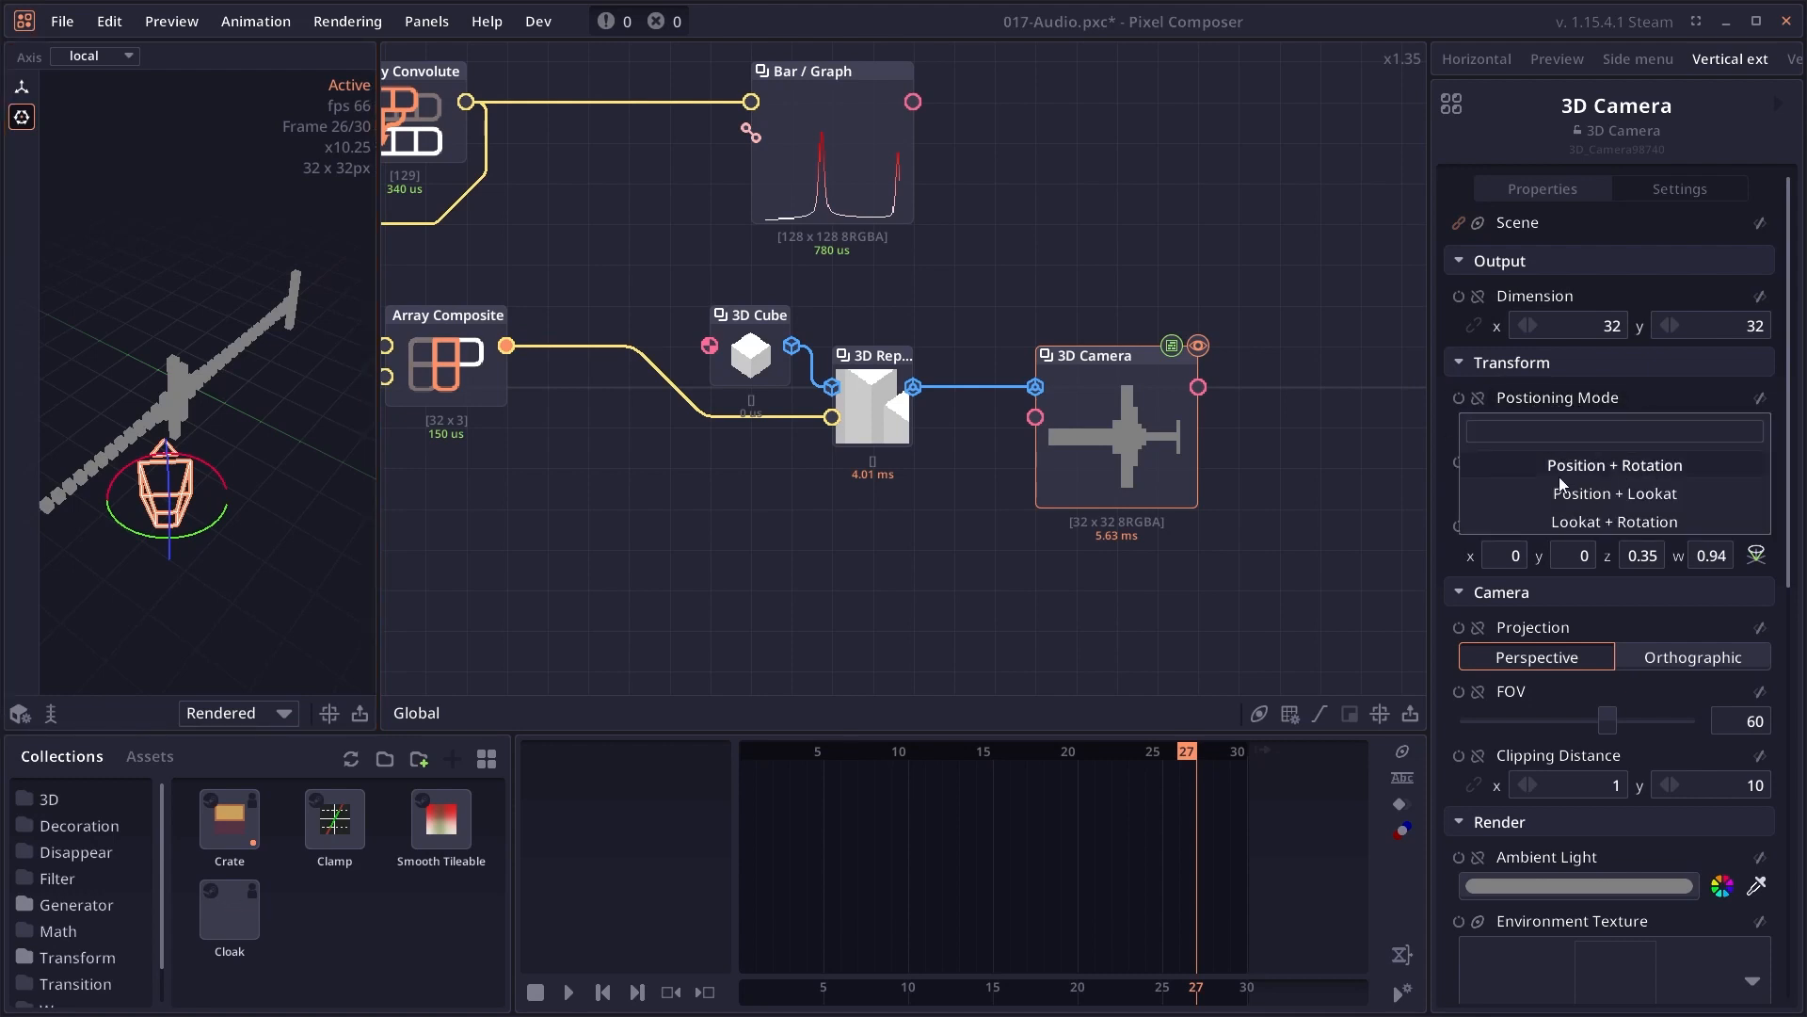
pyautogui.click(1613, 493)
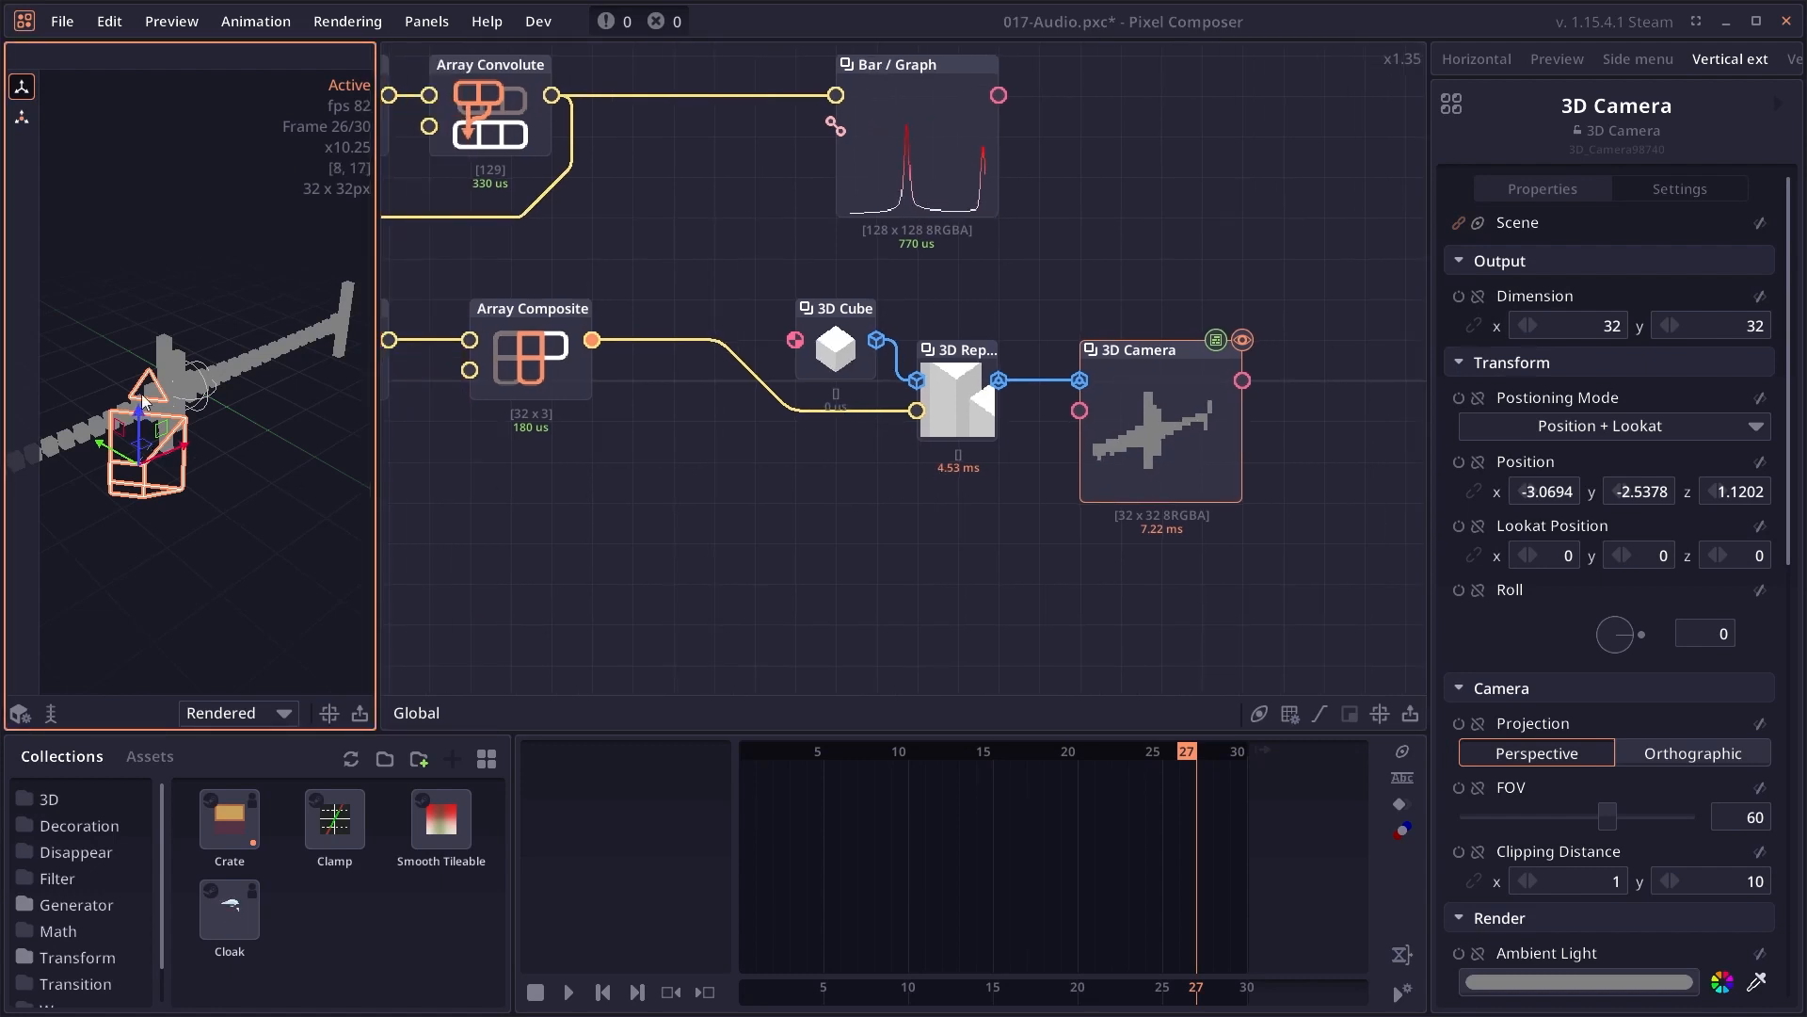
pyautogui.click(962, 350)
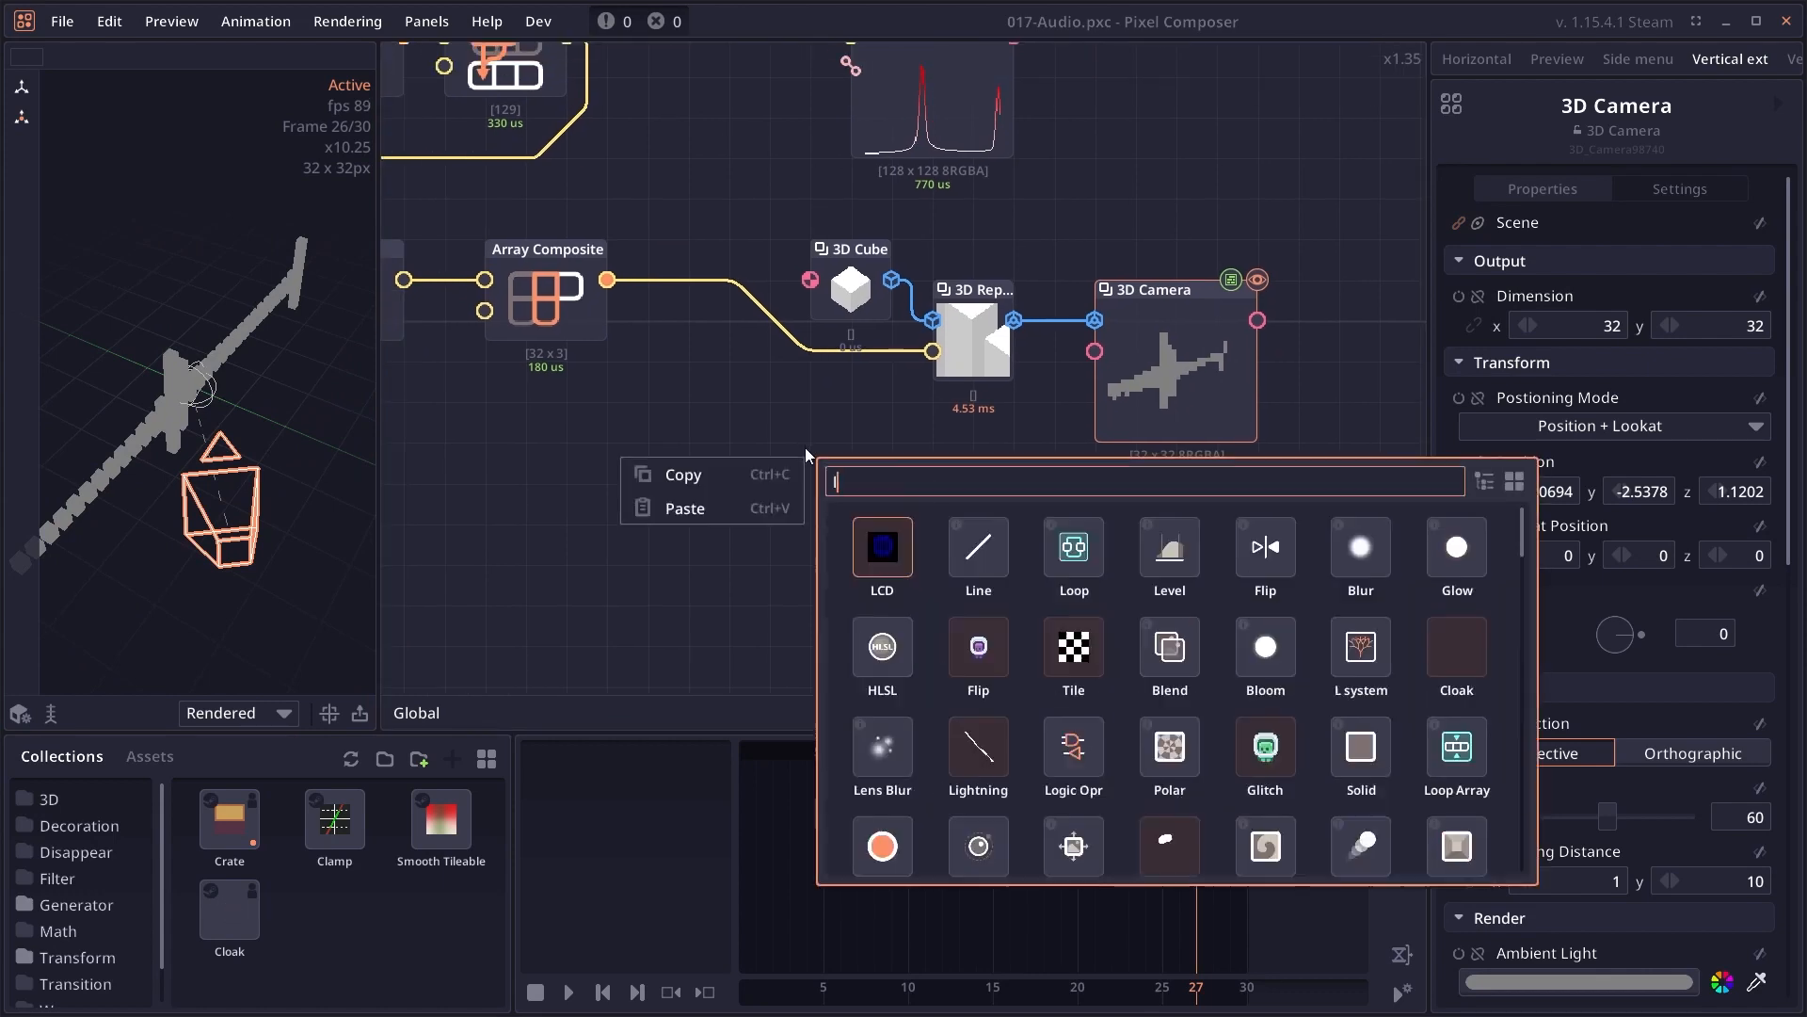
# - Add a Directional Light node and review the camera and light settings
pyautogui.write('light')
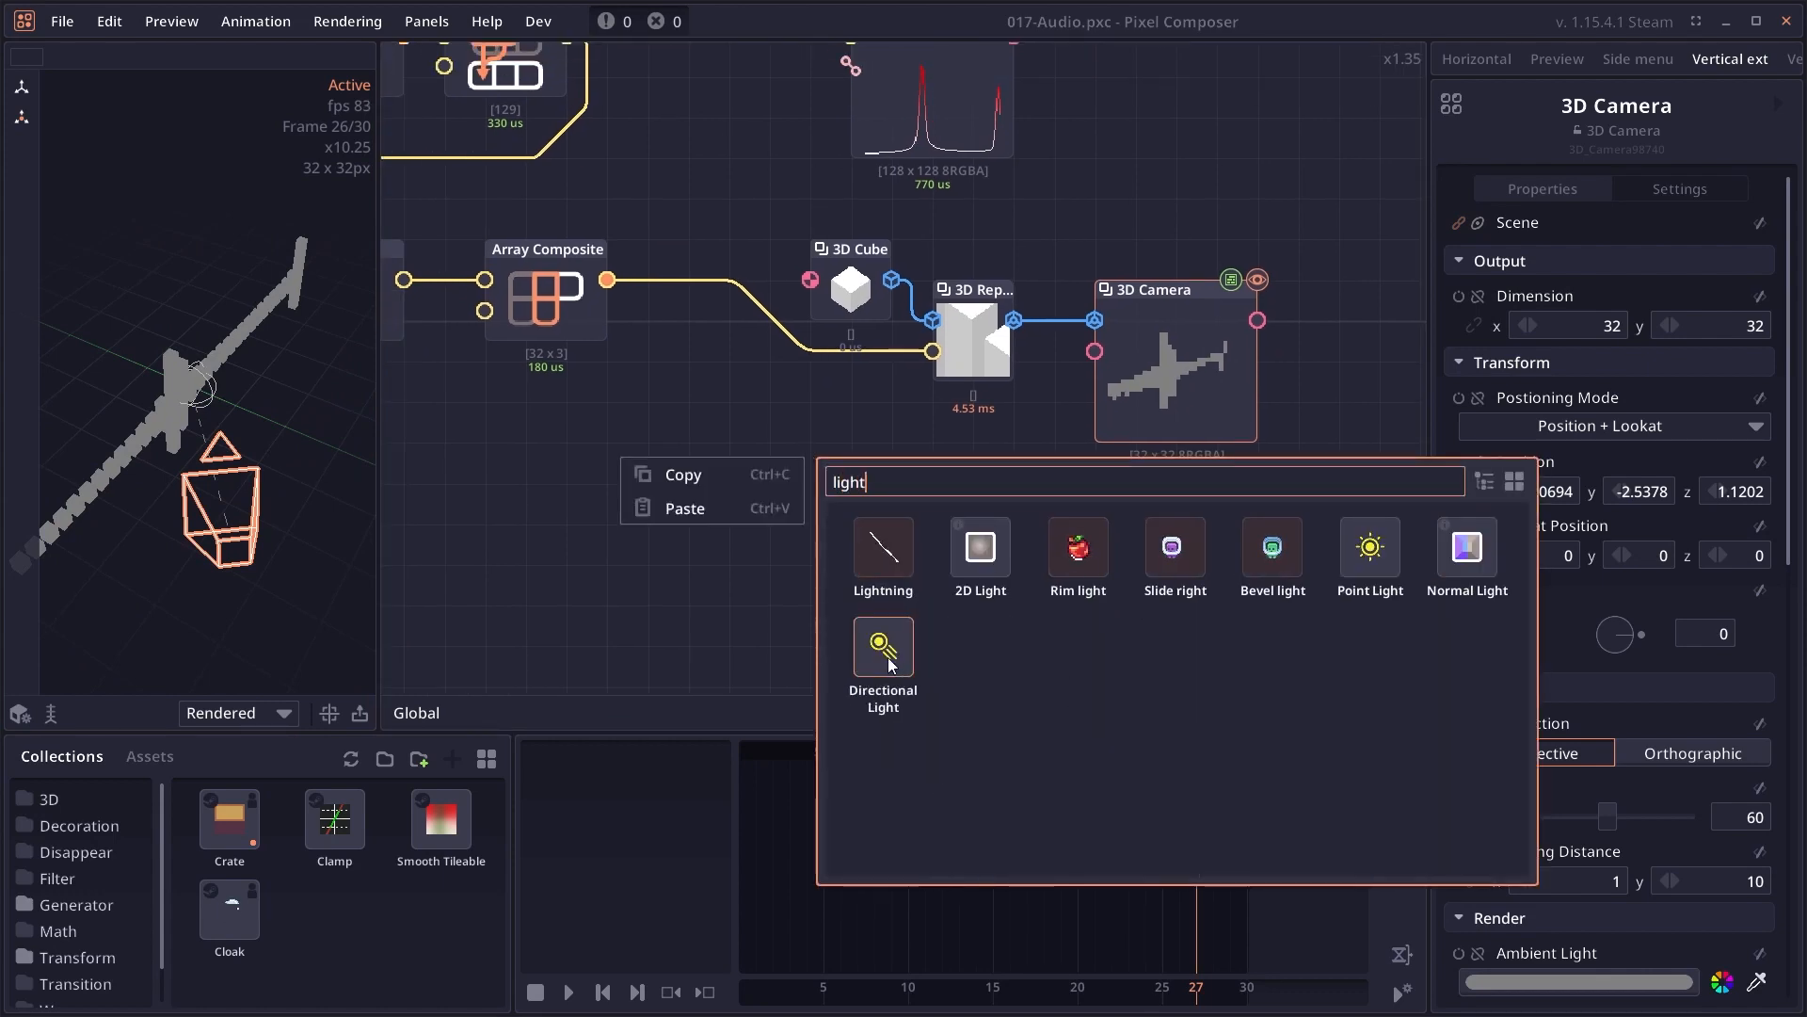
pyautogui.click(881, 657)
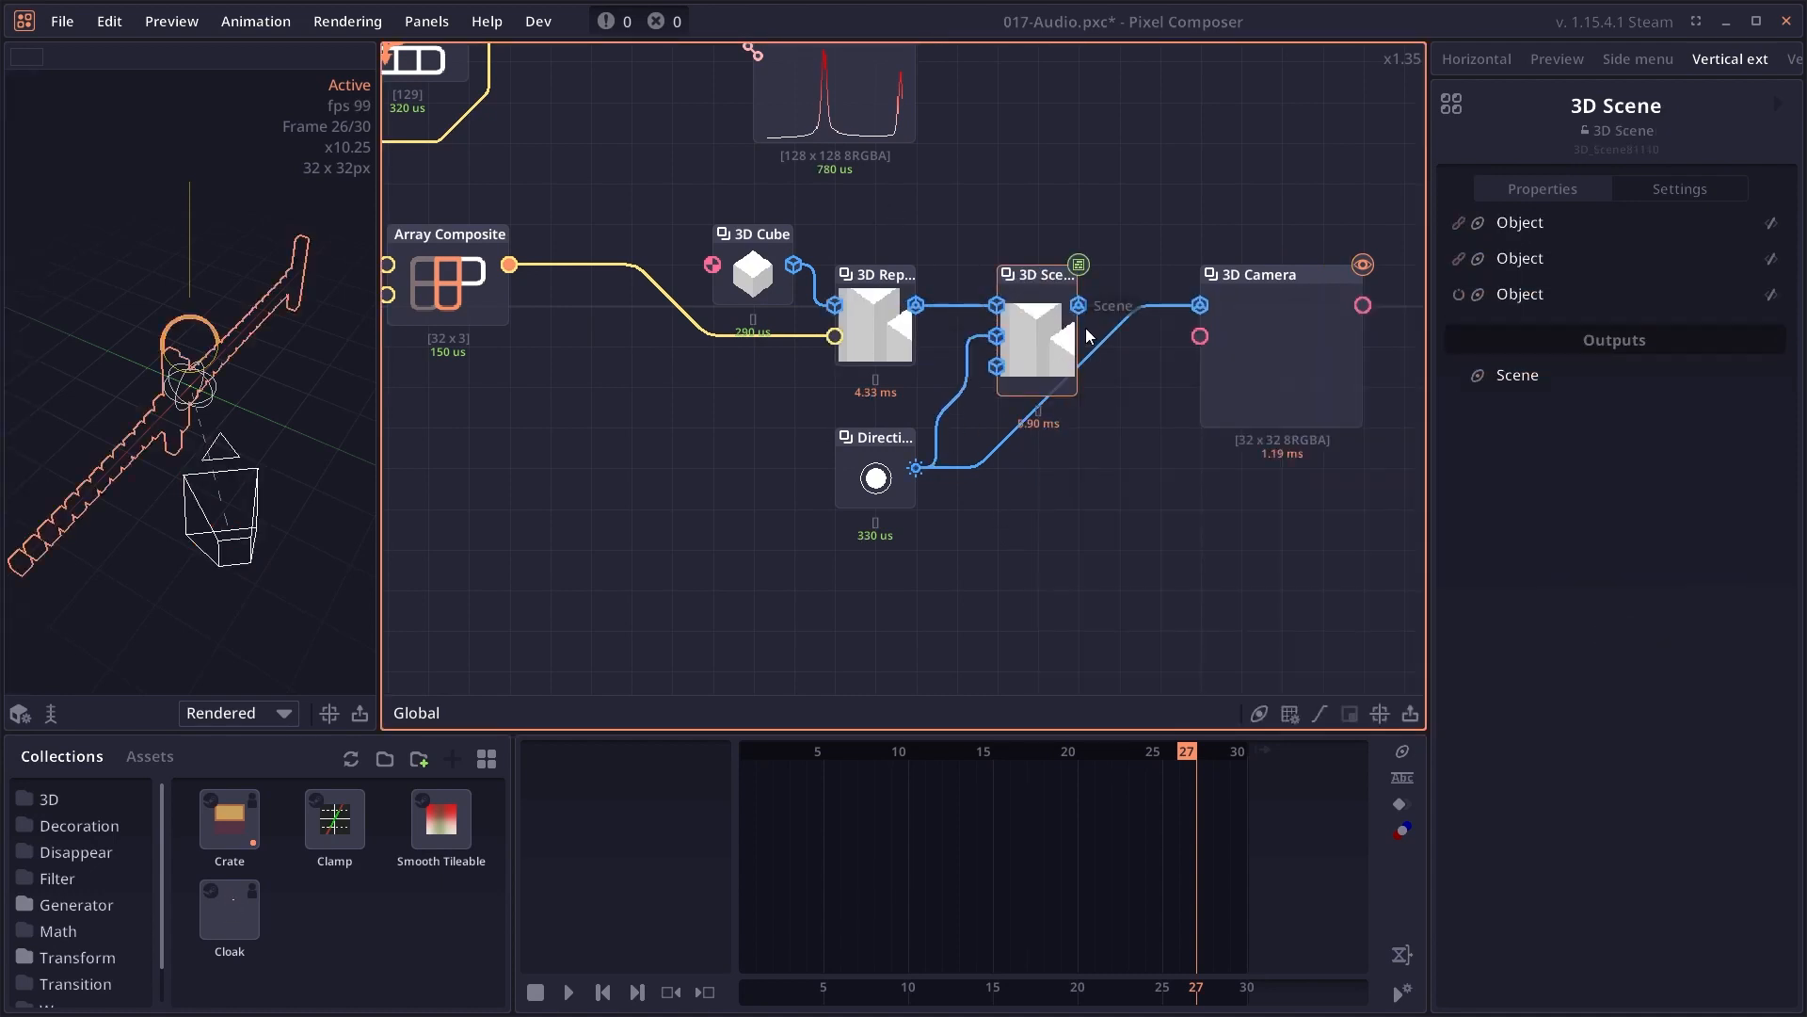
pyautogui.click(1256, 275)
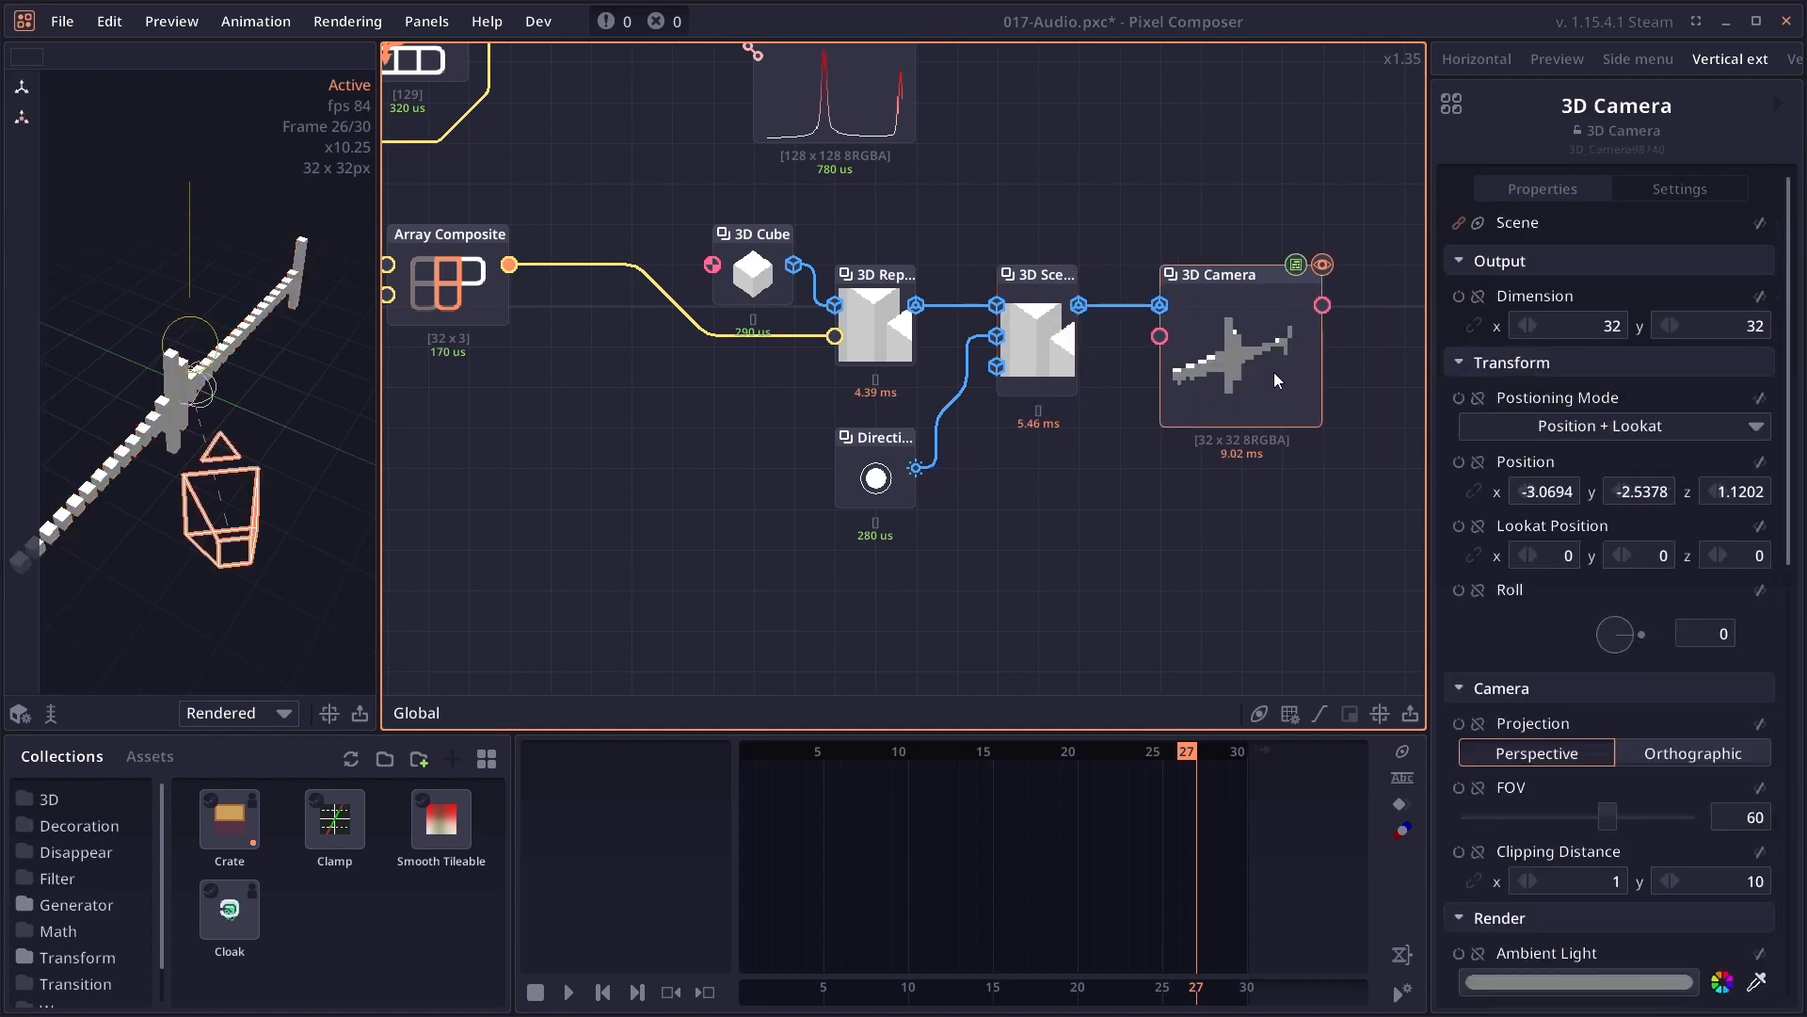
pyautogui.click(881, 447)
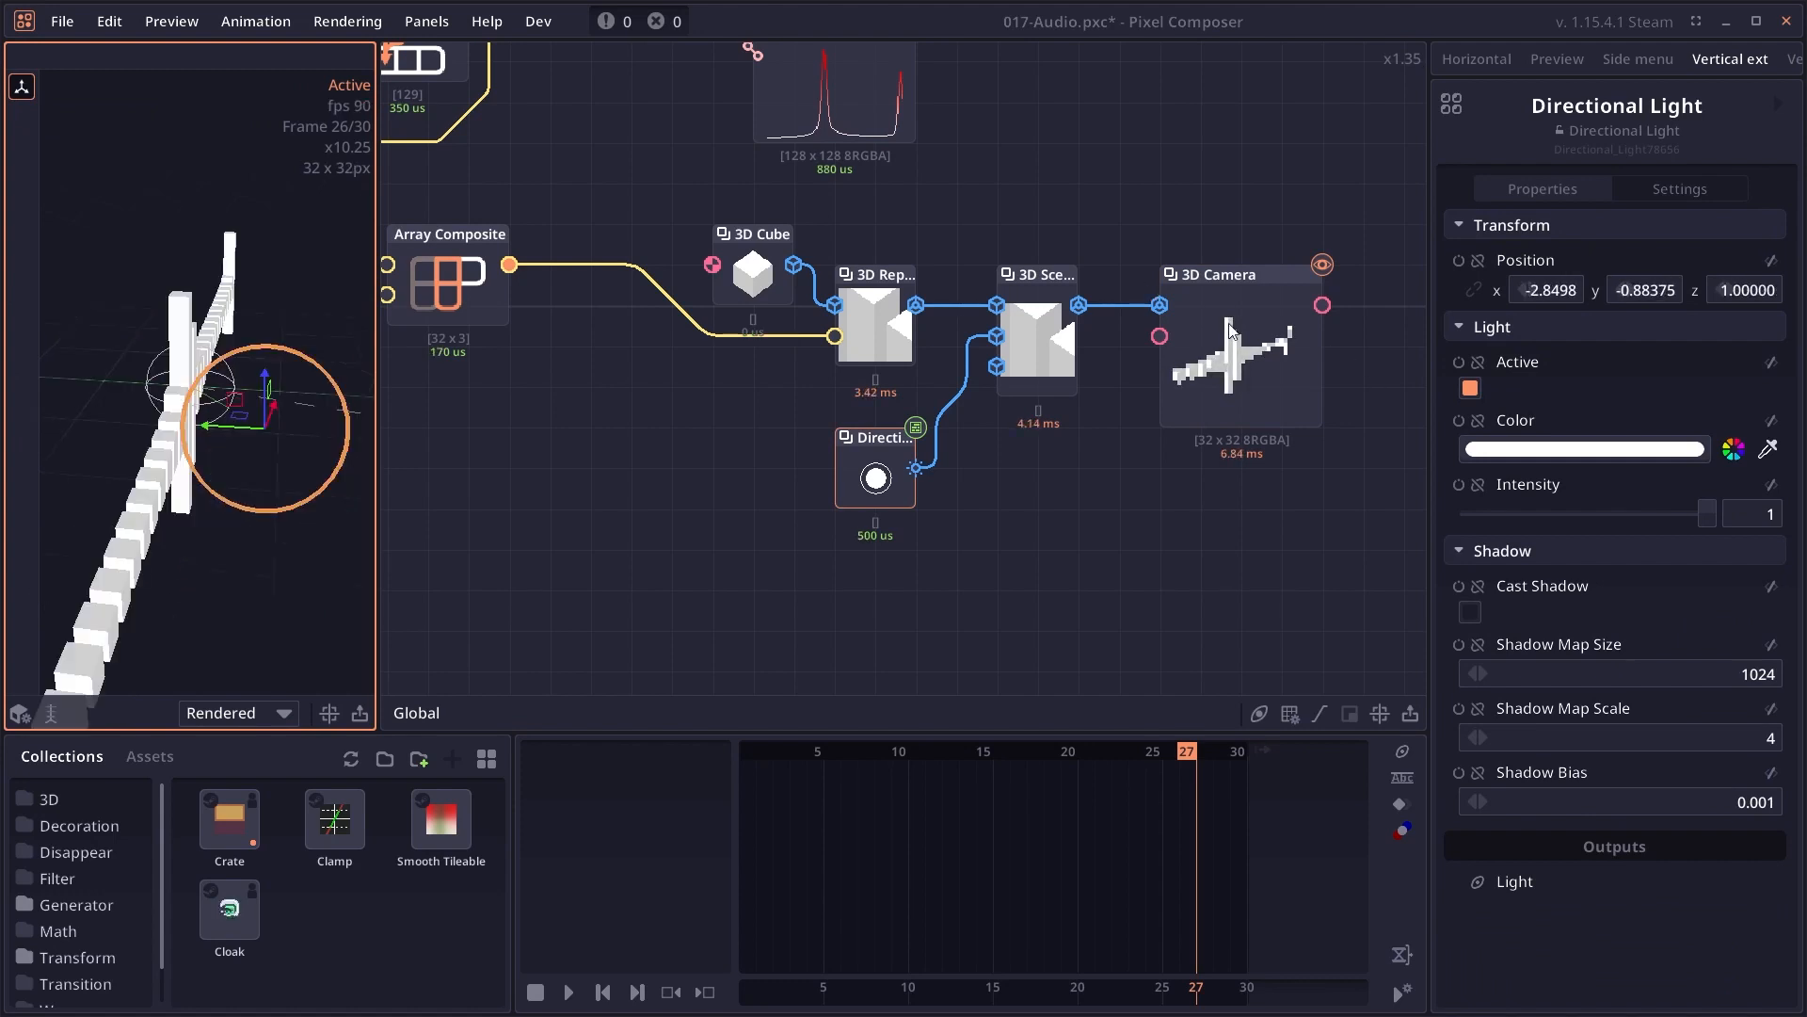
# - Enlarge the 3D Camera output dimension to 64 × 64
pyautogui.click(1211, 275)
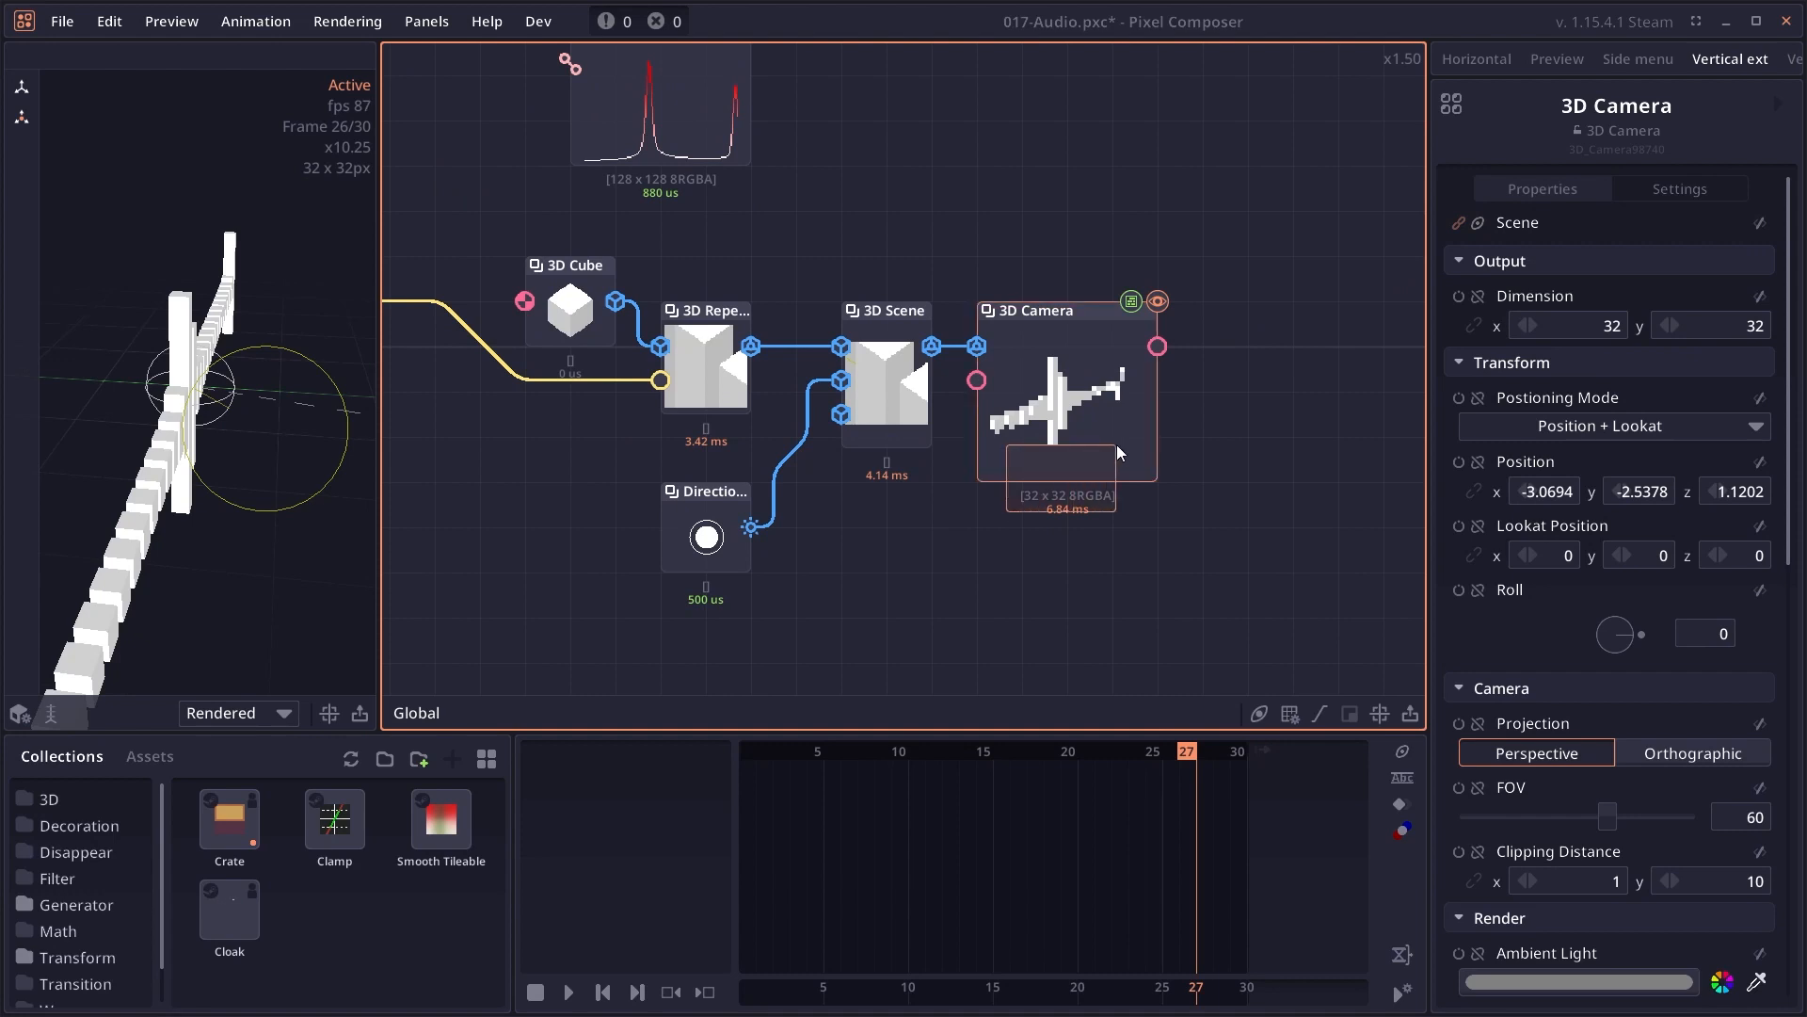
pyautogui.click(1474, 324)
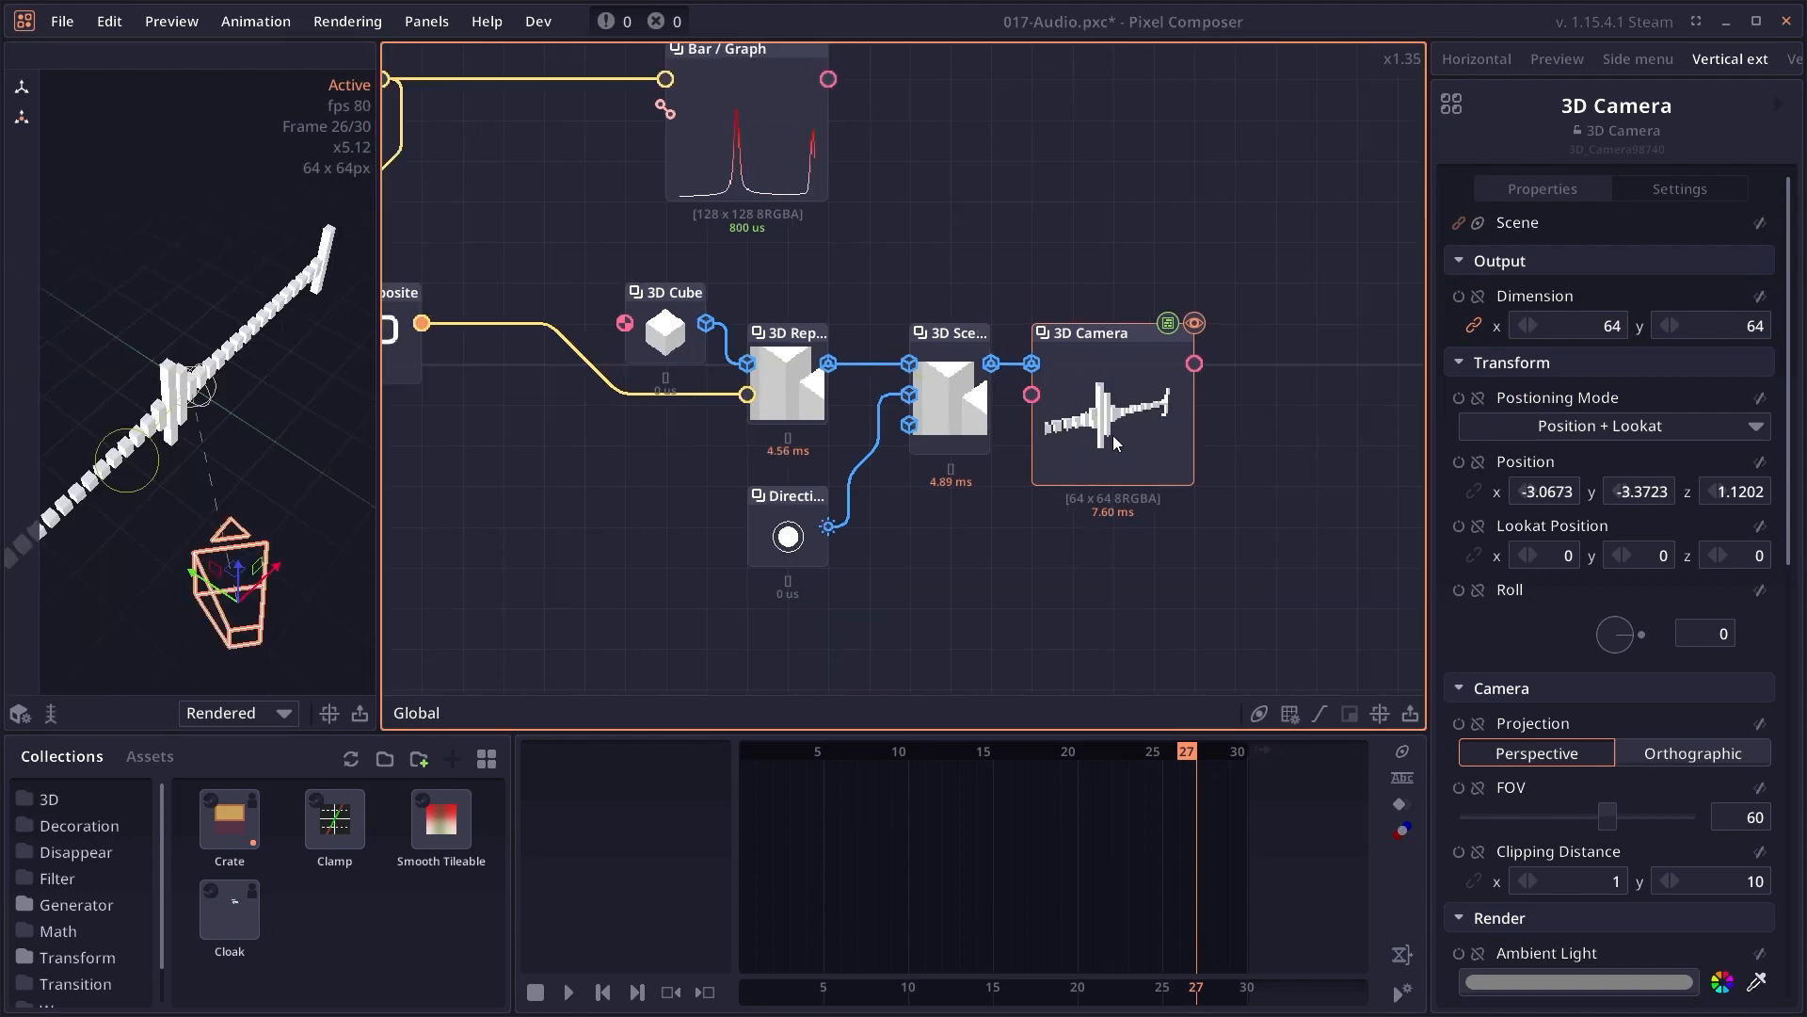
# - Play and pause the timeline to preview the lit bar animation
pyautogui.click(566, 992)
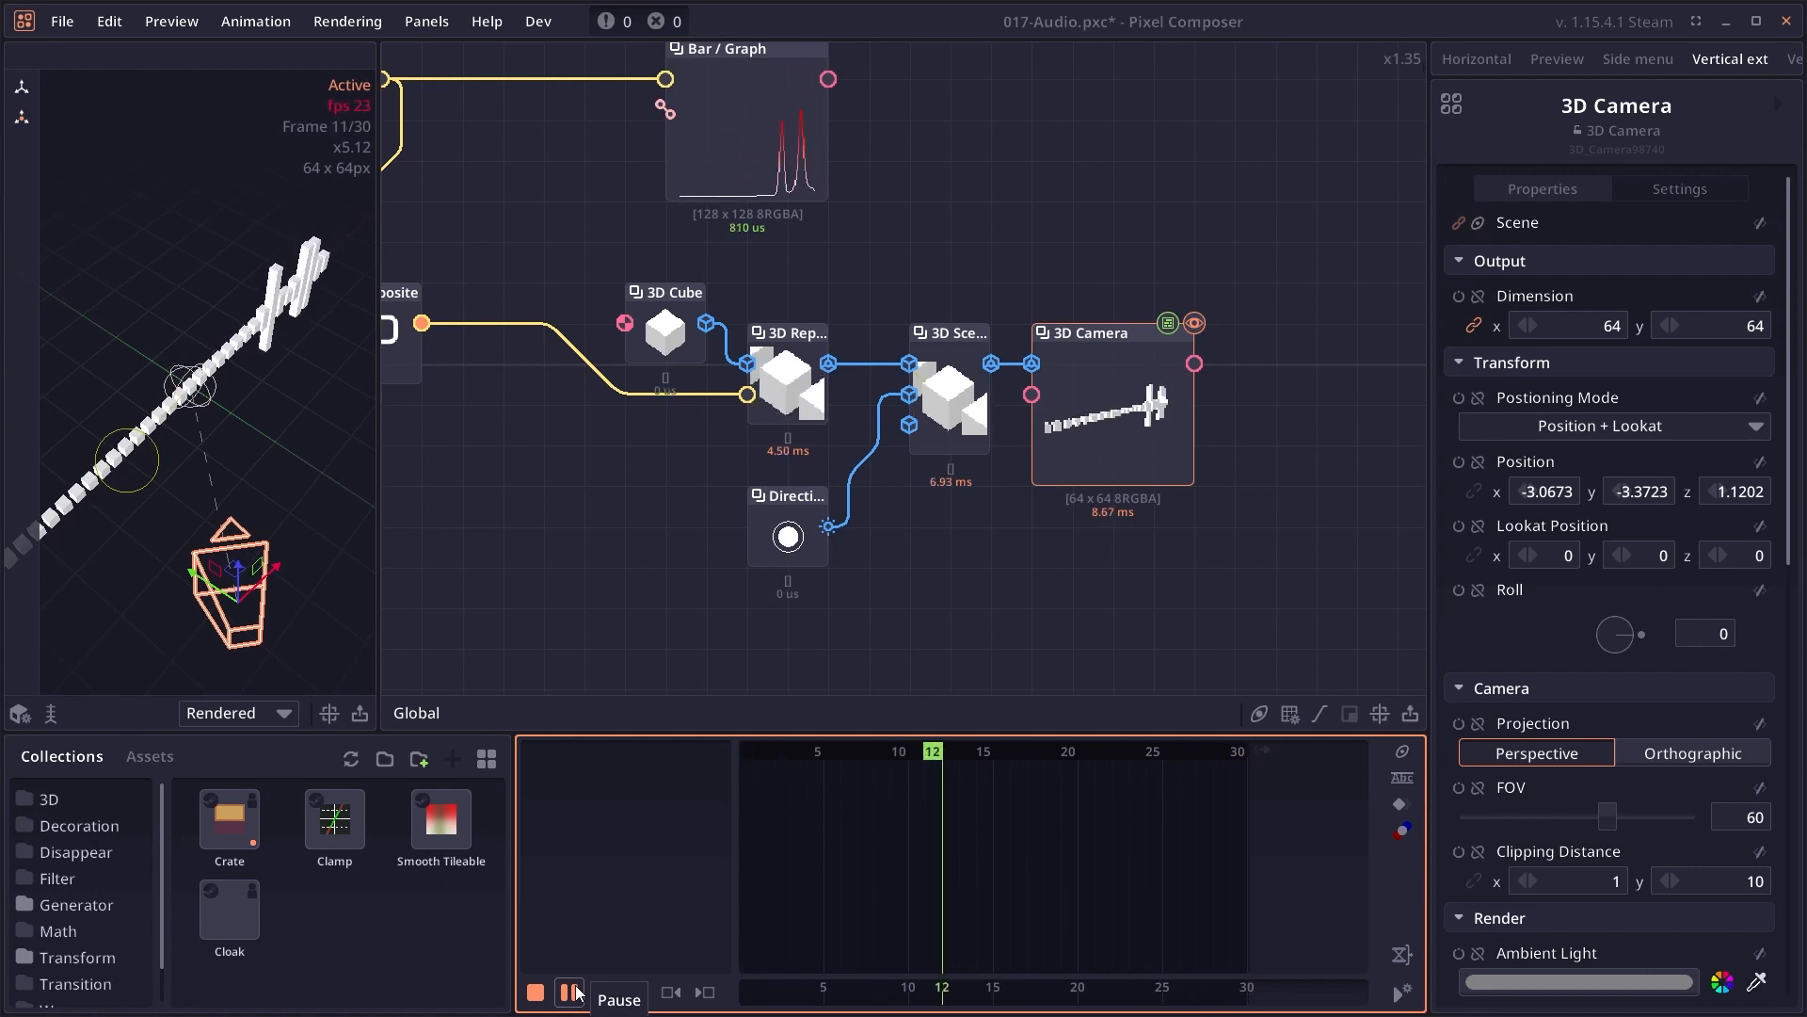
pyautogui.click(569, 992)
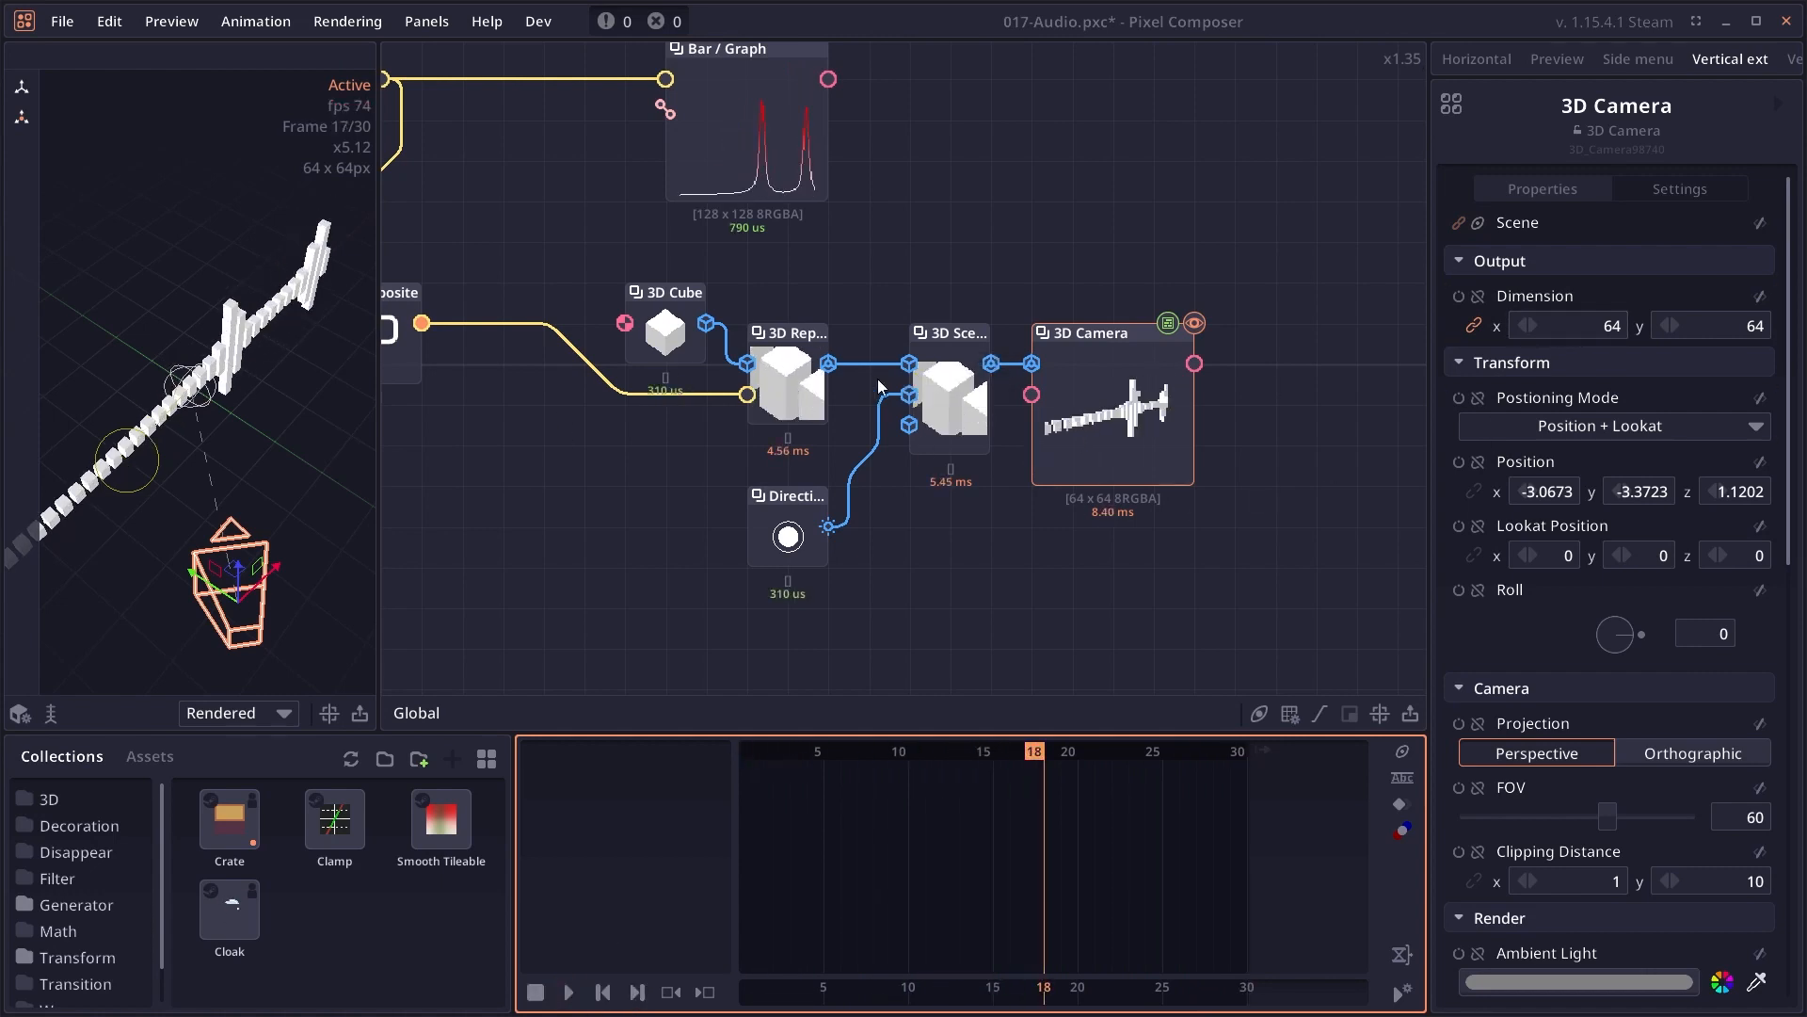
pyautogui.click(665, 250)
pyautogui.write('so')
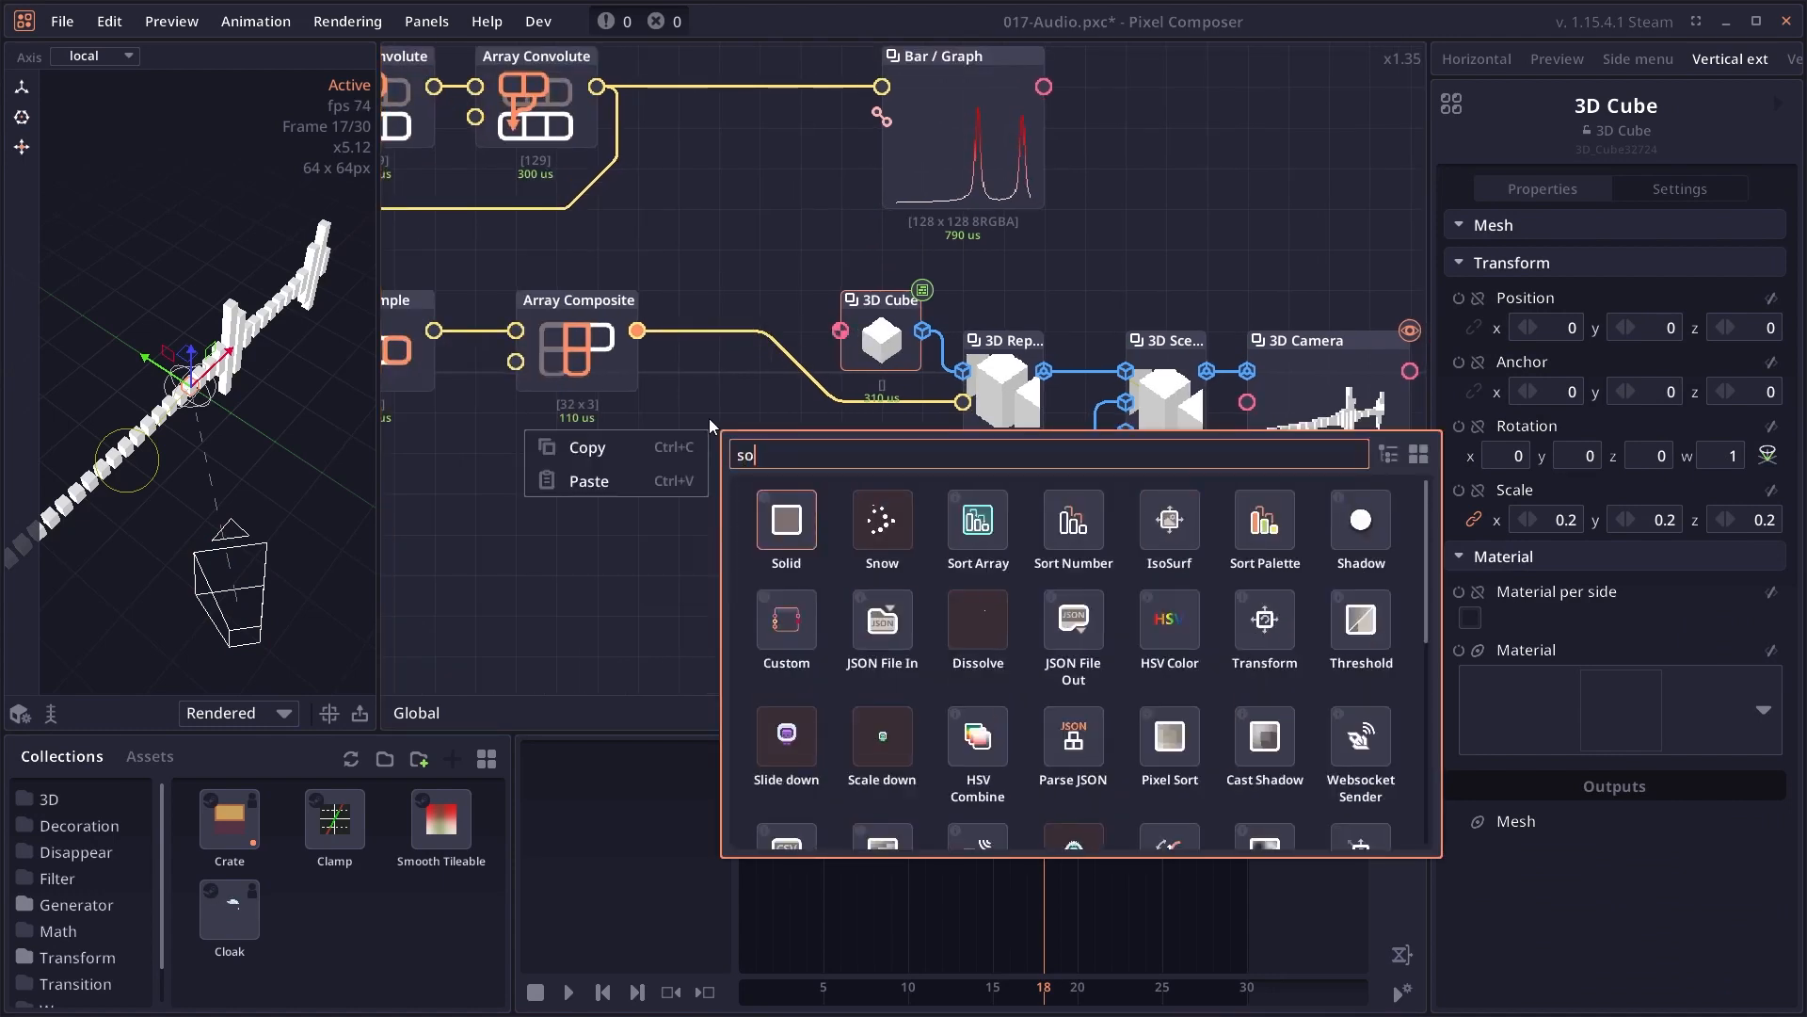
# - Add a Draw Gradient node as the 3D Cube's material and preview the colored bars
pyautogui.click(785, 520)
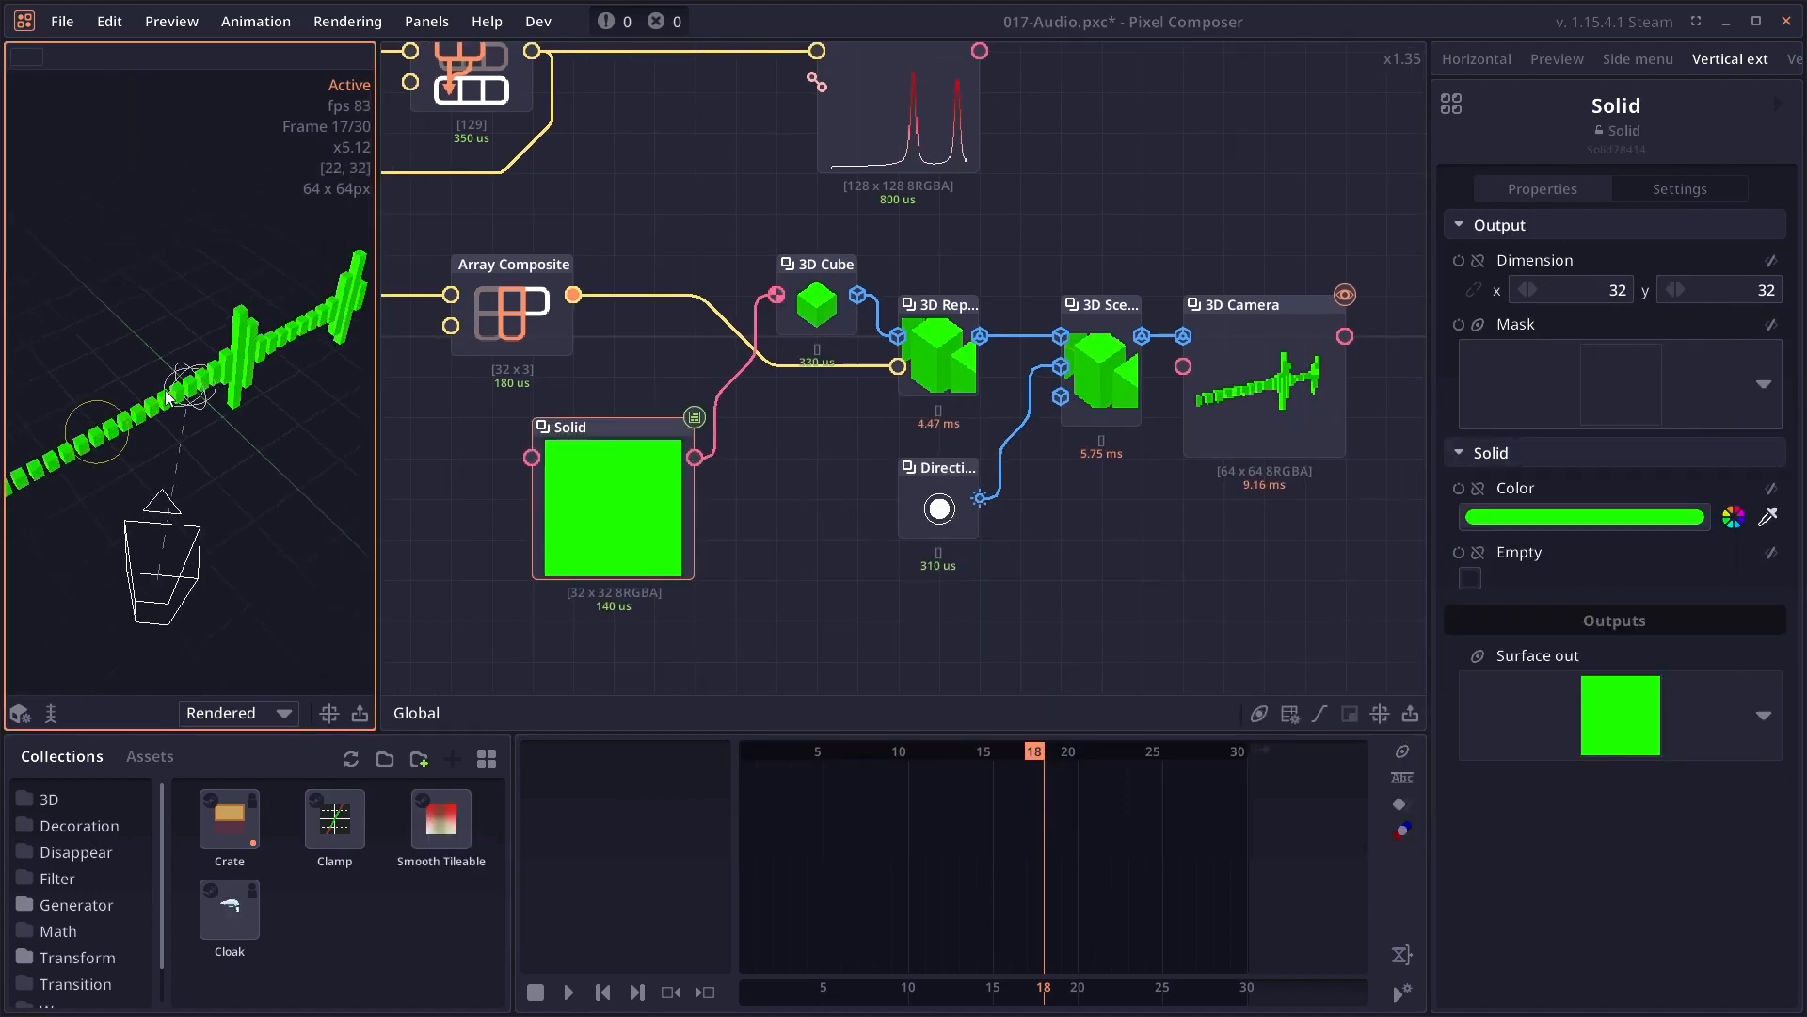
pyautogui.click(640, 553)
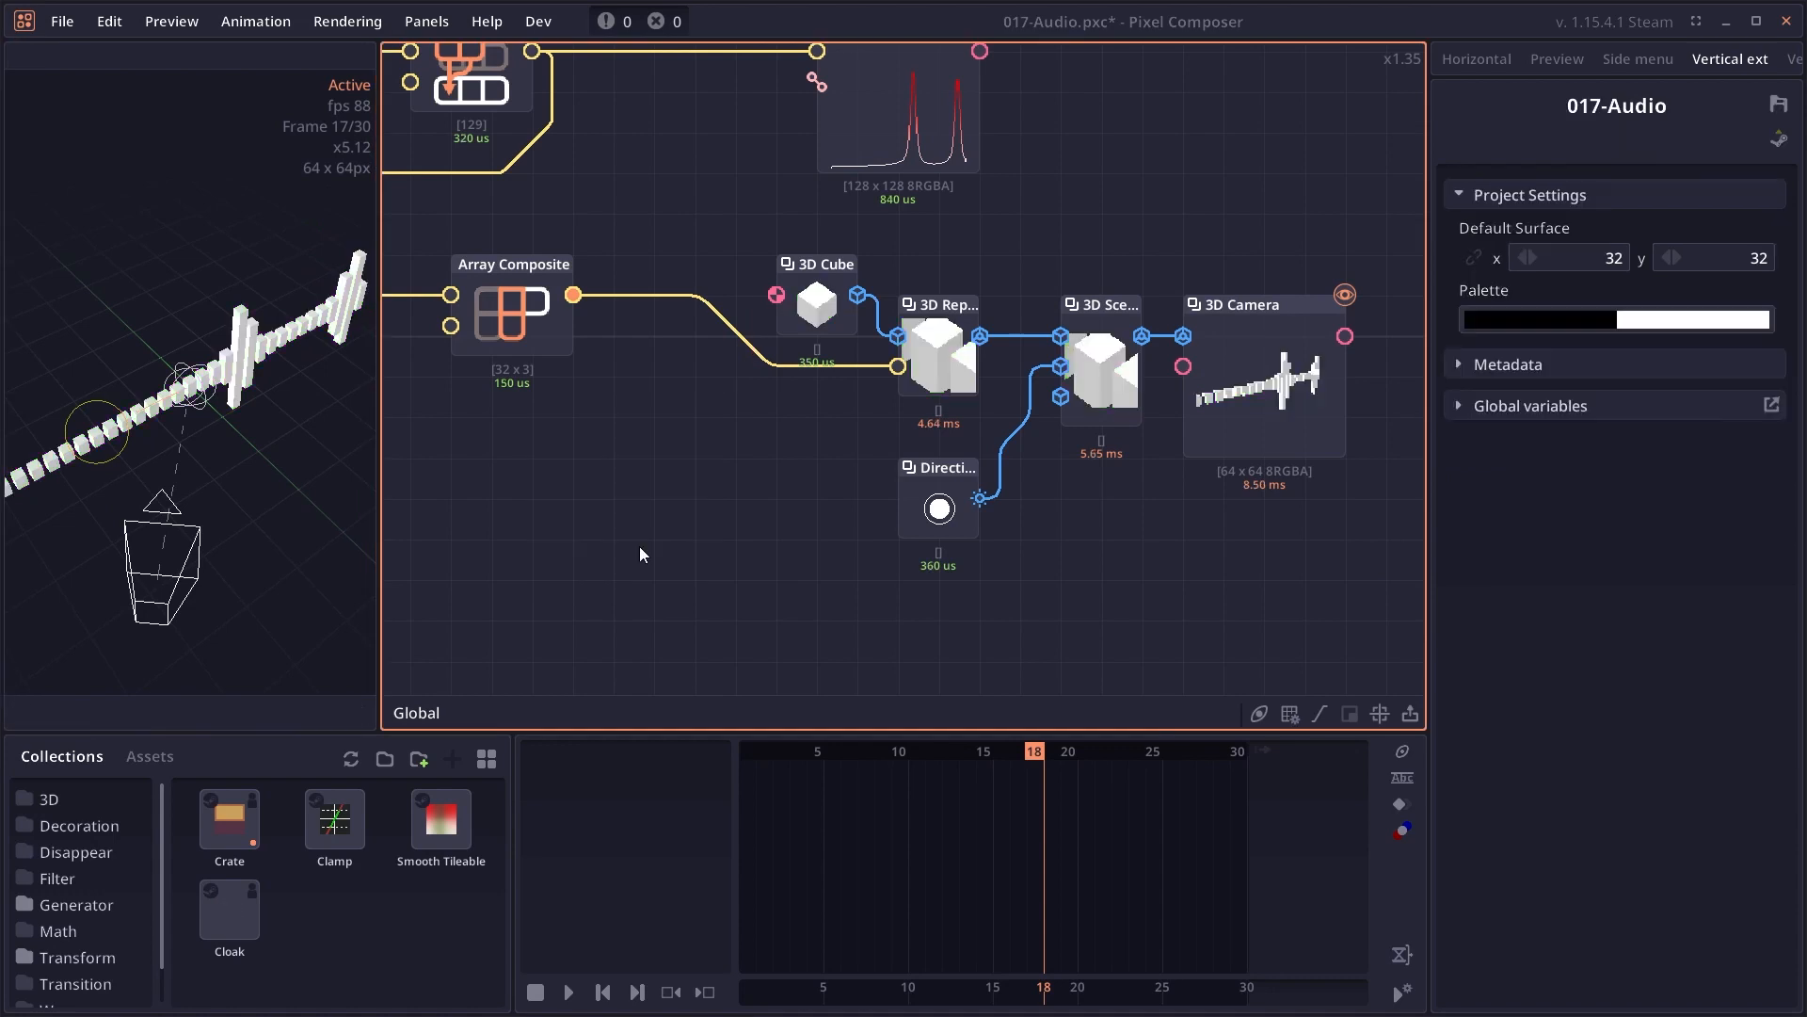
pyautogui.write('grad')
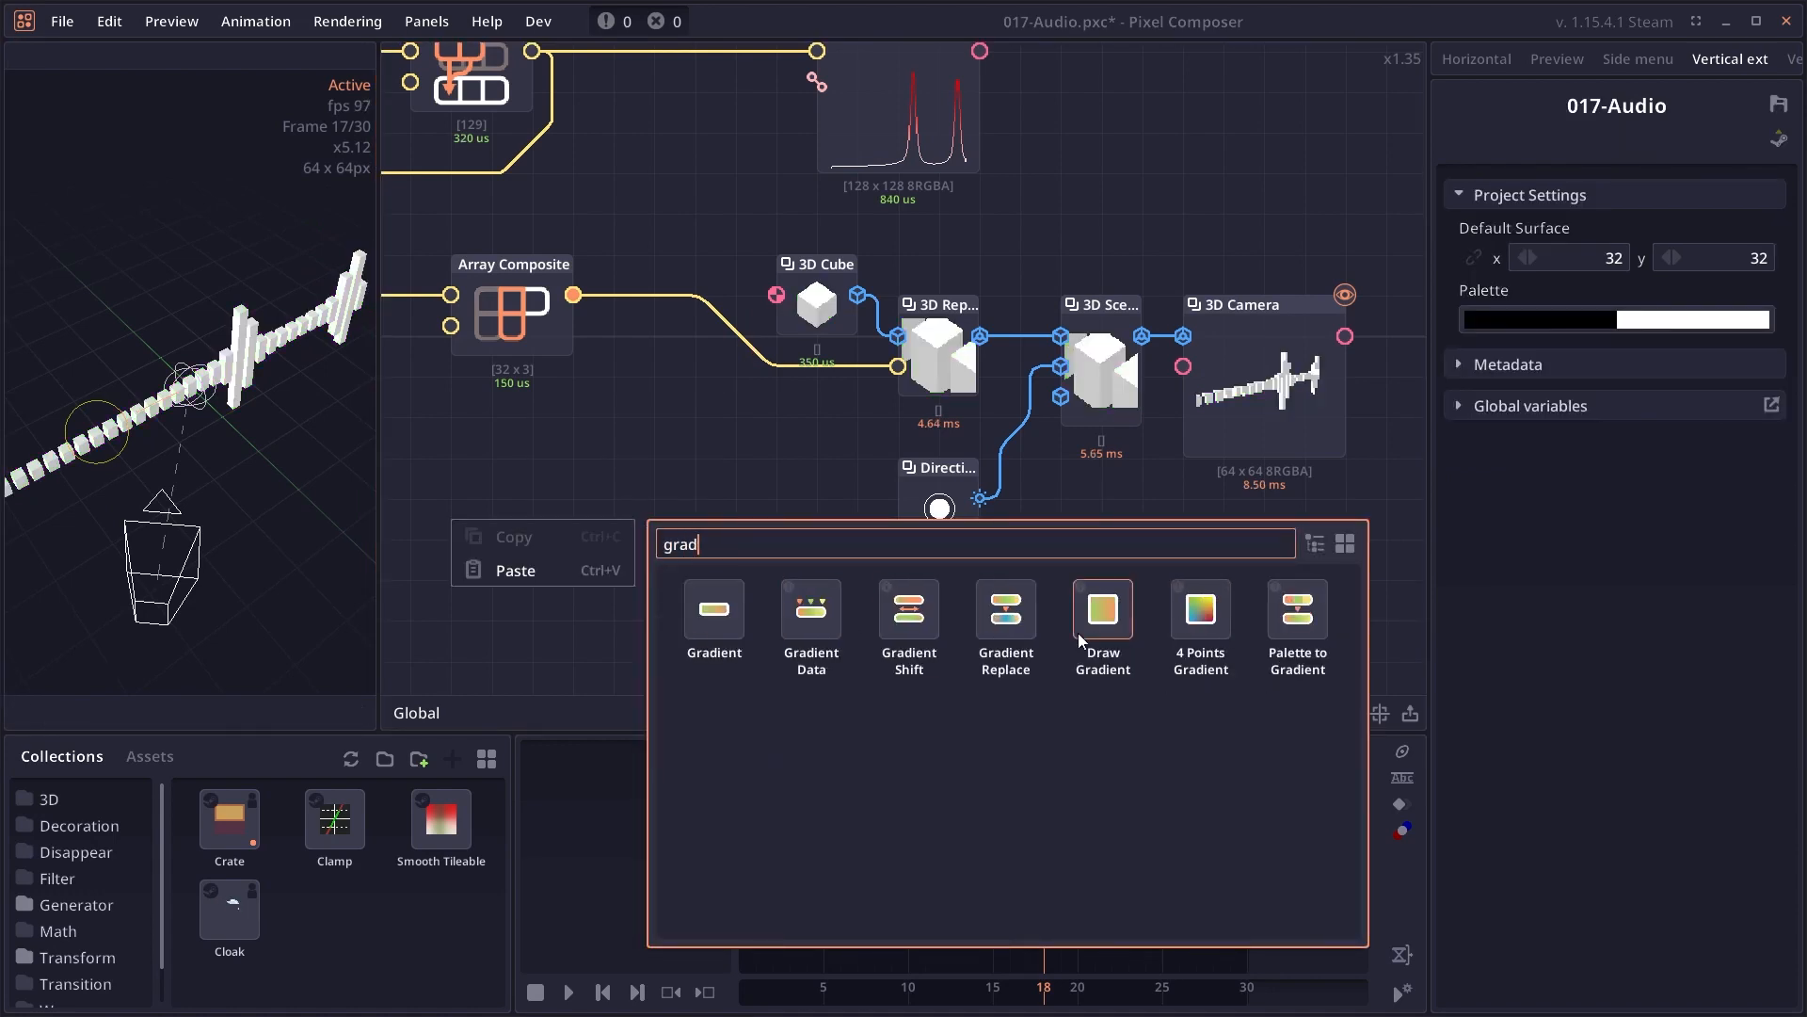
pyautogui.click(1101, 608)
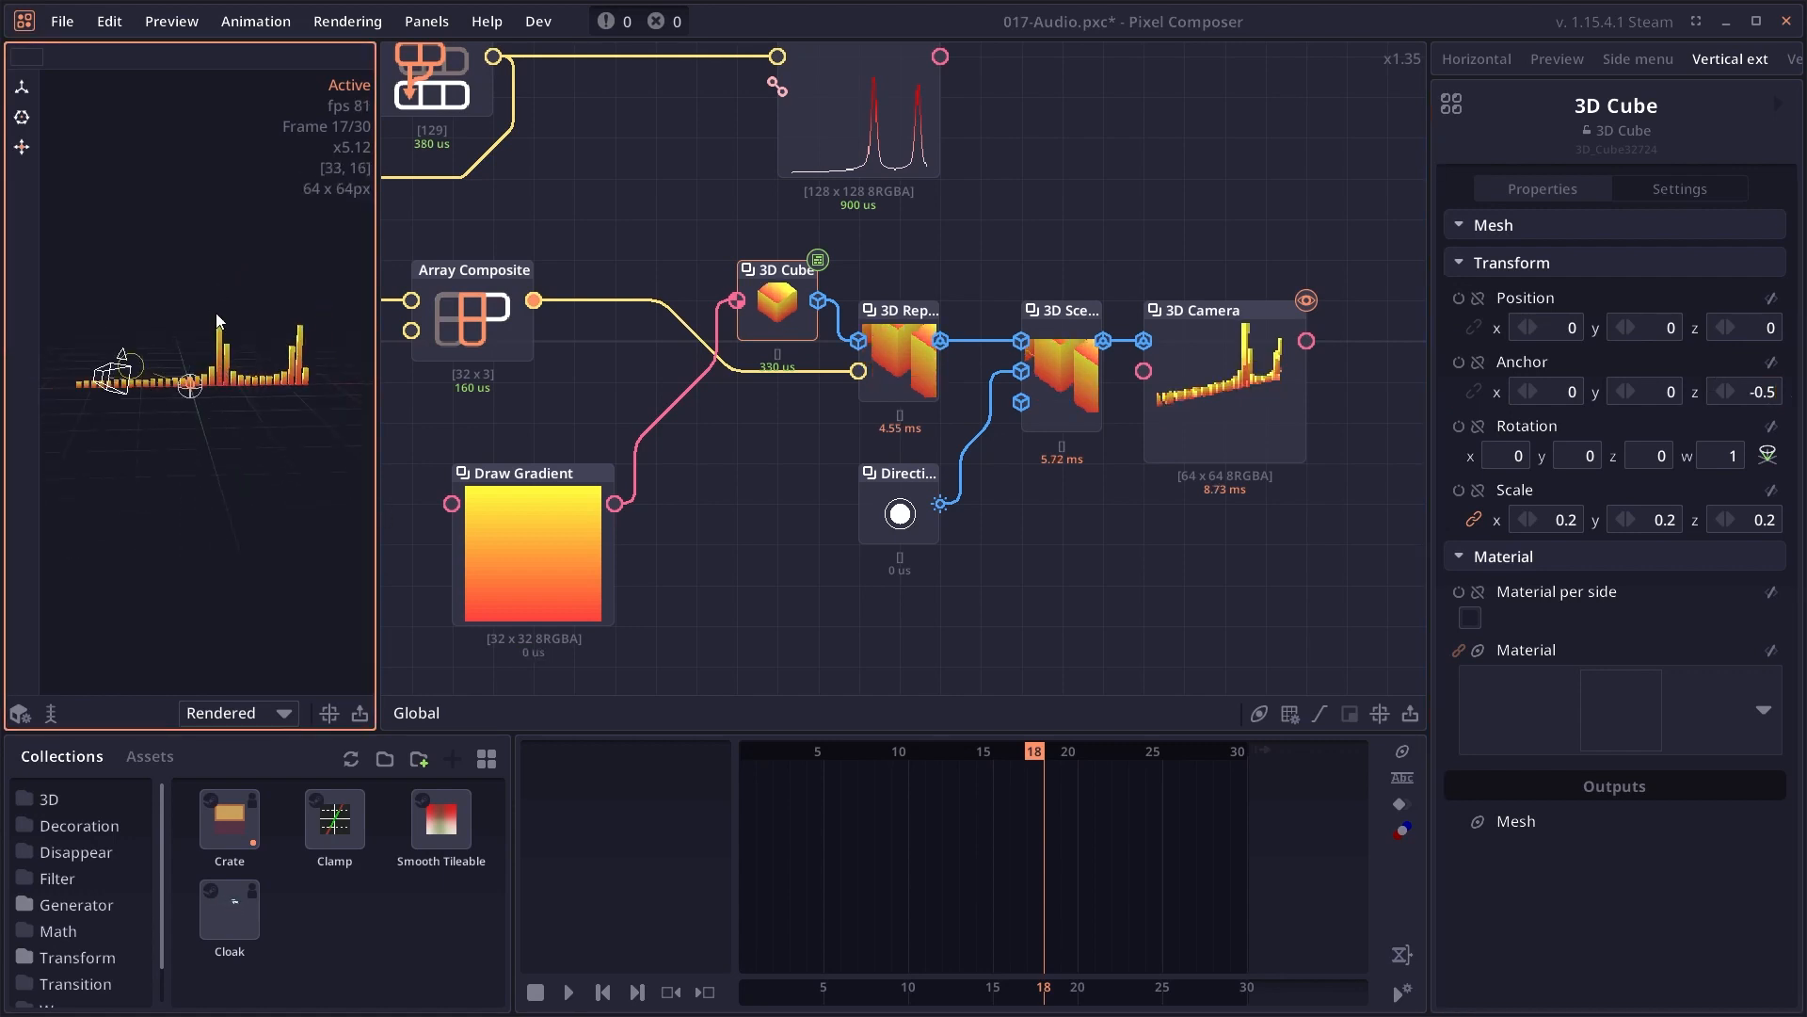
pyautogui.click(567, 993)
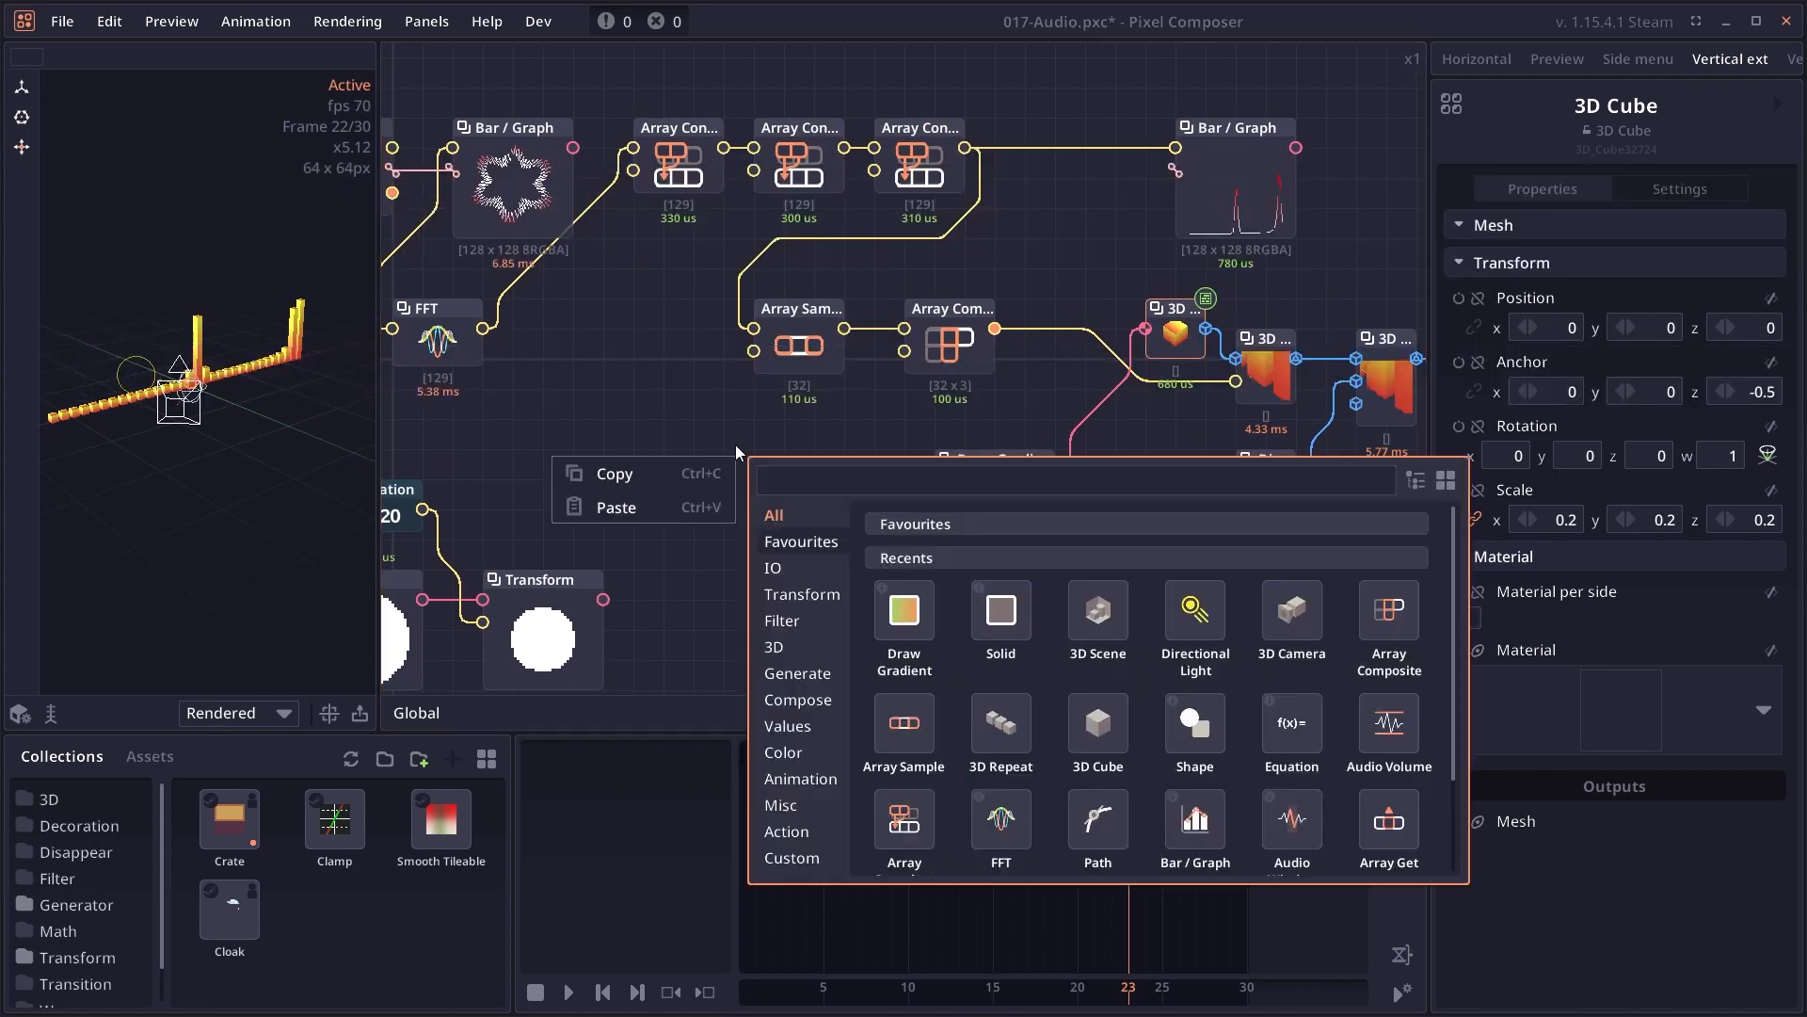
pyautogui.write('ara')
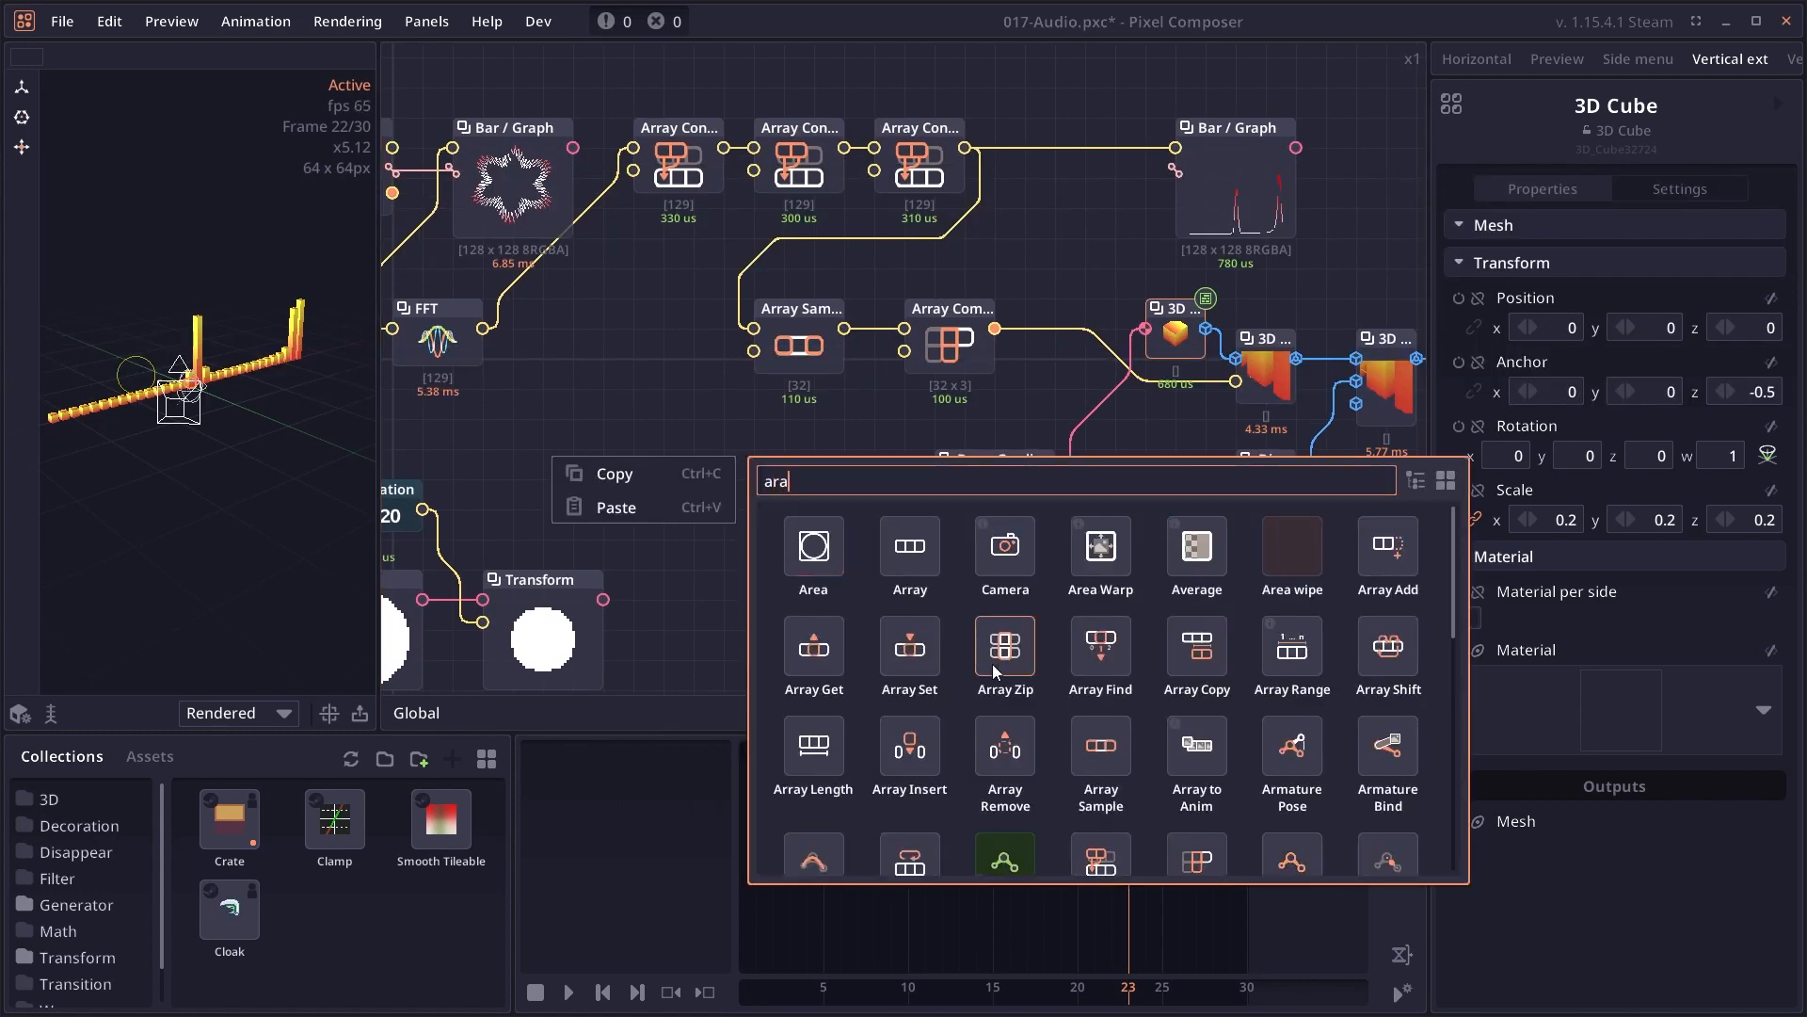
pyautogui.scroll(-3)
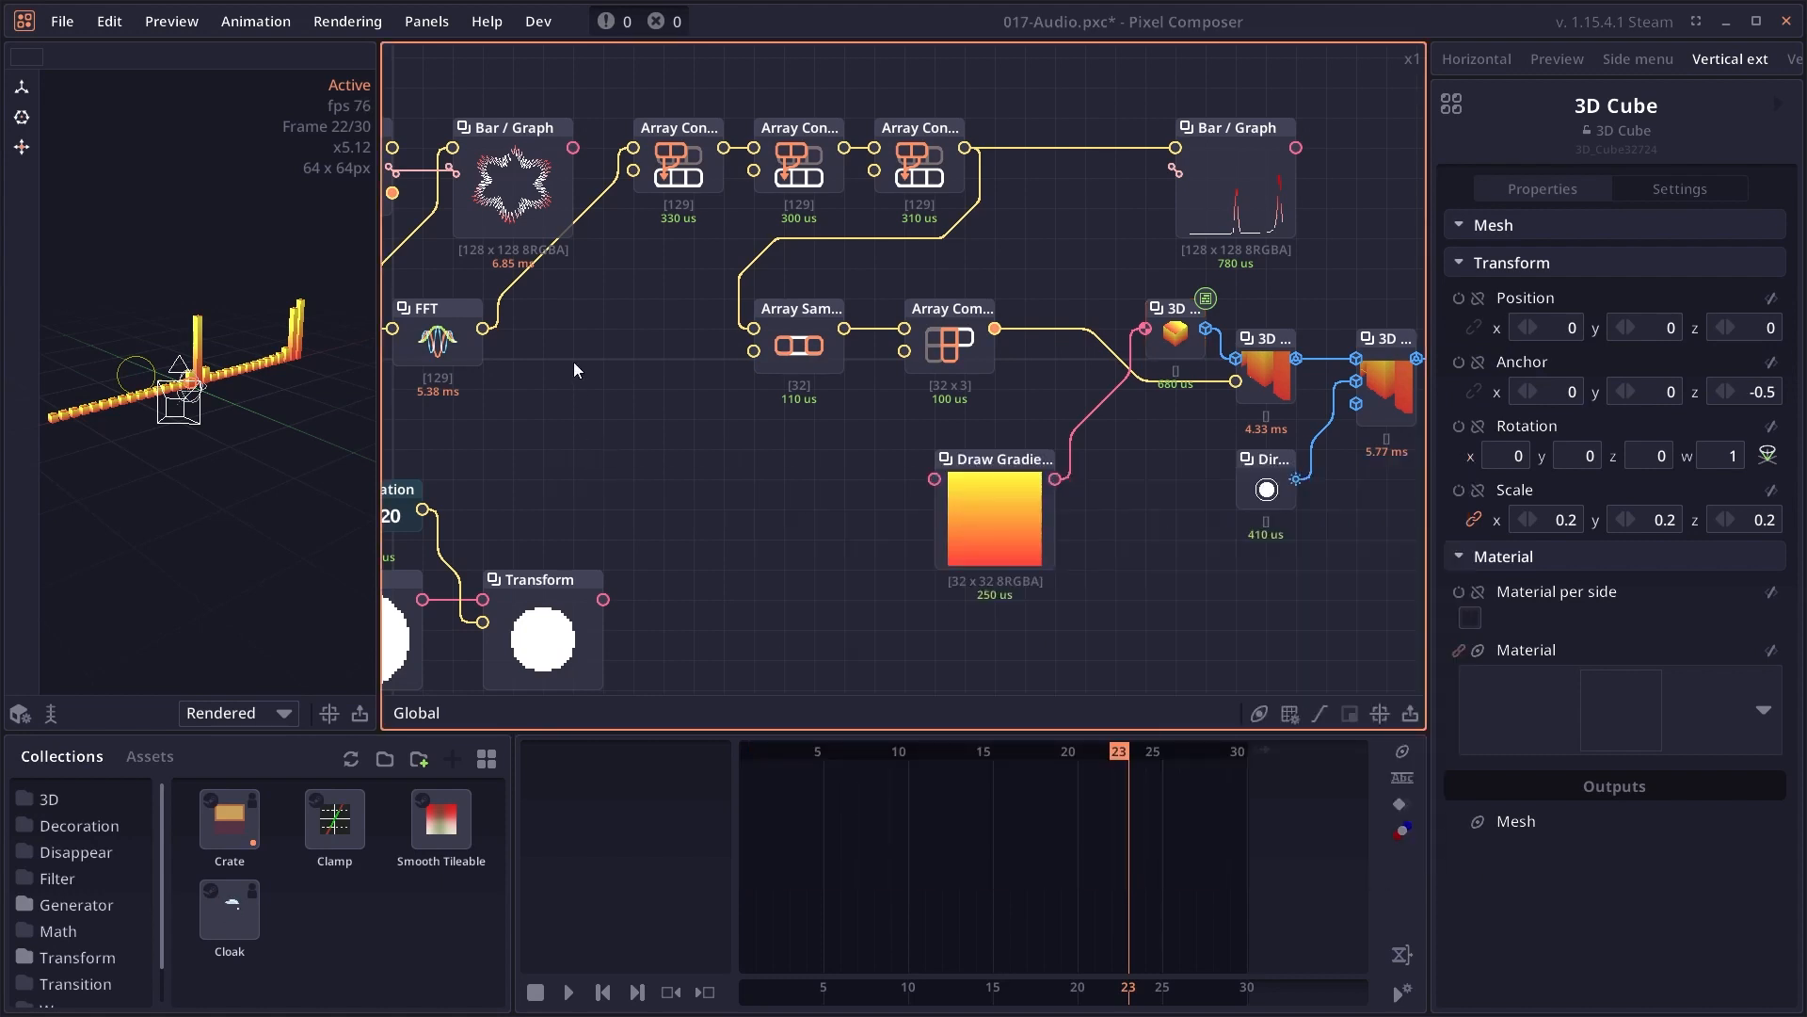
pyautogui.scroll(-3)
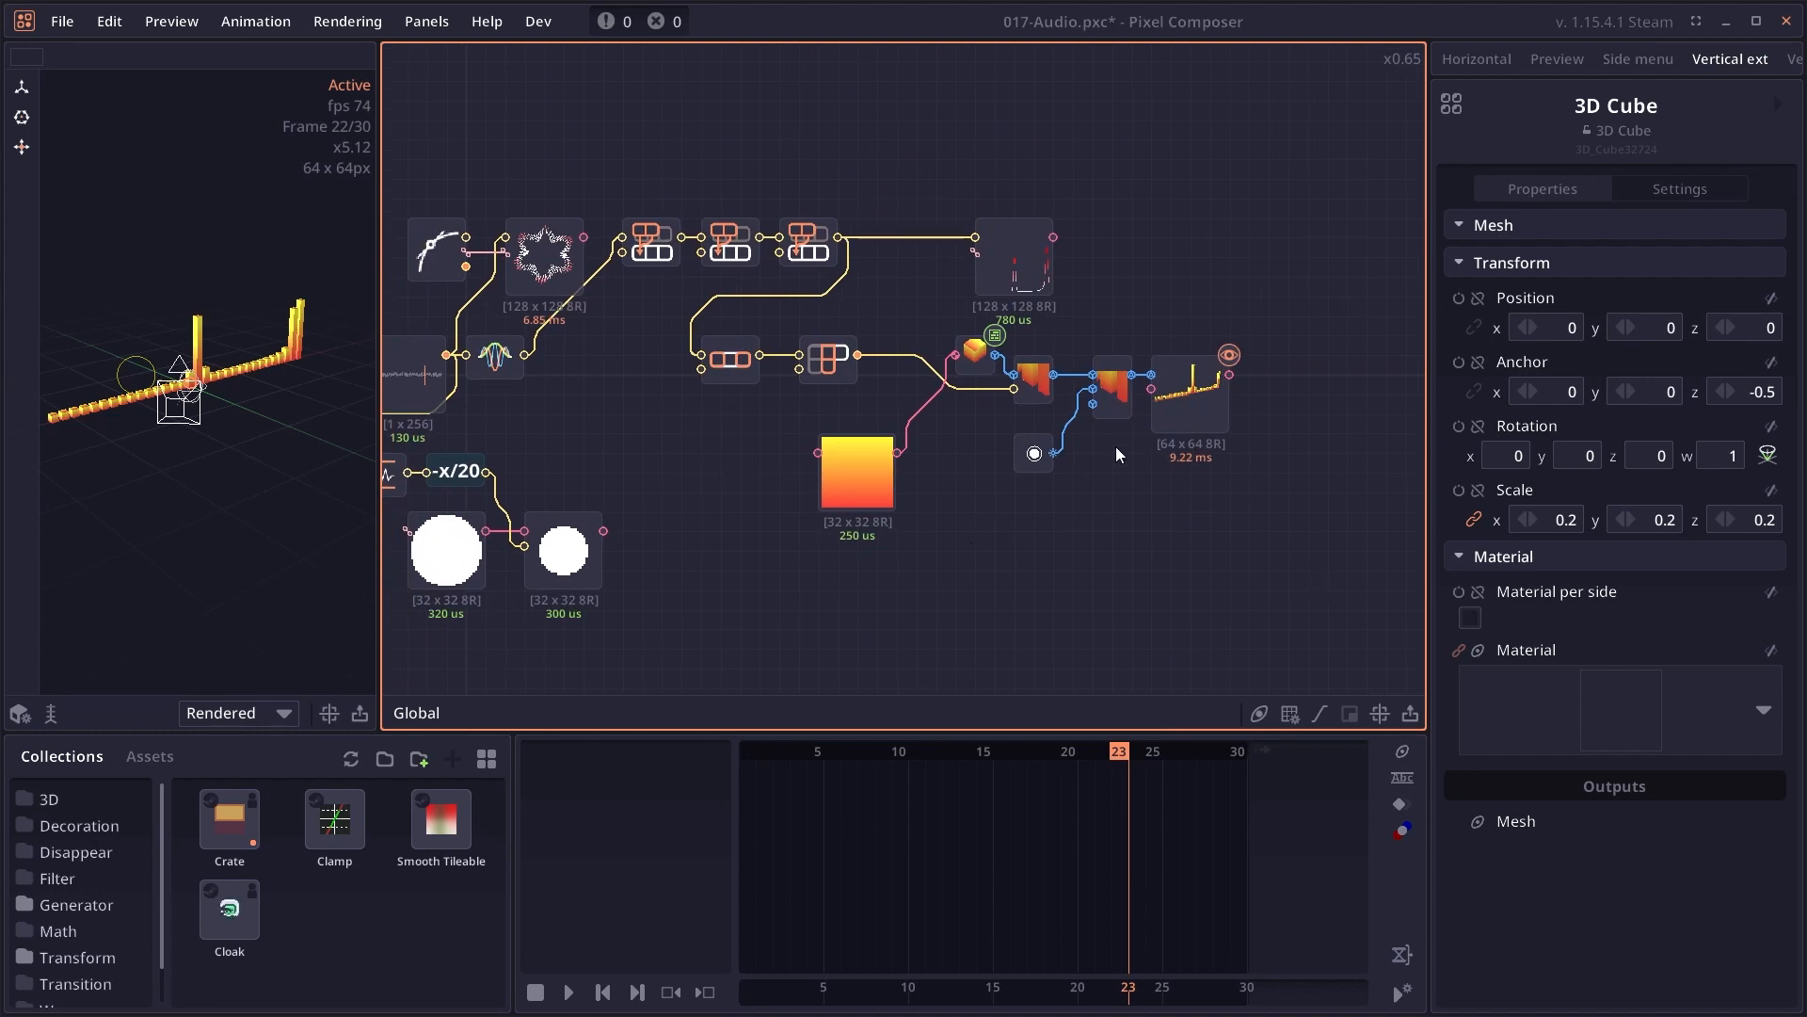